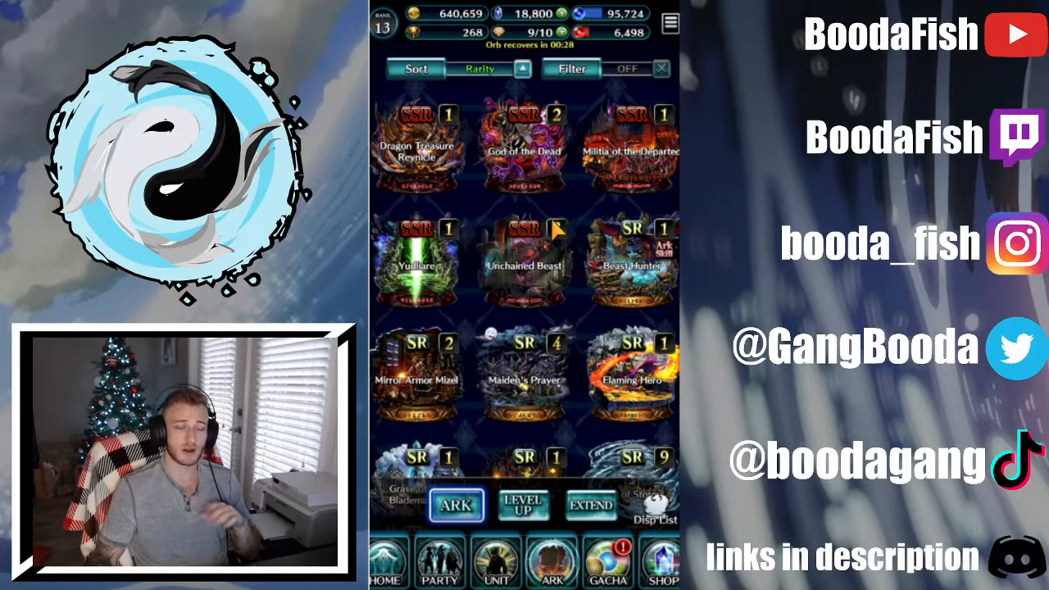
mouse_move(537, 176)
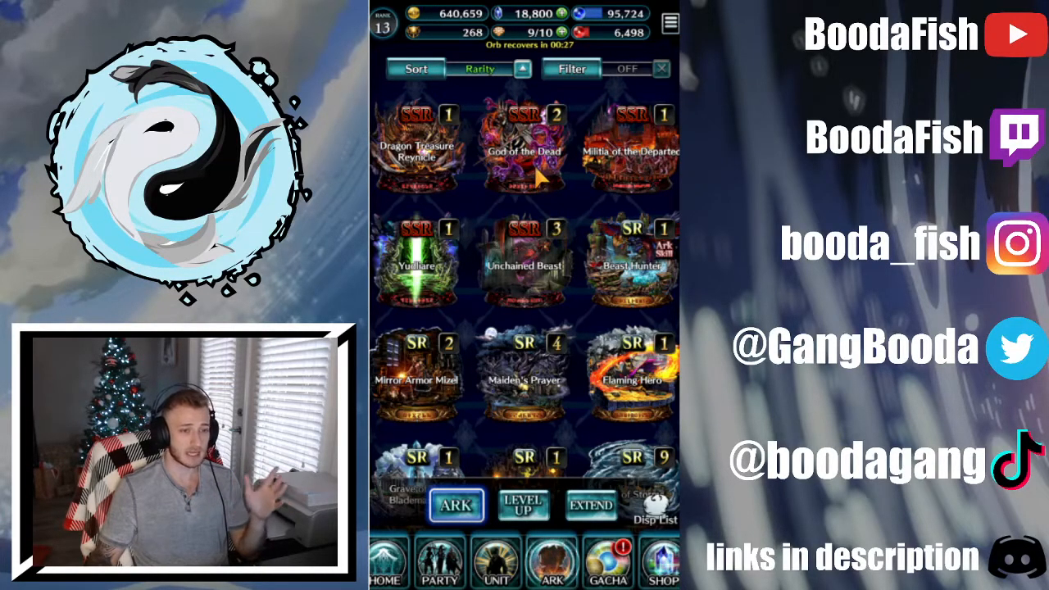
Open the Unchained Beast SSR ark's detail screen showing its stats and unit skills
click(524, 261)
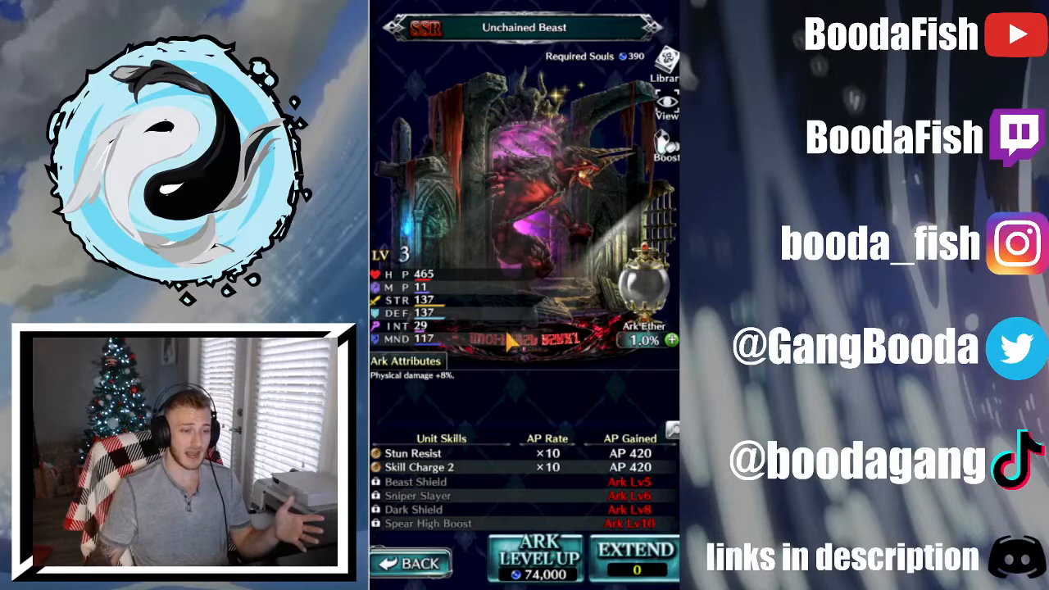
click(410, 563)
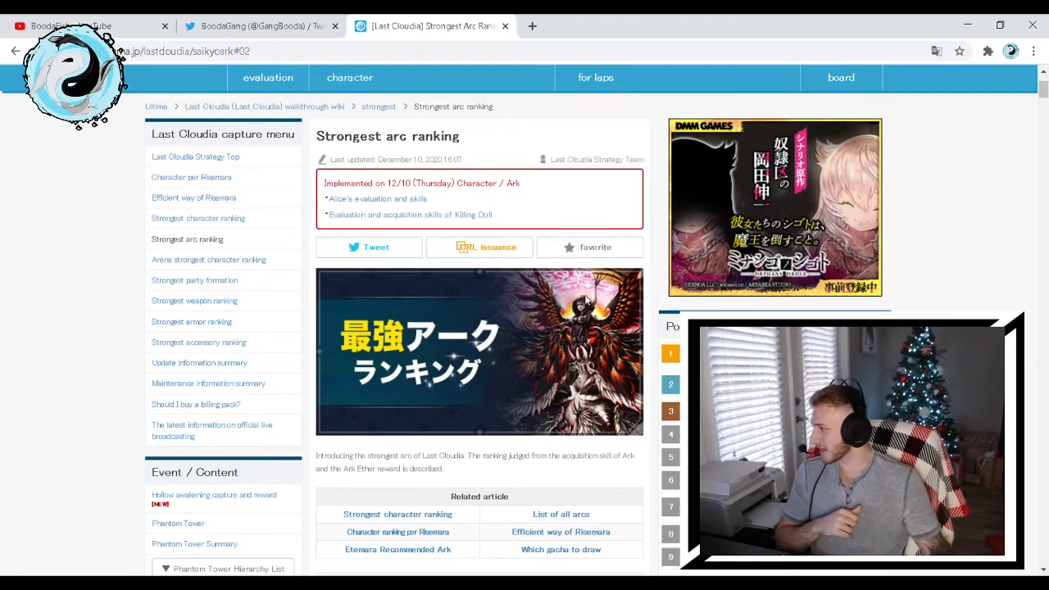
mouse_move(528, 155)
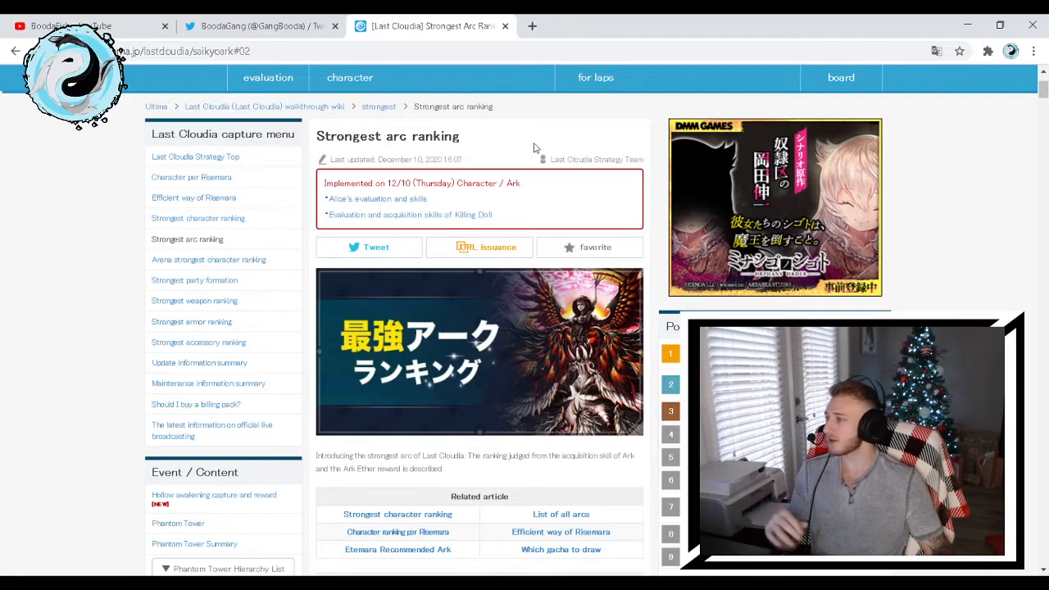
mouse_move(619, 276)
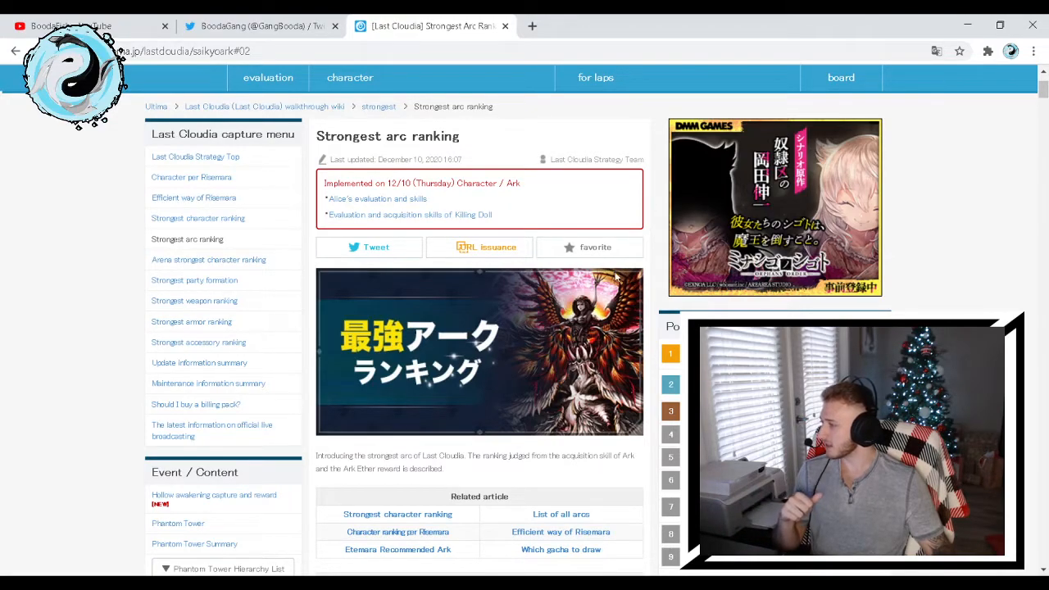
mouse_move(627, 257)
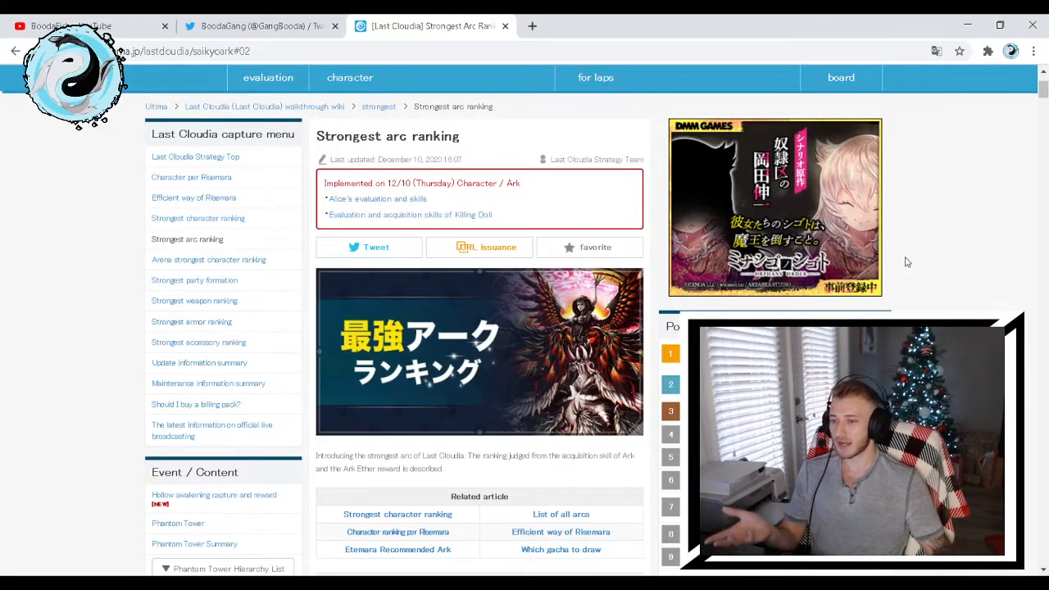
Scroll the Strongest Arc Ranking page to the latest arc entry, Killing Doll (8.5, Tier 2)
scroll(down, 3)
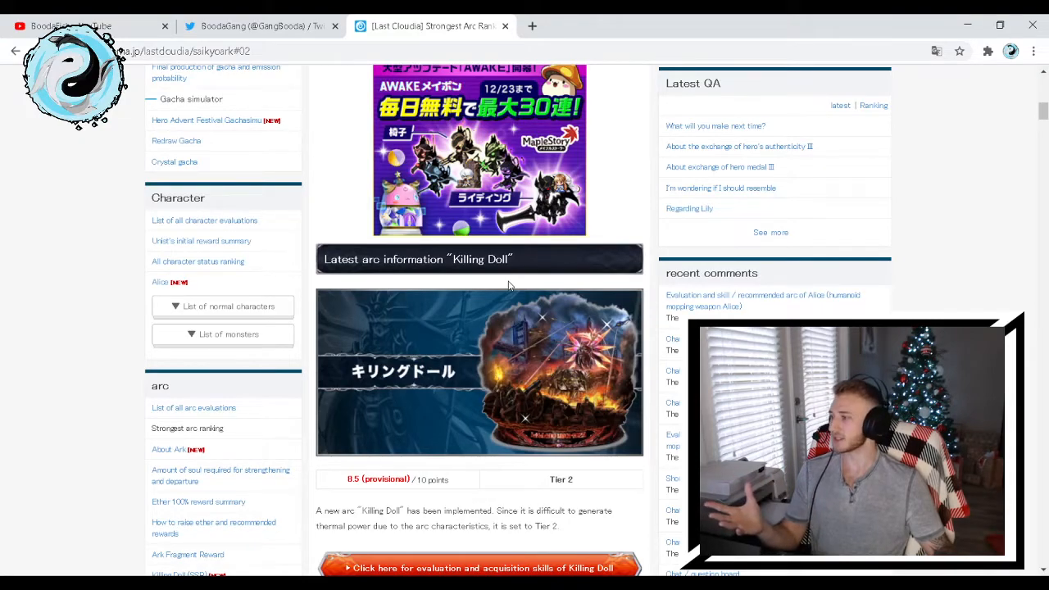
mouse_move(638, 283)
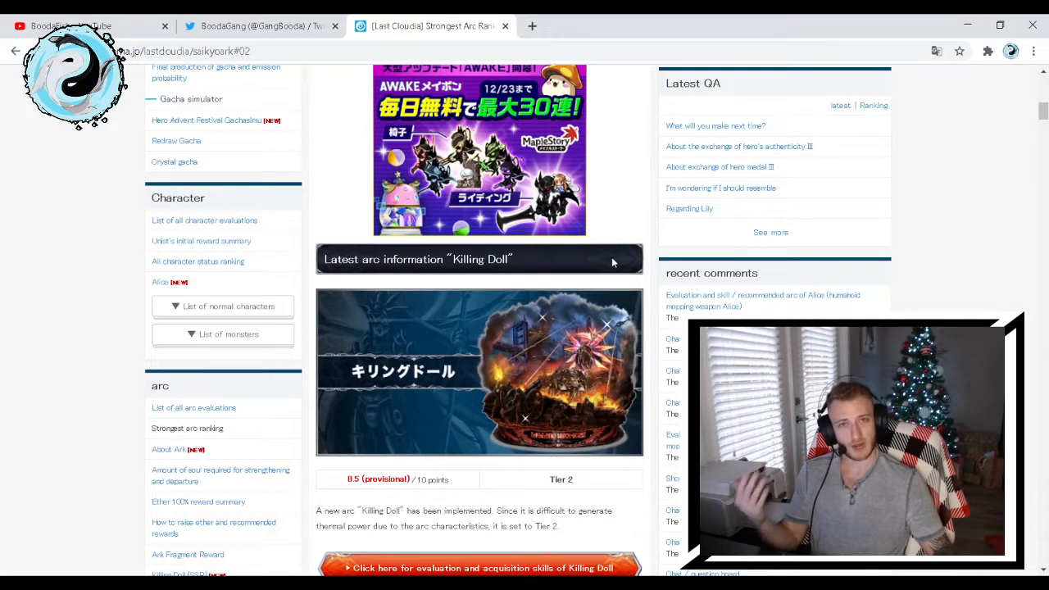
Scroll down to the overall ranking grid grouping arc icons from Tier 1 to Tier 5
scroll(down, 3)
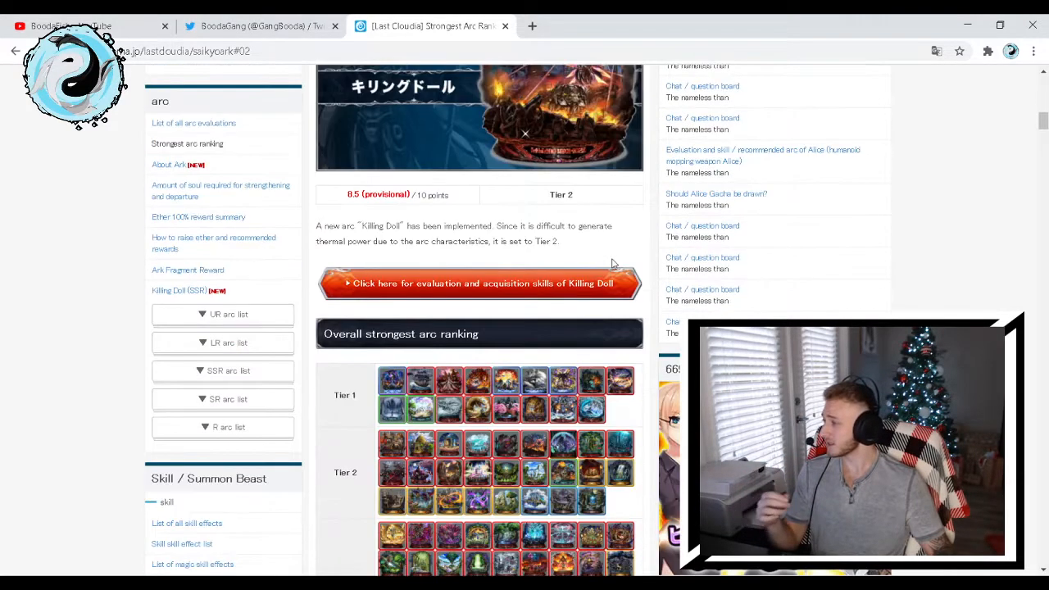
scroll(down, 3)
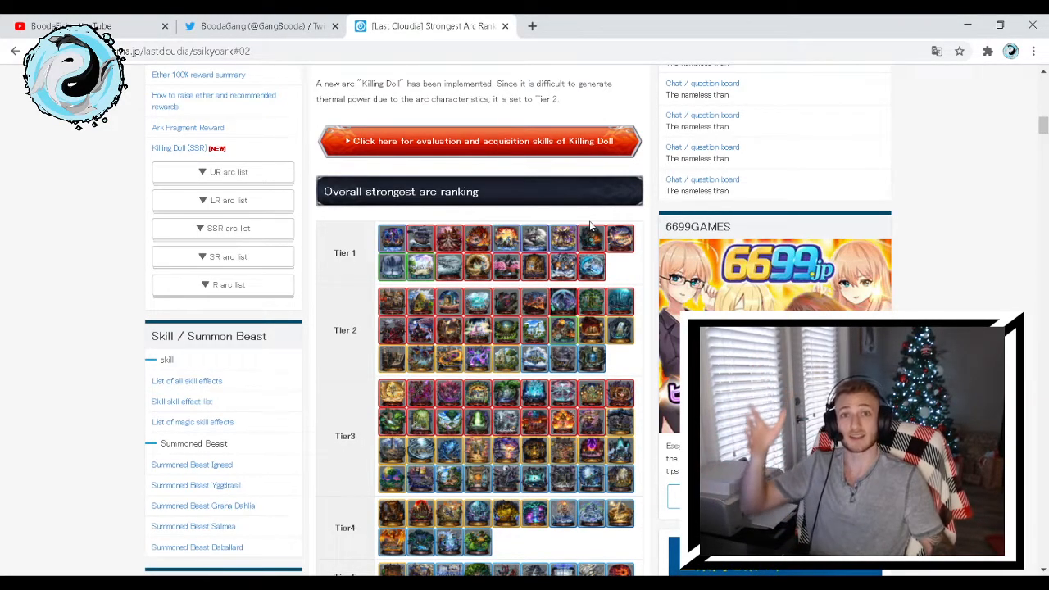
scroll(down, 3)
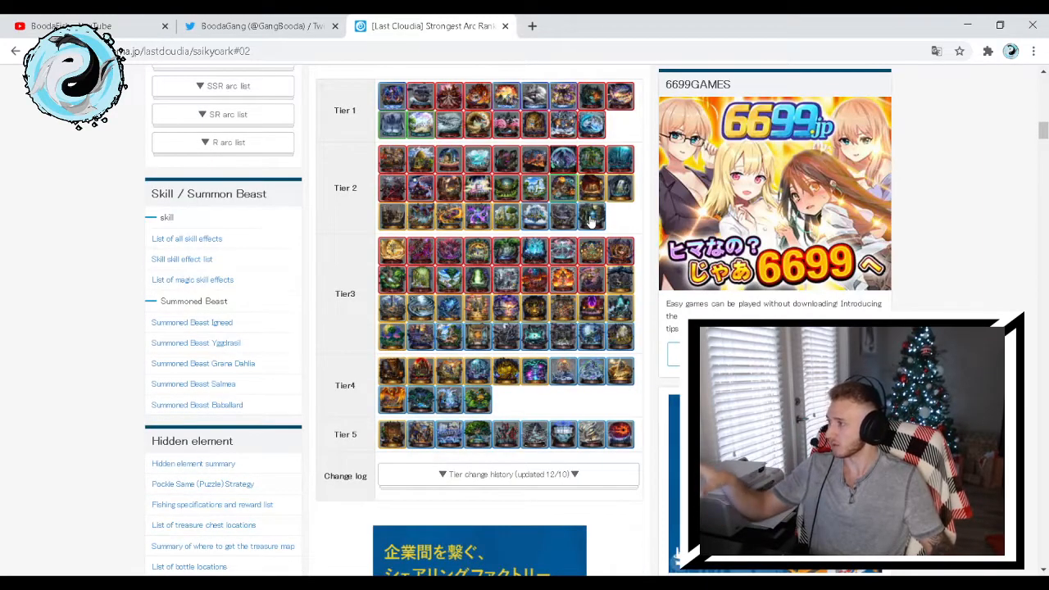
scroll(up, 3)
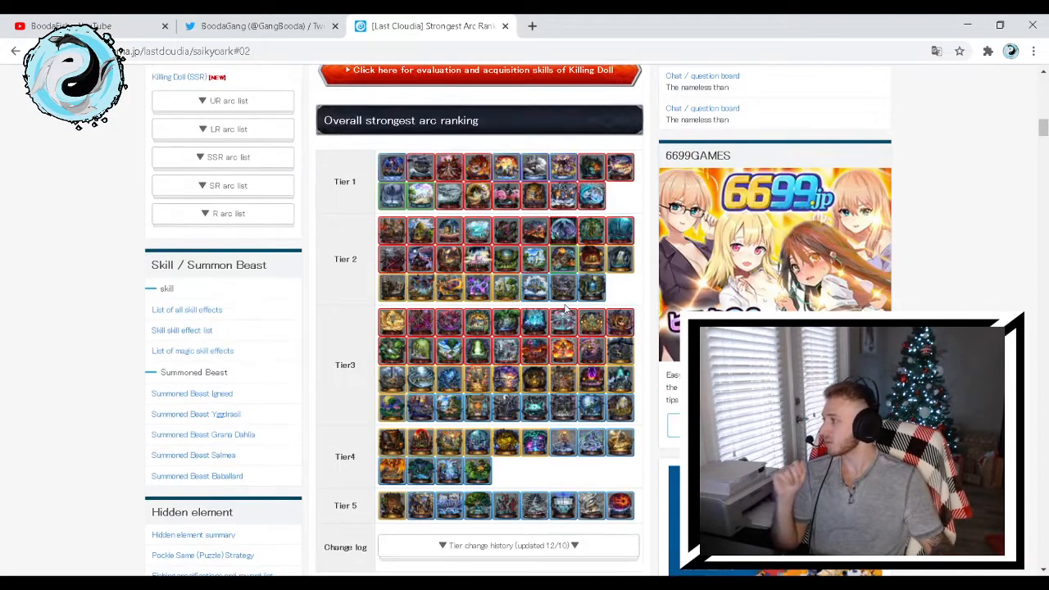
mouse_move(549, 311)
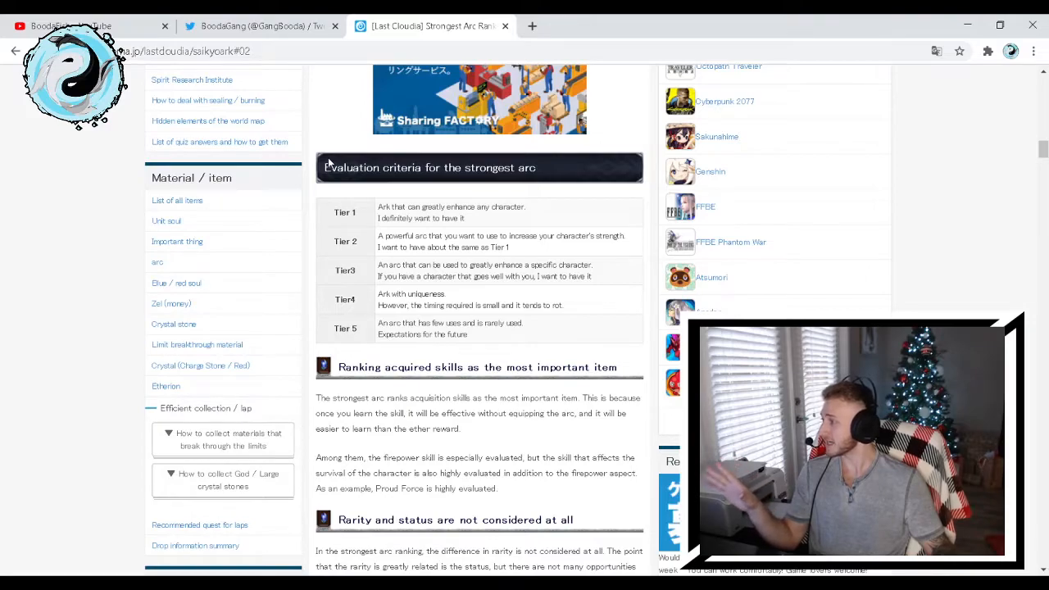
mouse_move(358, 215)
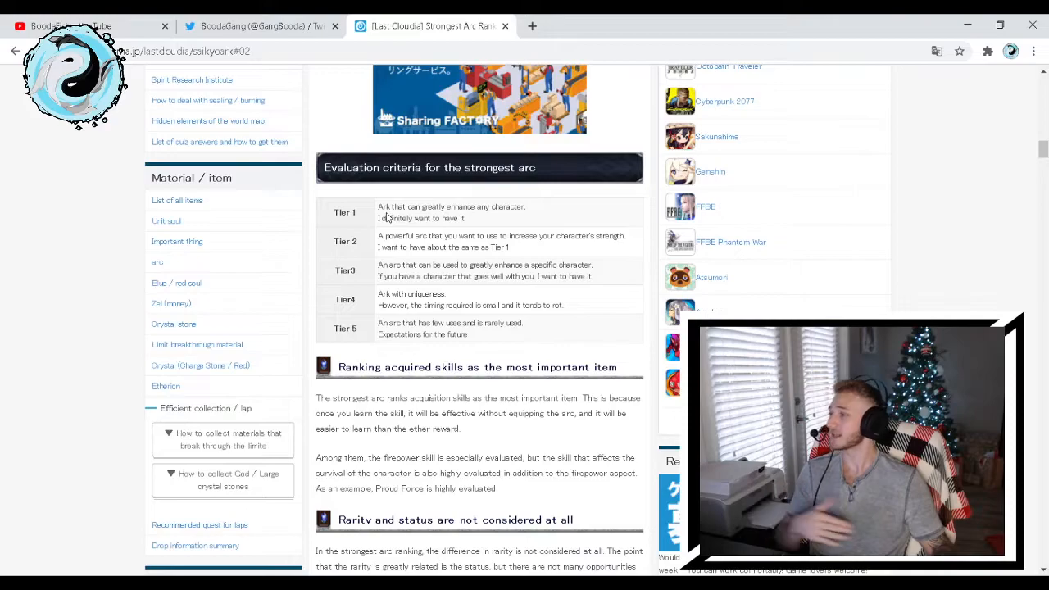
mouse_move(392, 216)
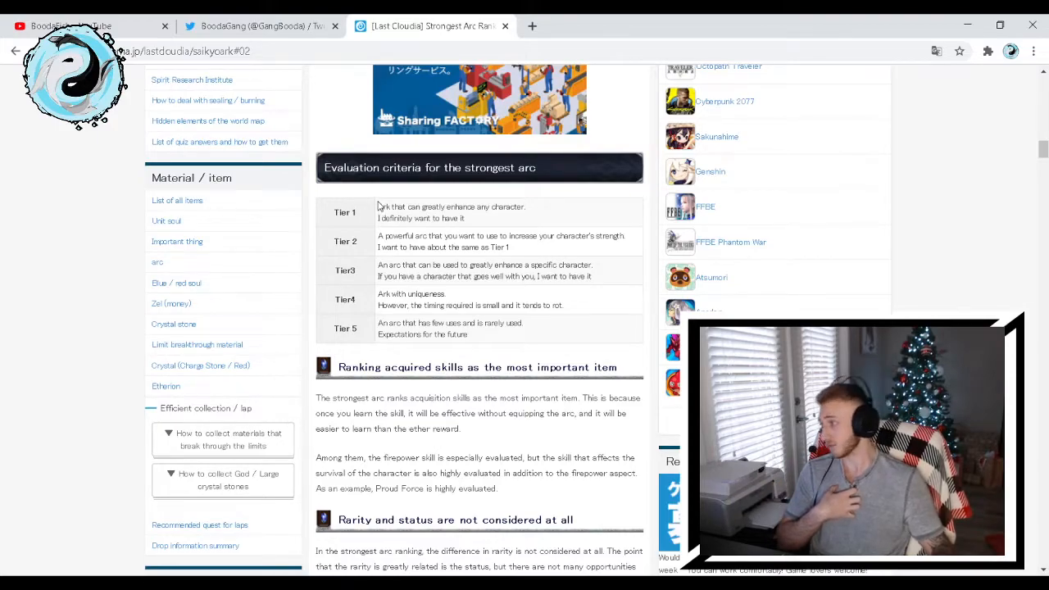
mouse_move(449, 215)
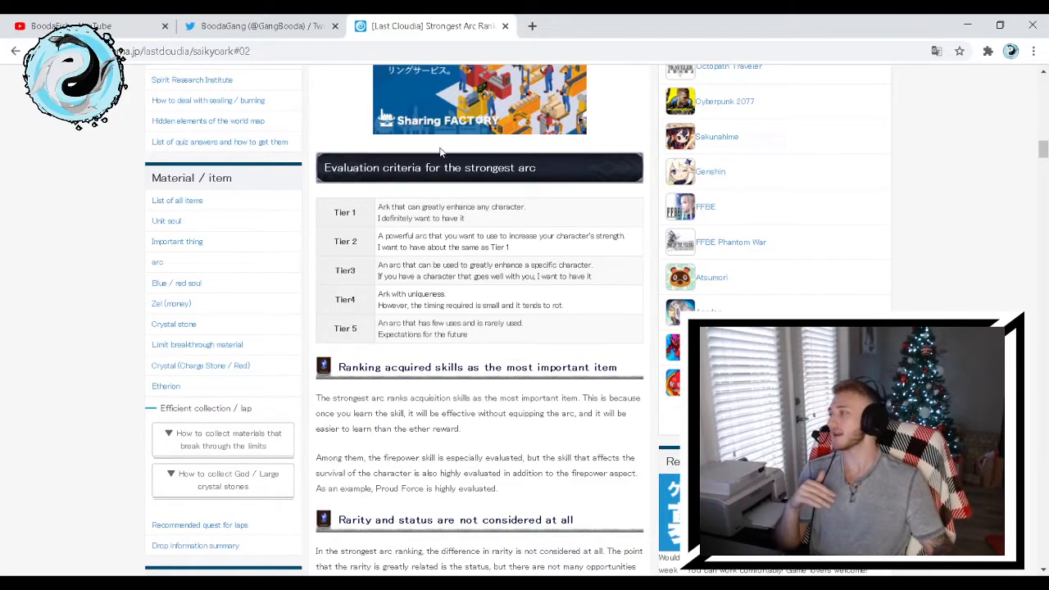
mouse_move(540, 199)
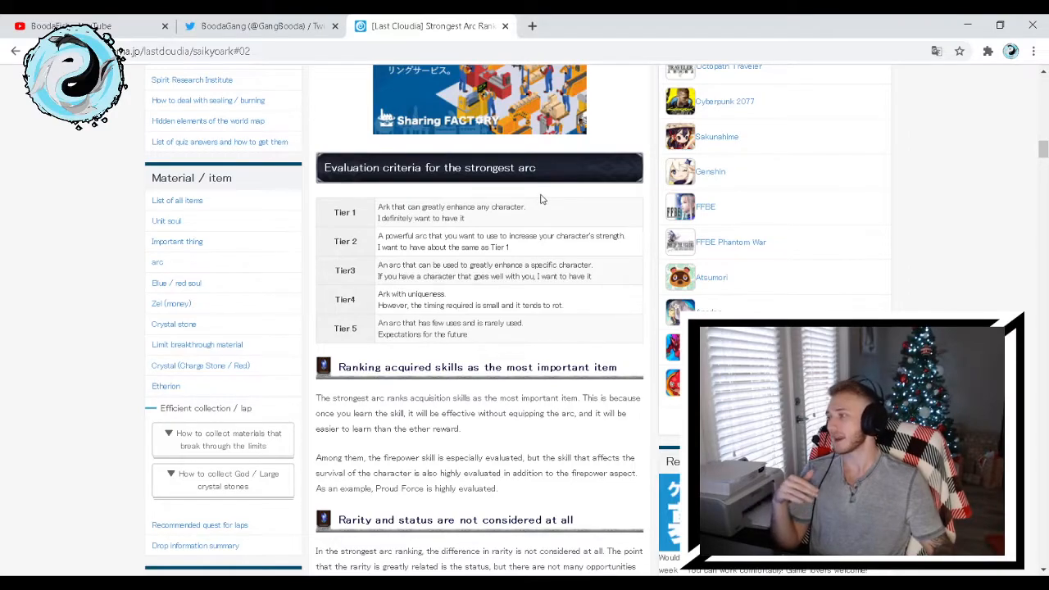
Scroll through the tier evaluation criteria to 'Rarity and status are not considered at all'
scroll(down, 3)
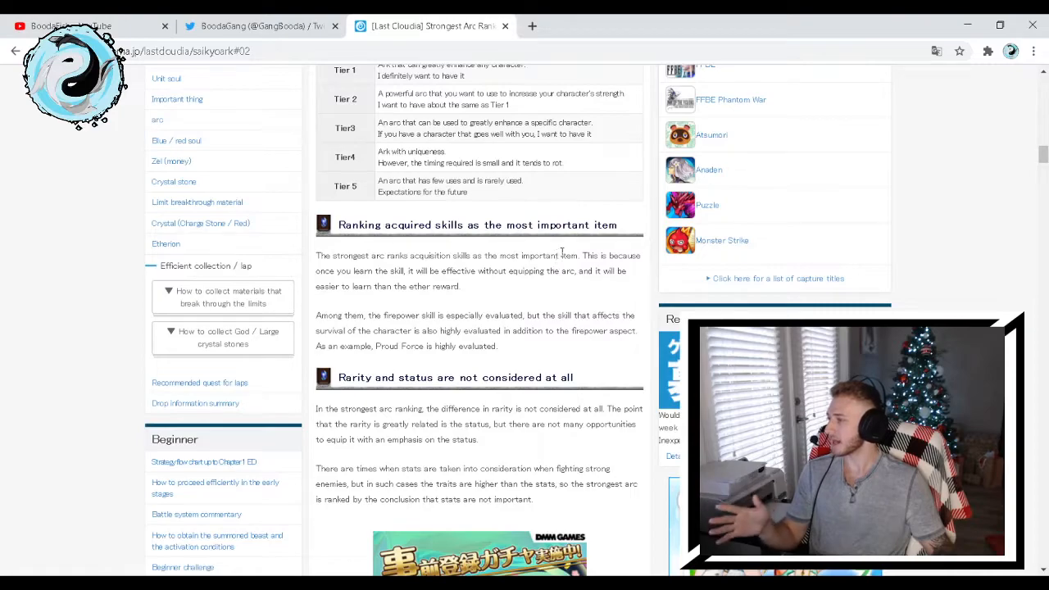
mouse_move(381, 267)
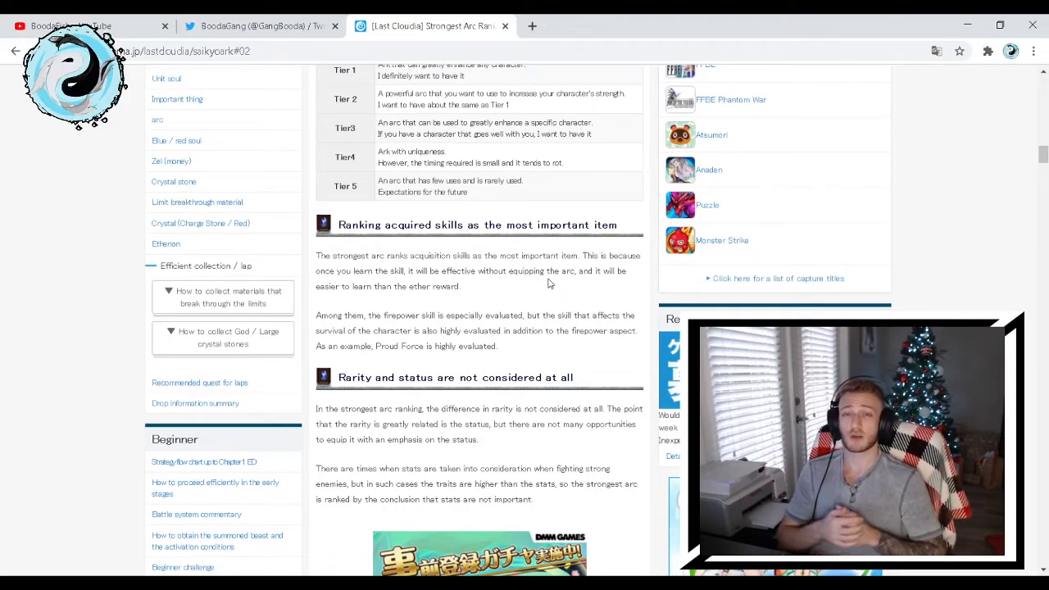
scroll(down, 3)
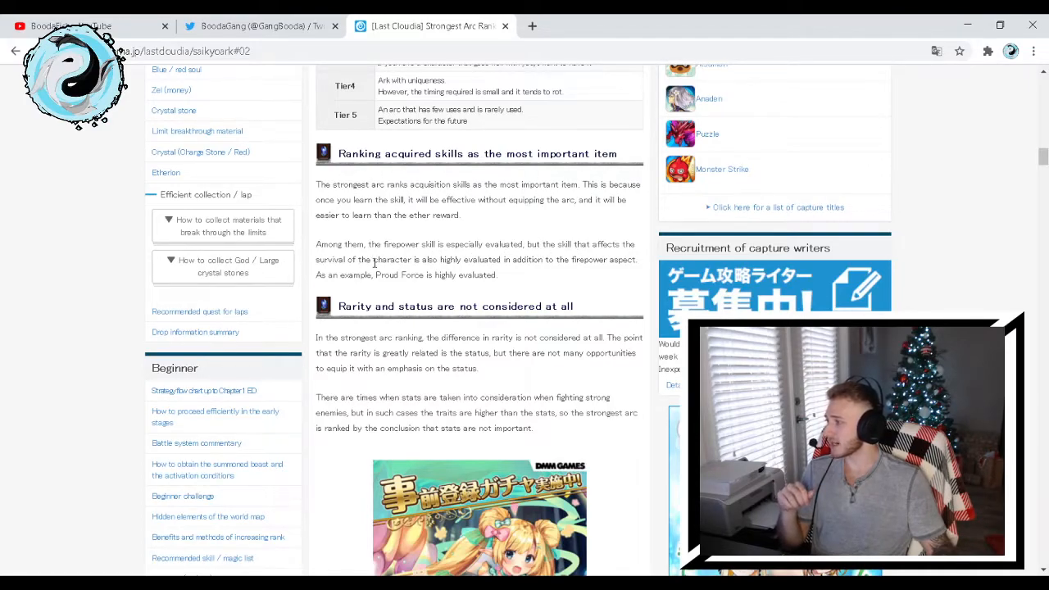
mouse_move(570, 275)
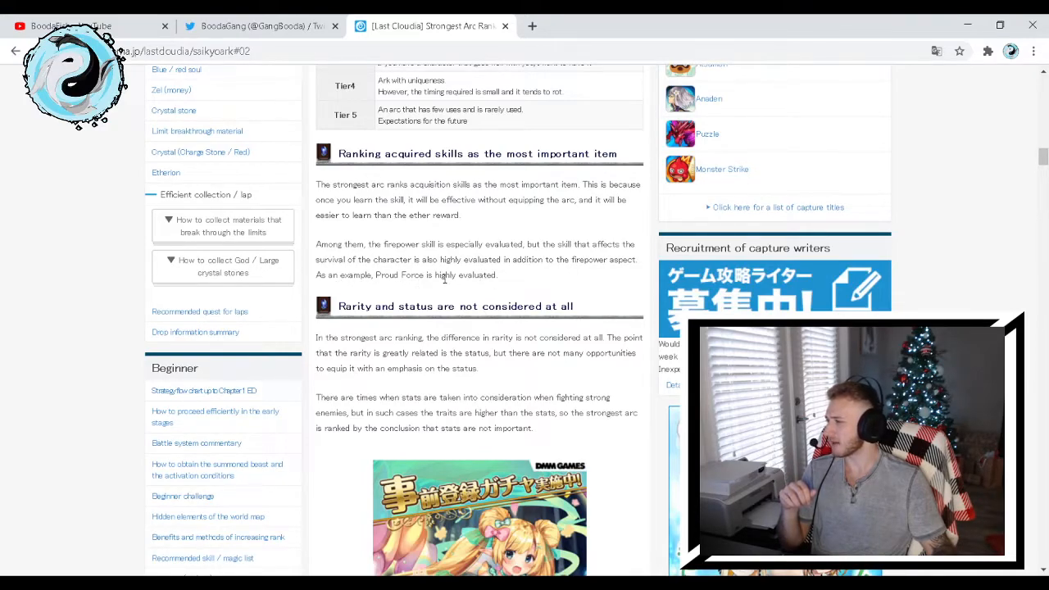
mouse_move(549, 288)
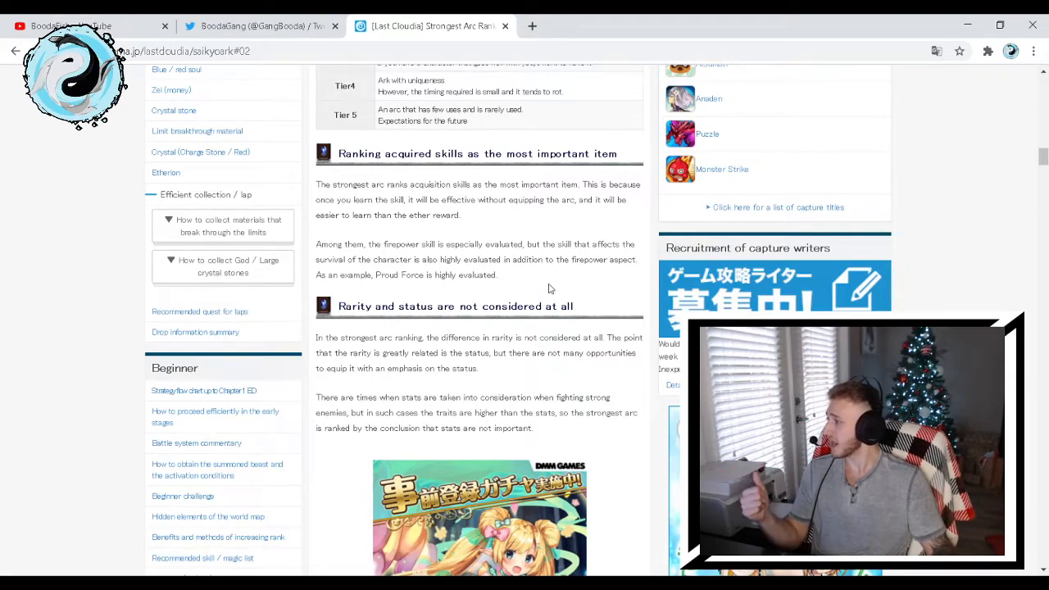
scroll(down, 3)
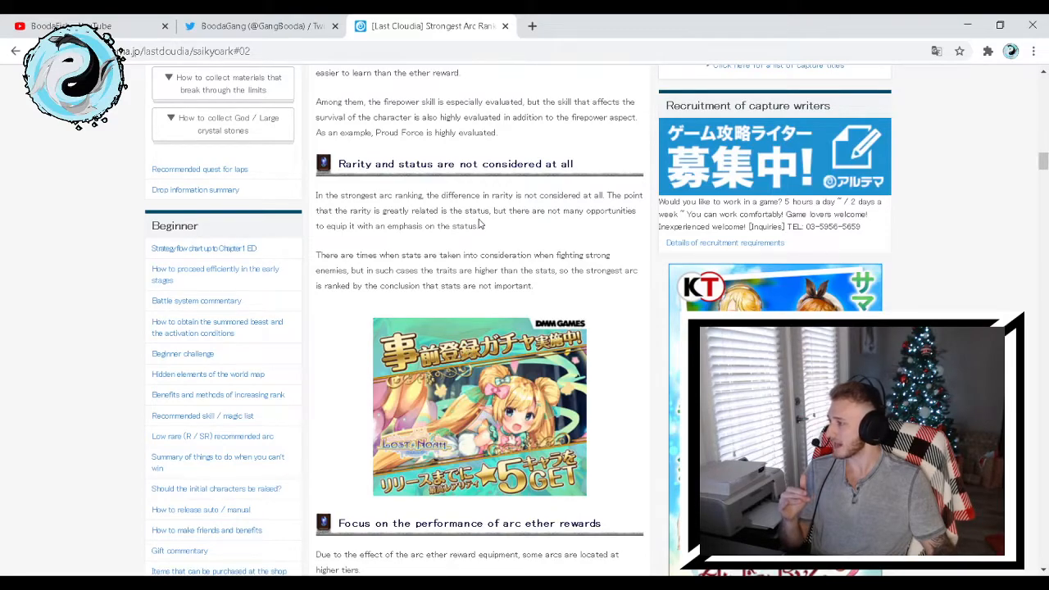
Scroll past the ether-reward section and Evil Temple example to the Tier 1 arc details
scroll(down, 3)
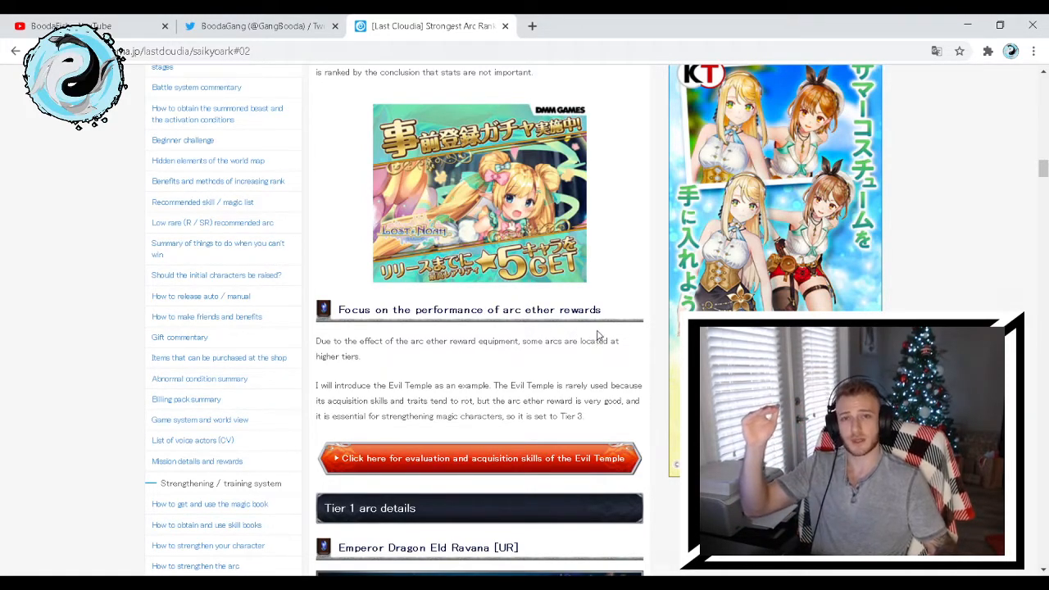
mouse_move(598, 327)
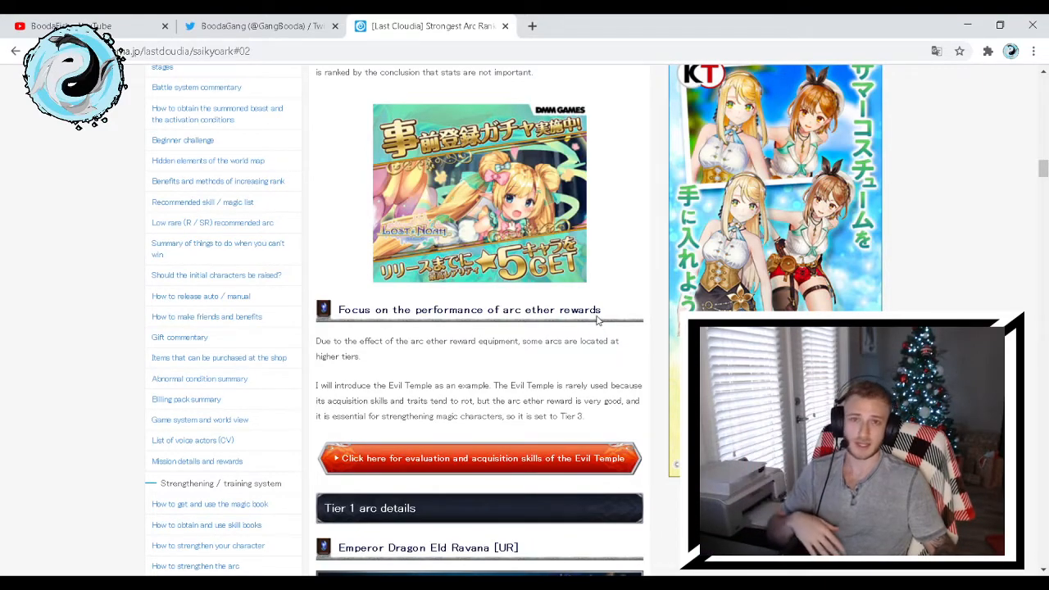
mouse_move(448, 339)
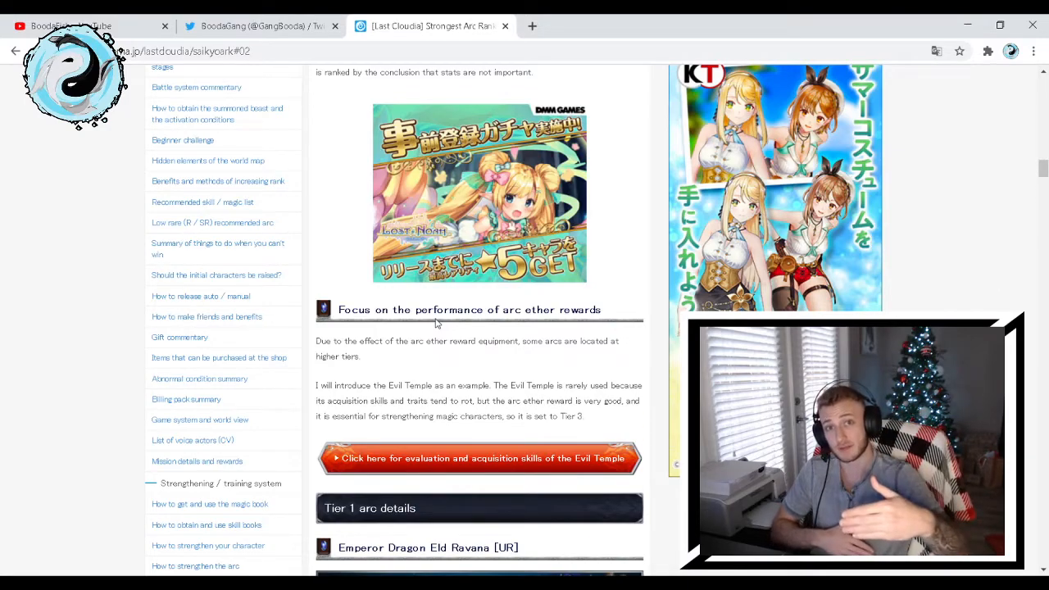
mouse_move(441, 368)
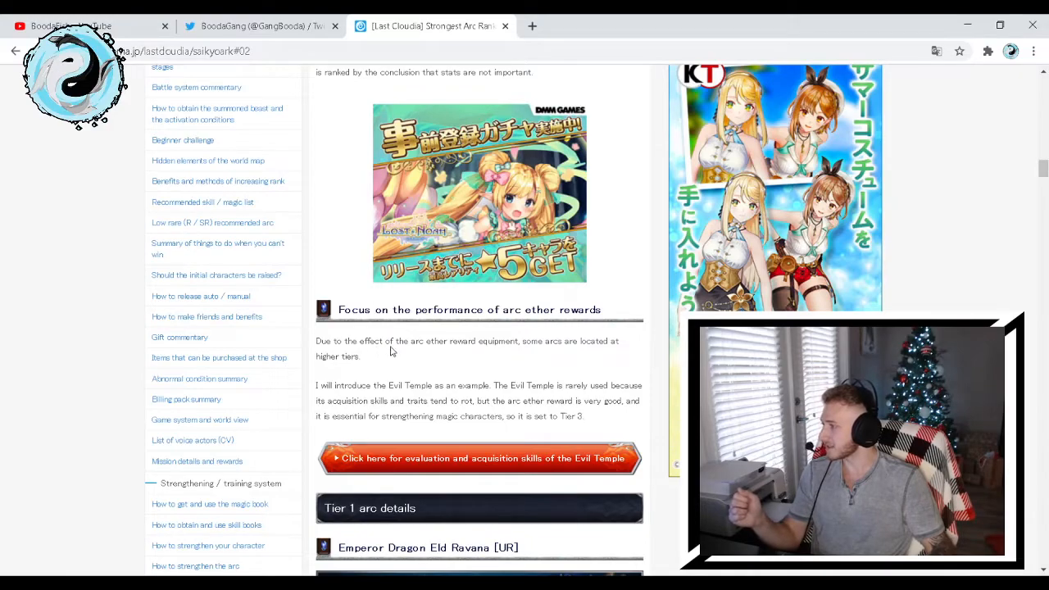
mouse_move(486, 359)
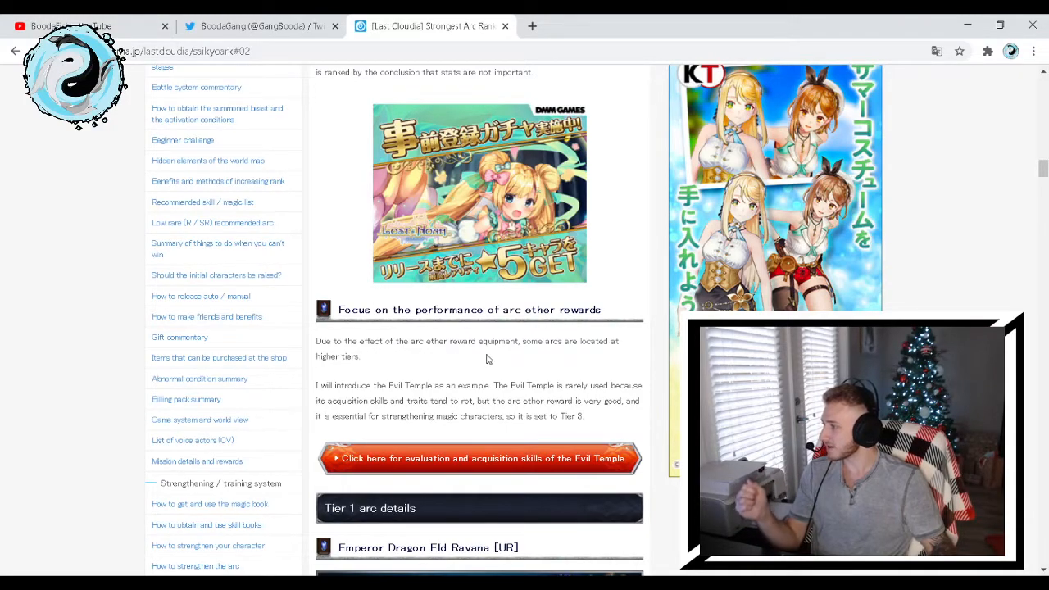
mouse_move(466, 375)
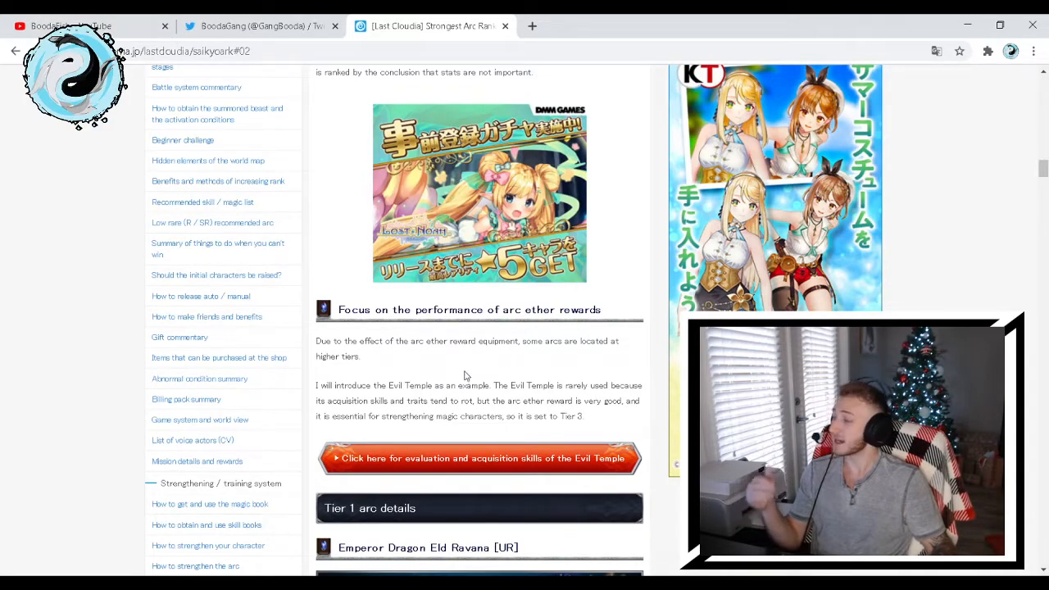
Scroll through Emperor Dragon Eld Ravana [UR] ratings, ether reward and notes to Pirate Ship Legnis
scroll(down, 3)
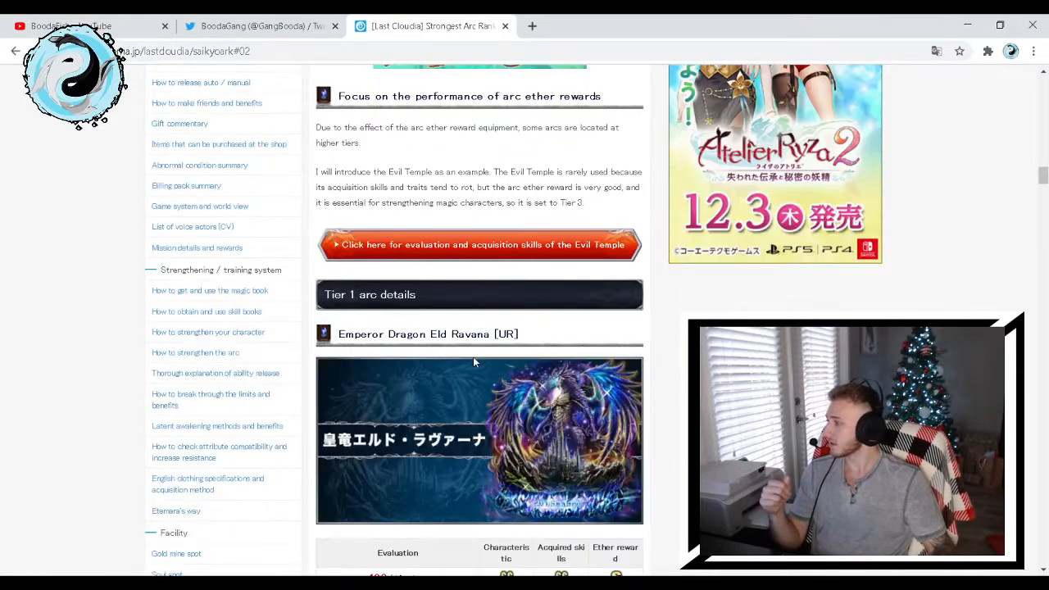
scroll(down, 3)
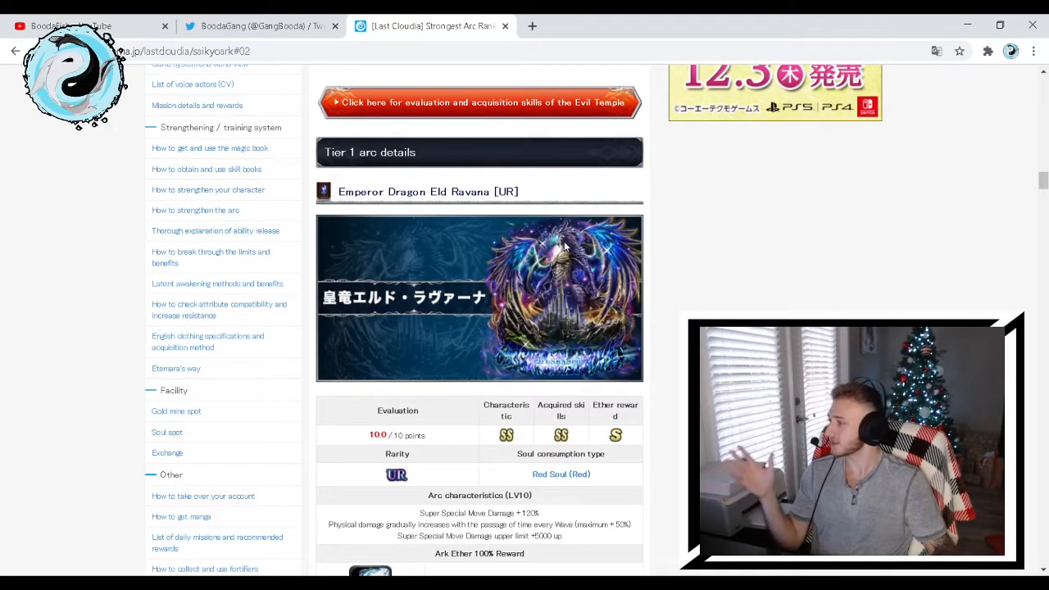
mouse_move(483, 360)
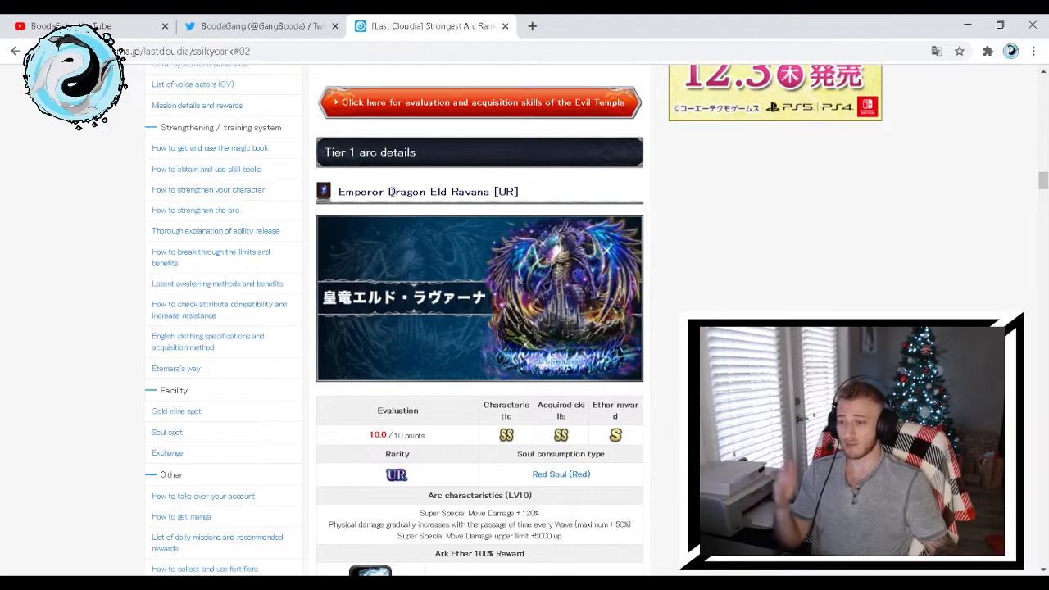
scroll(down, 3)
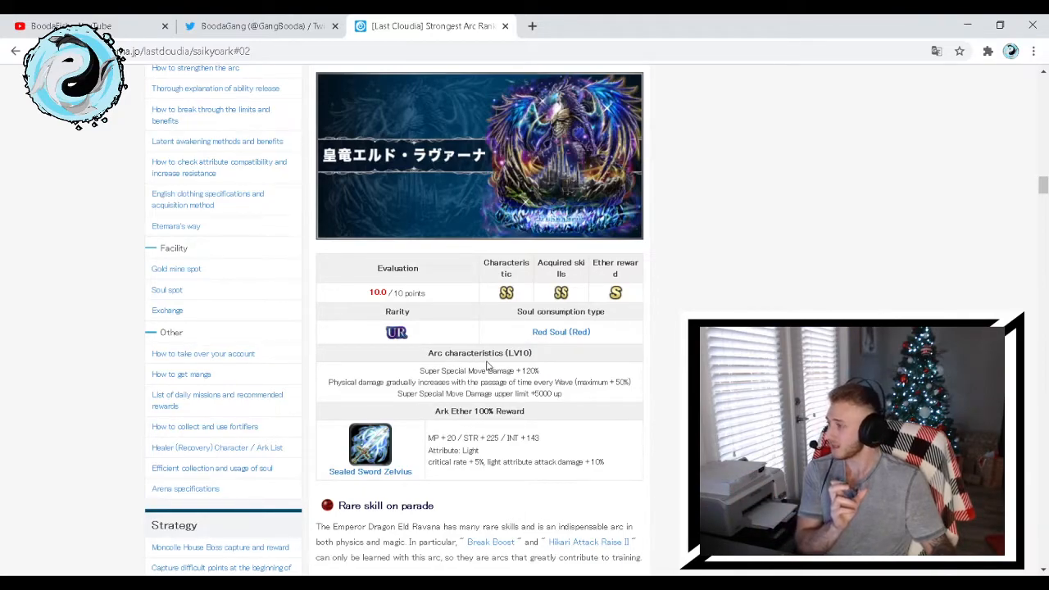
mouse_move(529, 381)
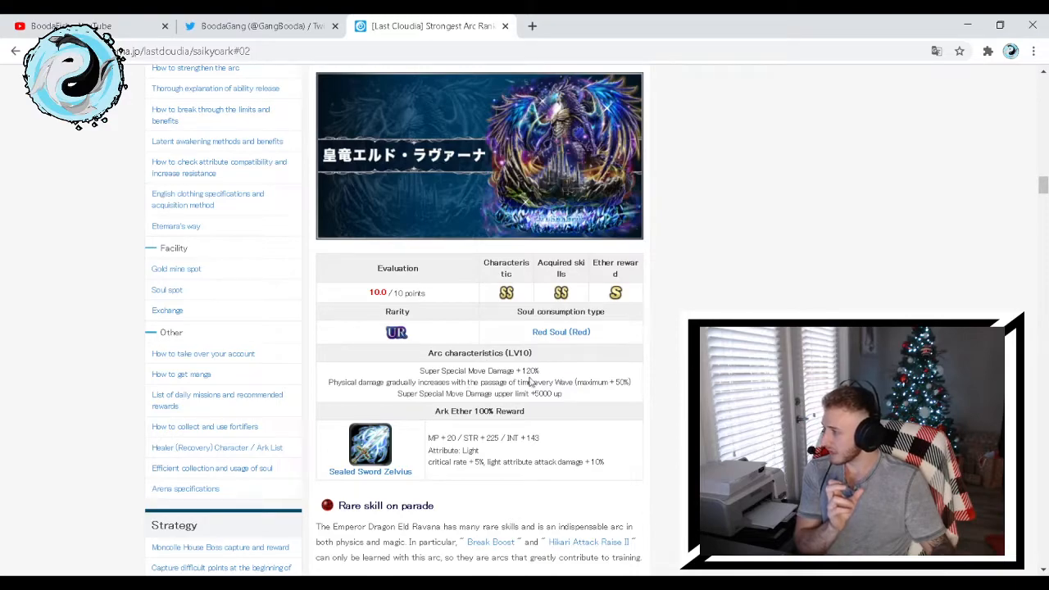
mouse_move(528, 382)
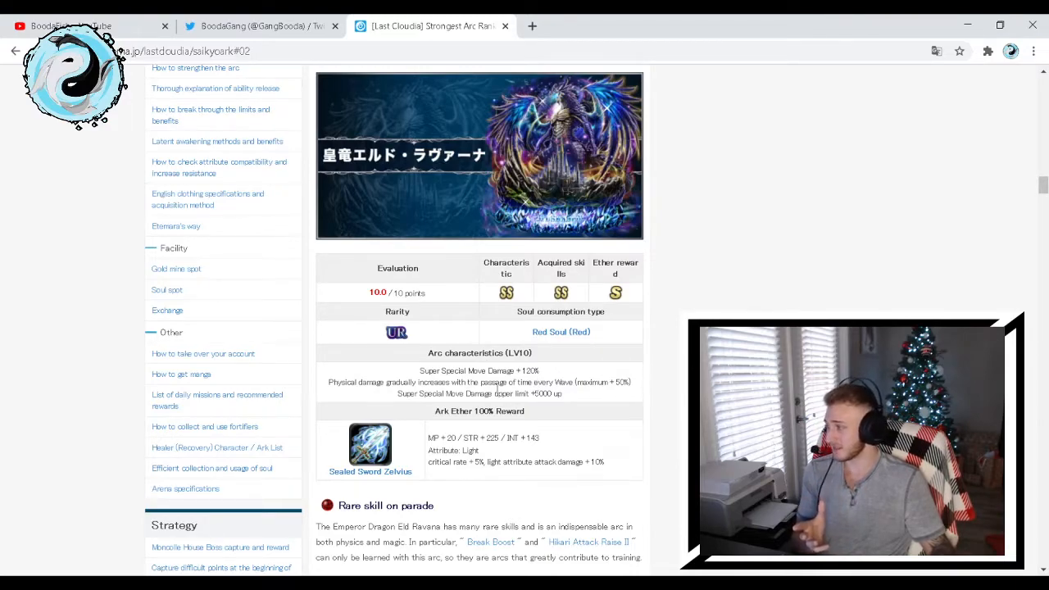
mouse_move(415, 380)
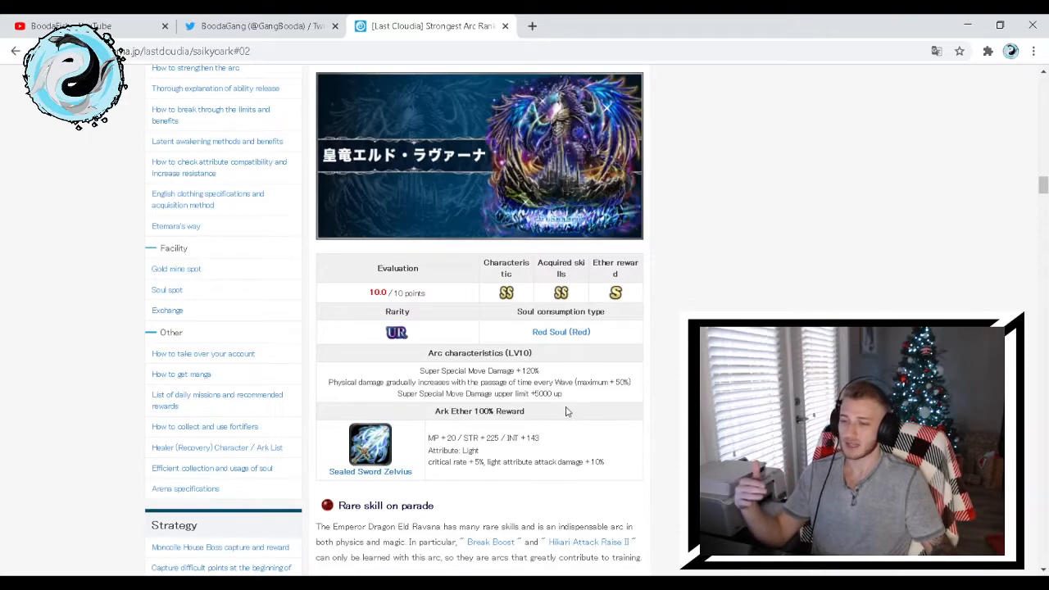
mouse_move(576, 381)
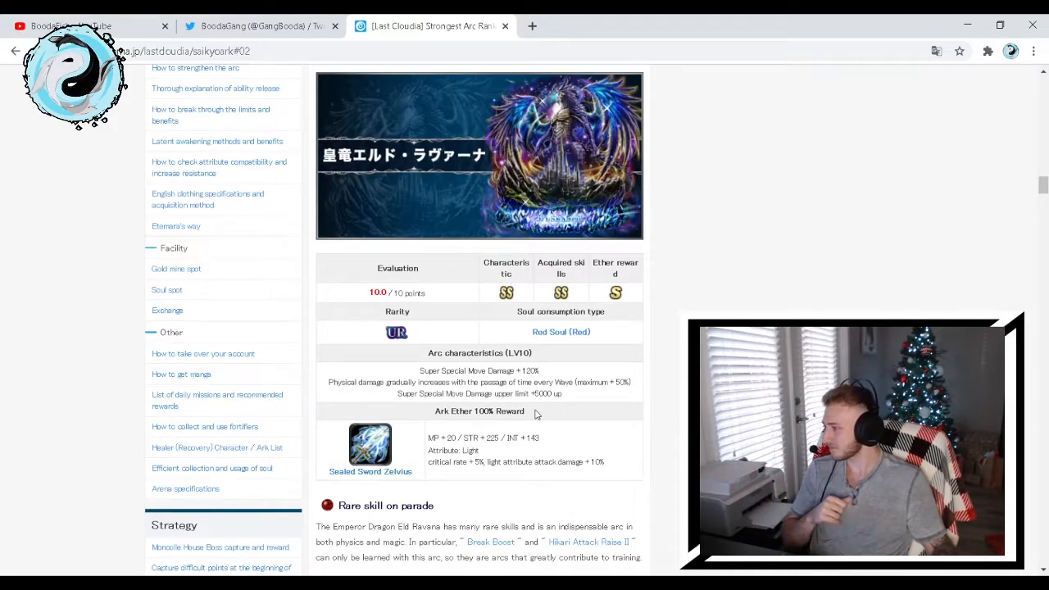
scroll(down, 3)
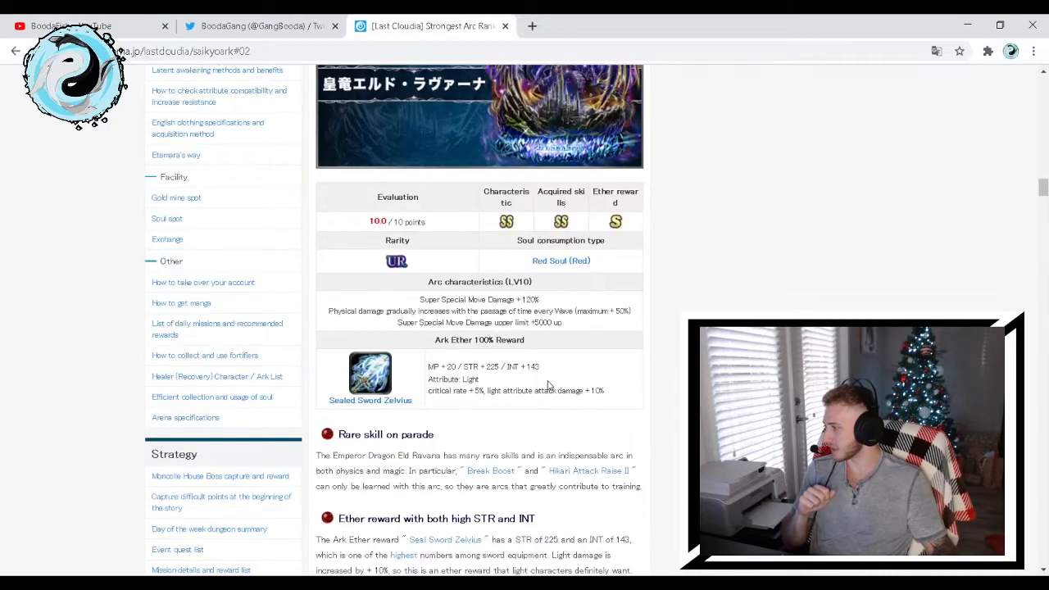
mouse_move(362, 410)
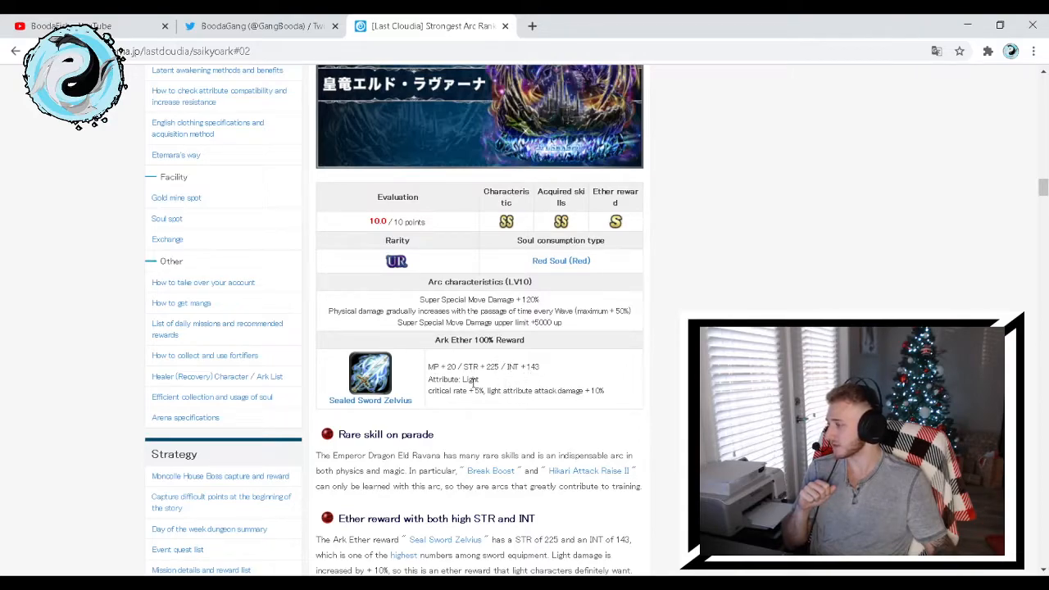
mouse_move(516, 399)
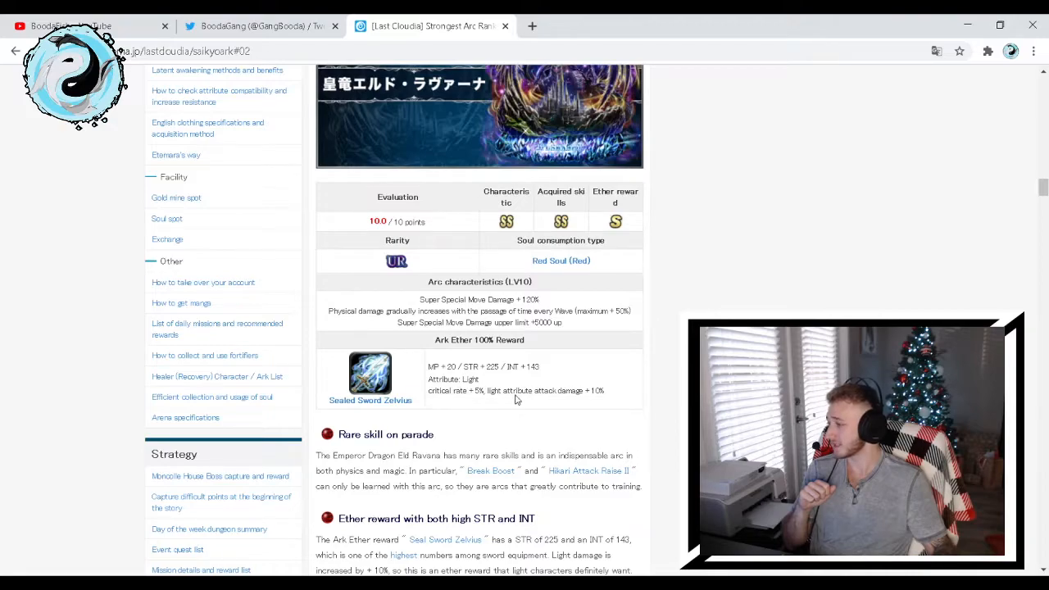
mouse_move(586, 400)
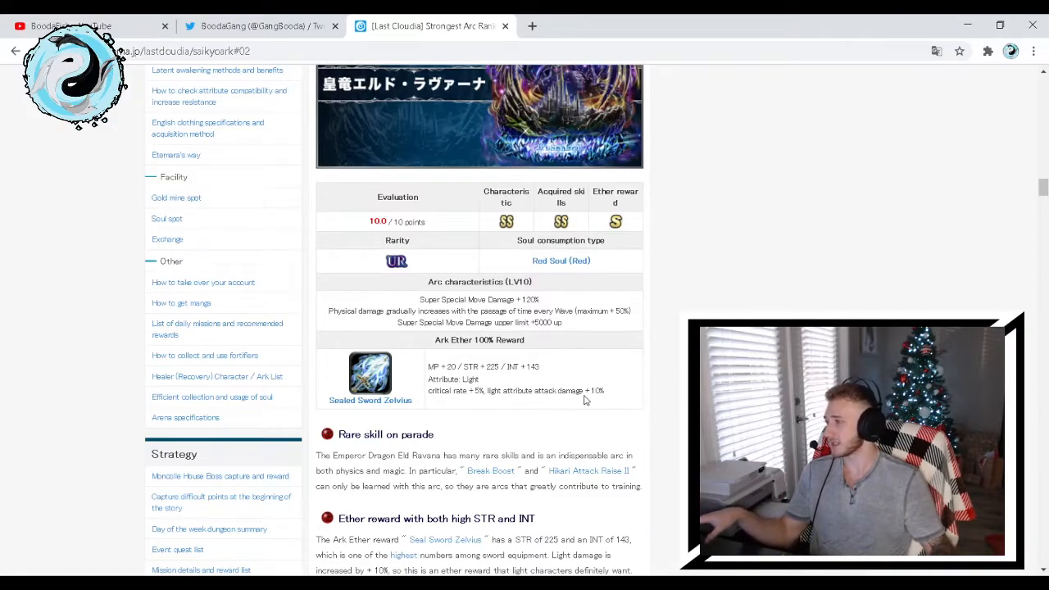
scroll(up, 3)
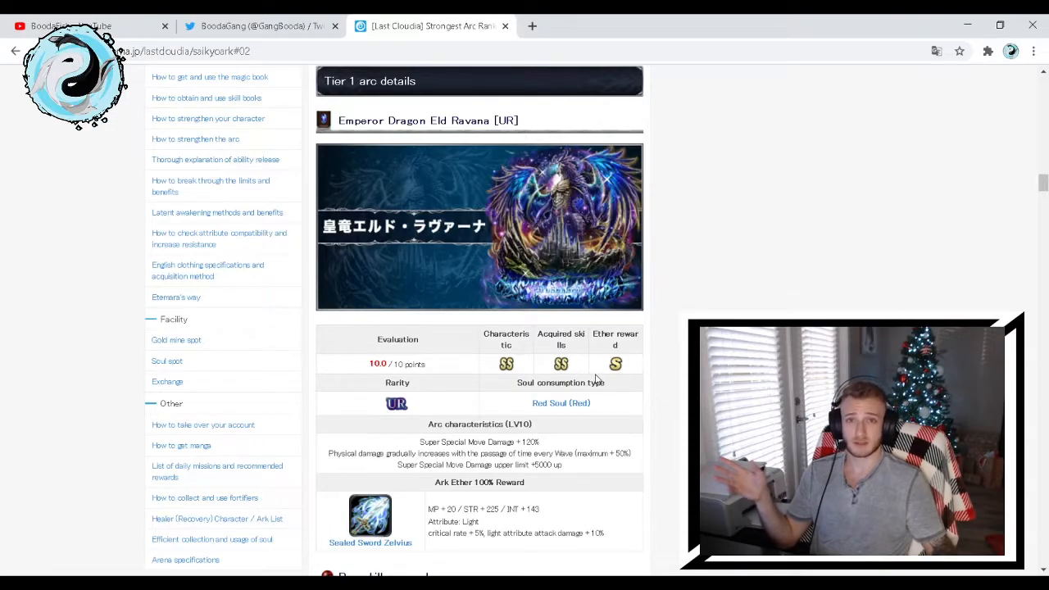
scroll(down, 3)
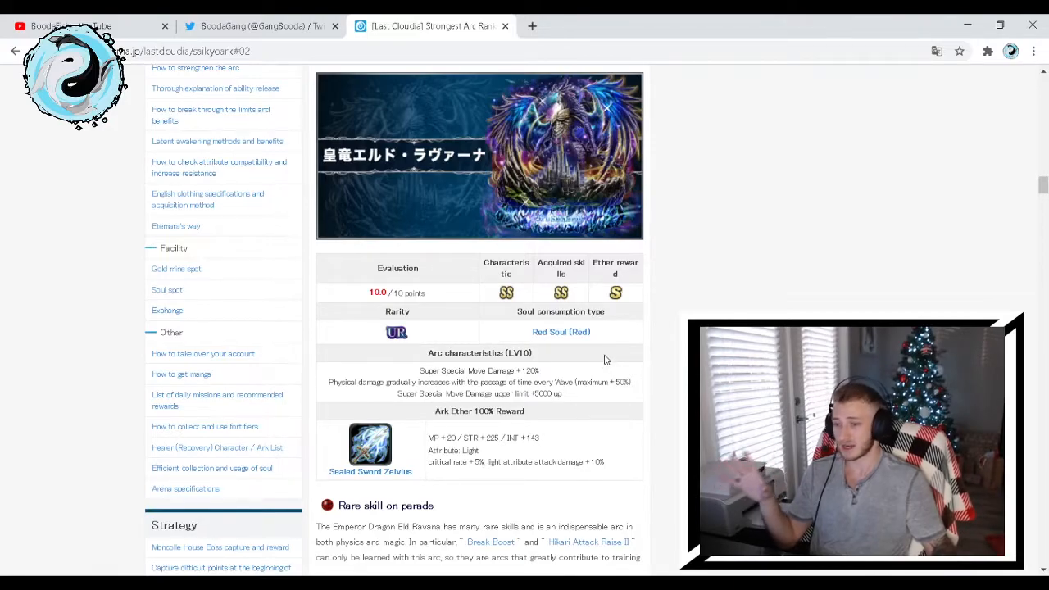
mouse_move(595, 370)
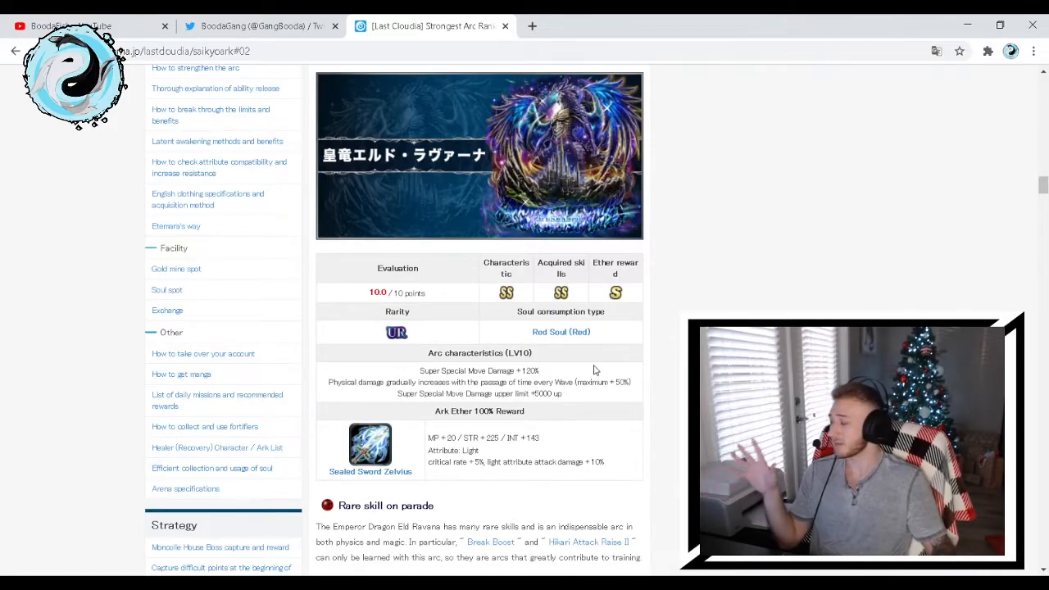
scroll(down, 3)
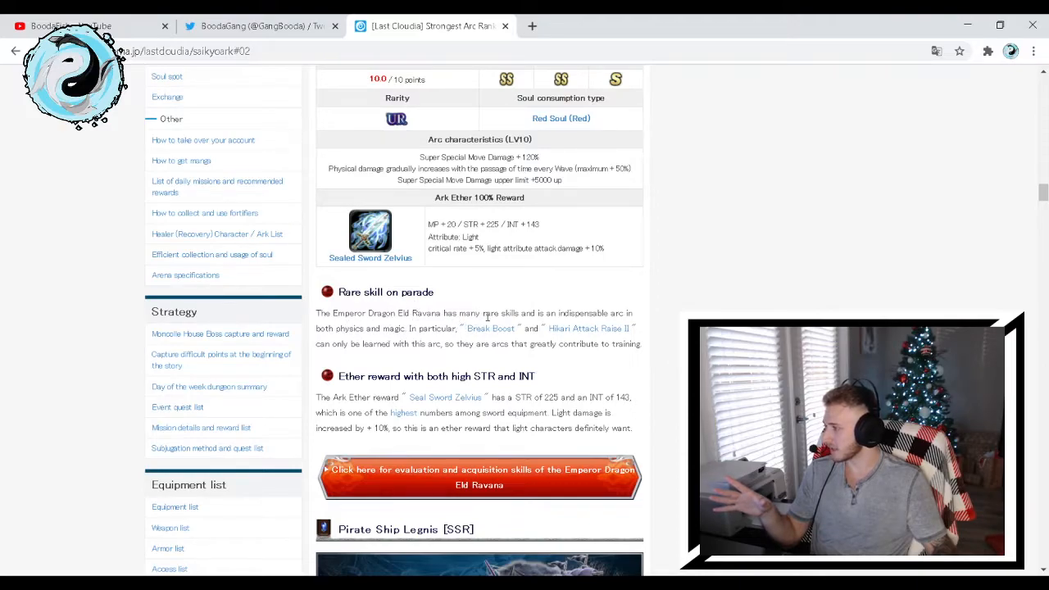
mouse_move(605, 329)
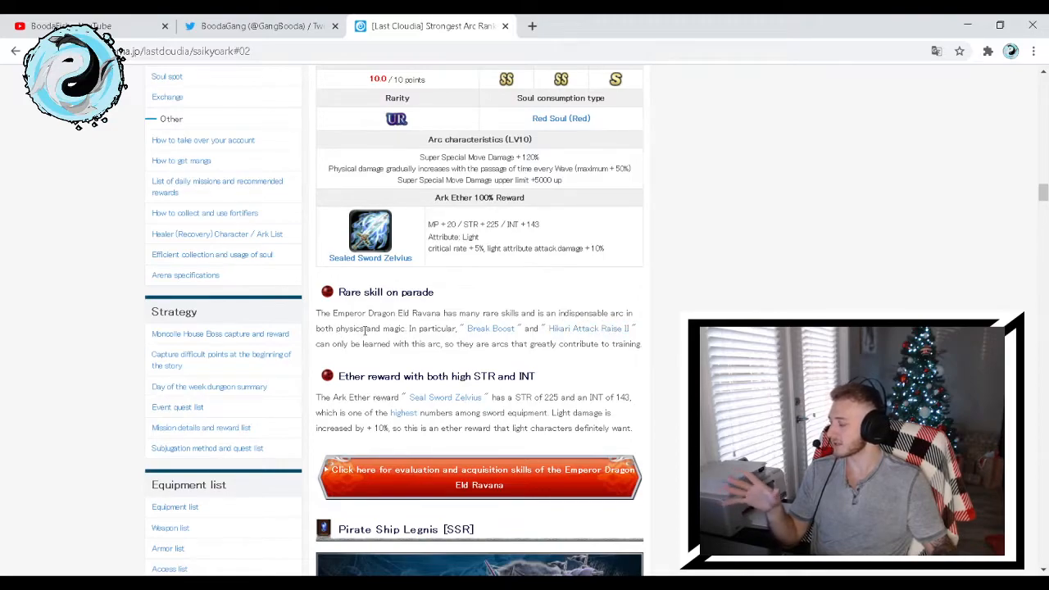
mouse_move(430, 338)
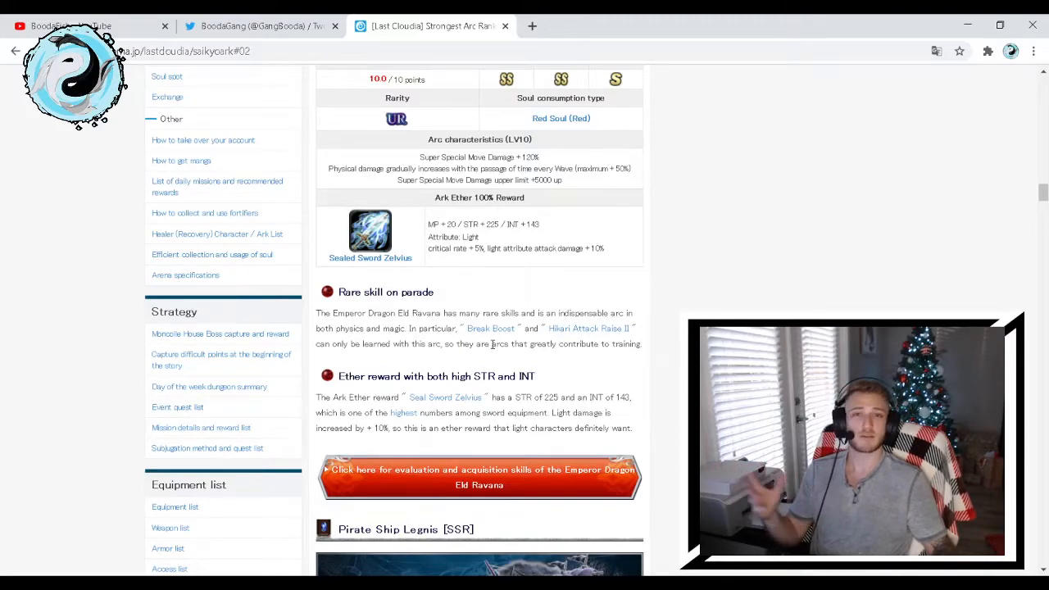
mouse_move(491, 342)
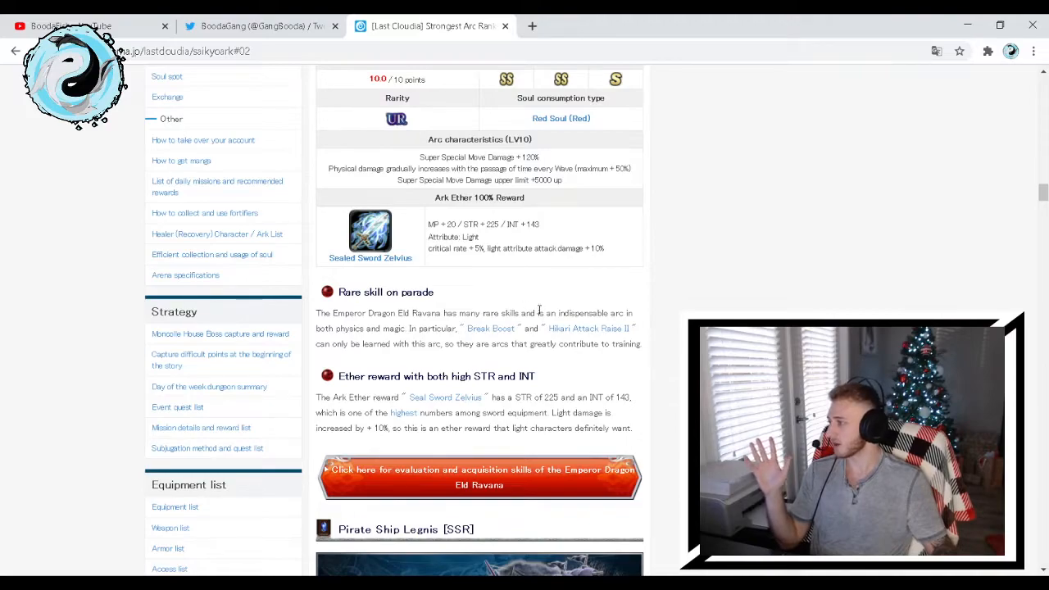
Scroll to Pirate Ship Legnis [SSR]: 10.0 rating, Great thief bracelet, Pirate's Feast note
scroll(down, 3)
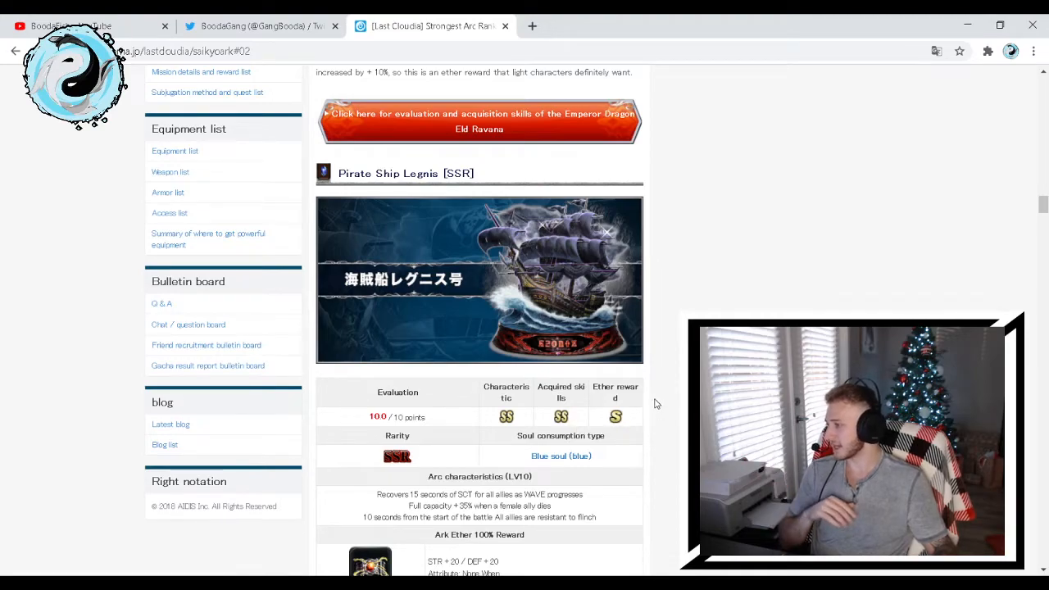
scroll(down, 3)
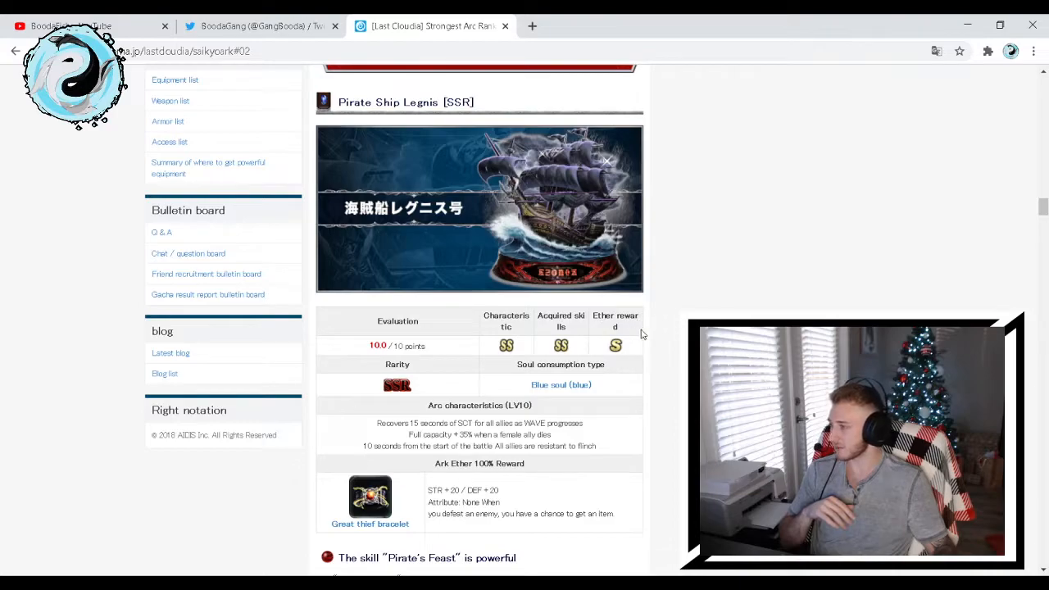
mouse_move(579, 354)
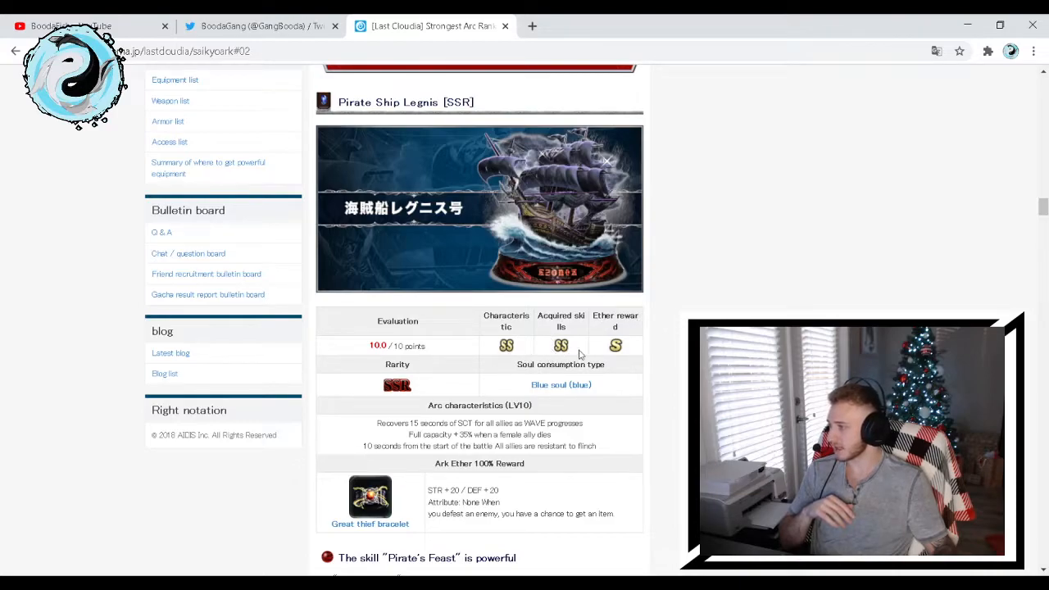
mouse_move(455, 475)
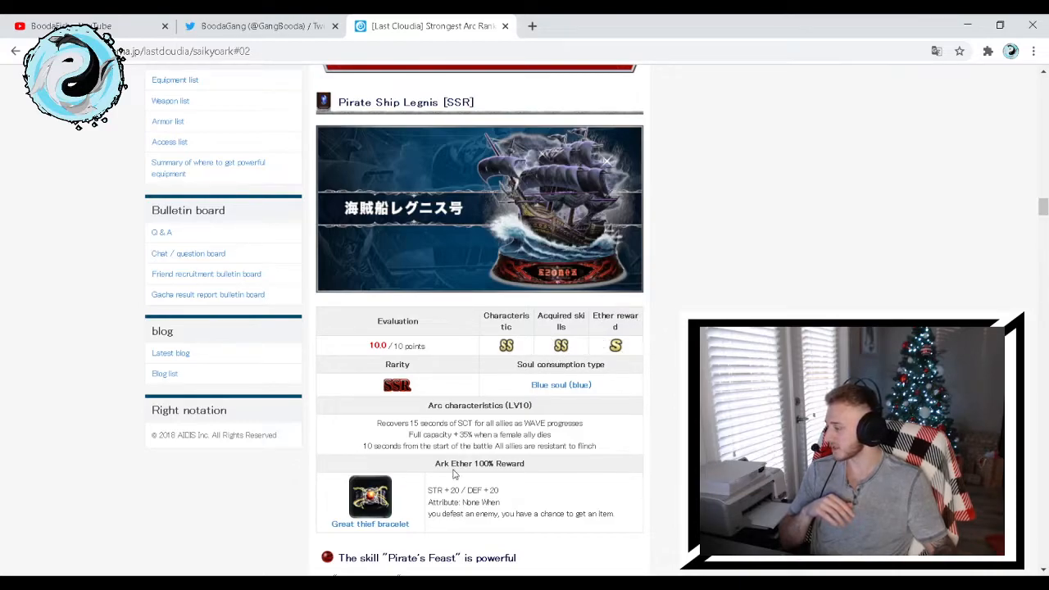
mouse_move(630, 221)
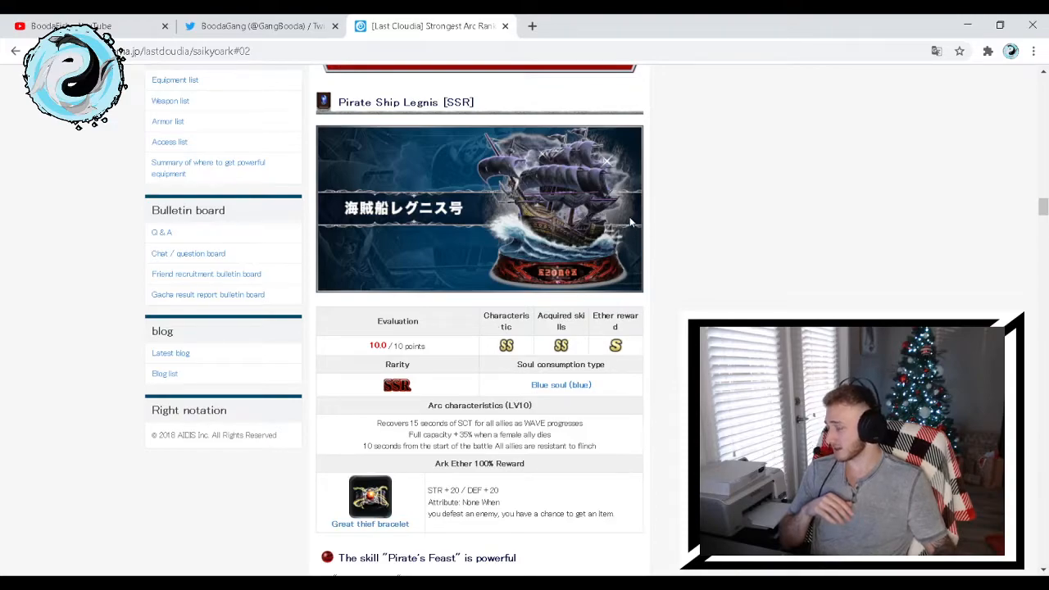
mouse_move(594, 324)
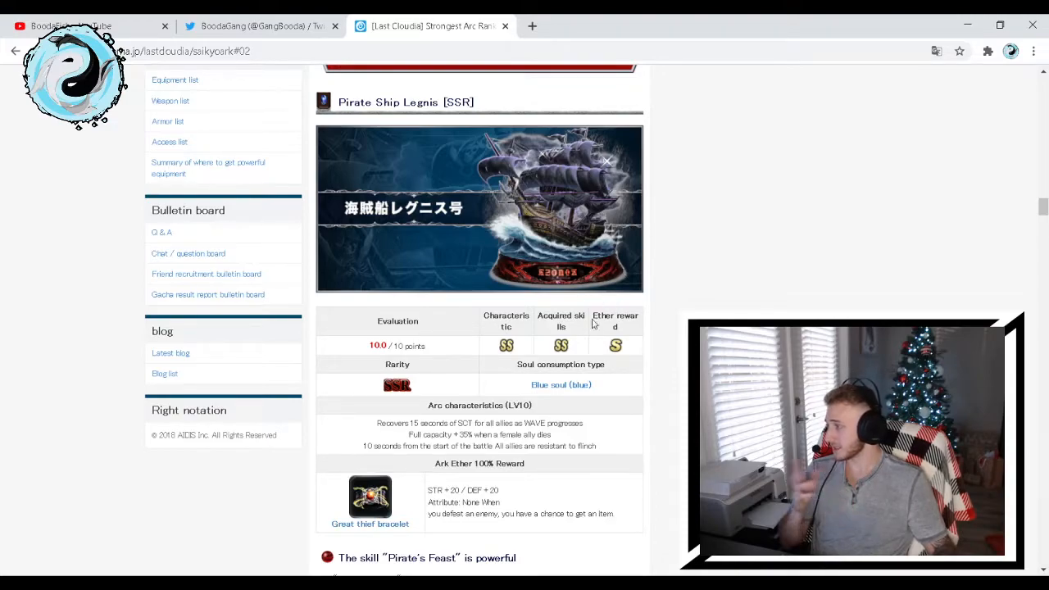
scroll(up, 3)
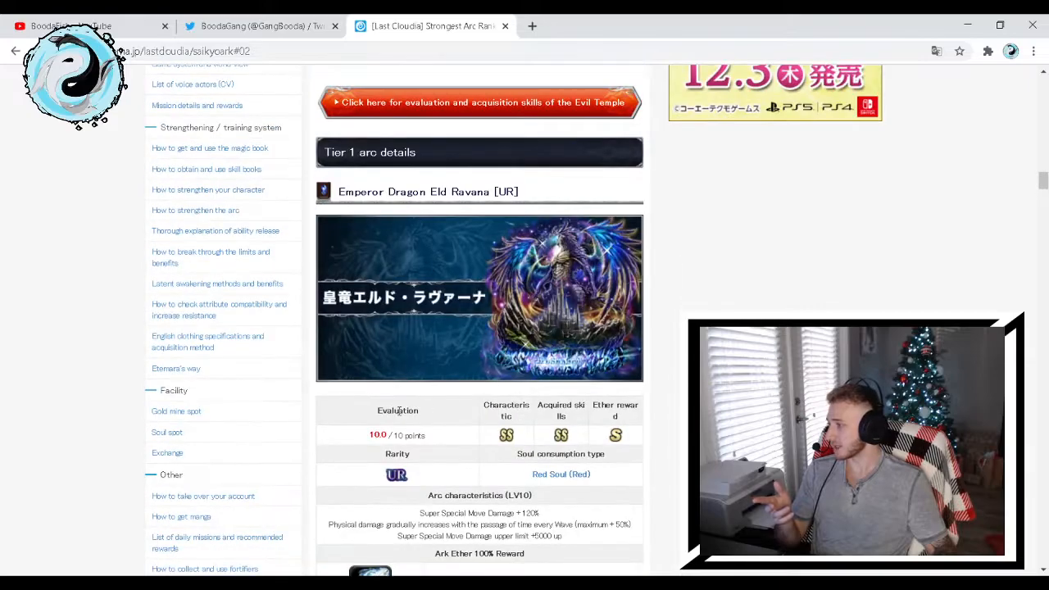
scroll(down, 3)
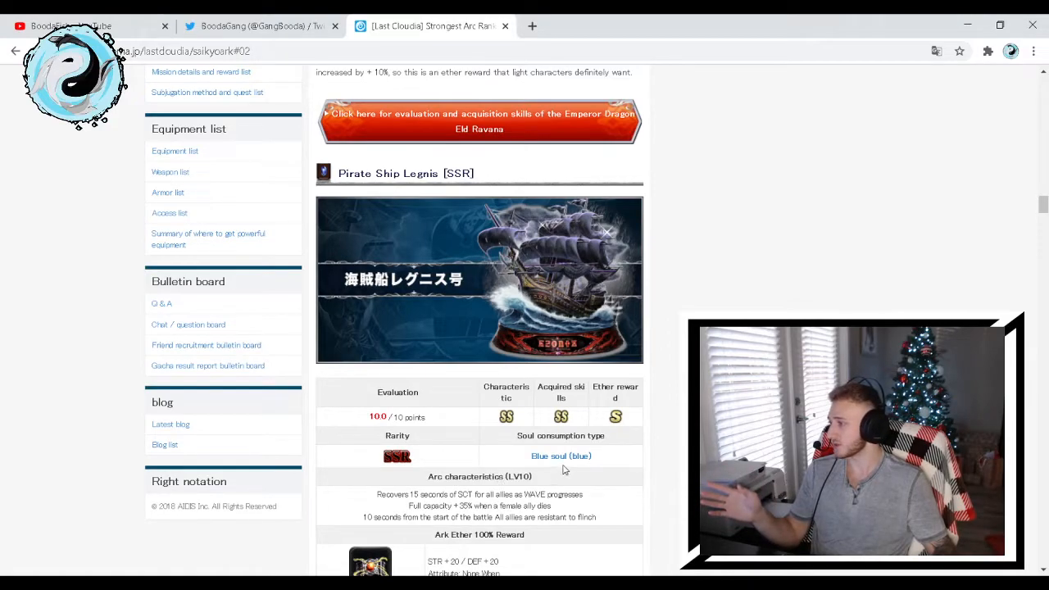
scroll(down, 3)
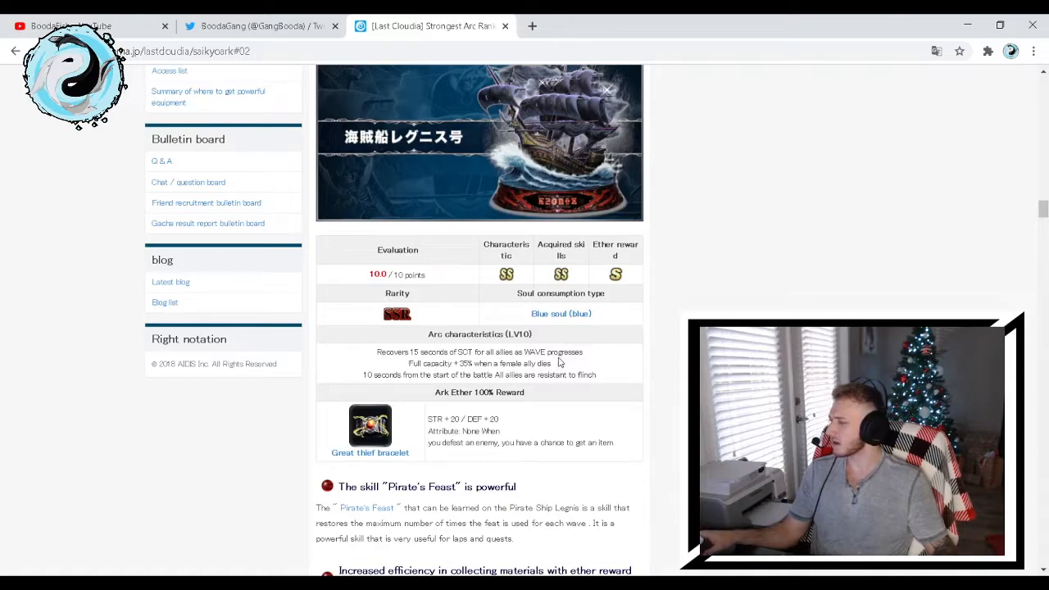
mouse_move(367, 374)
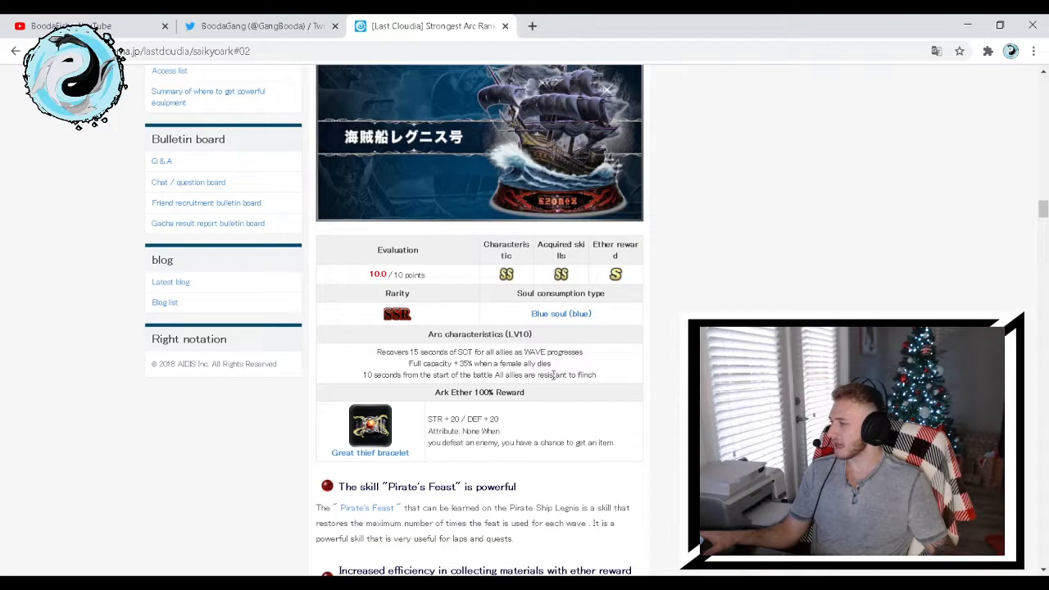
mouse_move(617, 378)
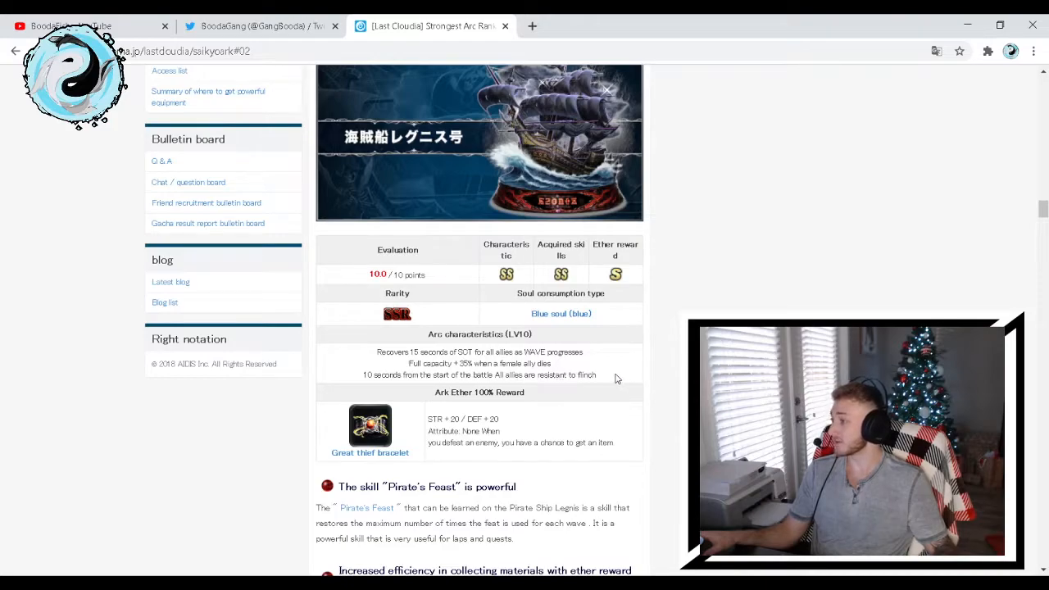
scroll(down, 3)
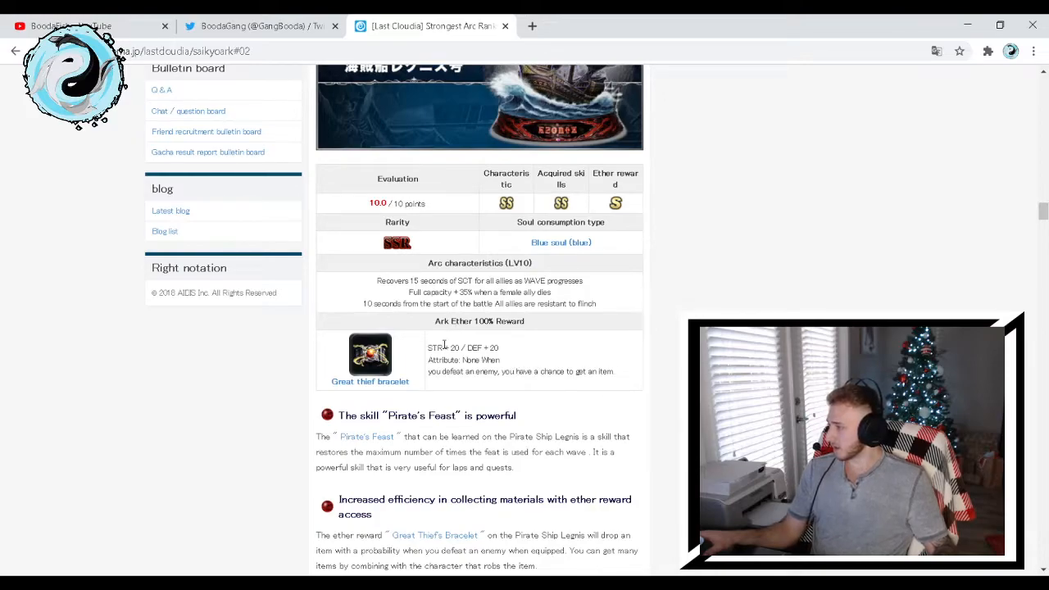
mouse_move(363, 401)
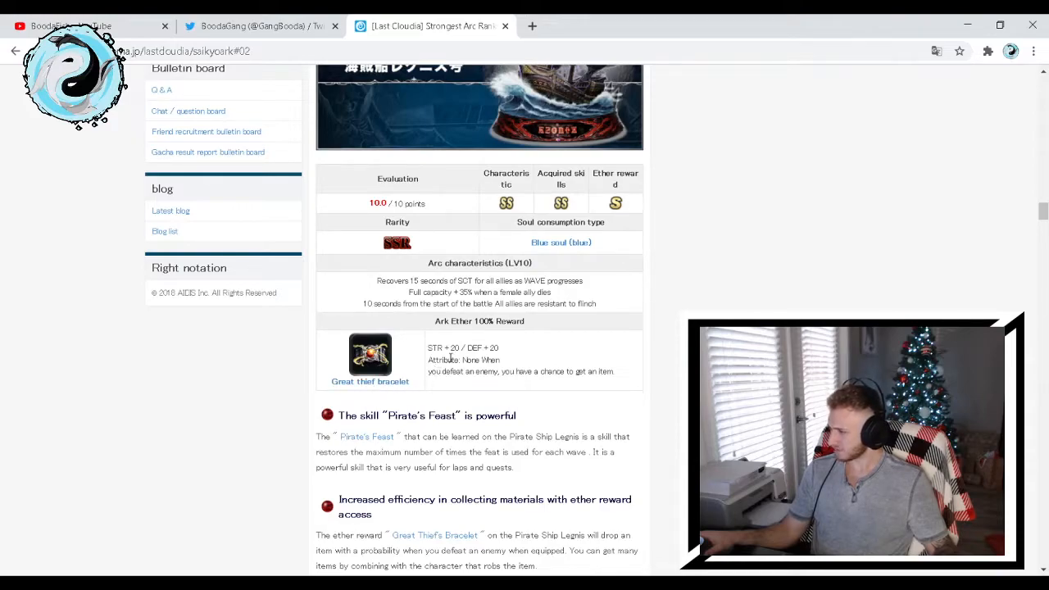
mouse_move(482, 401)
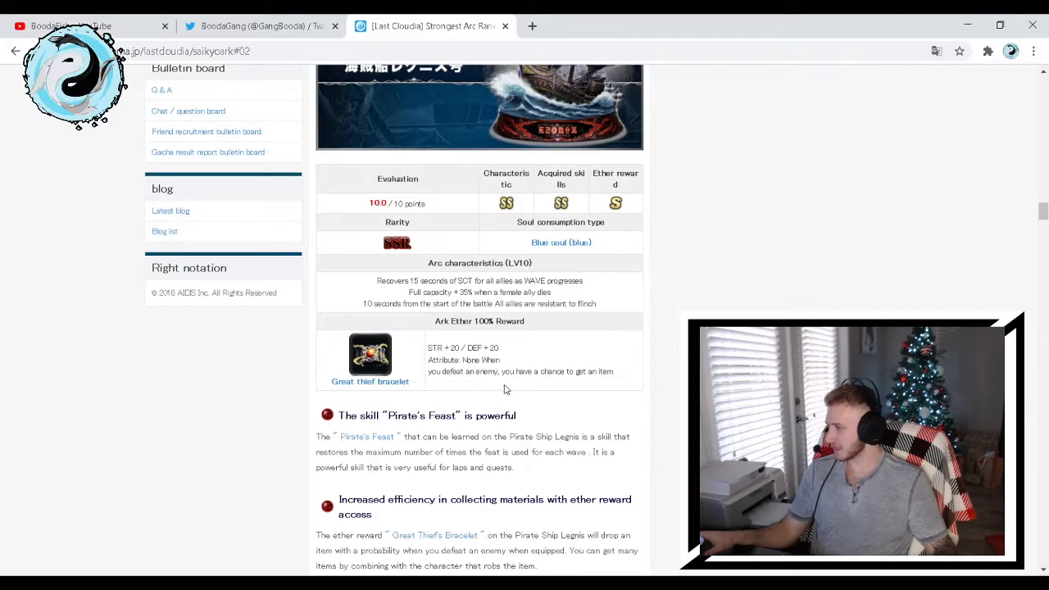
mouse_move(596, 388)
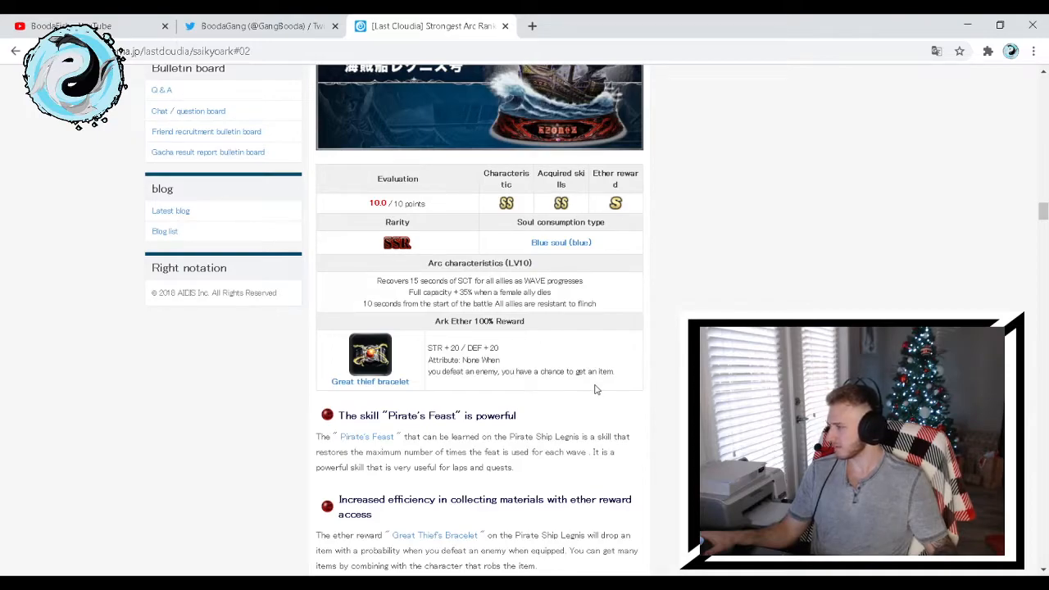
scroll(down, 3)
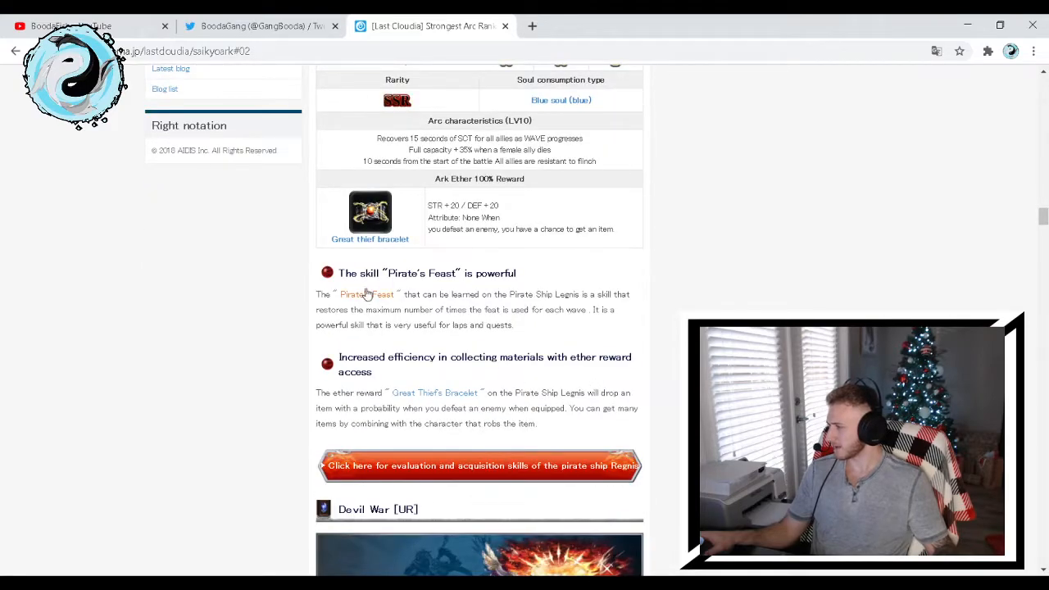
mouse_move(488, 285)
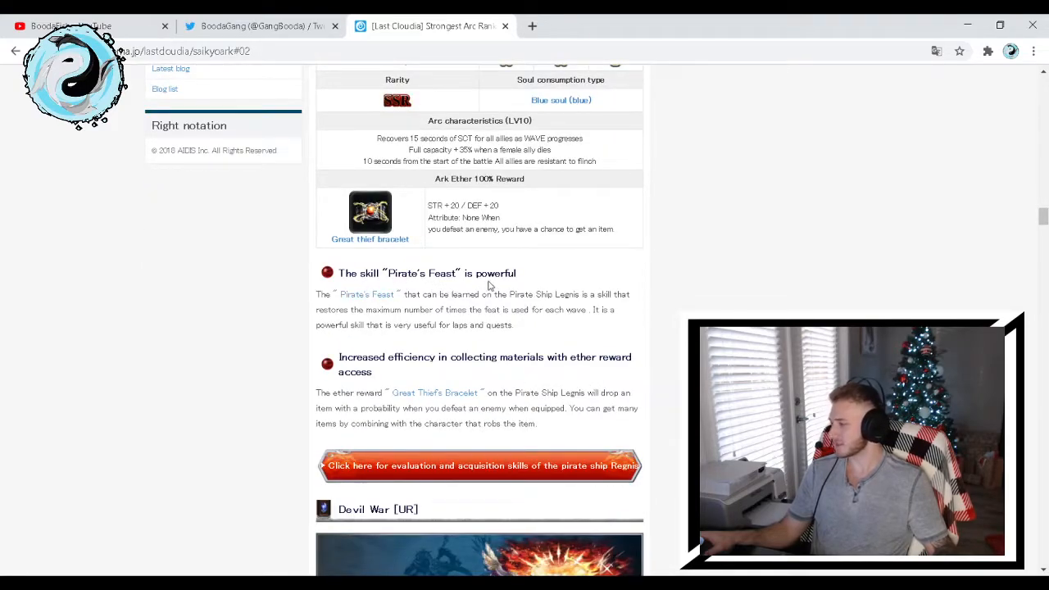
mouse_move(594, 291)
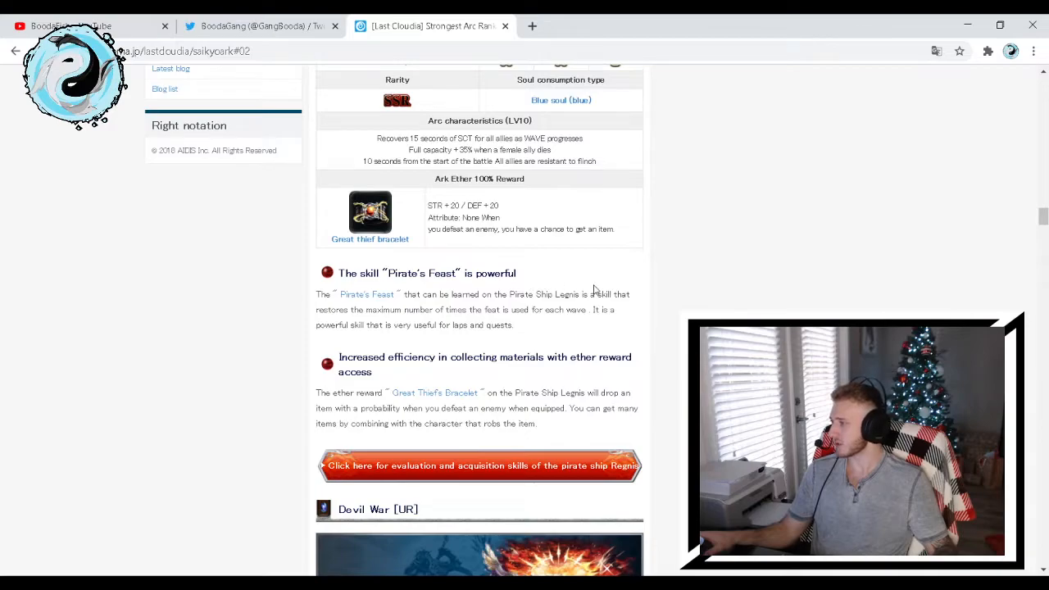
mouse_move(403, 306)
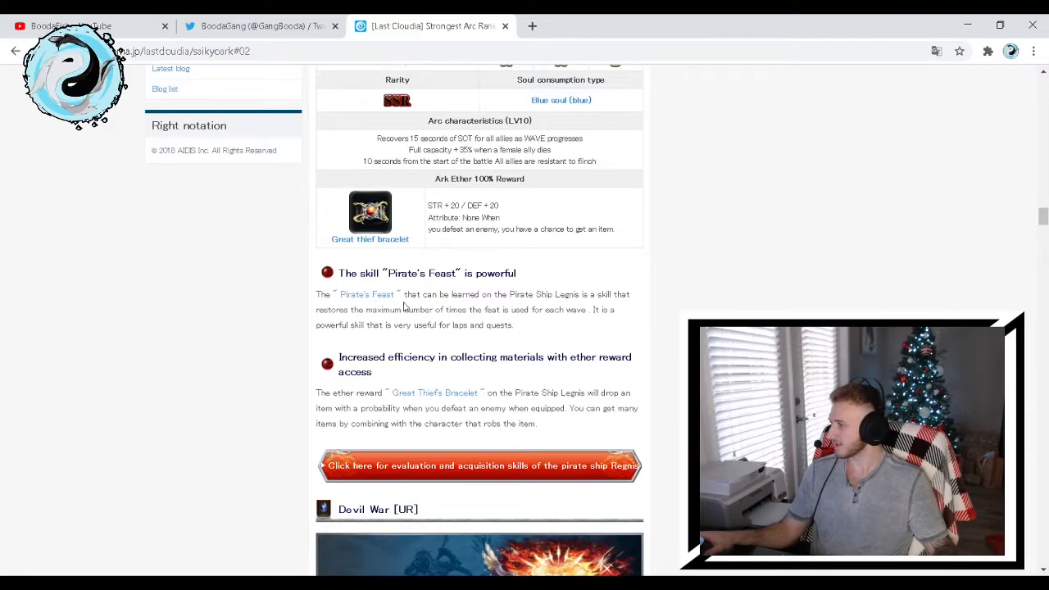
mouse_move(598, 308)
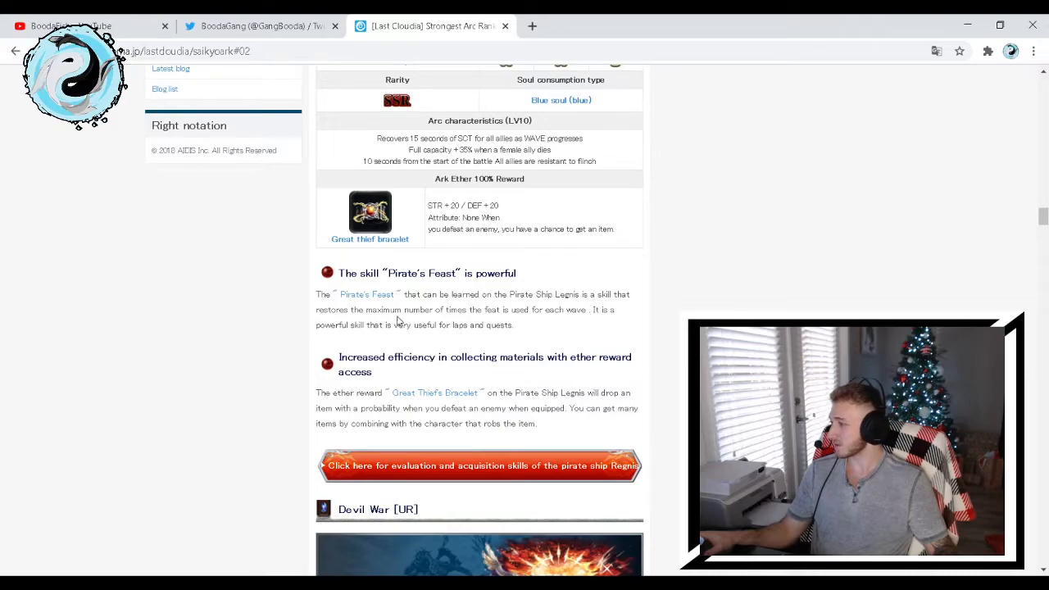
mouse_move(497, 321)
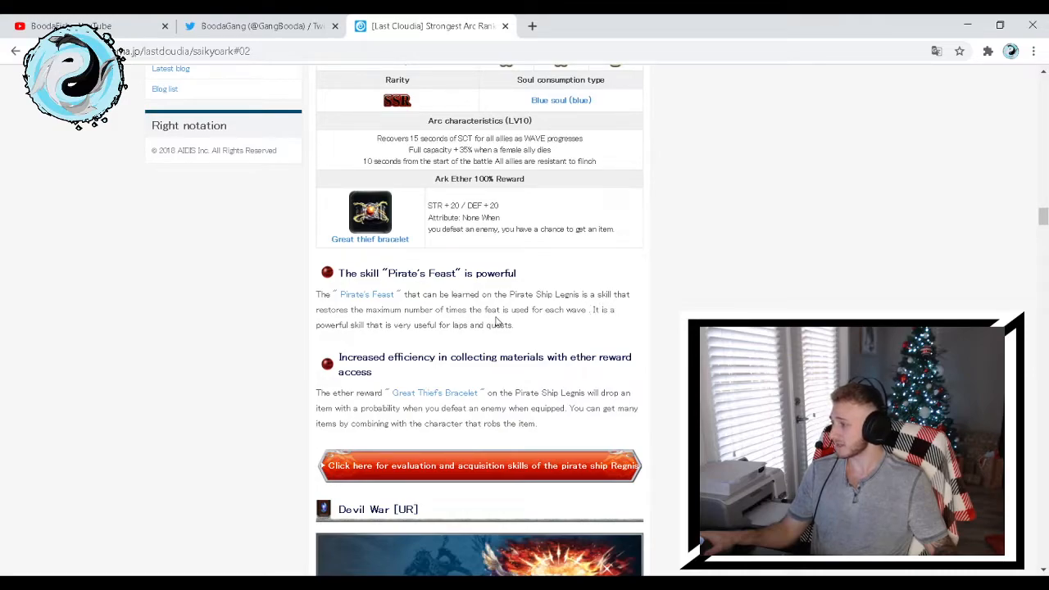
mouse_move(349, 338)
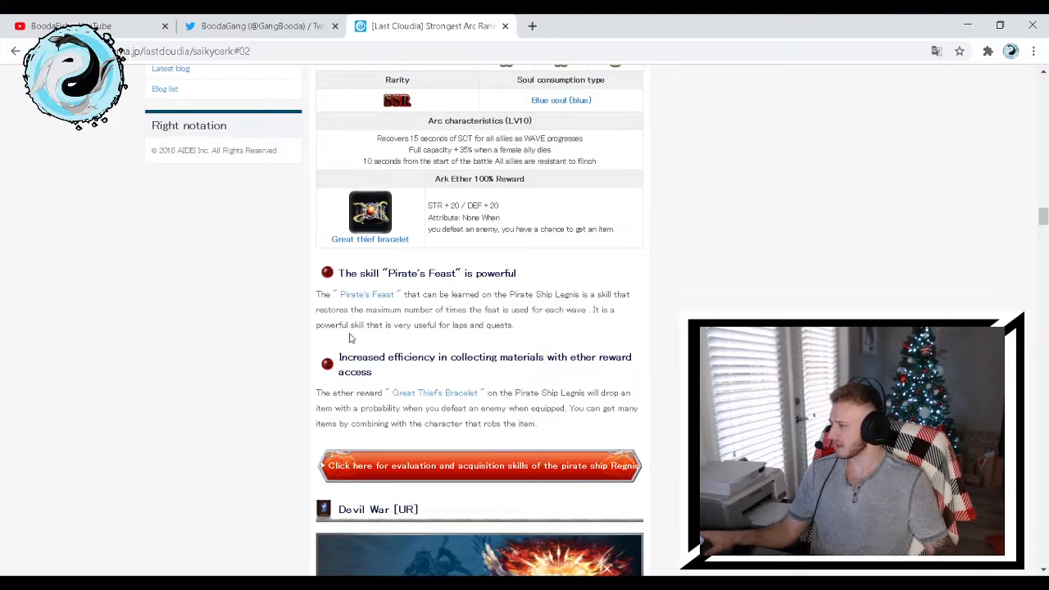
mouse_move(456, 339)
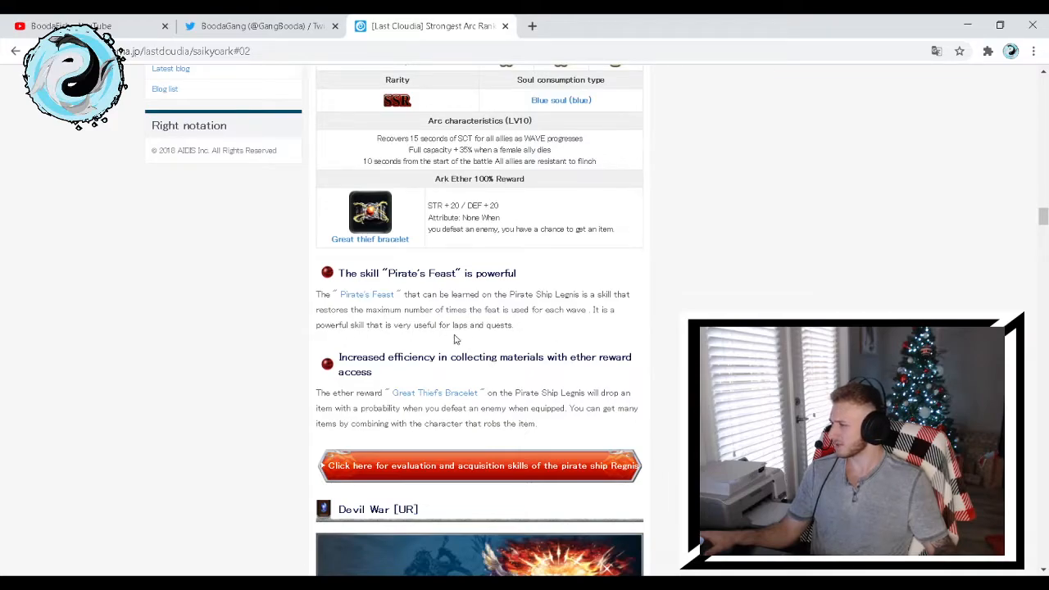
mouse_move(579, 337)
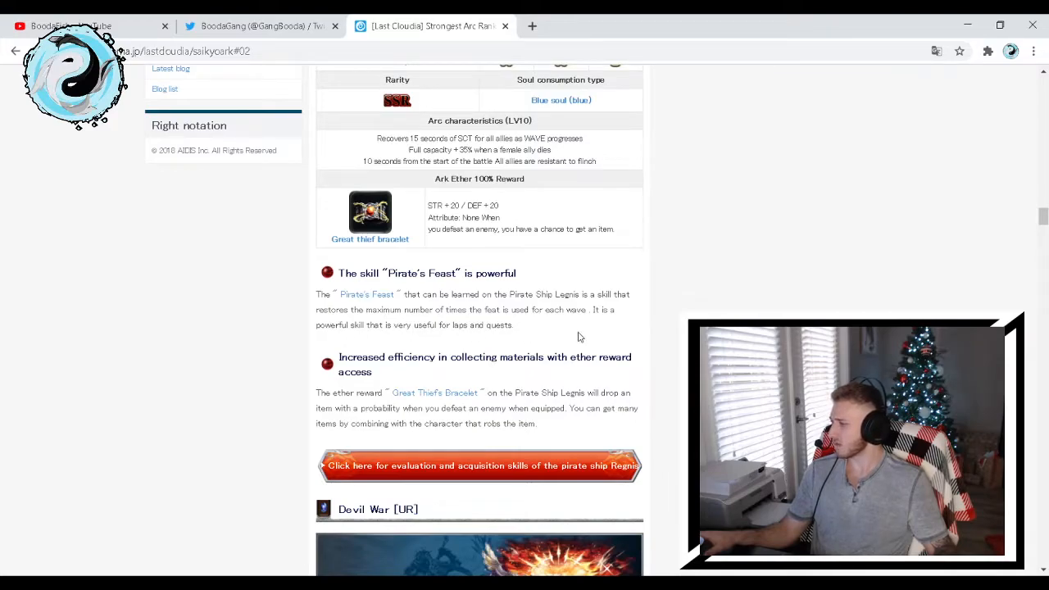
scroll(up, 3)
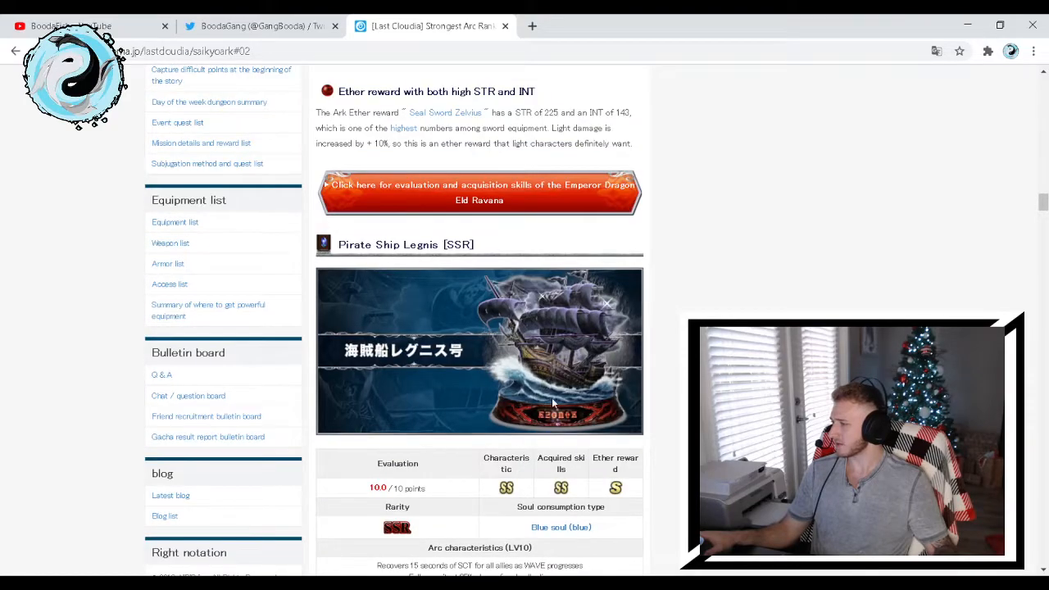
mouse_move(553, 299)
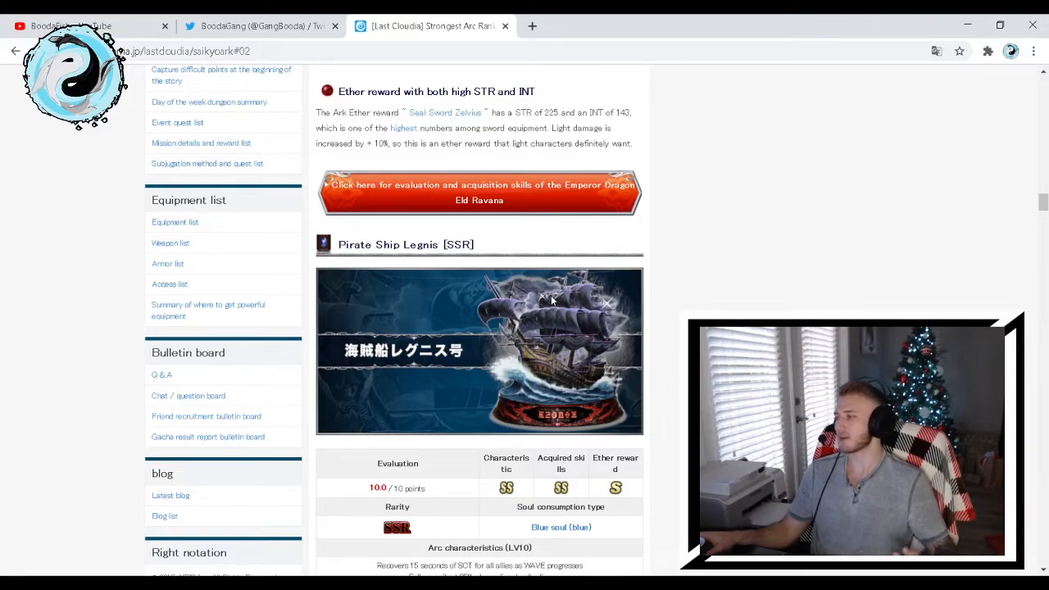
scroll(down, 3)
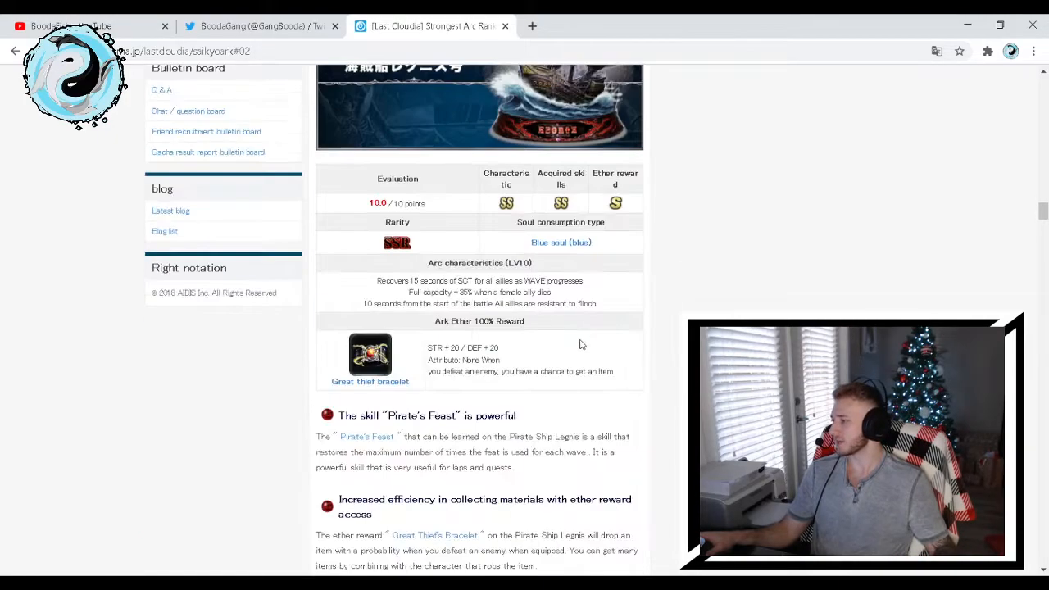
Scroll to the Devil War [UR] evaluation table, rated 9.5 with a Ring of wisdom reward
scroll(down, 3)
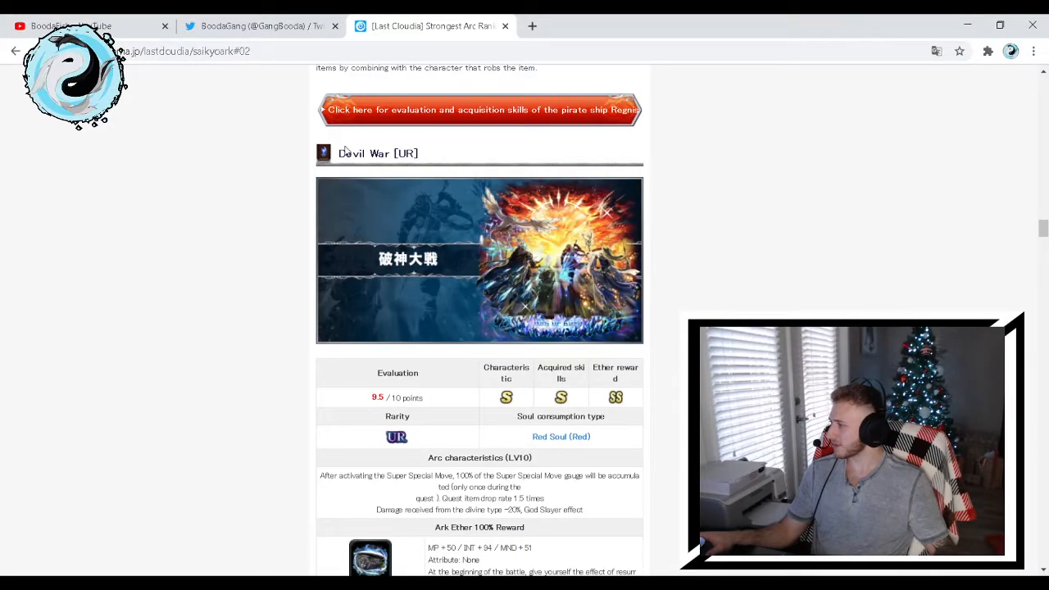
mouse_move(443, 380)
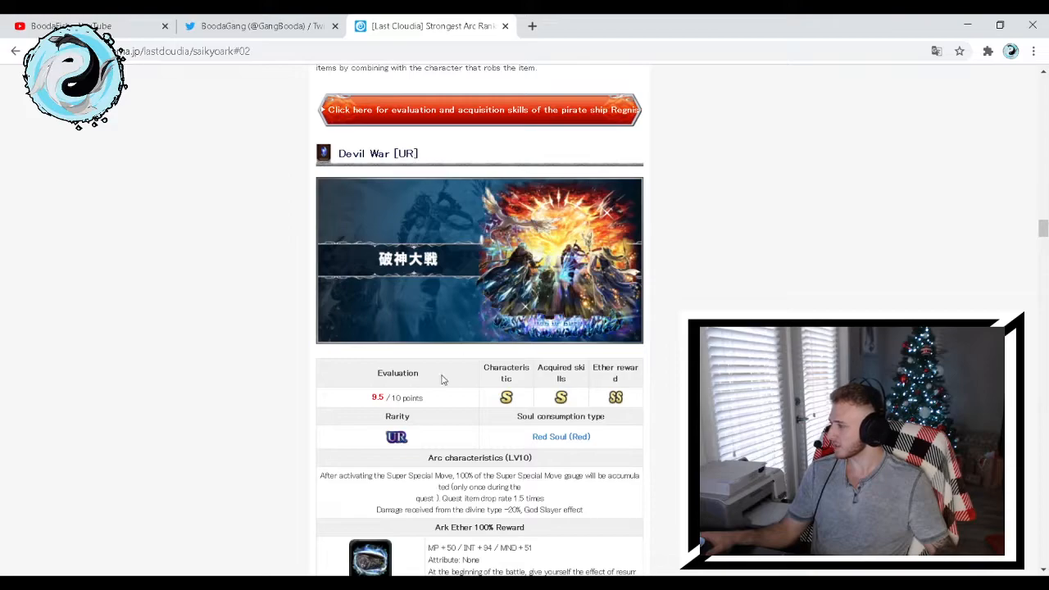
mouse_move(656, 390)
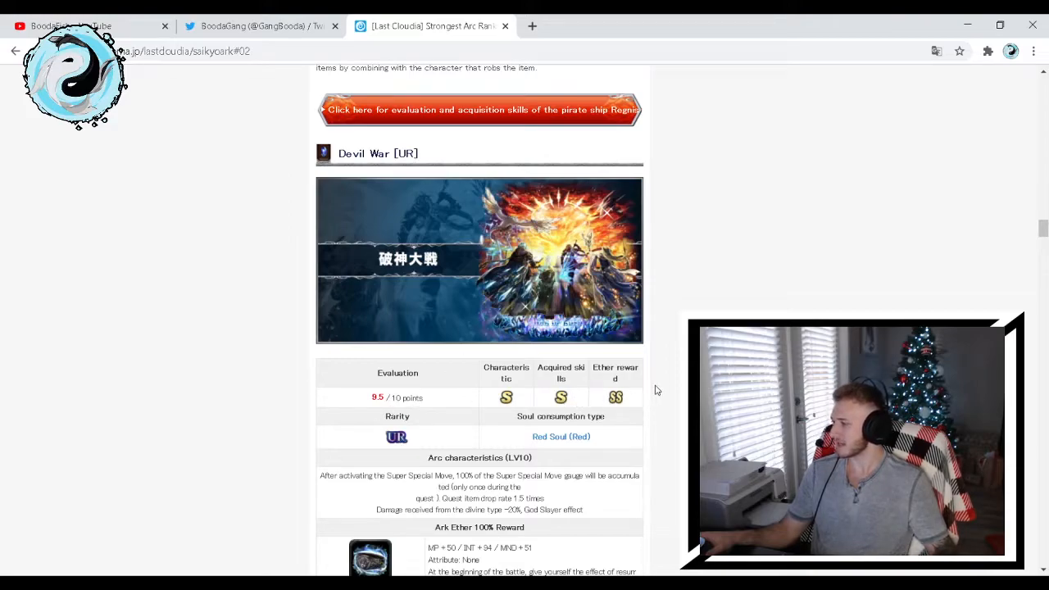
scroll(down, 3)
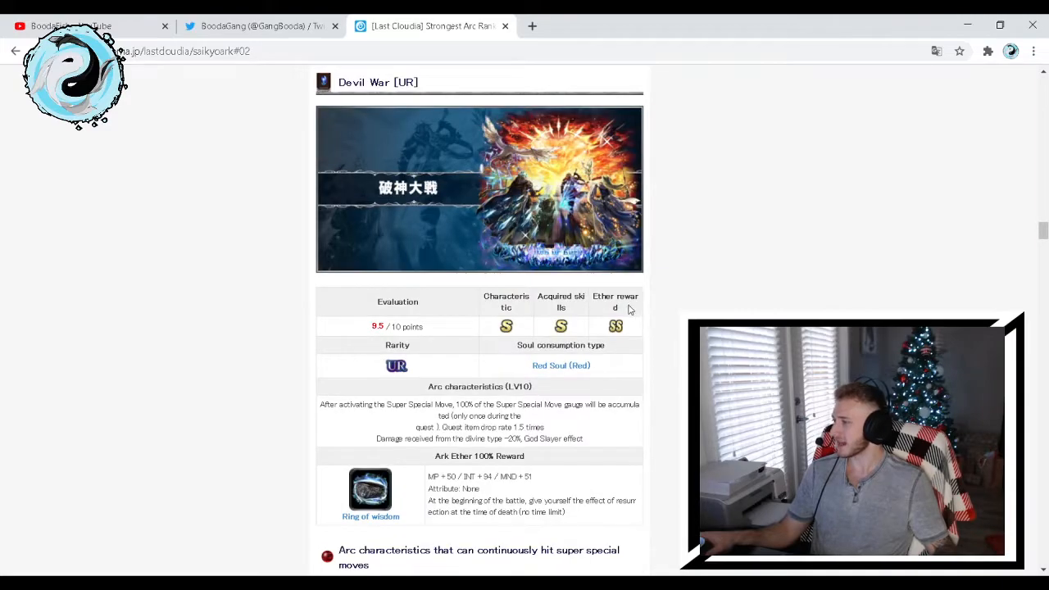
mouse_move(621, 328)
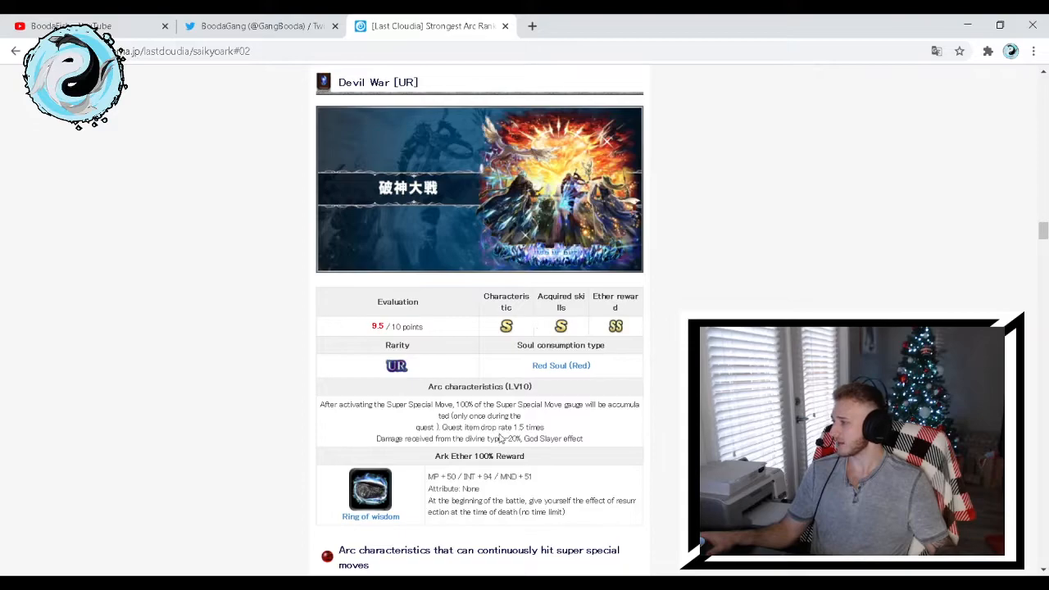
scroll(down, 3)
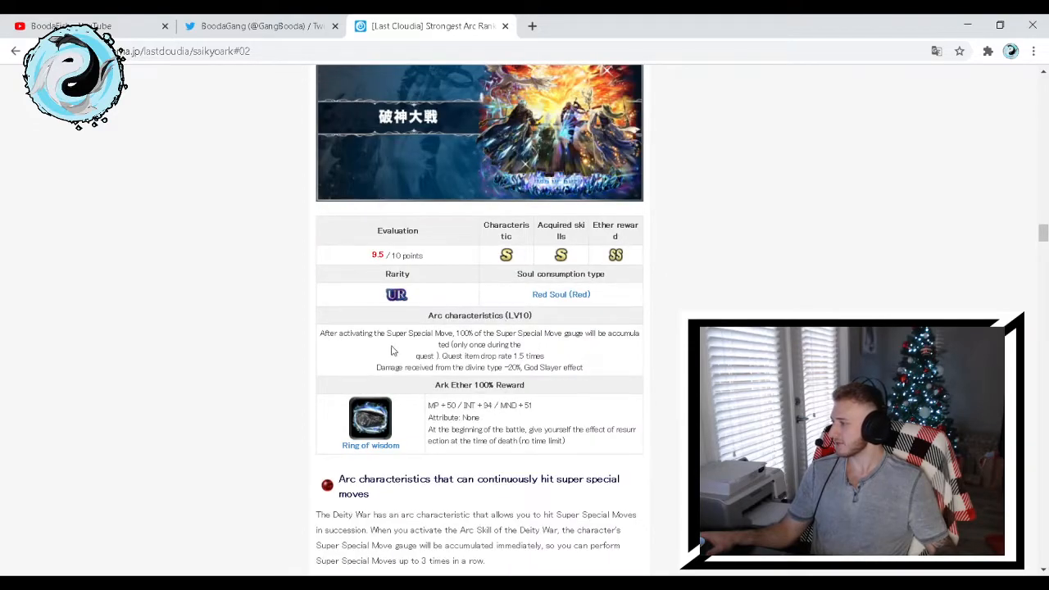
mouse_move(465, 343)
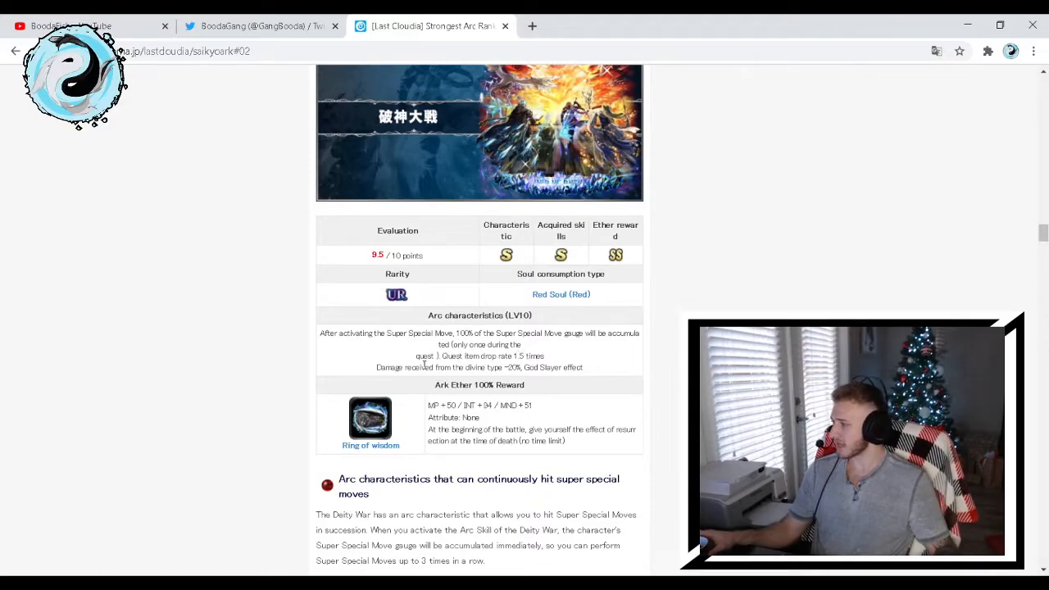
mouse_move(518, 380)
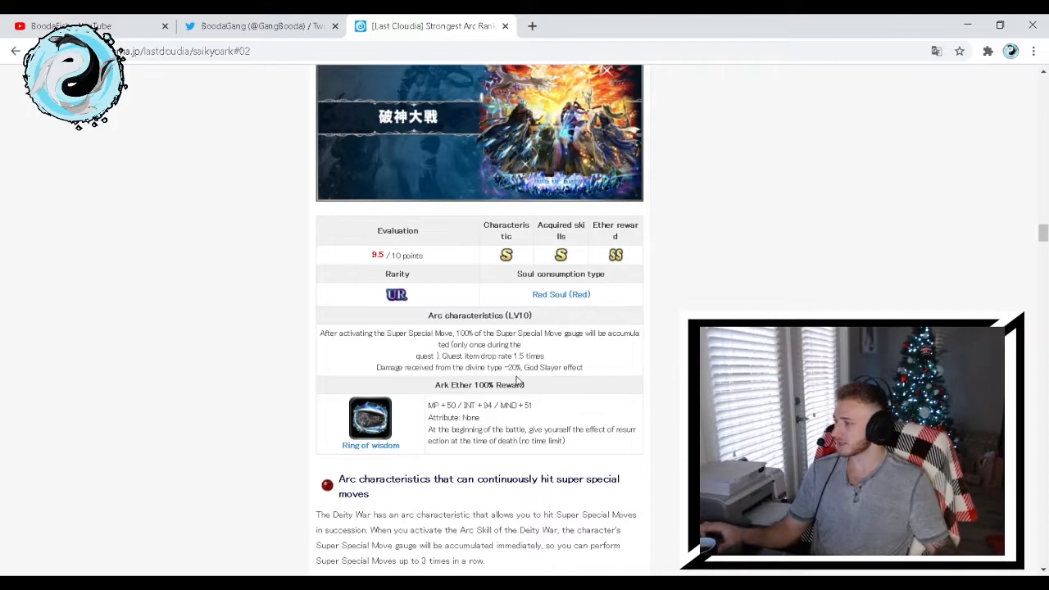
scroll(up, 3)
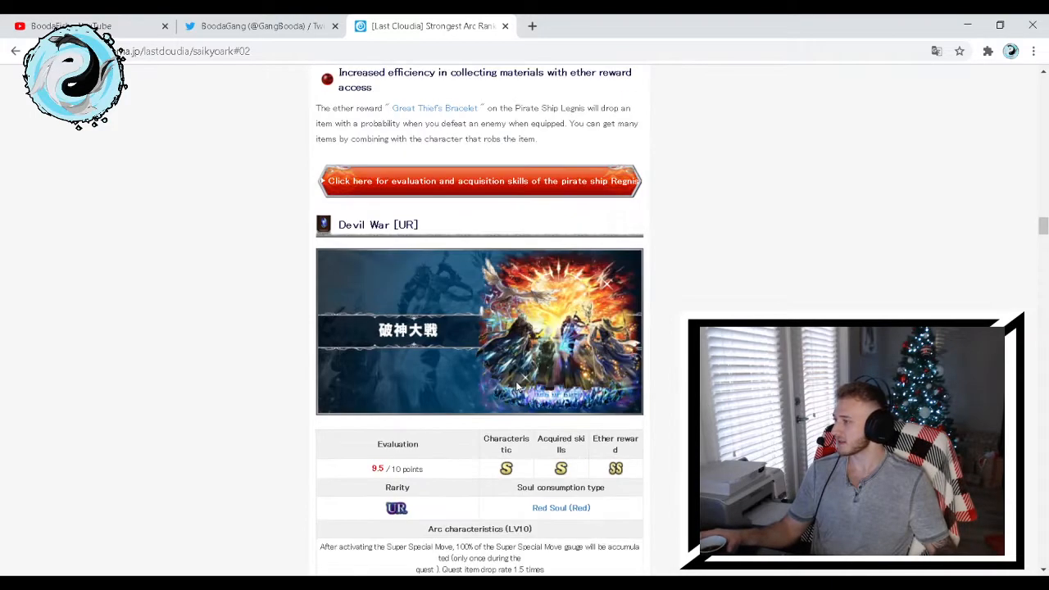
scroll(down, 3)
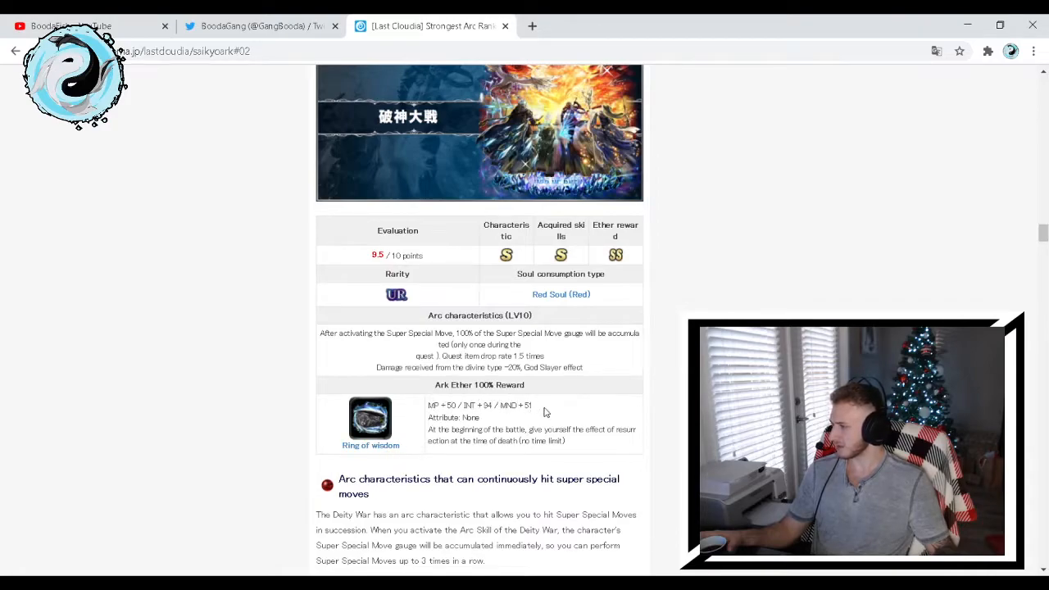
mouse_move(478, 424)
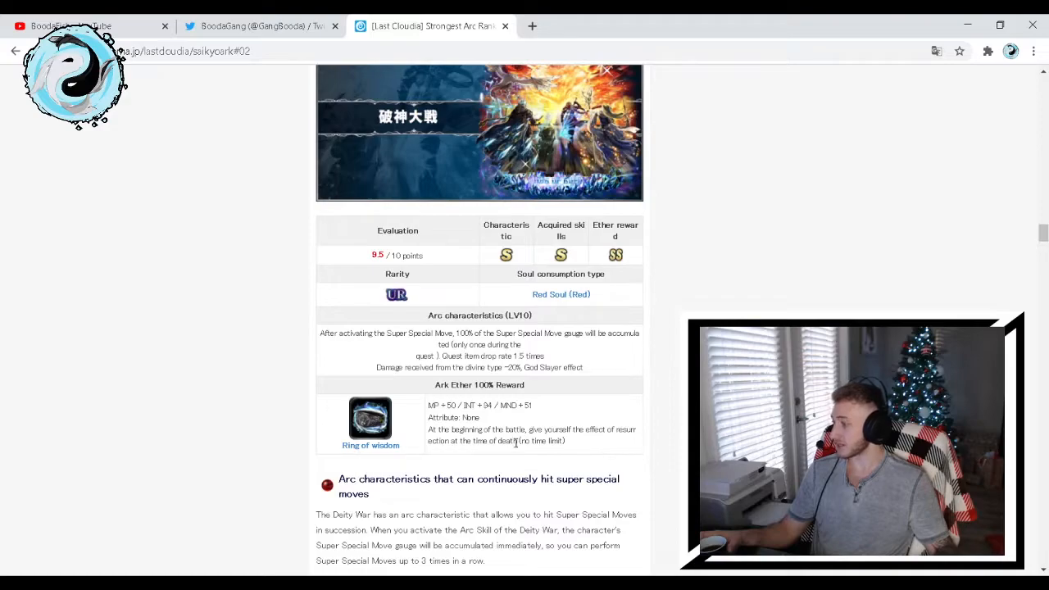
mouse_move(580, 443)
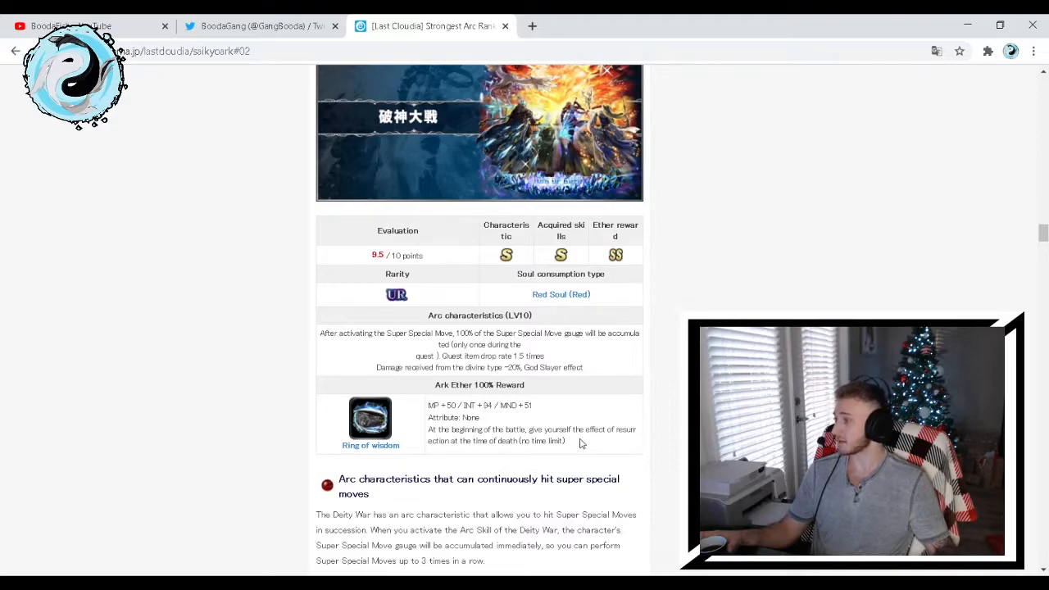
mouse_move(505, 418)
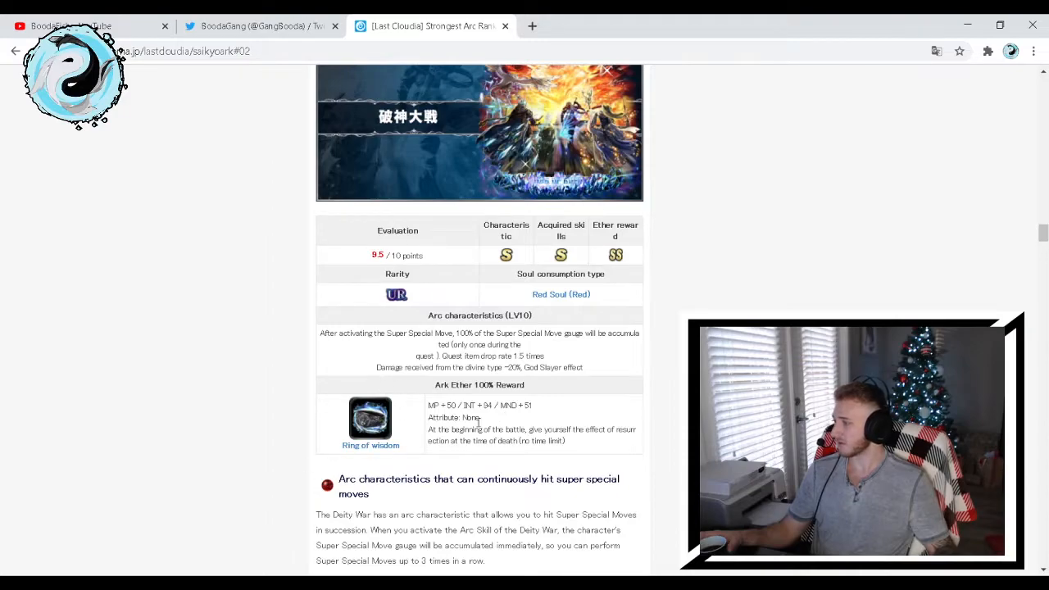
mouse_move(586, 447)
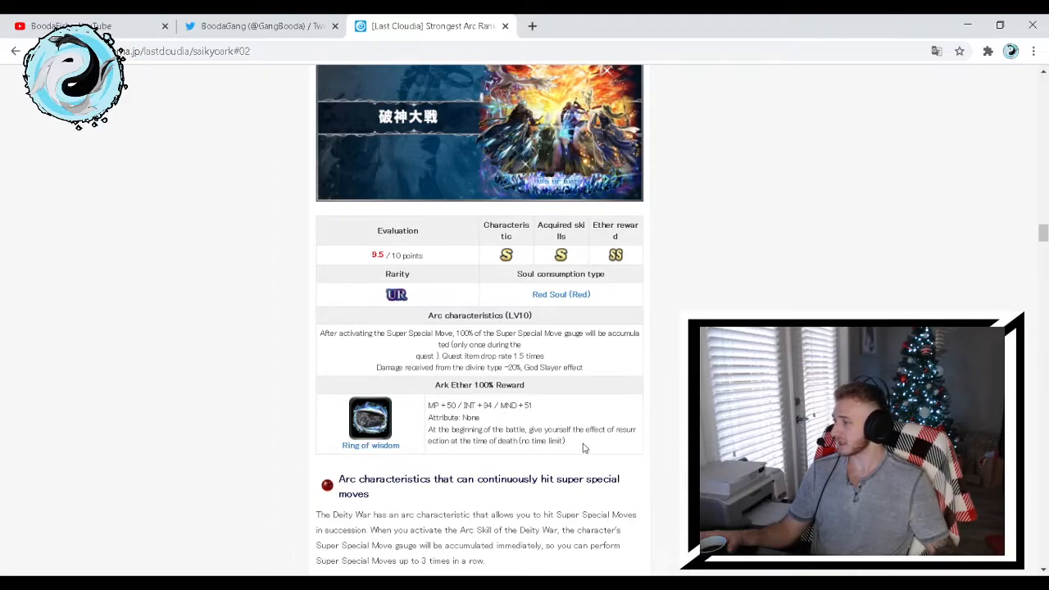
Scroll past the Devil War table to notes on consecutive super special moves and drop rate
scroll(down, 3)
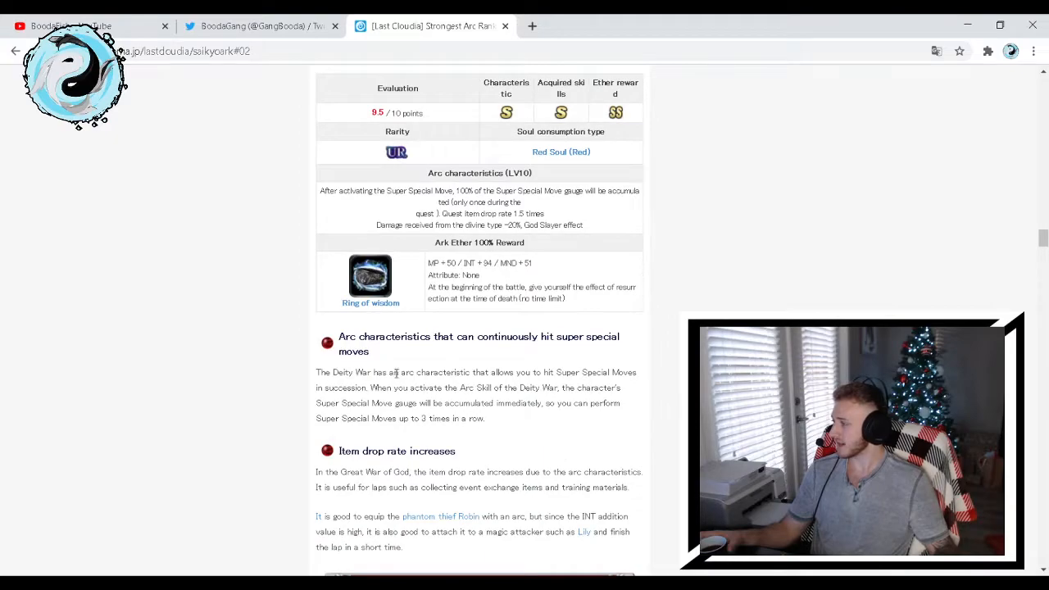
mouse_move(533, 350)
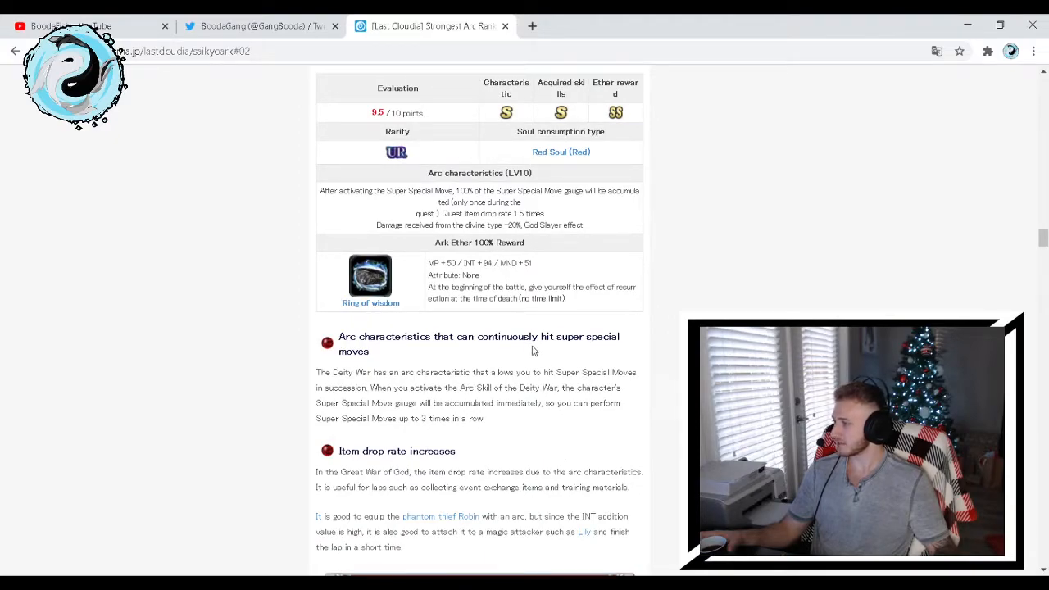
scroll(down, 3)
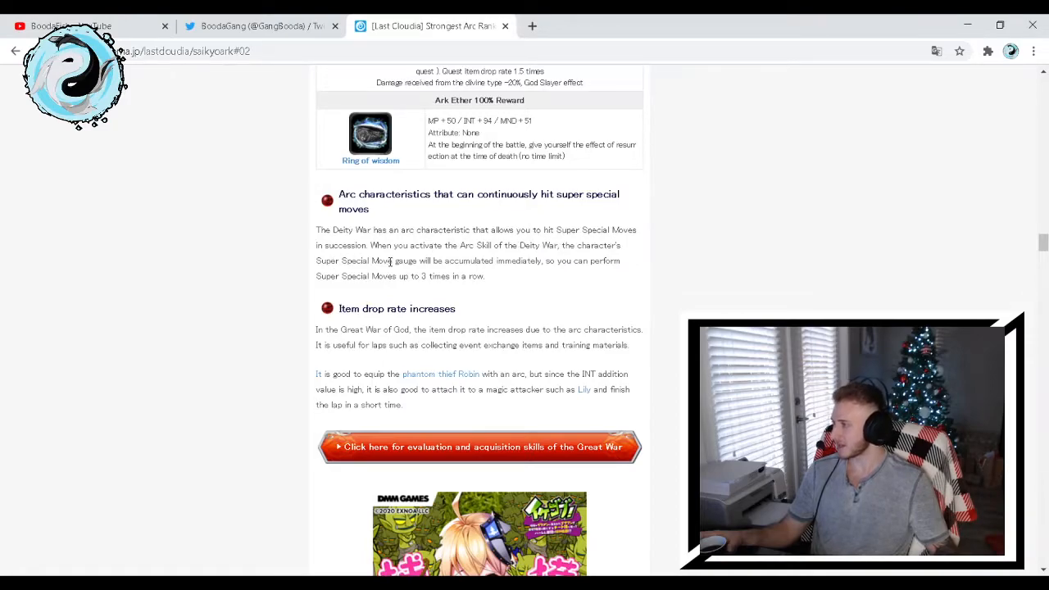
mouse_move(417, 258)
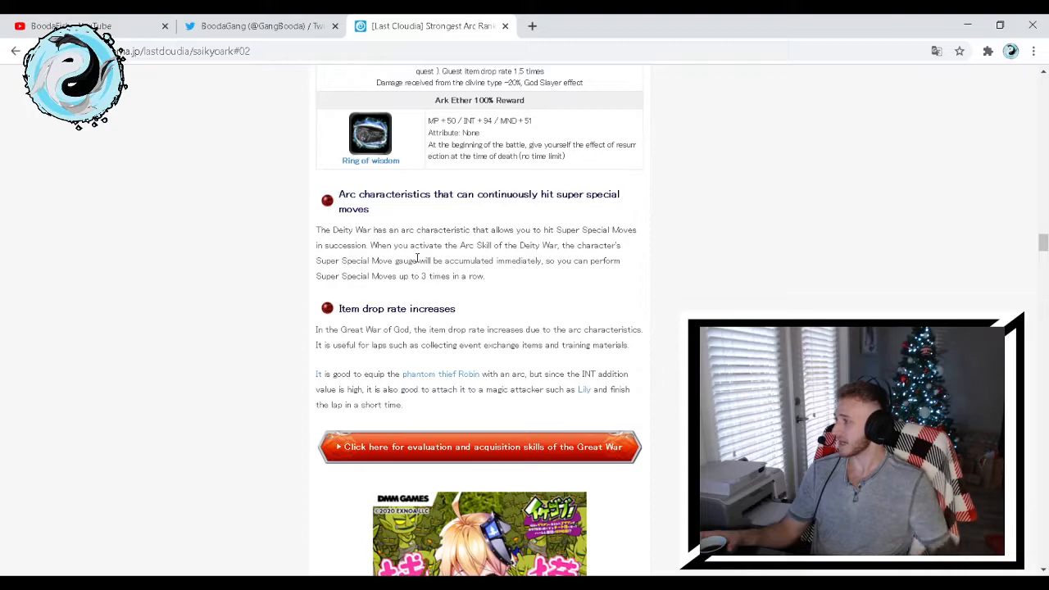
mouse_move(393, 296)
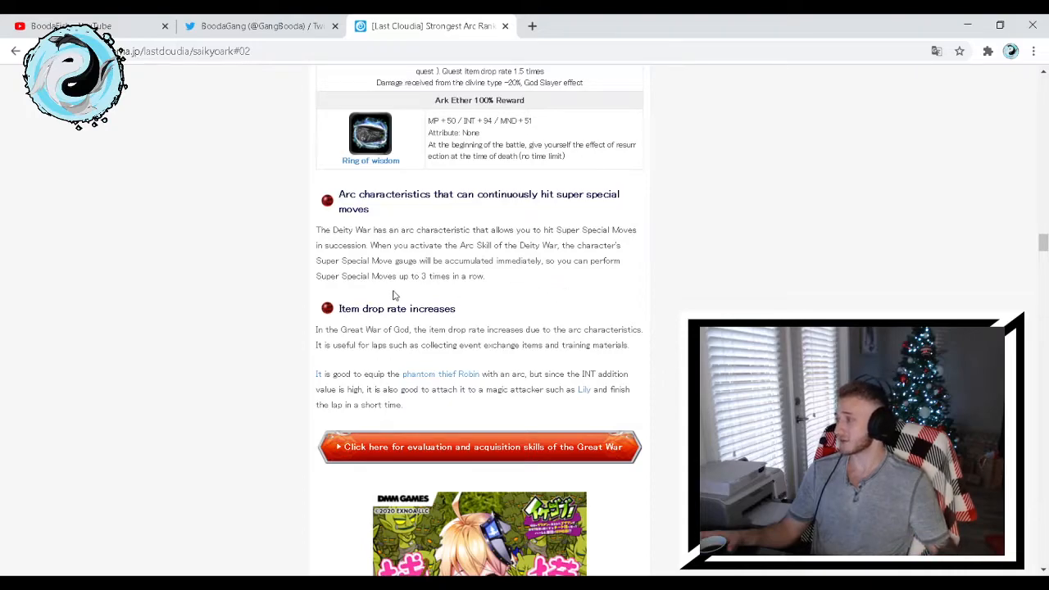
mouse_move(540, 303)
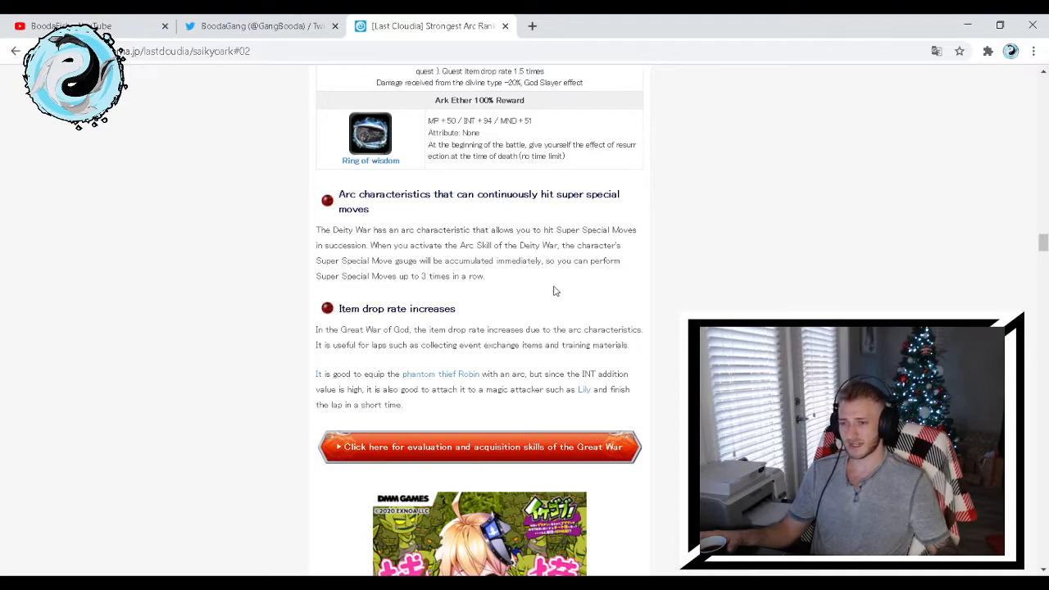
scroll(up, 3)
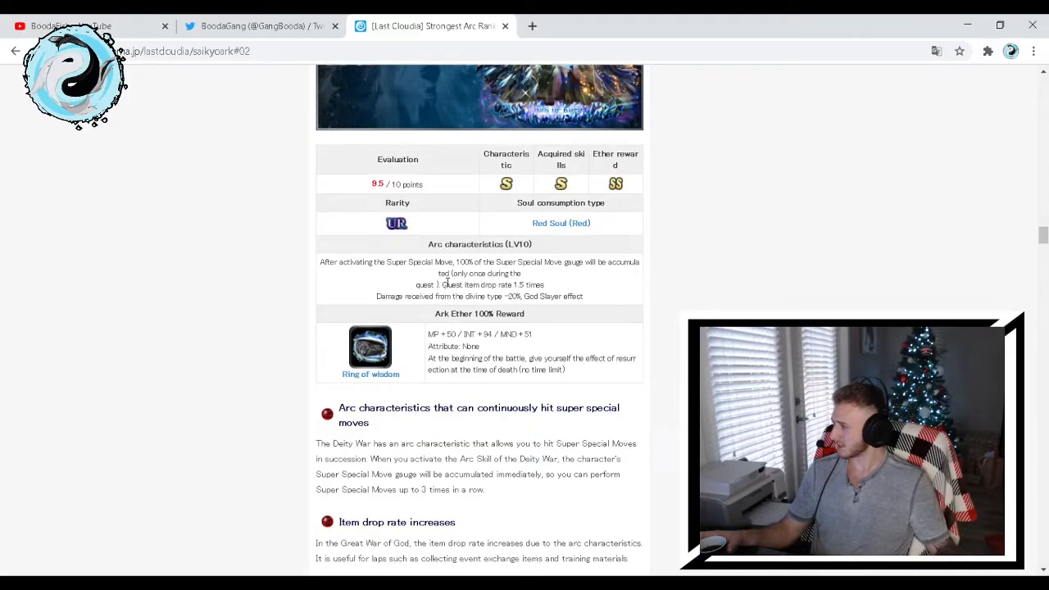
mouse_move(528, 276)
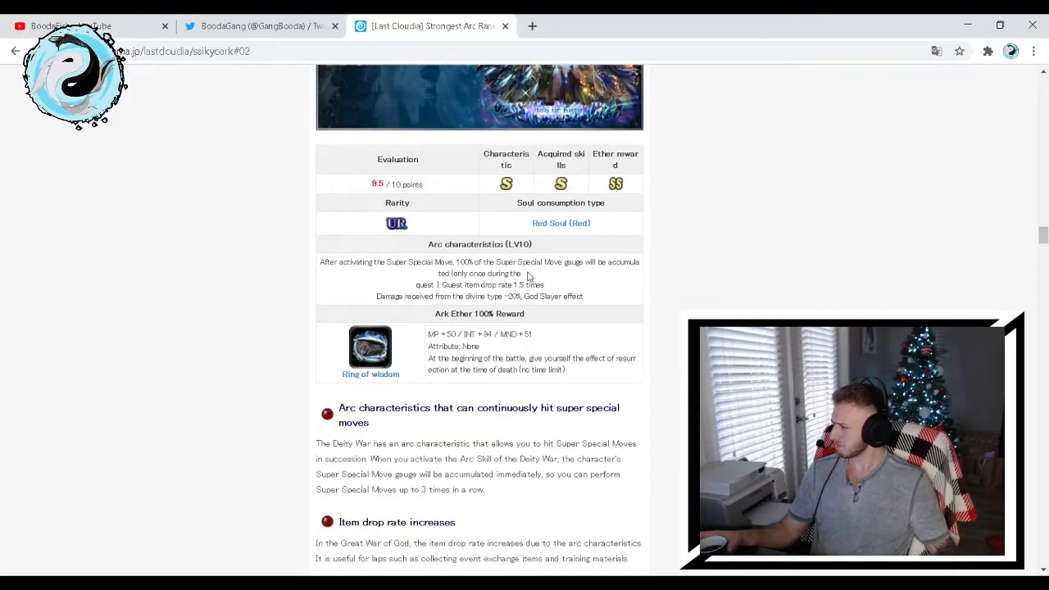
scroll(down, 3)
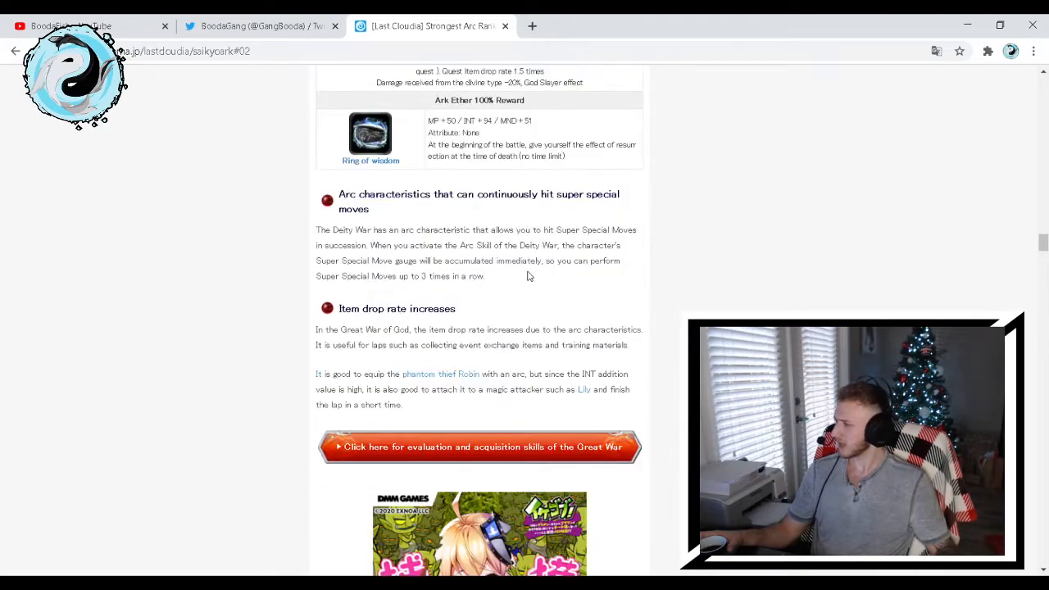
scroll(down, 3)
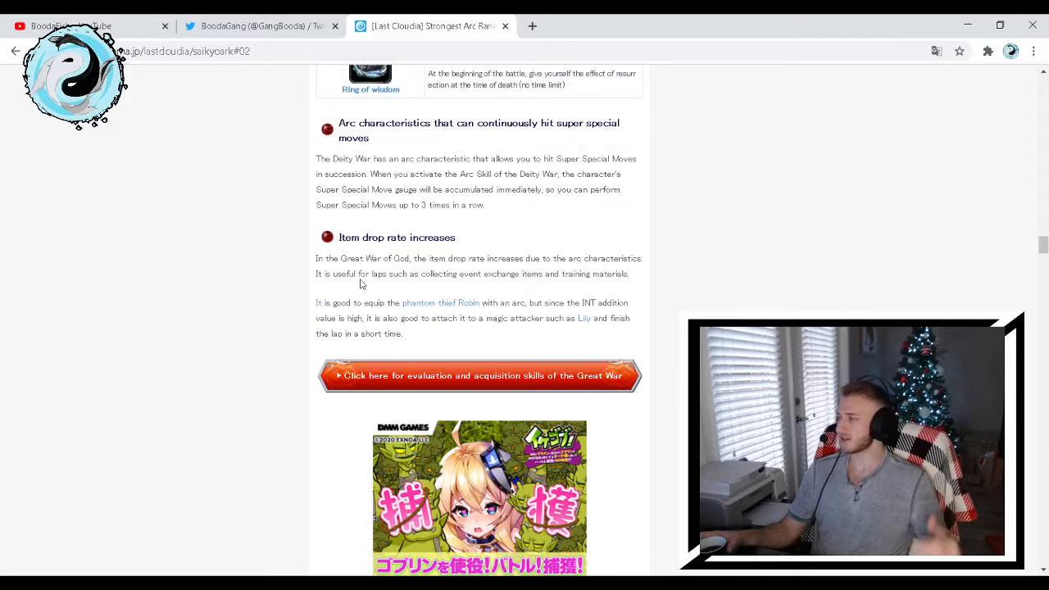
Scroll to Aerial Fortress Solaris [UR], rated 9.5, with its Lightning cannon brines reward
scroll(down, 3)
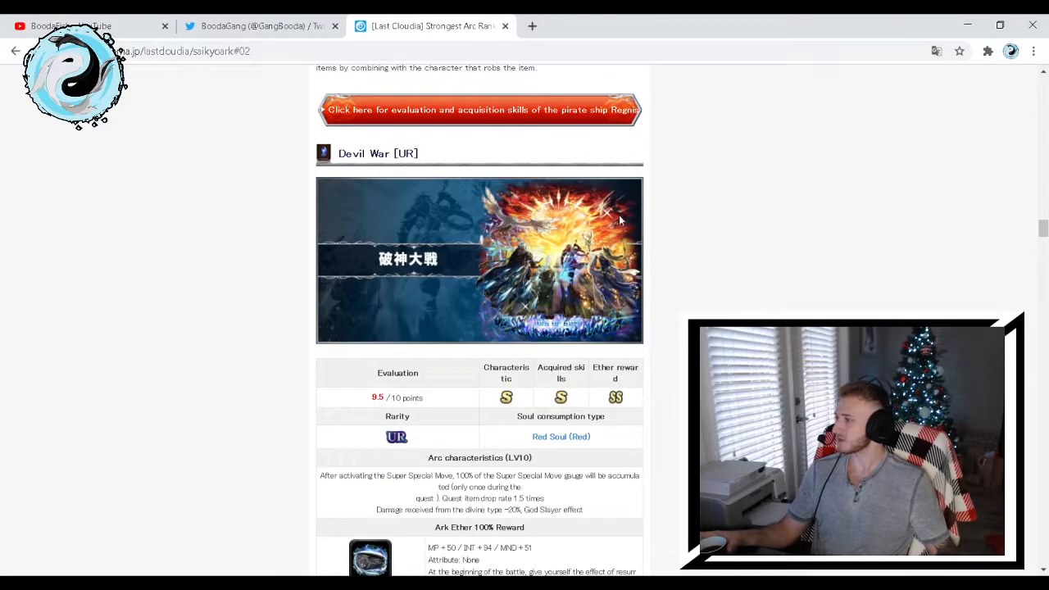
scroll(down, 3)
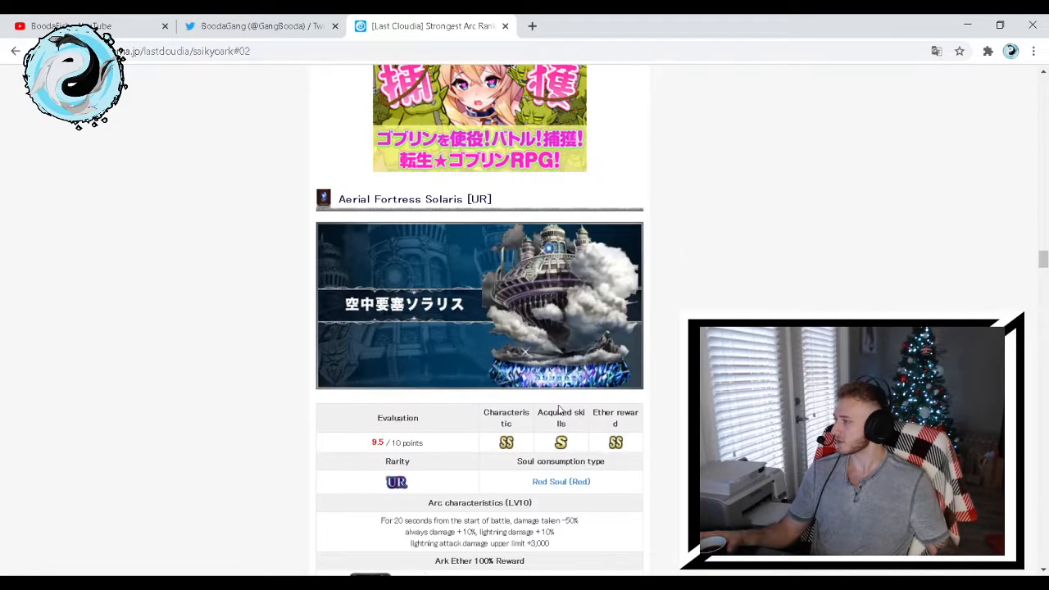
mouse_move(706, 171)
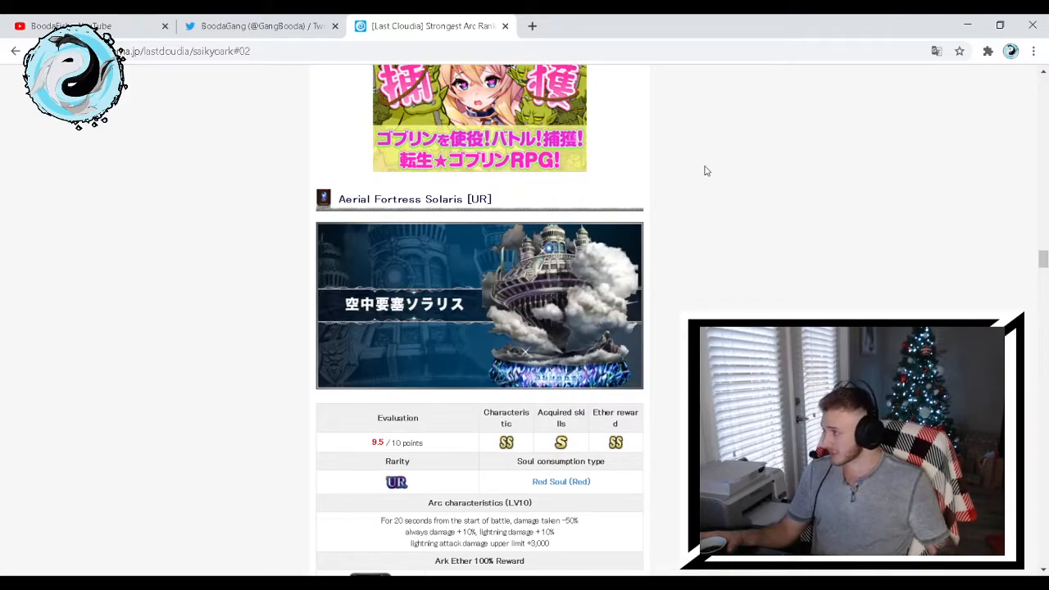
mouse_move(953, 96)
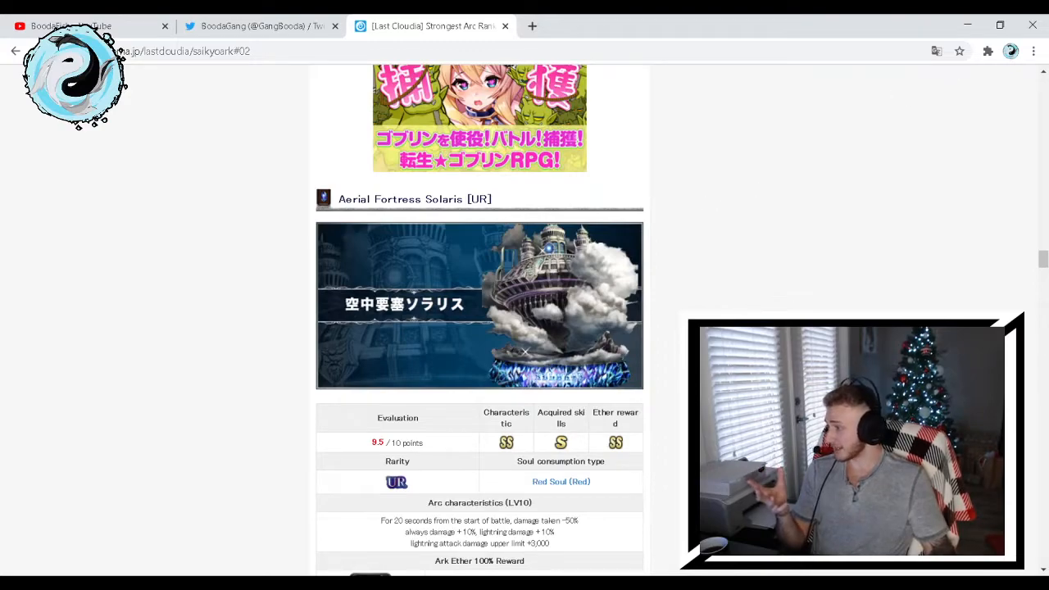
scroll(down, 3)
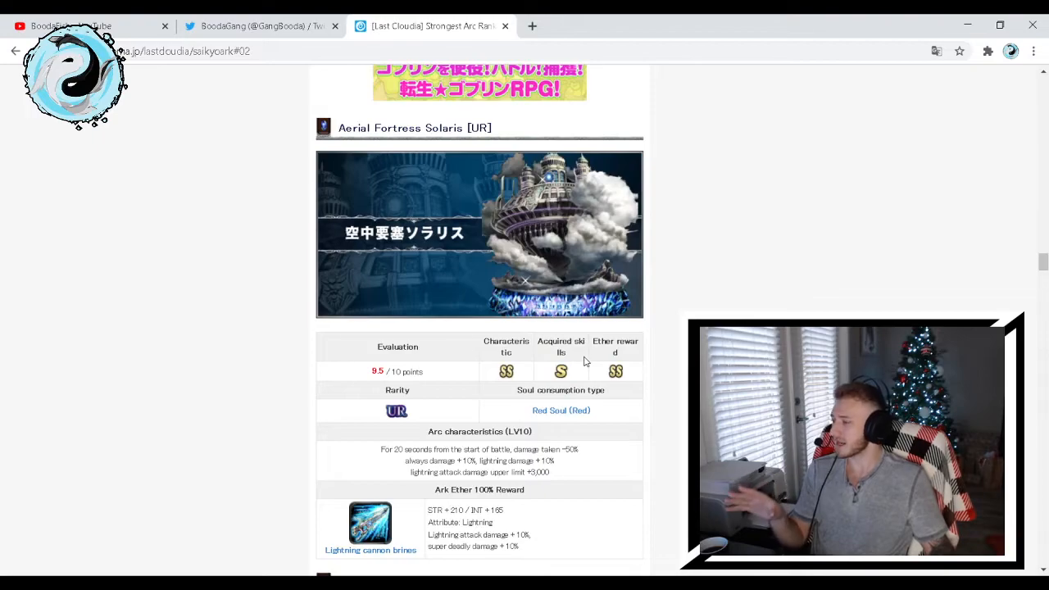
scroll(down, 3)
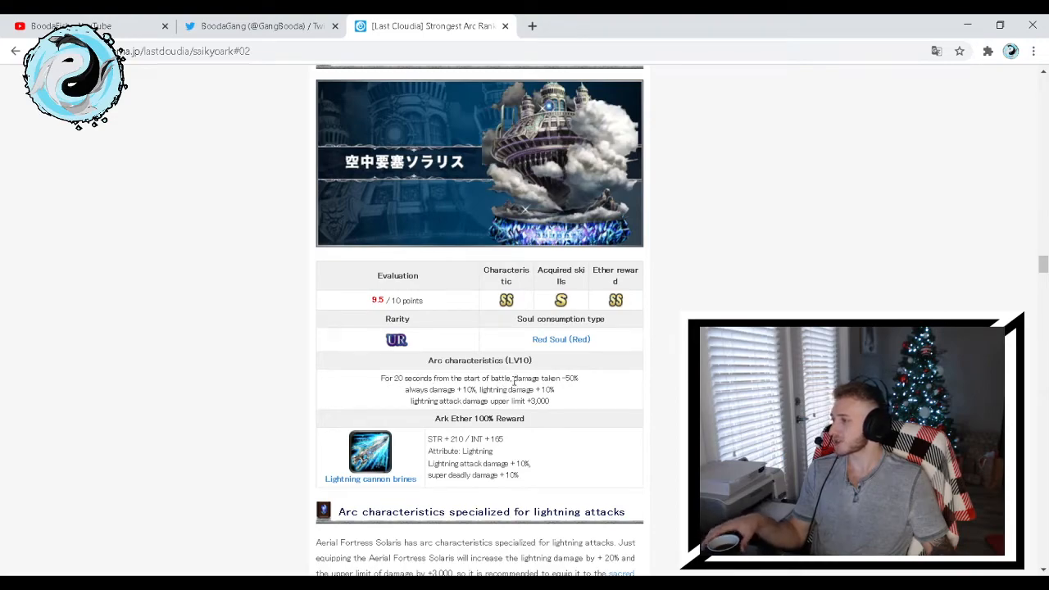
mouse_move(670, 376)
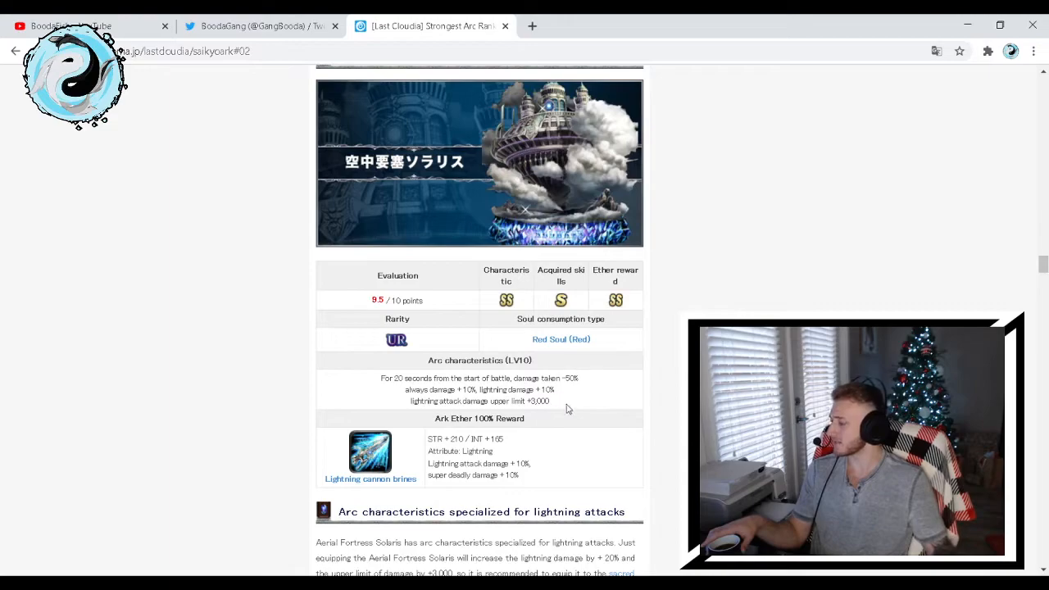
Scroll to Solaris's lightning-attack note recommending sacred beast Ray and Thunder Sevia
scroll(down, 3)
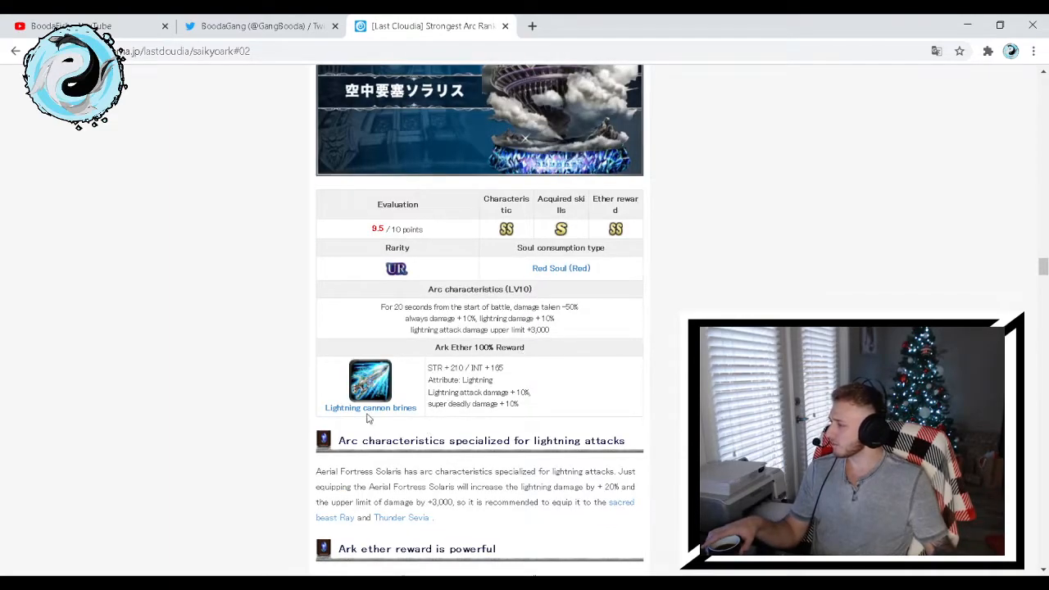
mouse_move(381, 421)
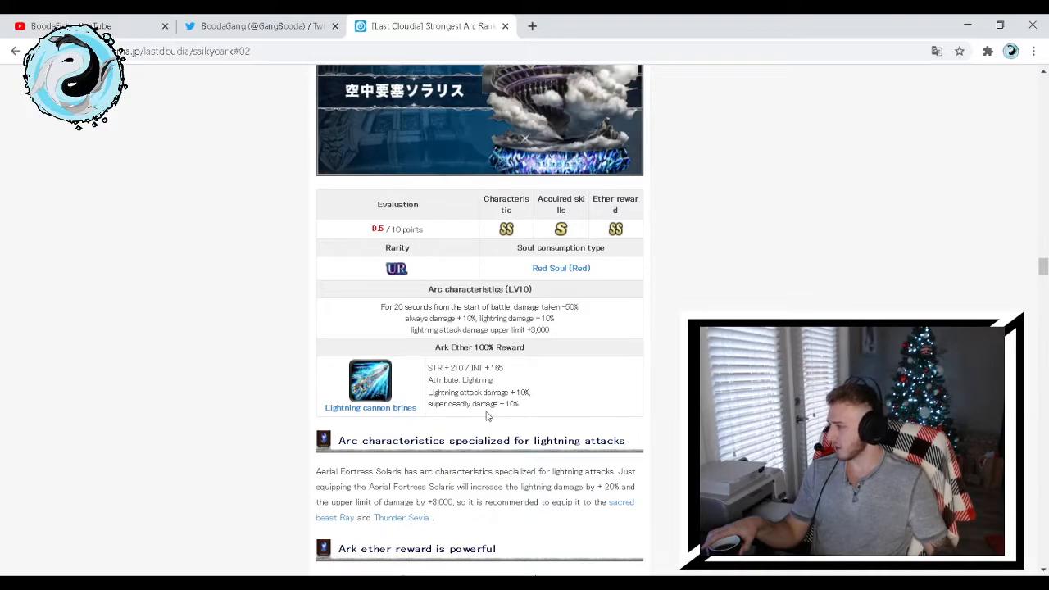
mouse_move(381, 413)
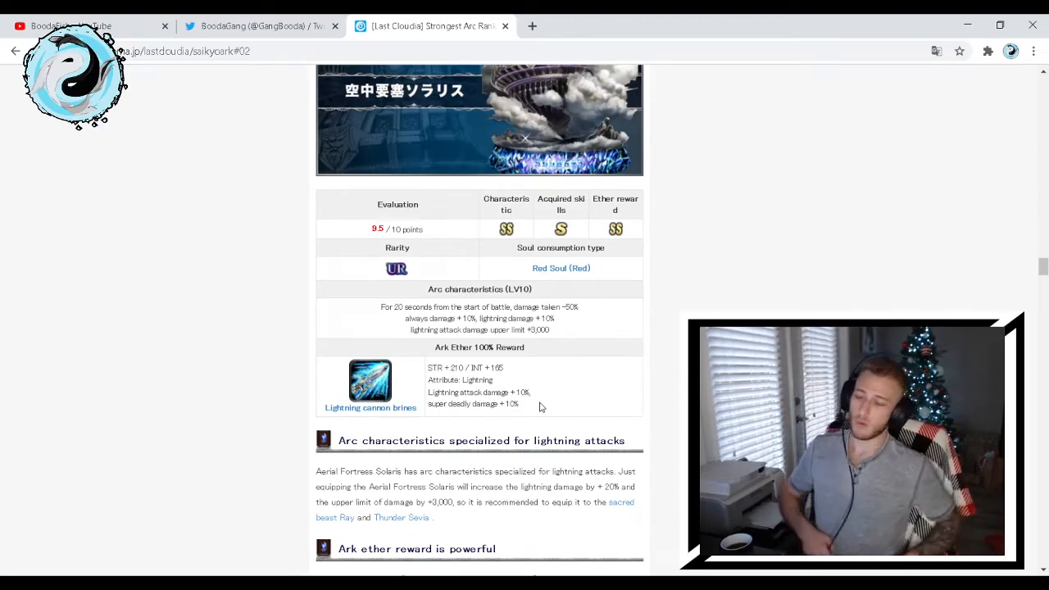
Scroll past Aerial Fortress Solaris to the Rebellious Dragoon [SSR] entry, rated 9.5
scroll(down, 3)
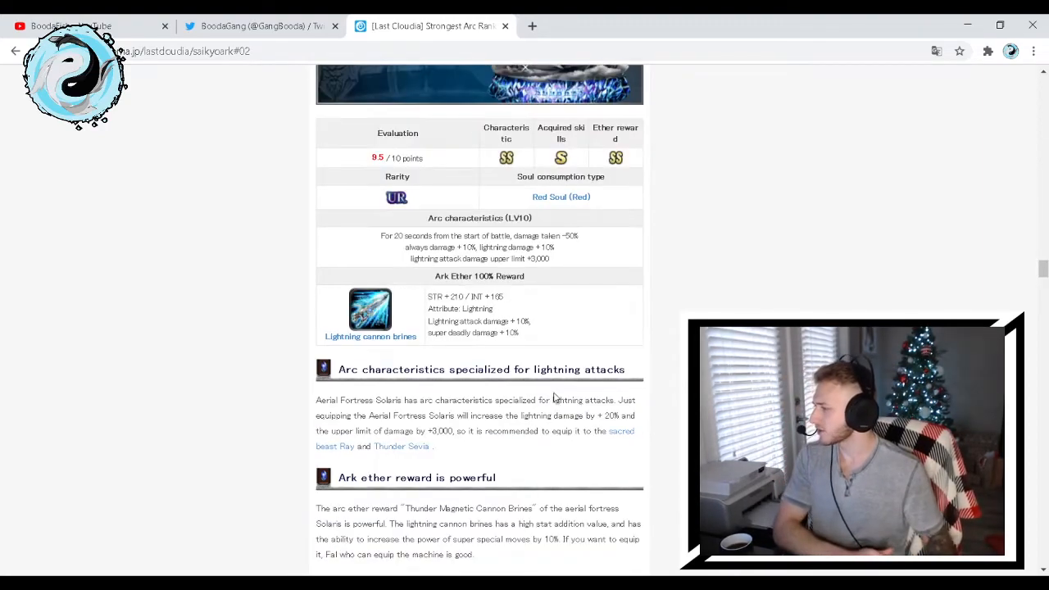
scroll(down, 3)
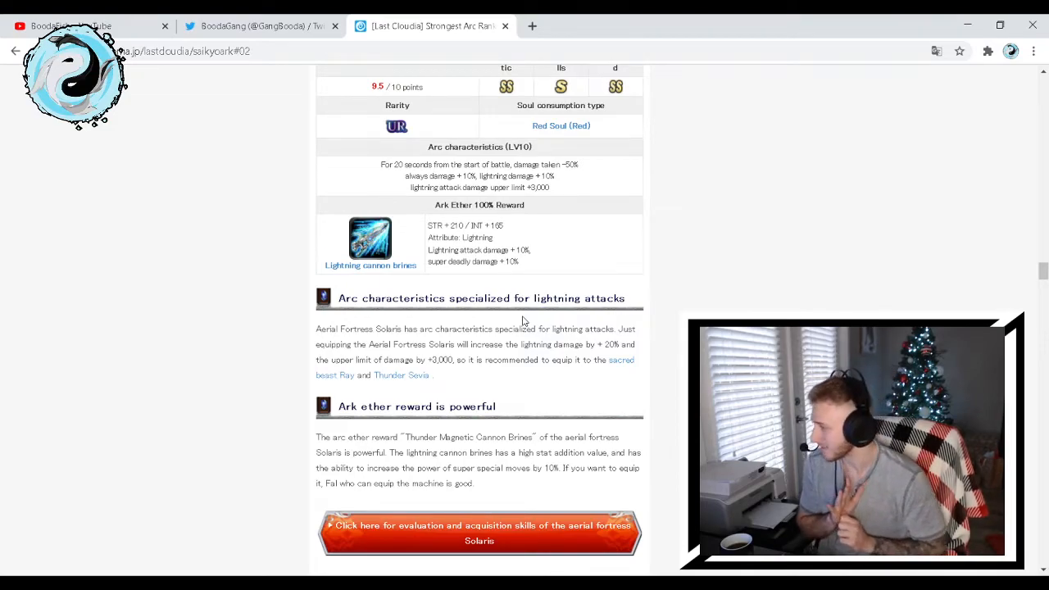
mouse_move(653, 316)
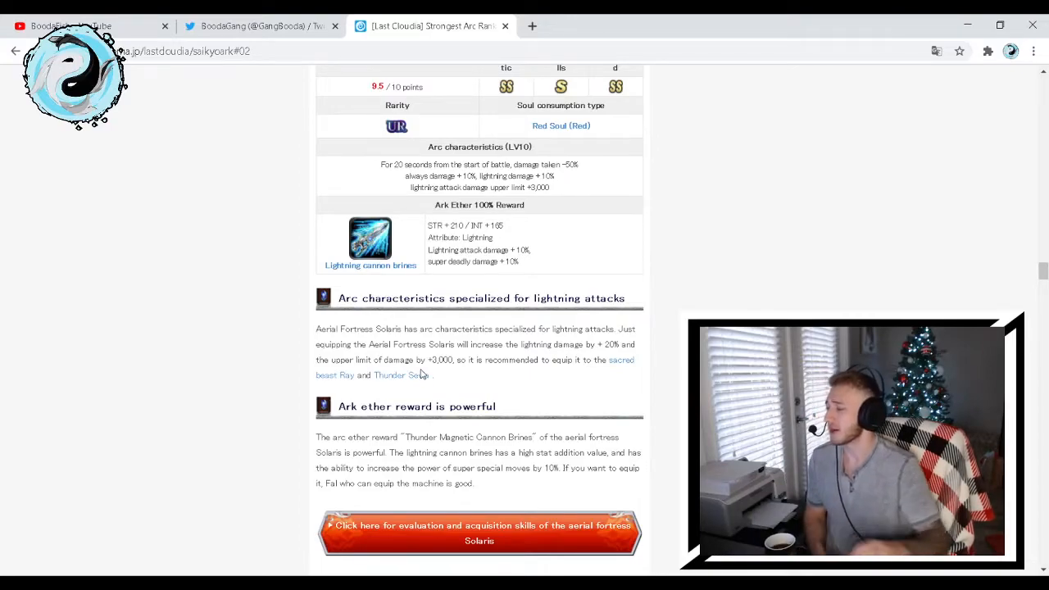
scroll(down, 3)
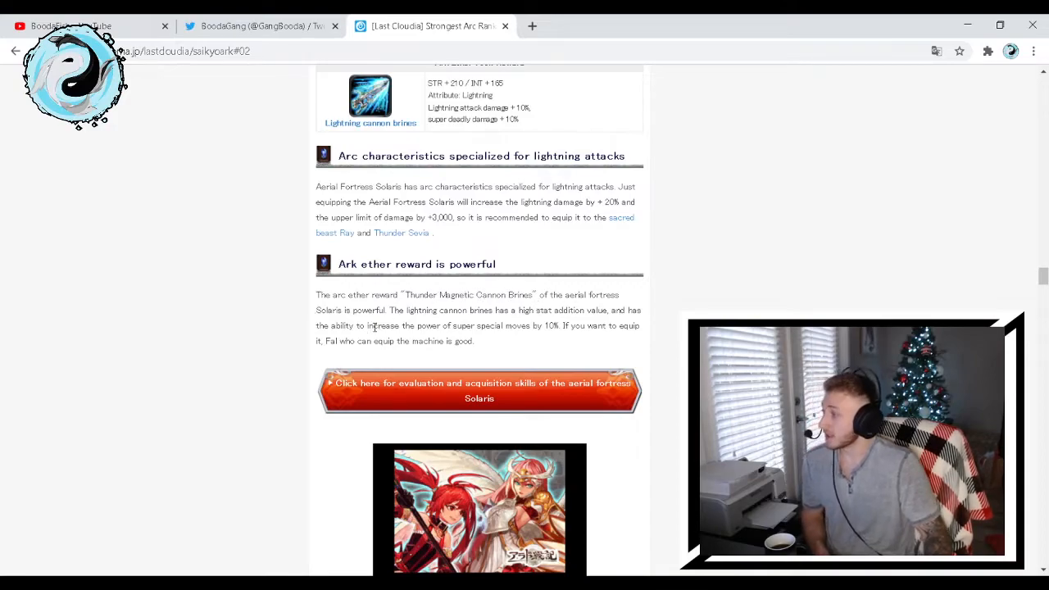
mouse_move(403, 322)
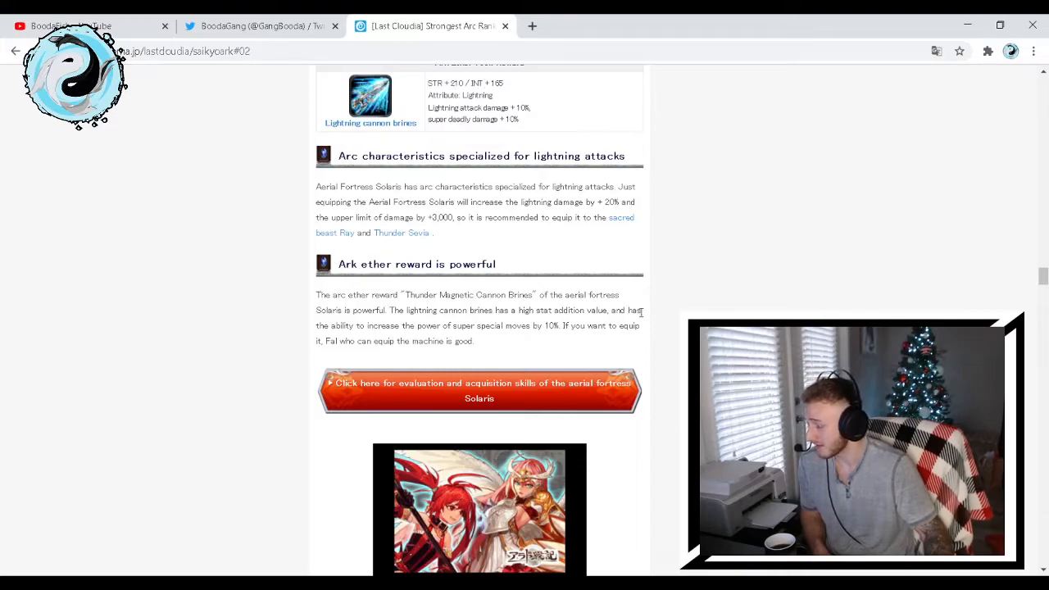
mouse_move(459, 340)
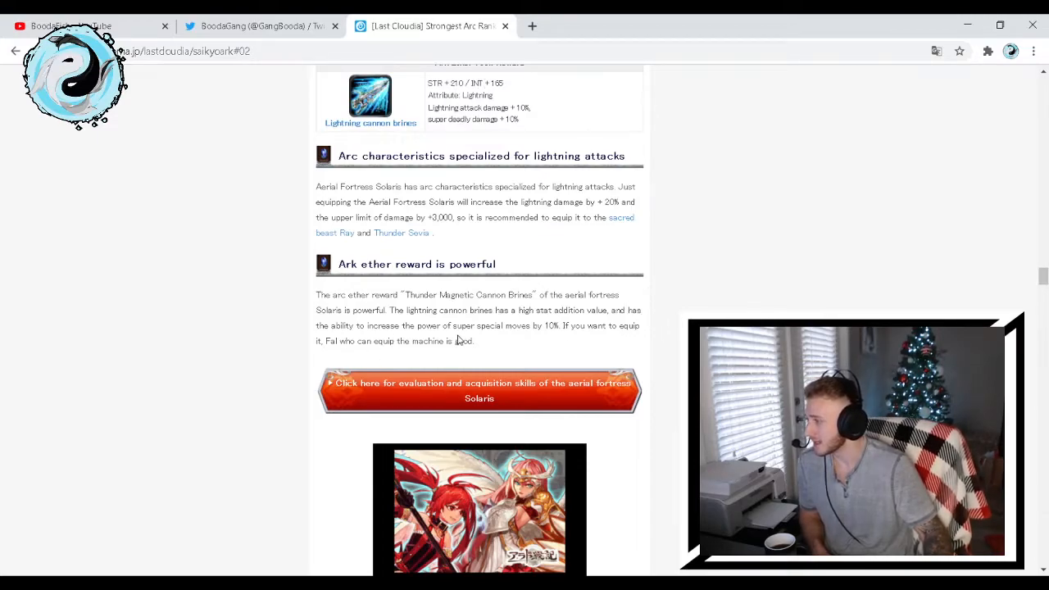
mouse_move(561, 340)
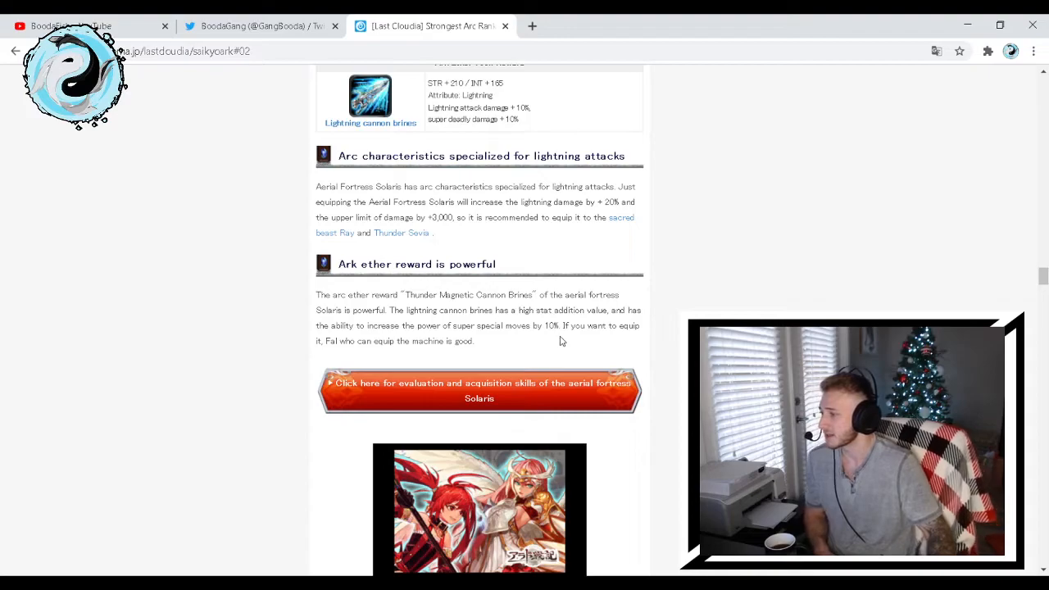
mouse_move(342, 356)
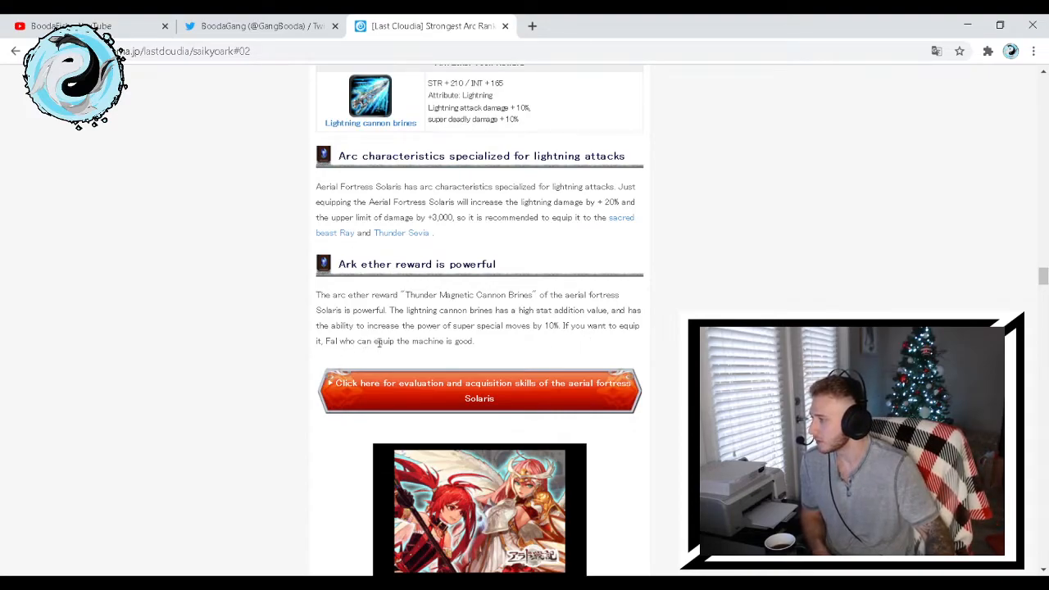
mouse_move(656, 341)
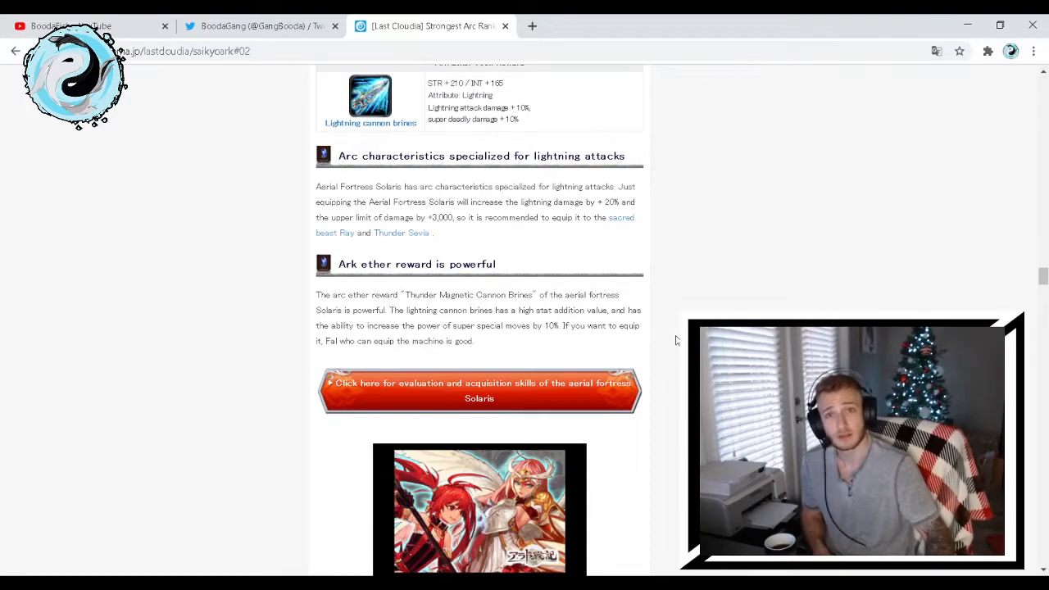
scroll(down, 3)
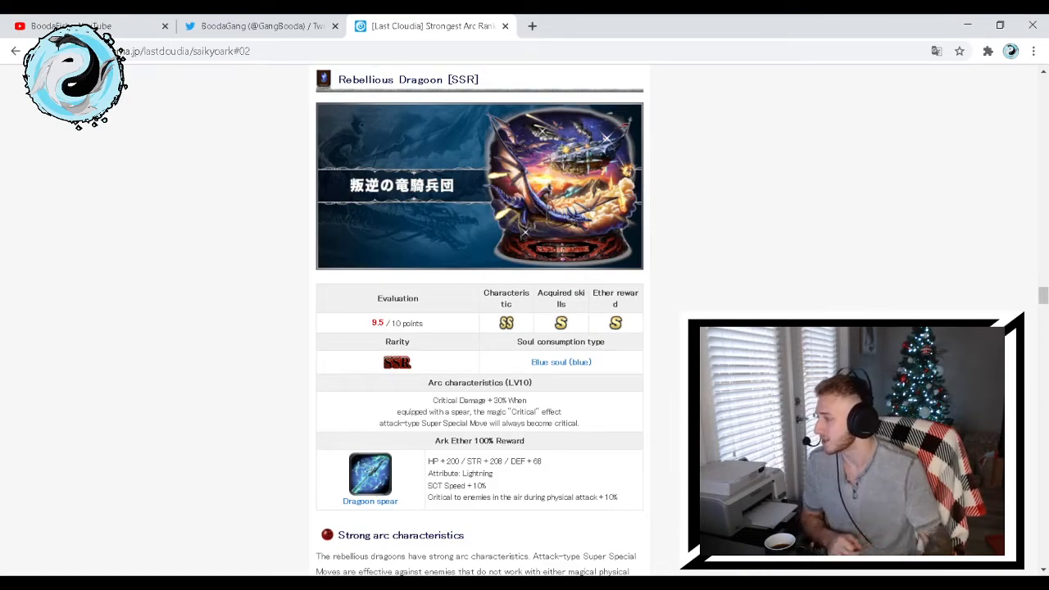
Scroll to Rebellious Dragoon's stats table and strong-characteristics note mentioning Gaborgu and lion prince
scroll(down, 3)
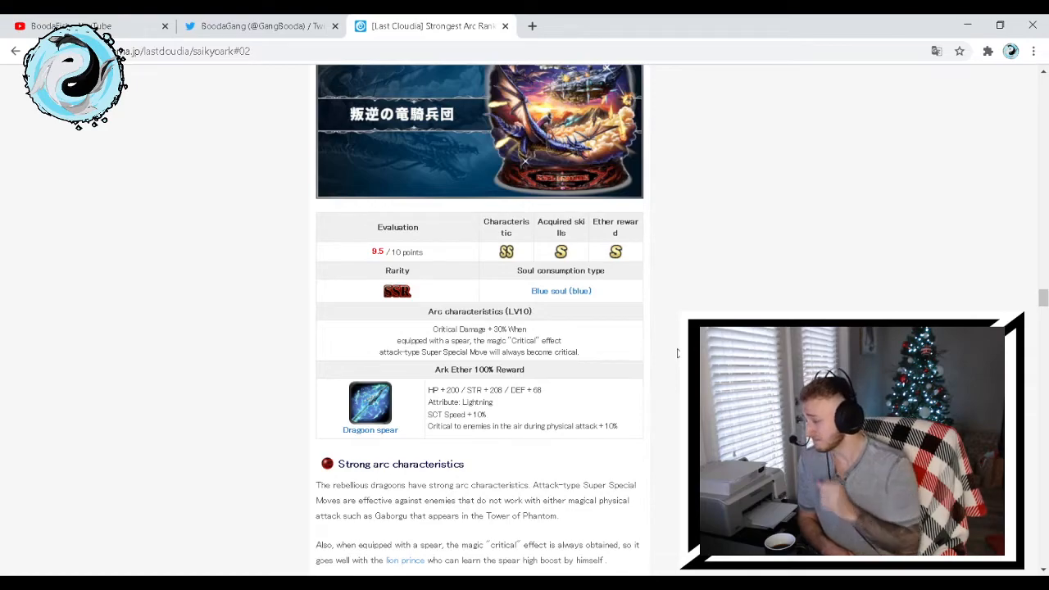
mouse_move(568, 337)
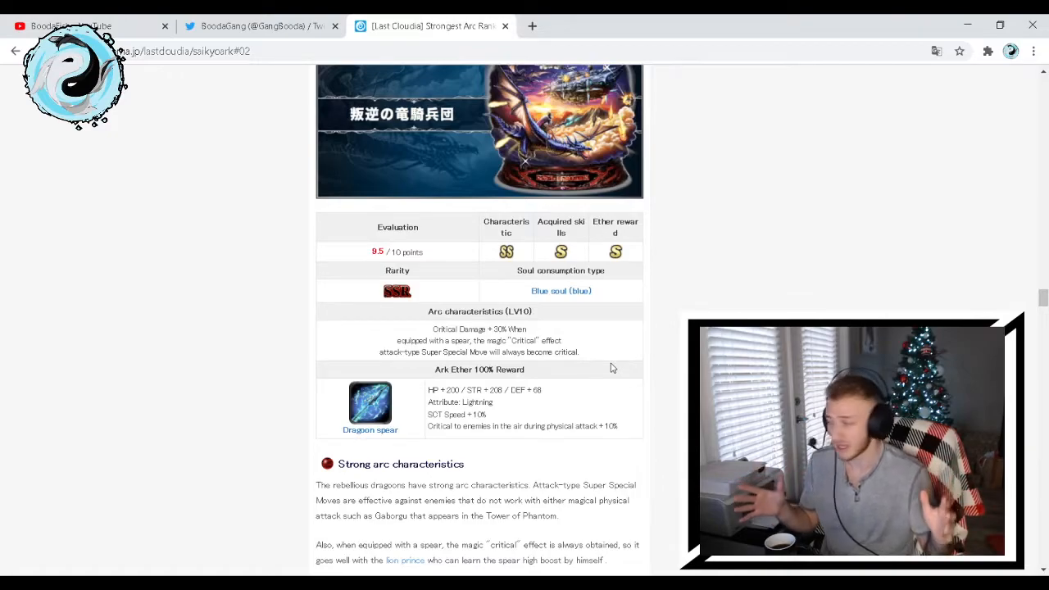
mouse_move(494, 402)
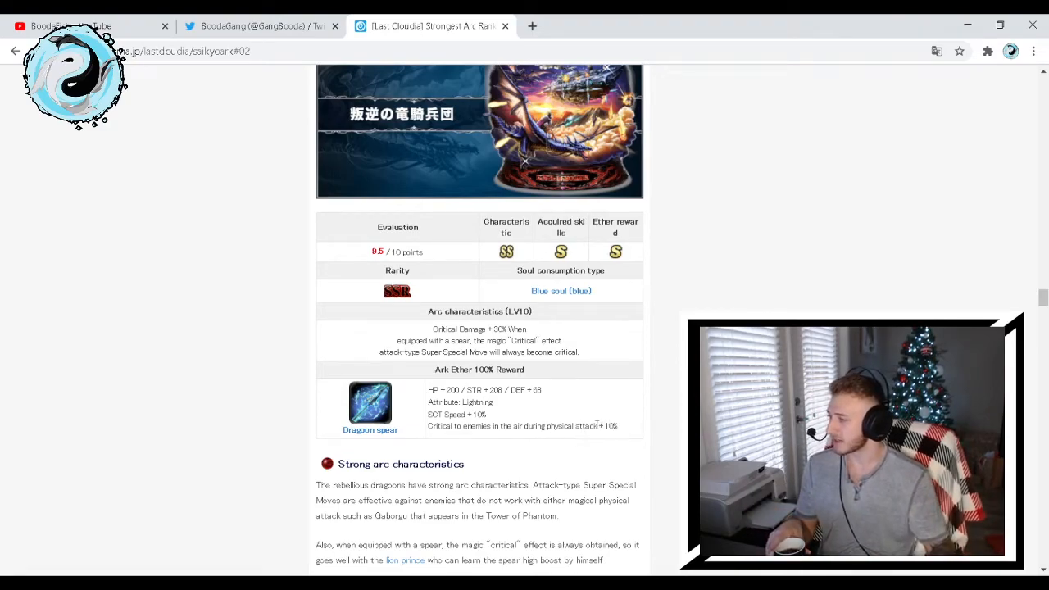
Read Rebellious Dragoon's Break Boost rare-skills note and reach the Beast of the End [LR] heading
scroll(down, 3)
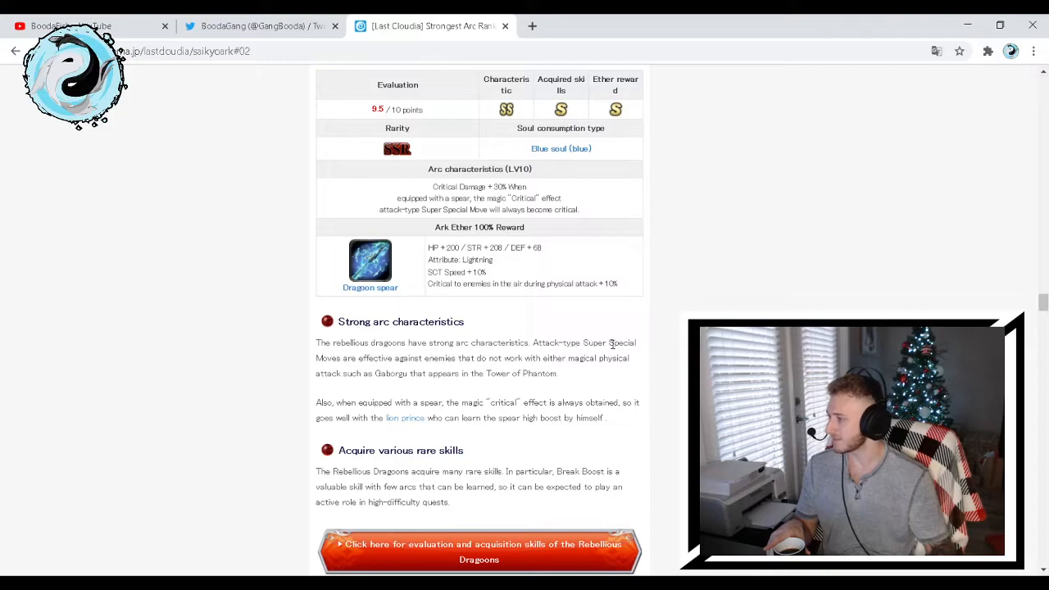
mouse_move(471, 369)
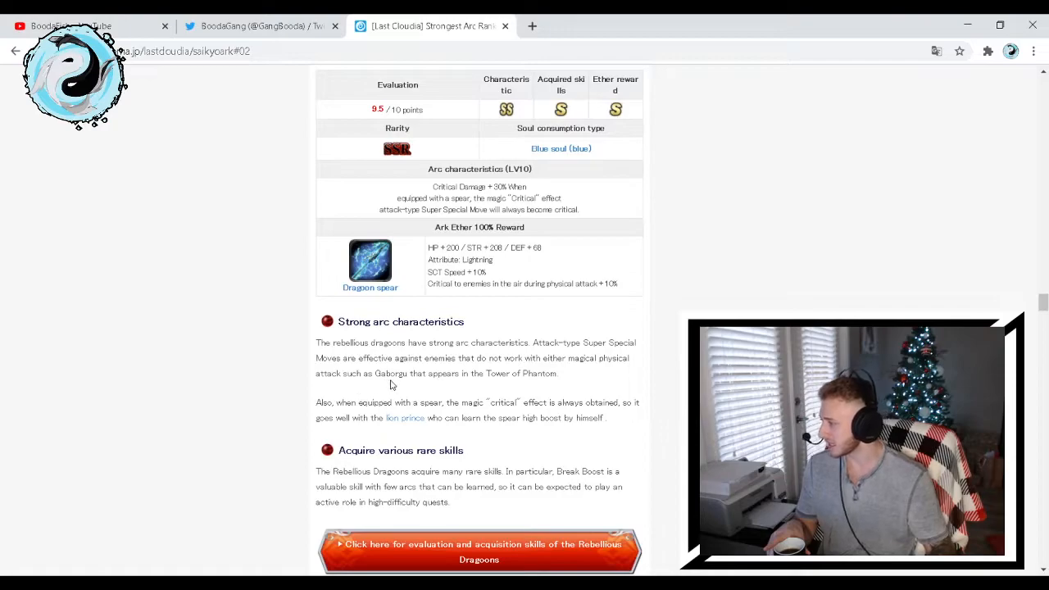
mouse_move(443, 385)
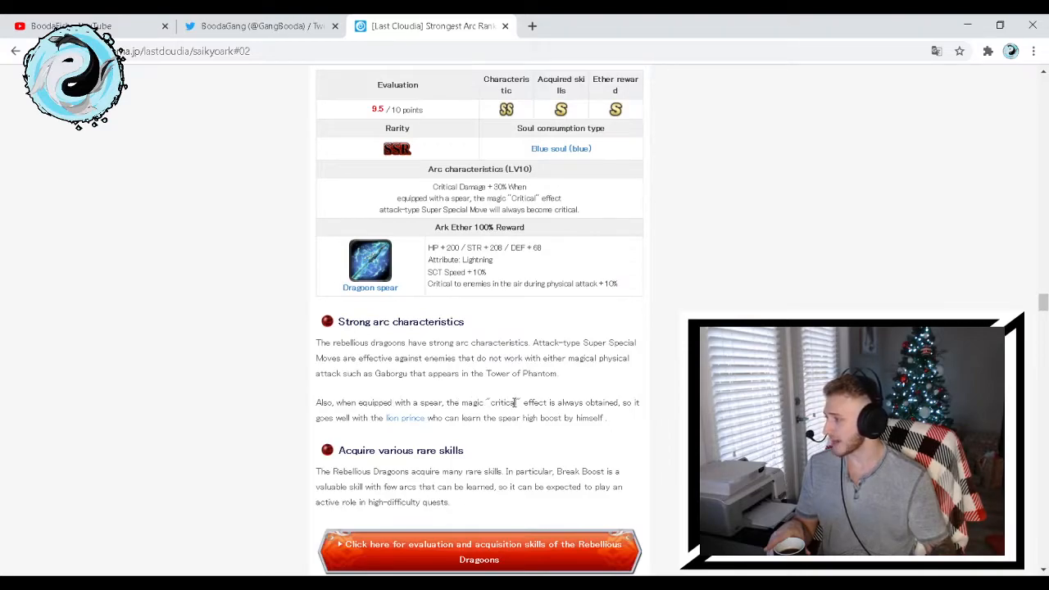
mouse_move(366, 419)
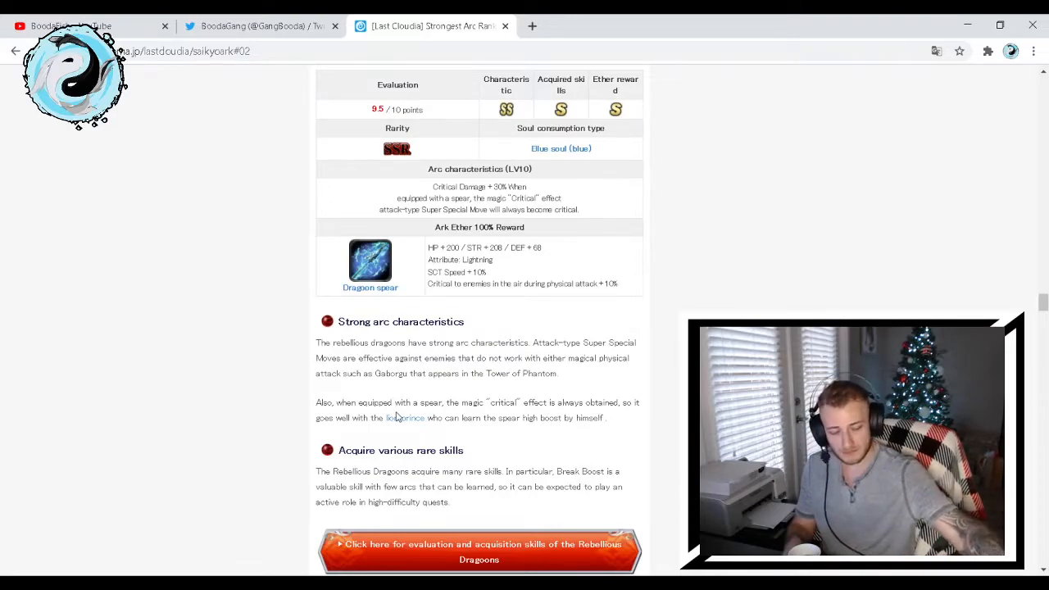
scroll(down, 3)
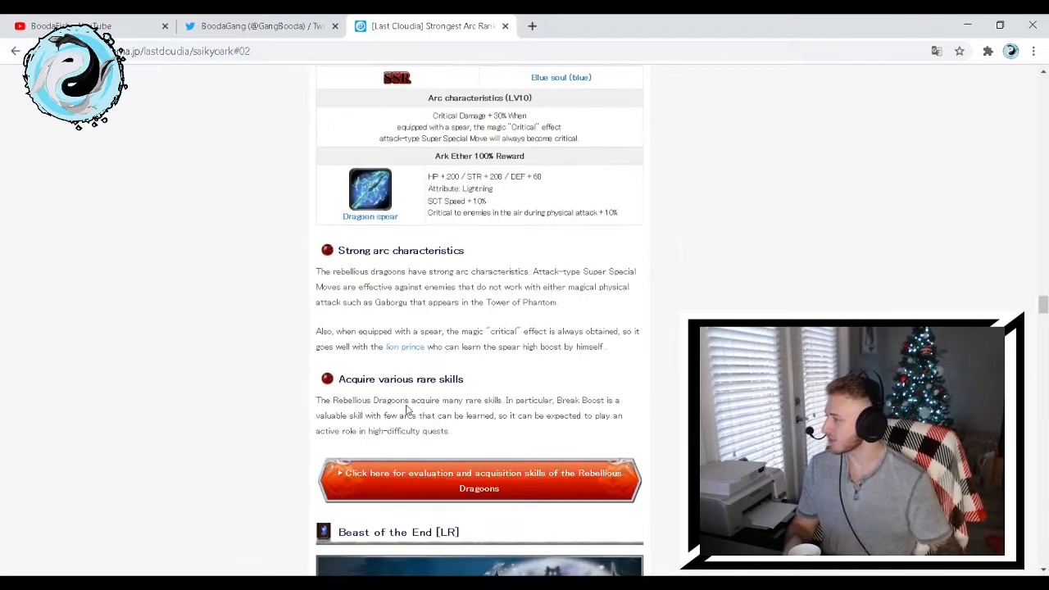
mouse_move(469, 408)
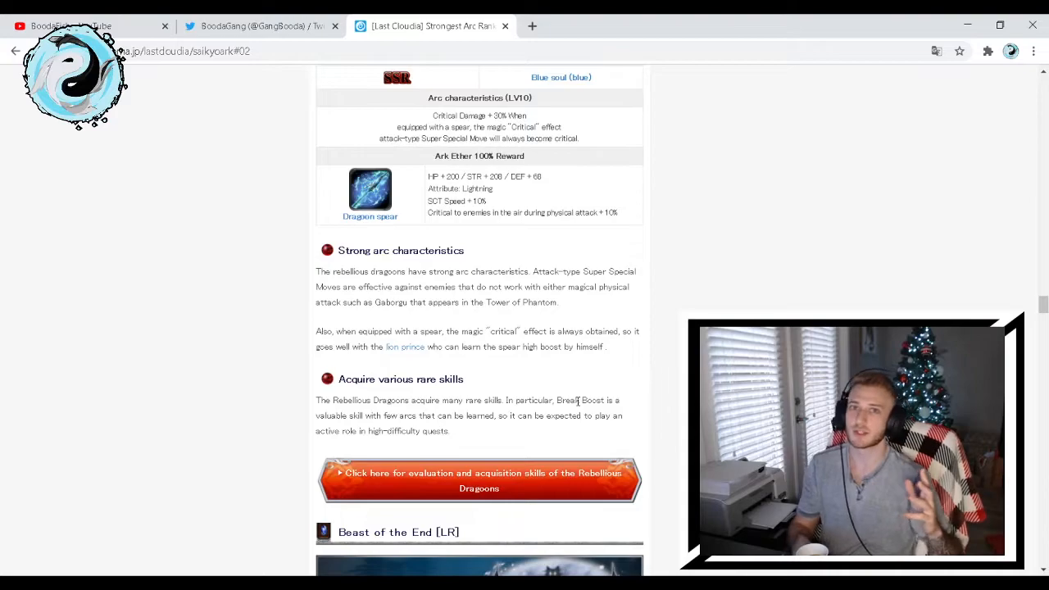
mouse_move(593, 309)
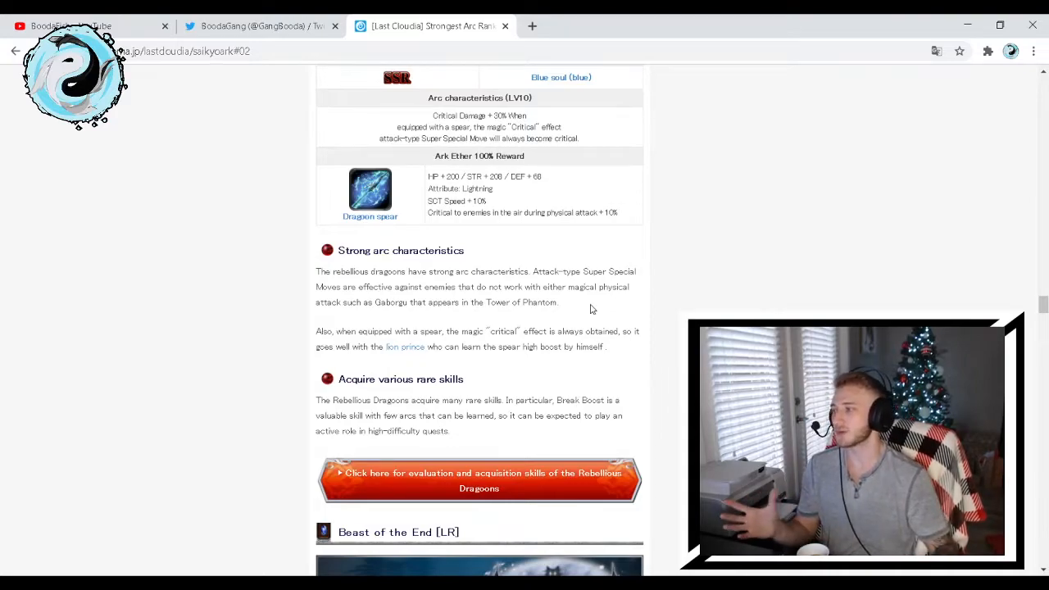
mouse_move(596, 320)
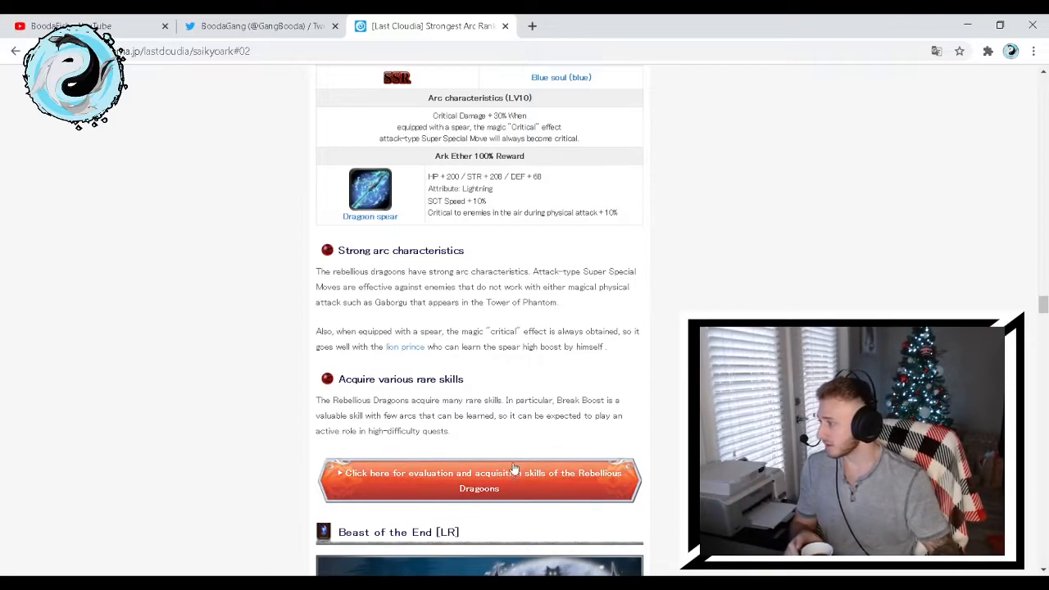
mouse_move(467, 433)
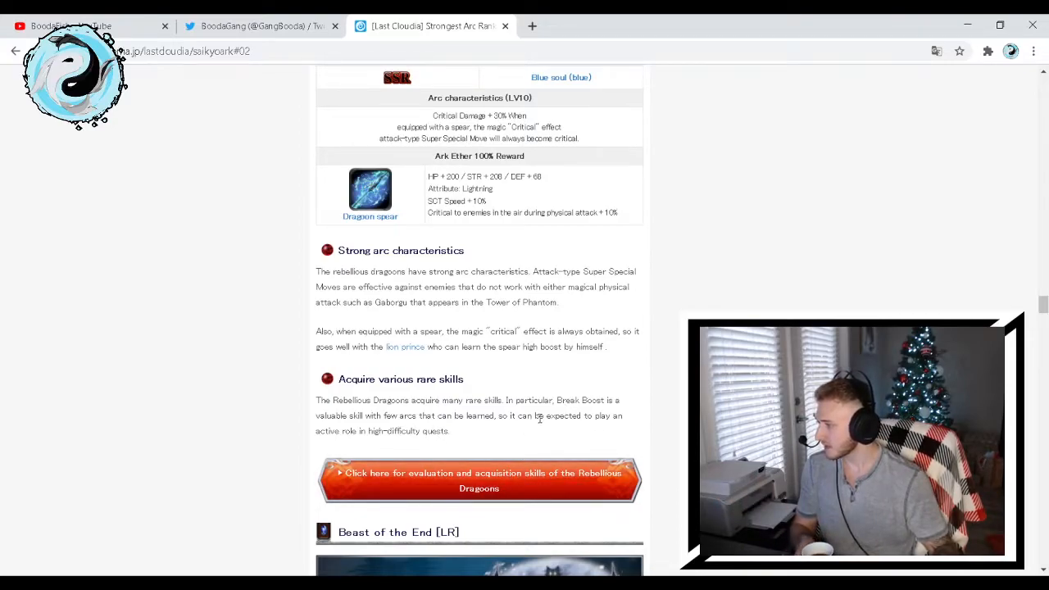
mouse_move(504, 431)
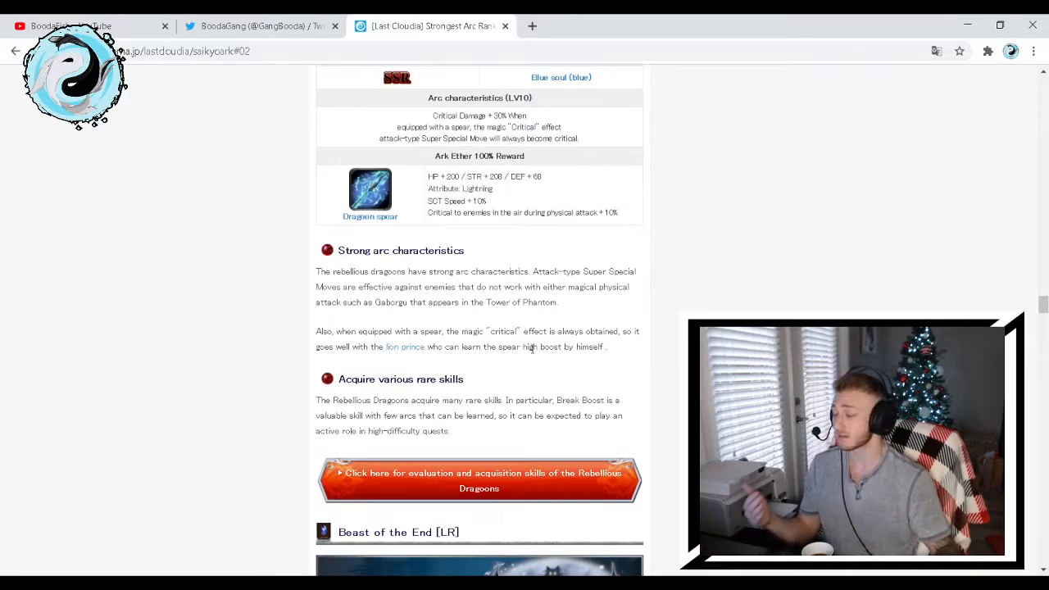
scroll(down, 3)
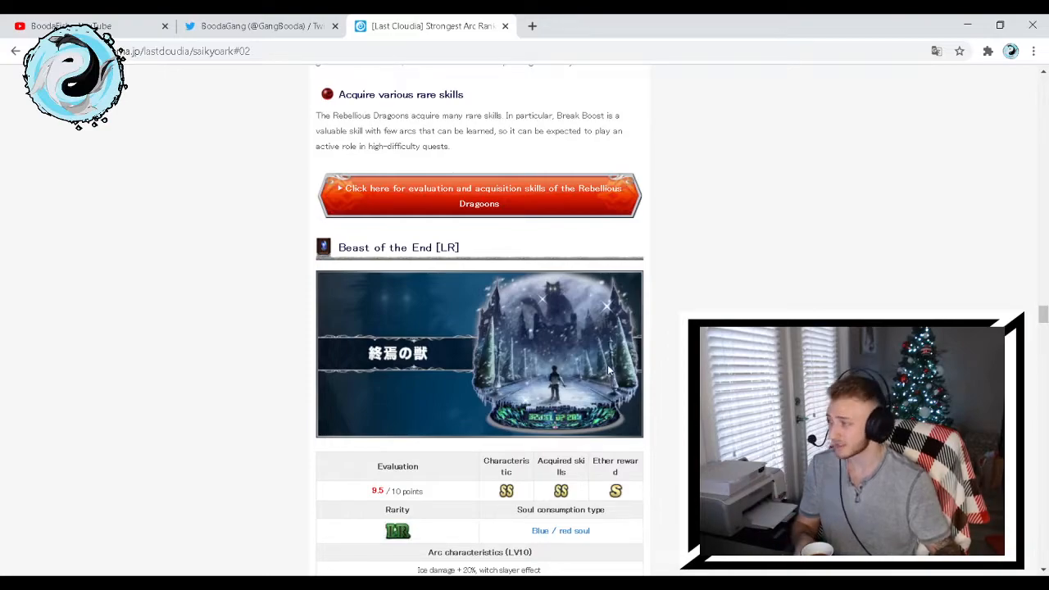
Review Beast of the End's 9.5 rating, Magic ore necklace reward and silence note
scroll(down, 3)
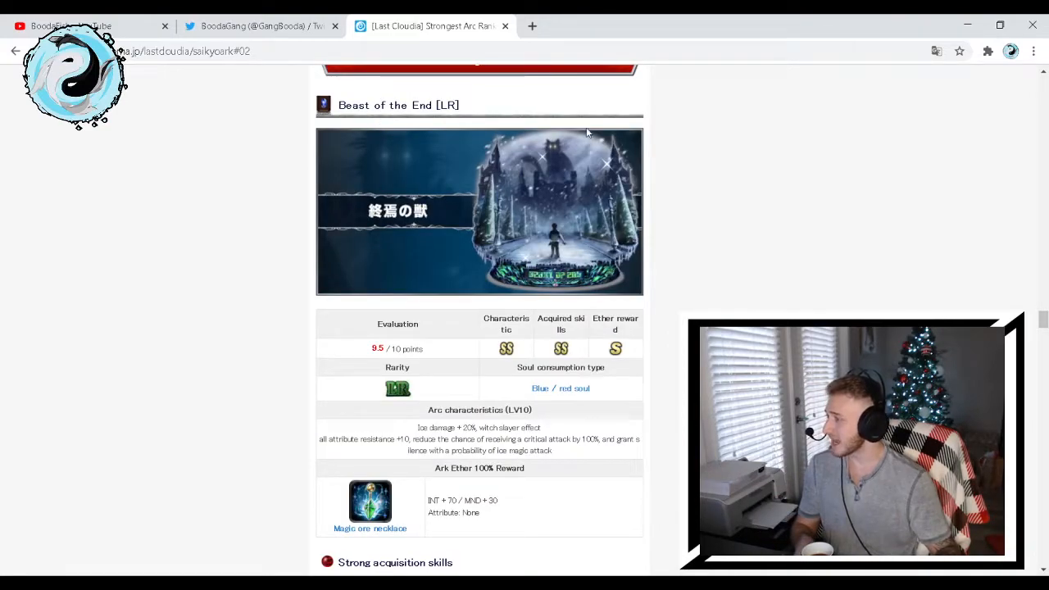
mouse_move(619, 192)
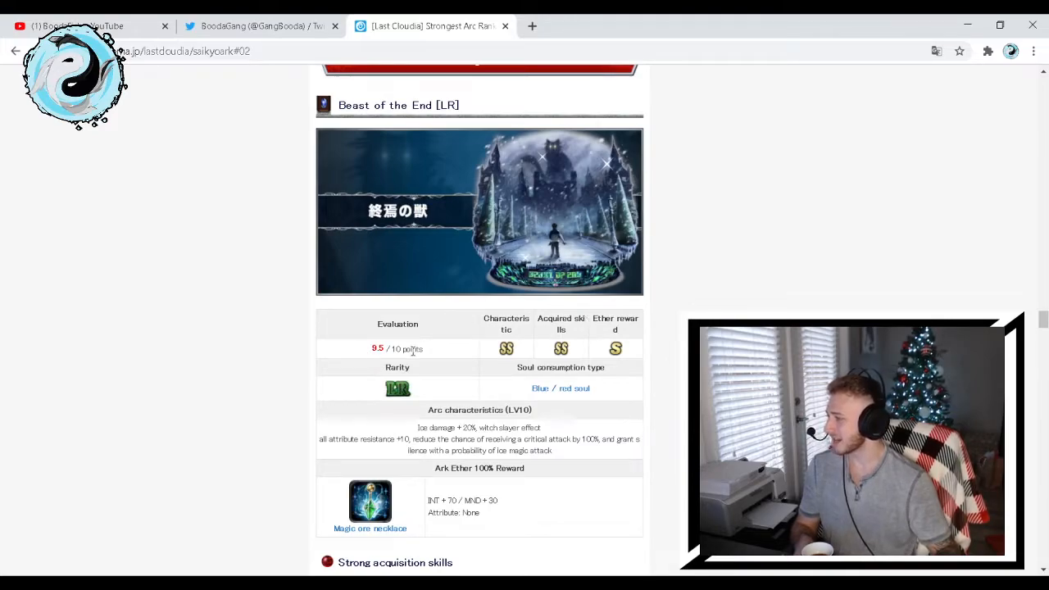
mouse_move(413, 414)
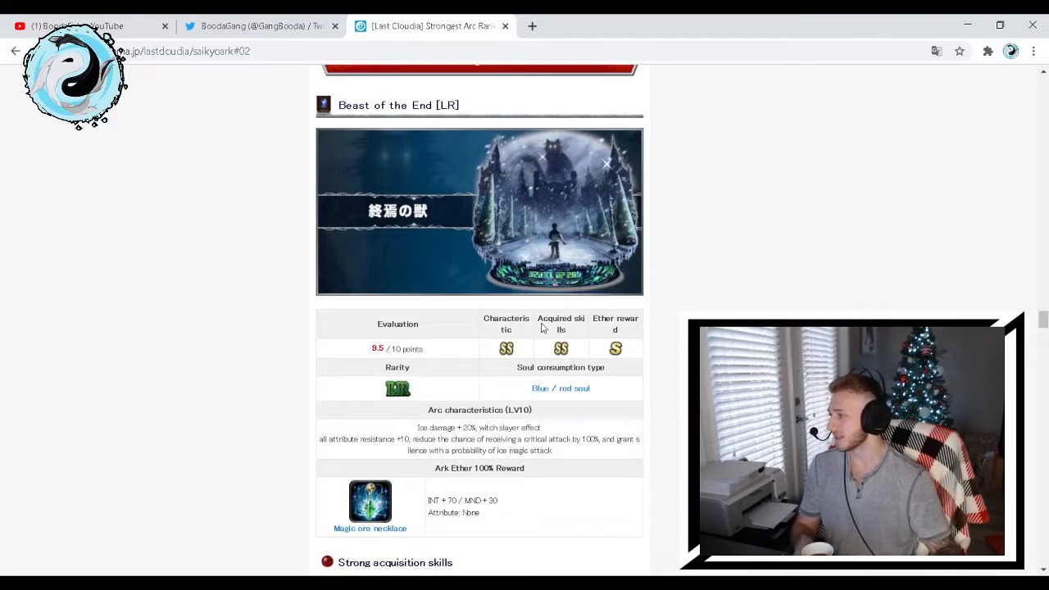
mouse_move(639, 342)
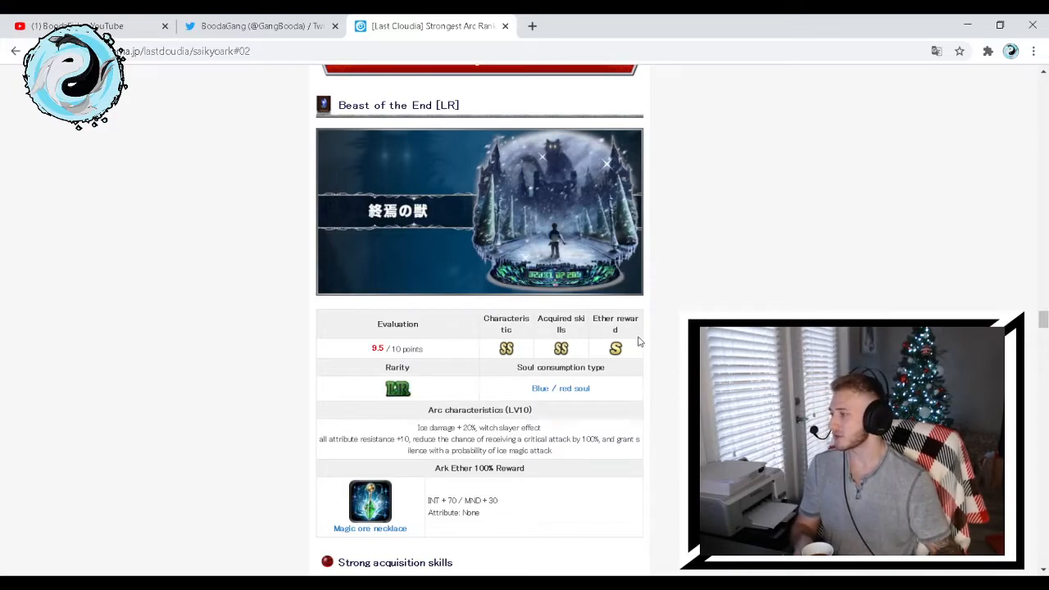
scroll(down, 3)
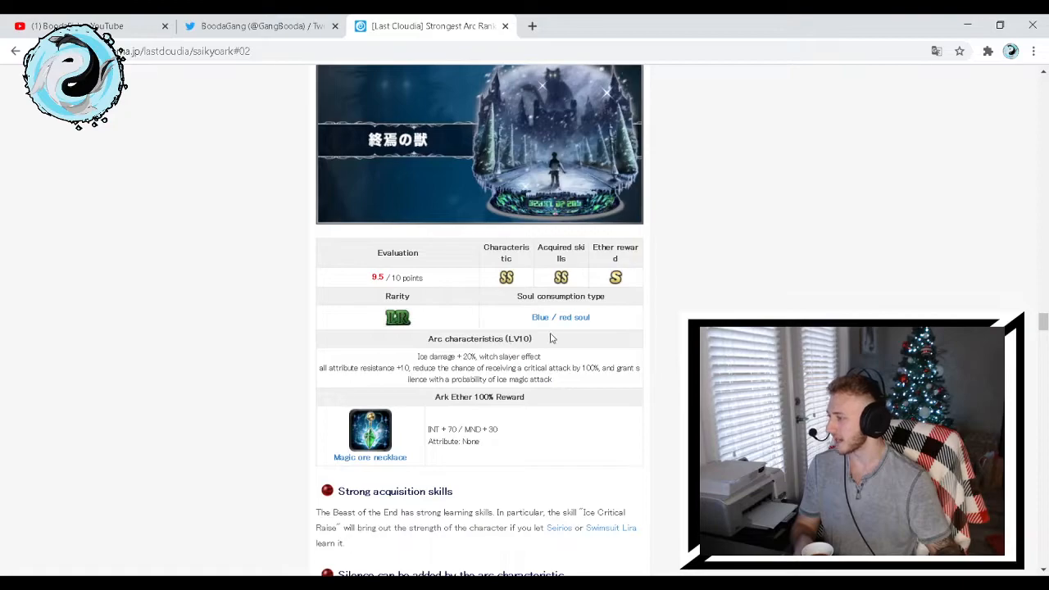
scroll(down, 3)
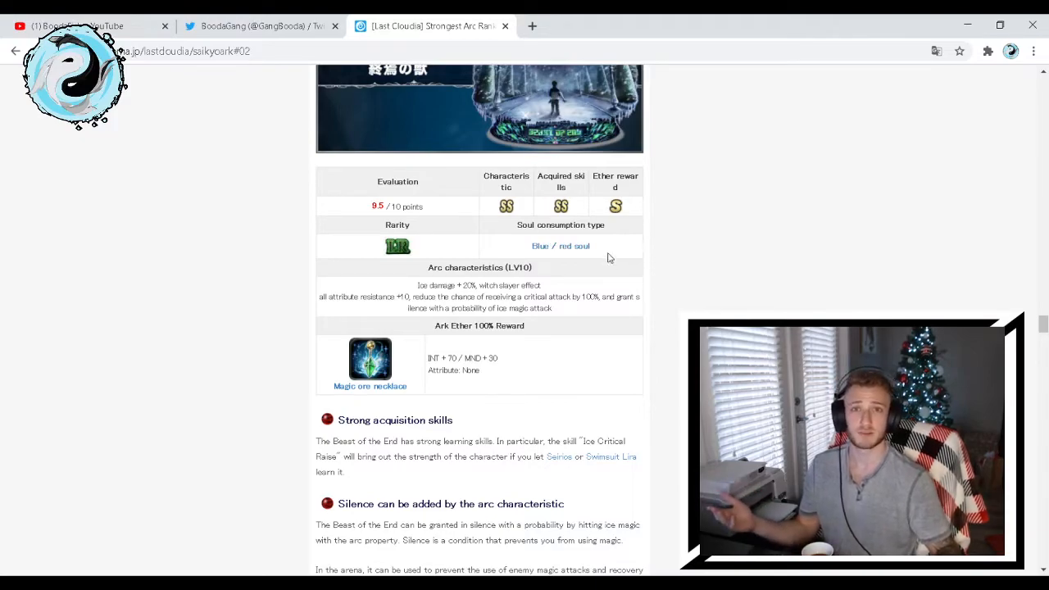
mouse_move(524, 243)
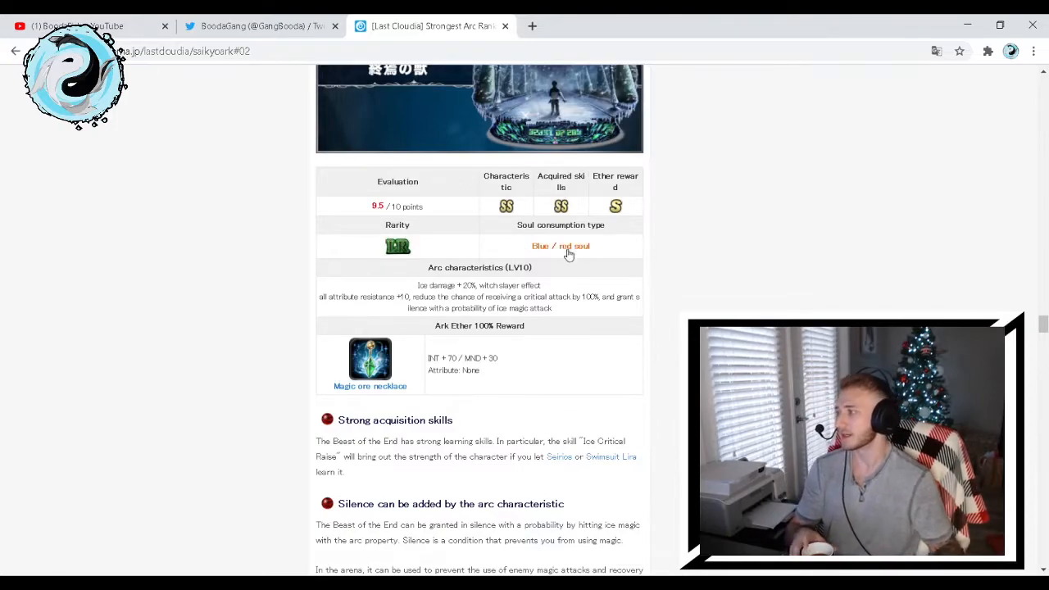
scroll(up, 3)
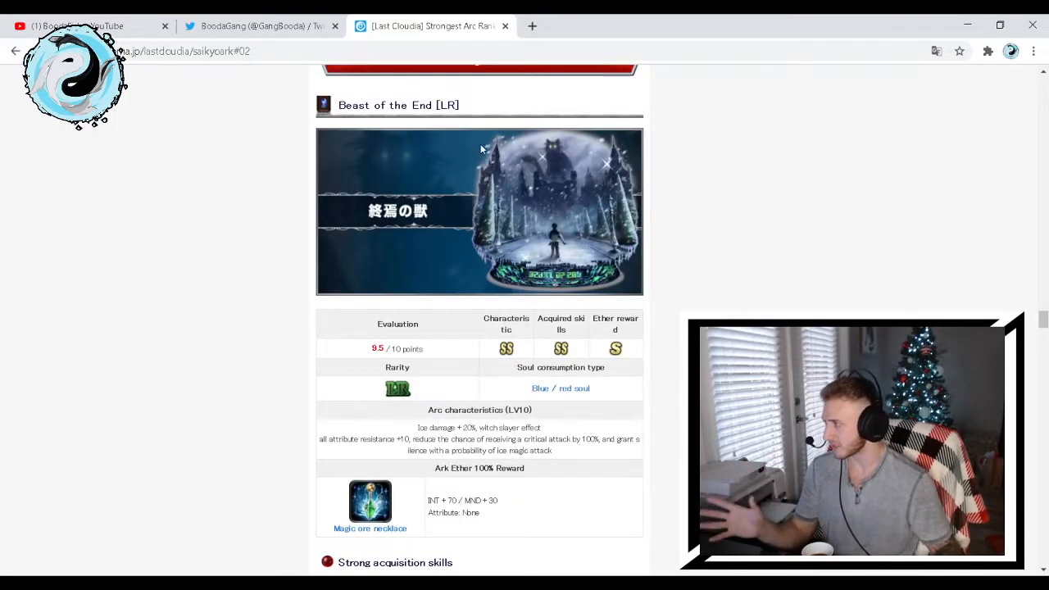
scroll(down, 3)
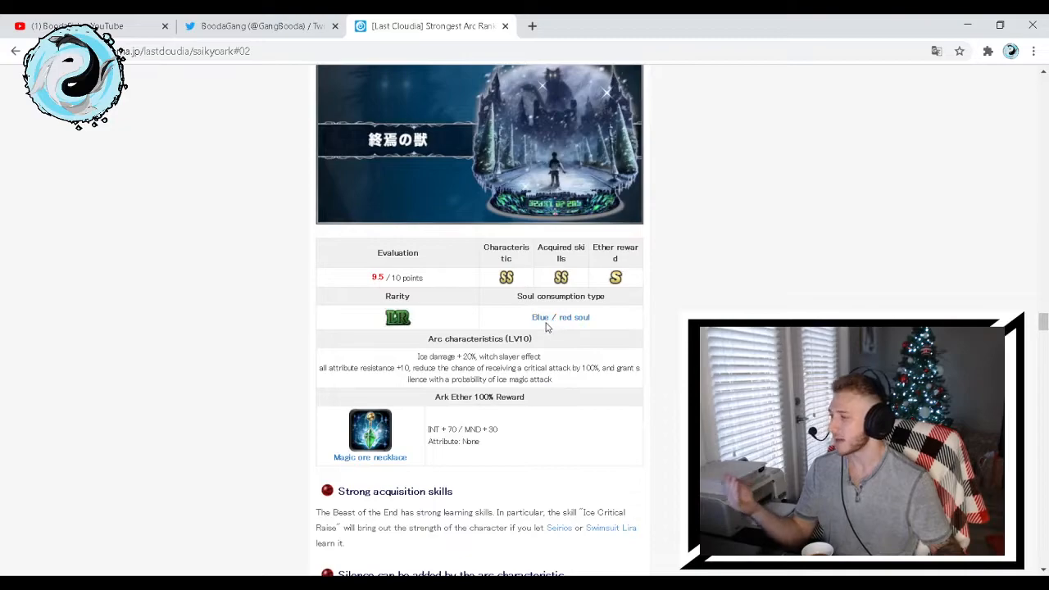
mouse_move(602, 333)
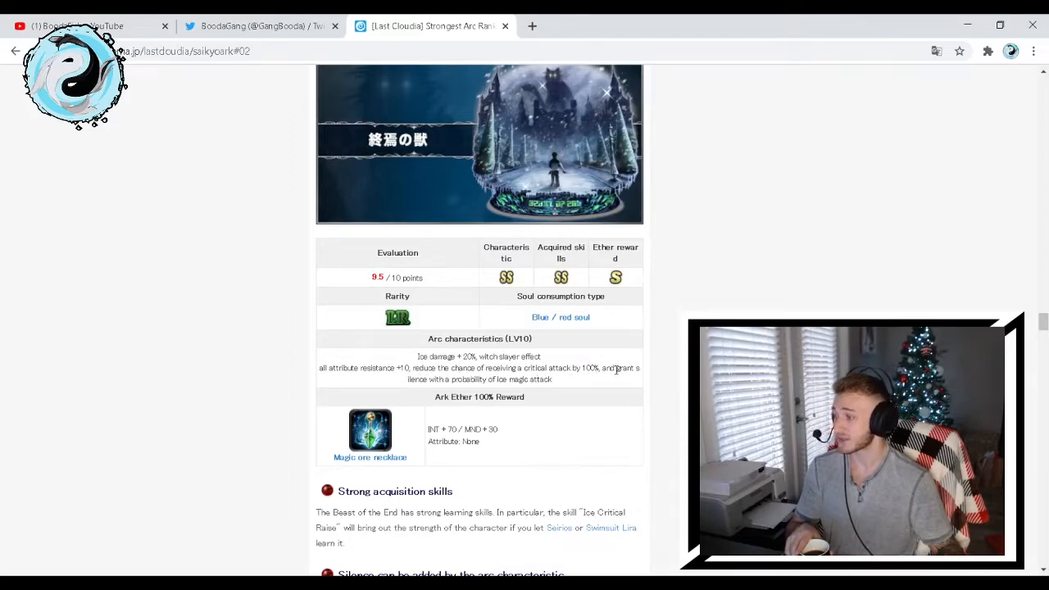
mouse_move(500, 395)
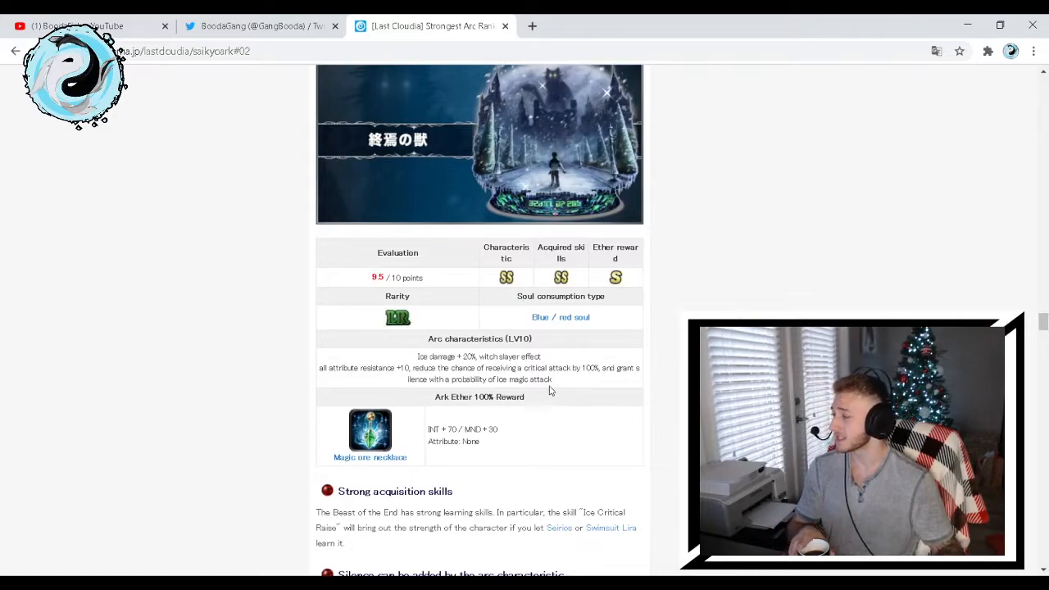
scroll(up, 3)
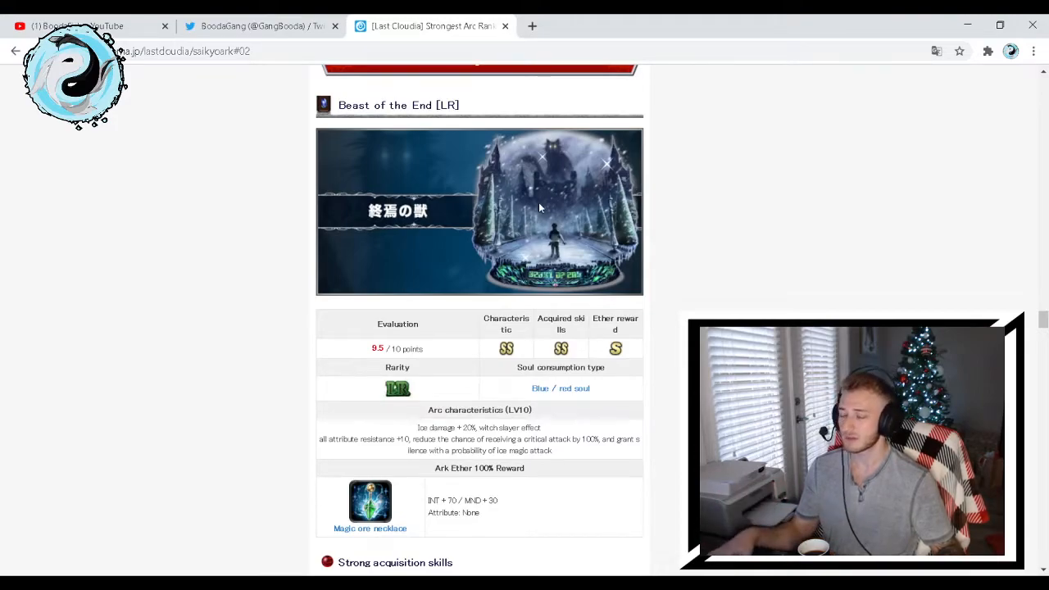
mouse_move(539, 196)
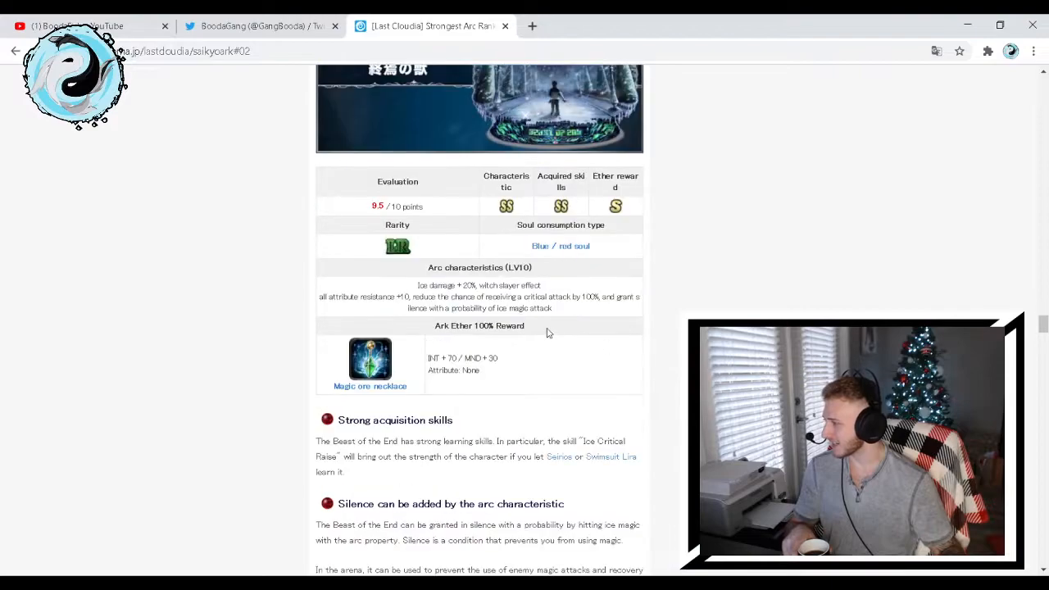
mouse_move(418, 366)
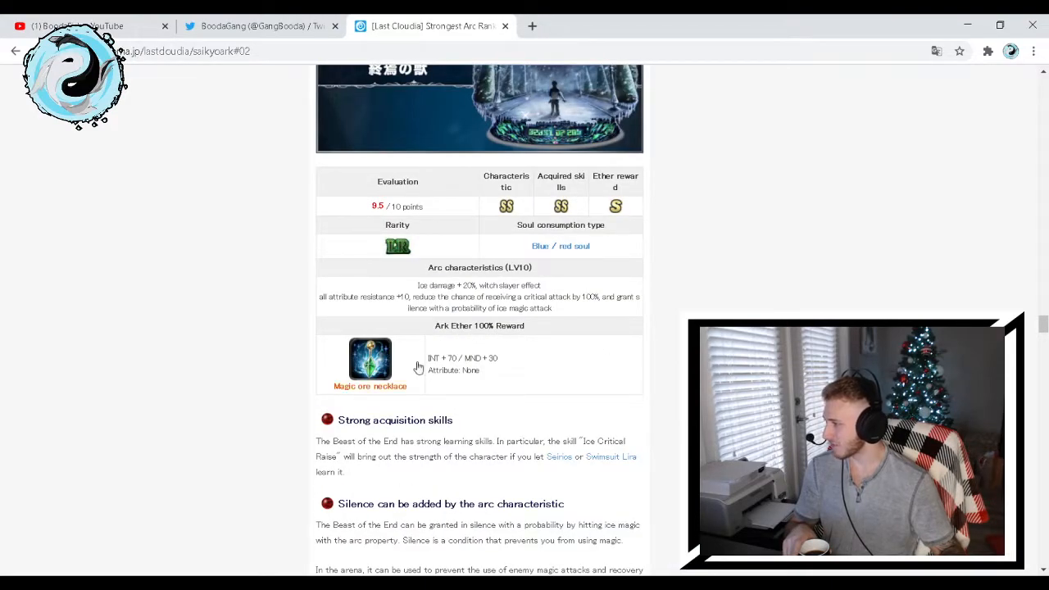
mouse_move(395, 396)
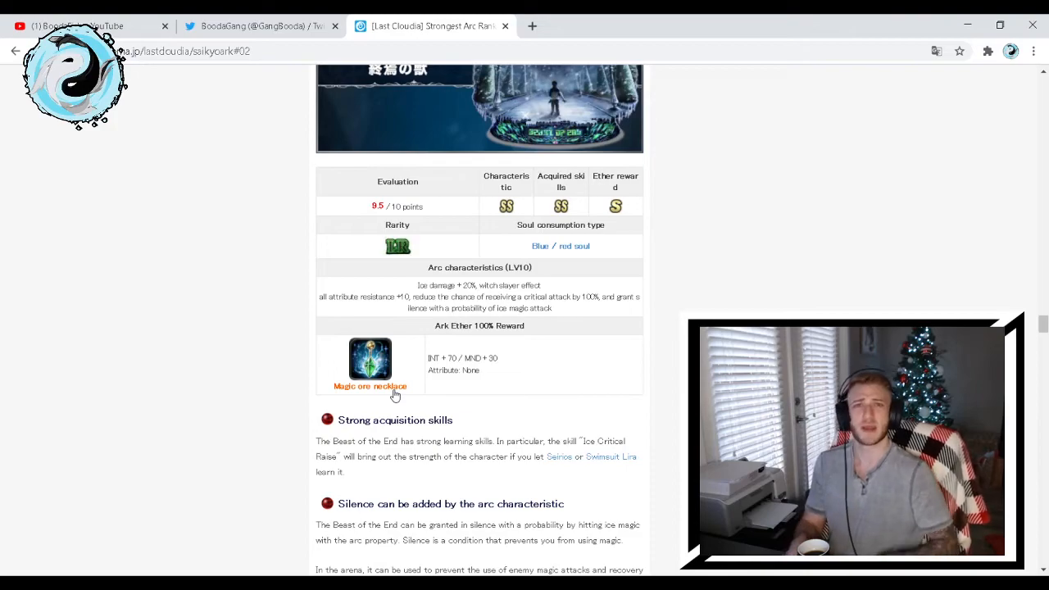
mouse_move(494, 396)
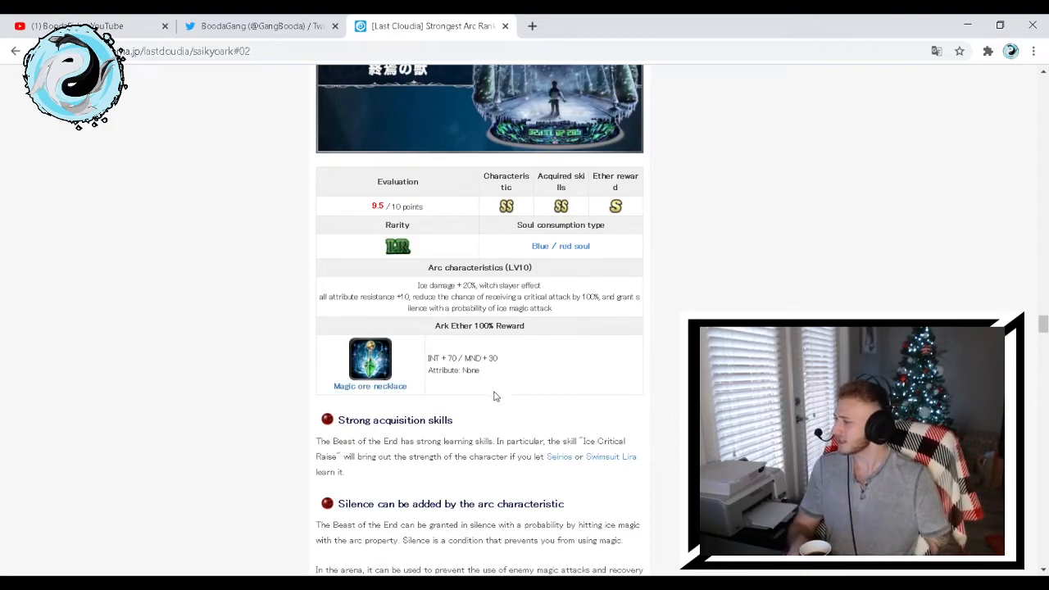
scroll(down, 3)
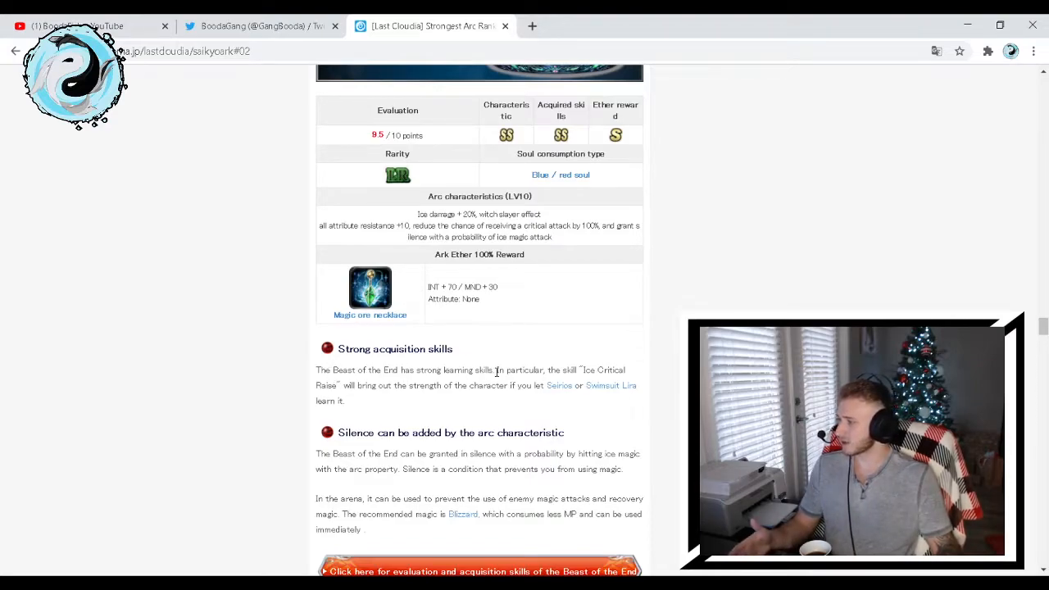
mouse_move(617, 364)
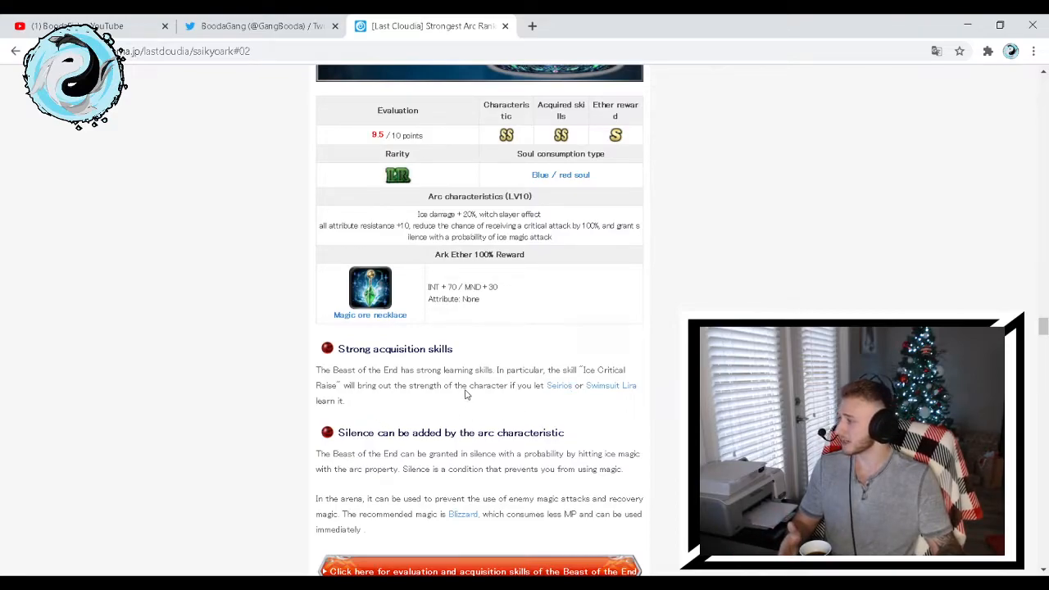
mouse_move(541, 398)
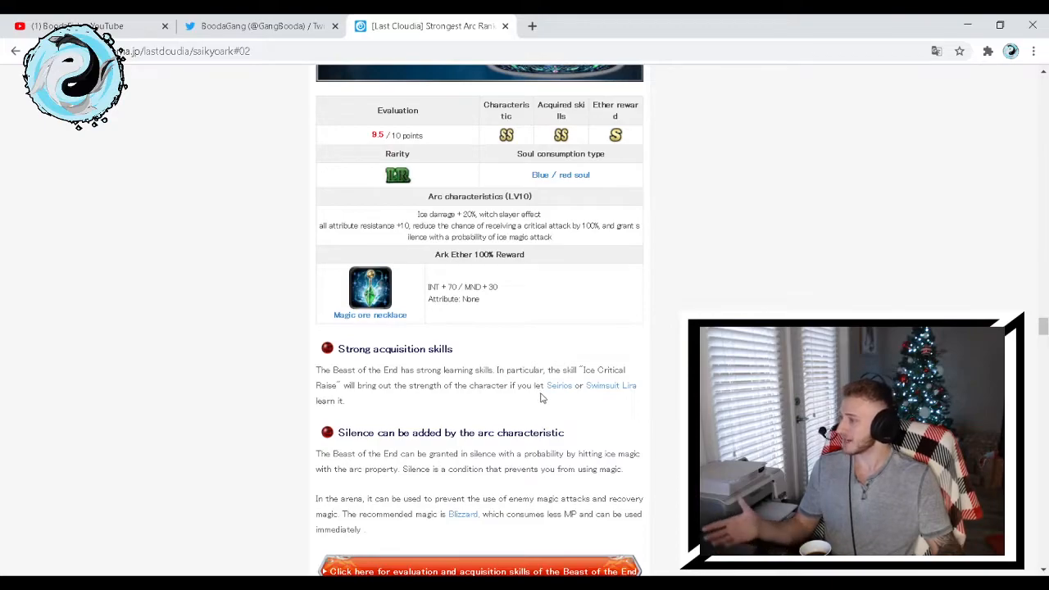
mouse_move(605, 397)
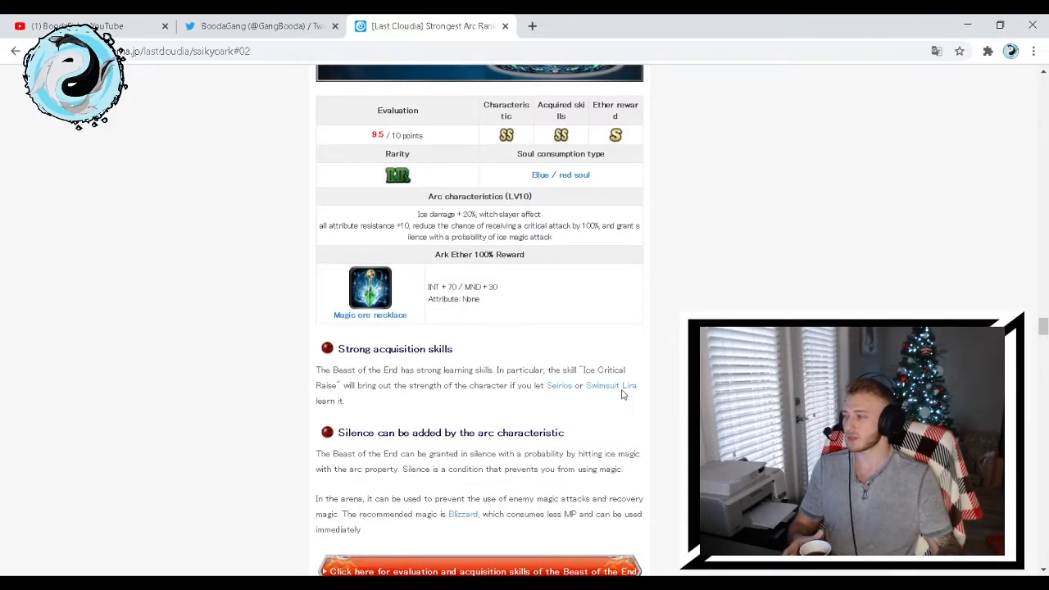
mouse_move(401, 441)
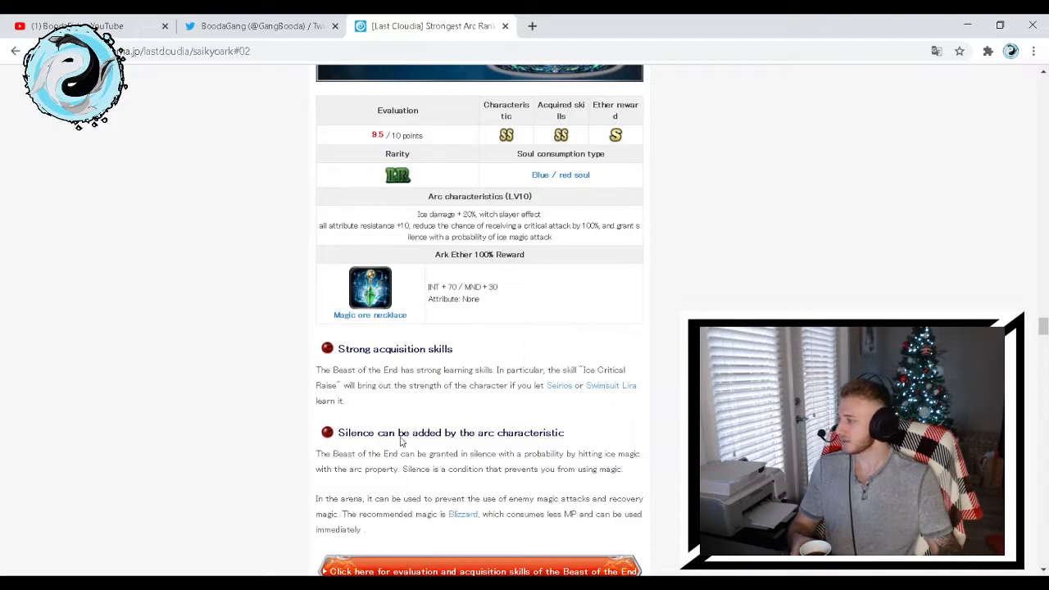
Scroll past the silence and Blizzard notes to the From scratch [LR] entry, rated 9.0
scroll(down, 3)
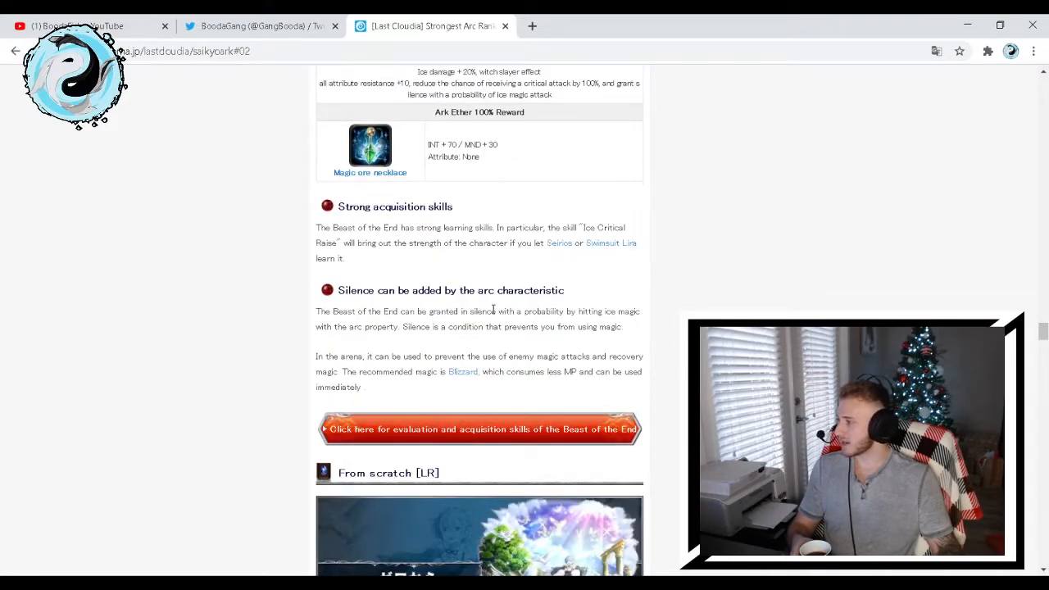
mouse_move(498, 305)
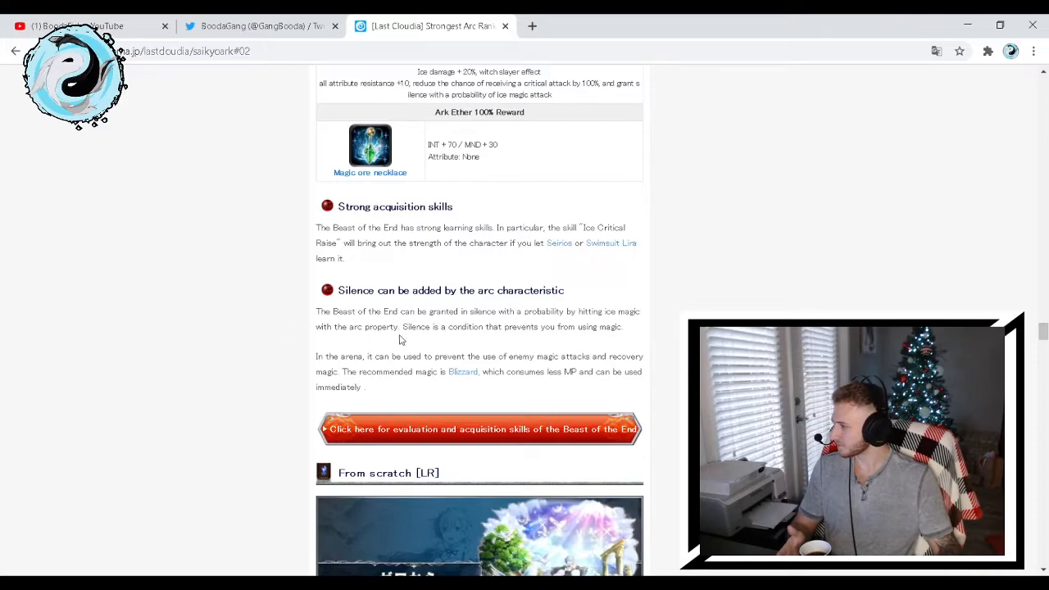
mouse_move(533, 352)
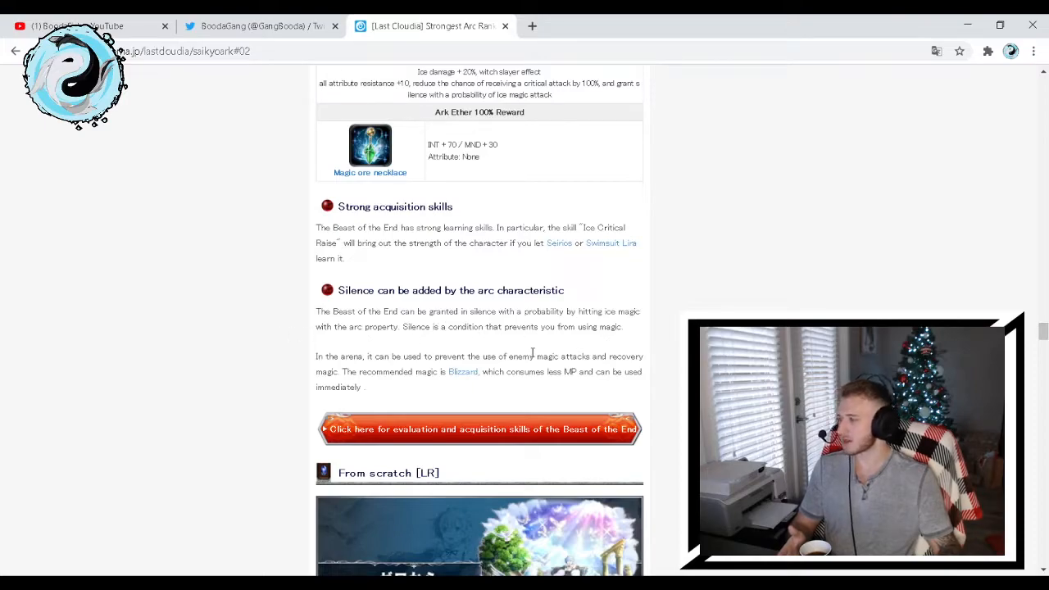
mouse_move(516, 338)
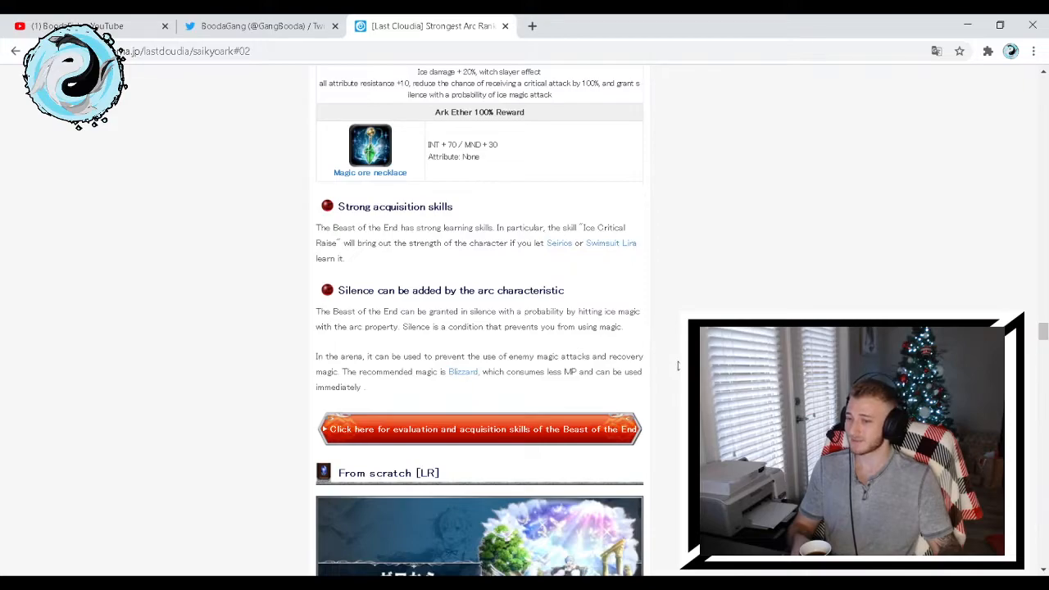
scroll(down, 3)
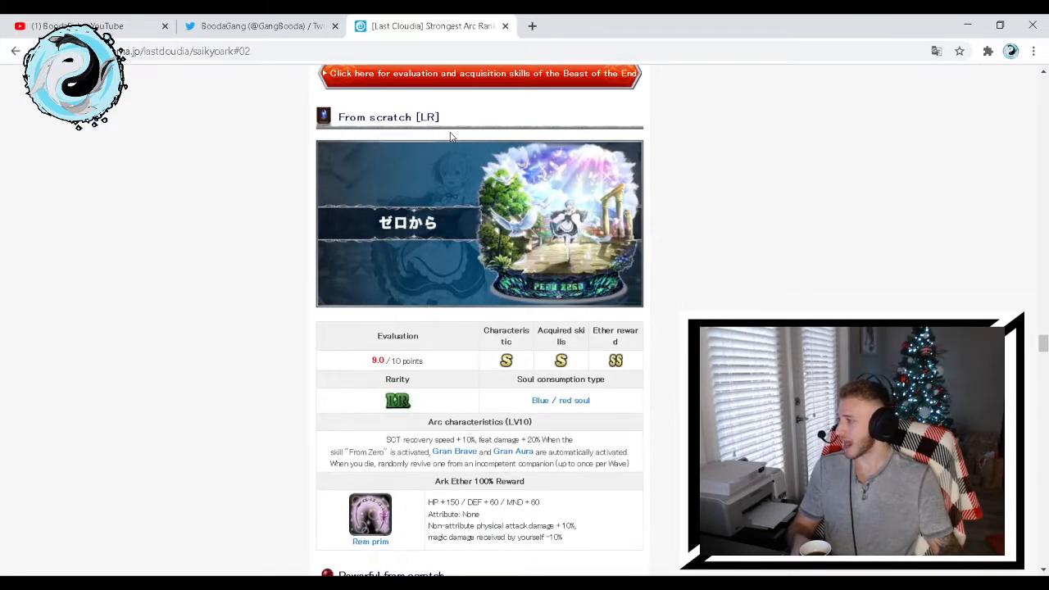
mouse_move(380, 379)
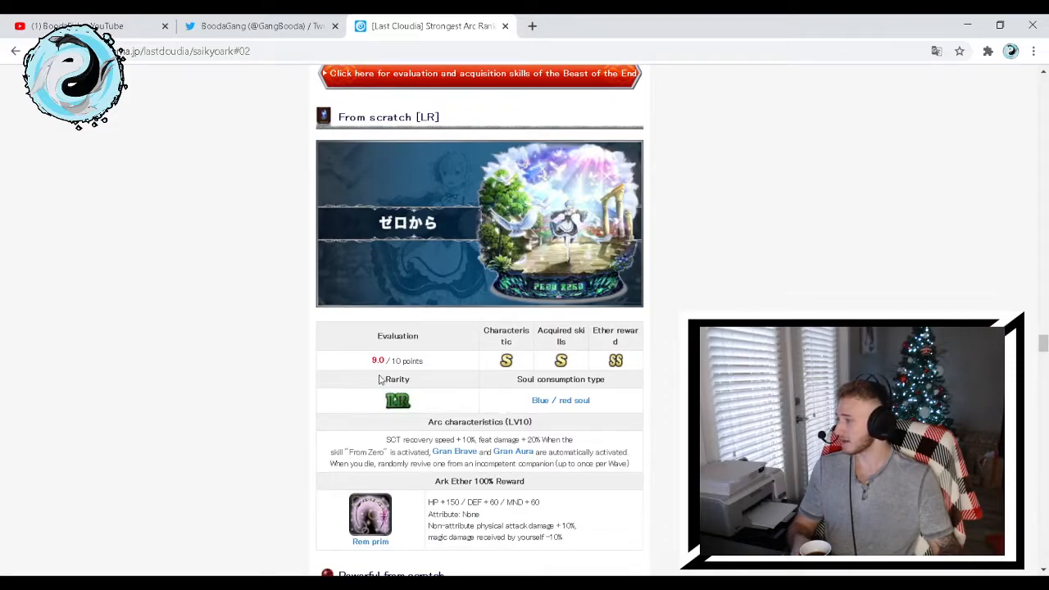
mouse_move(380, 380)
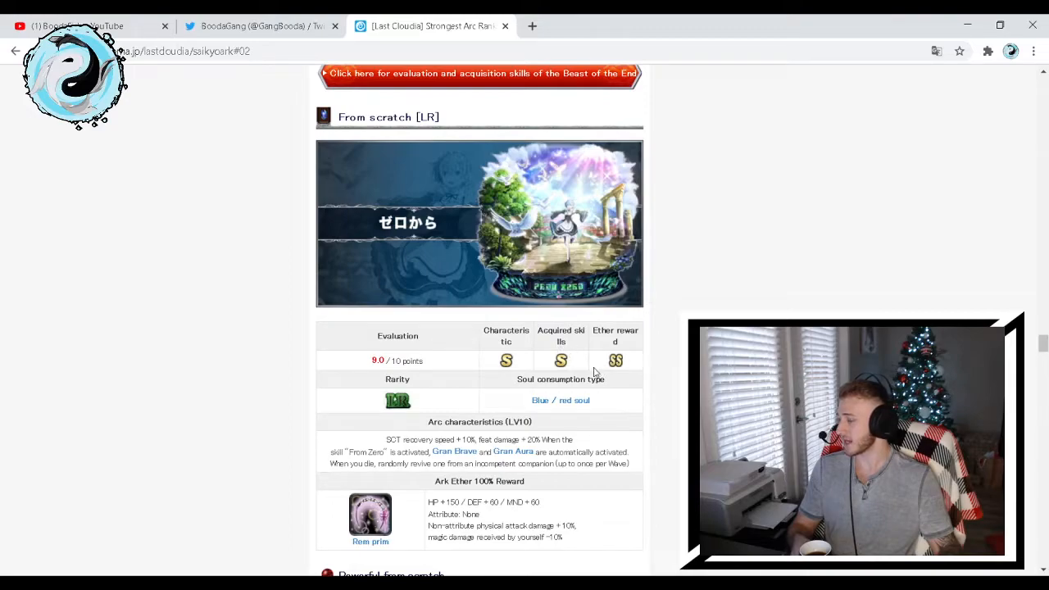
Review From scratch's 9.0 rating table, Rem prim reward and From Zero skill notes
scroll(down, 3)
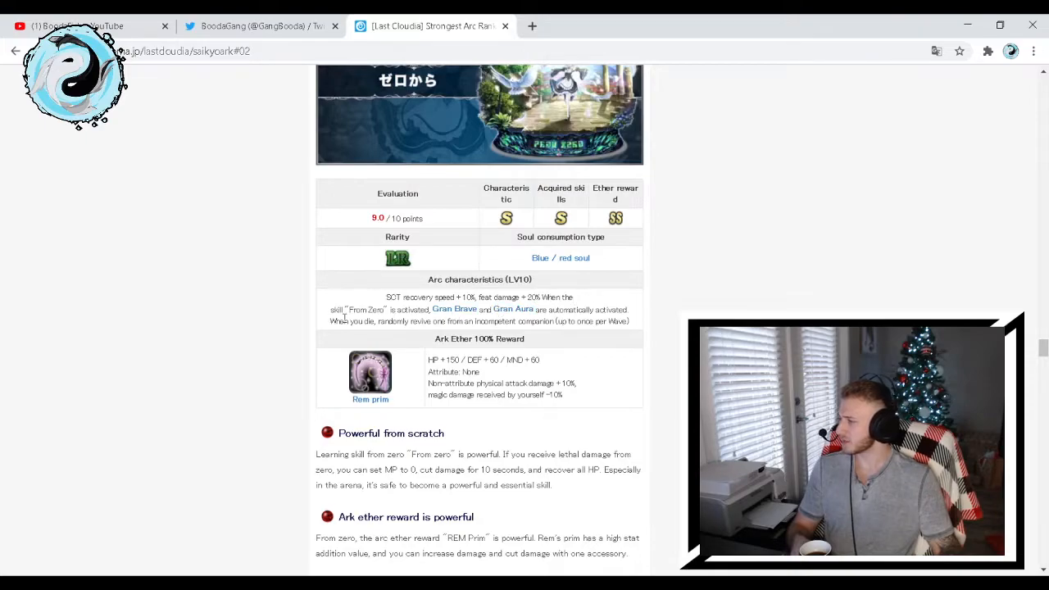
mouse_move(439, 320)
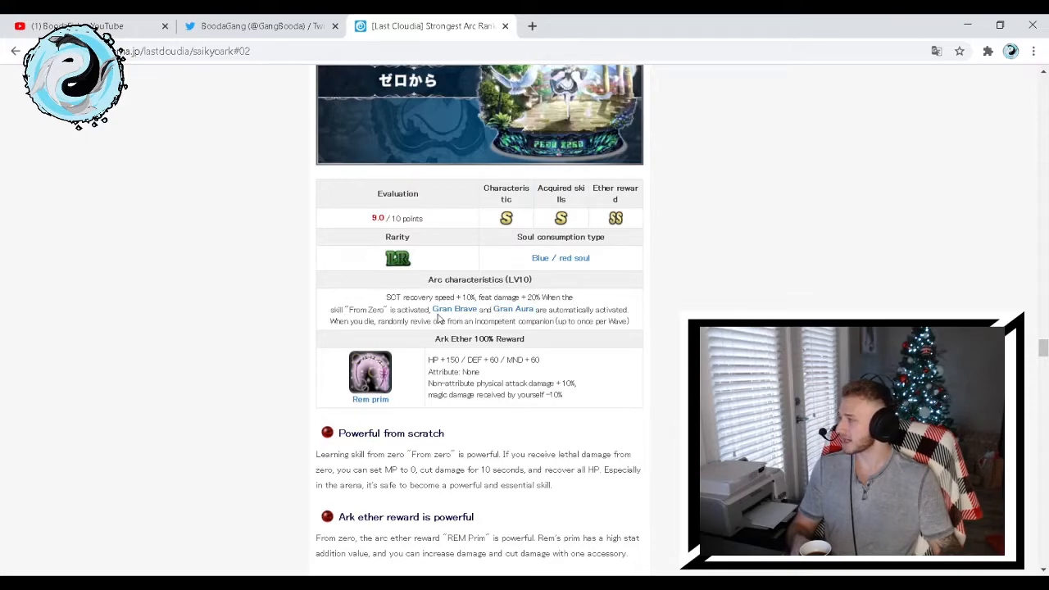
scroll(up, 3)
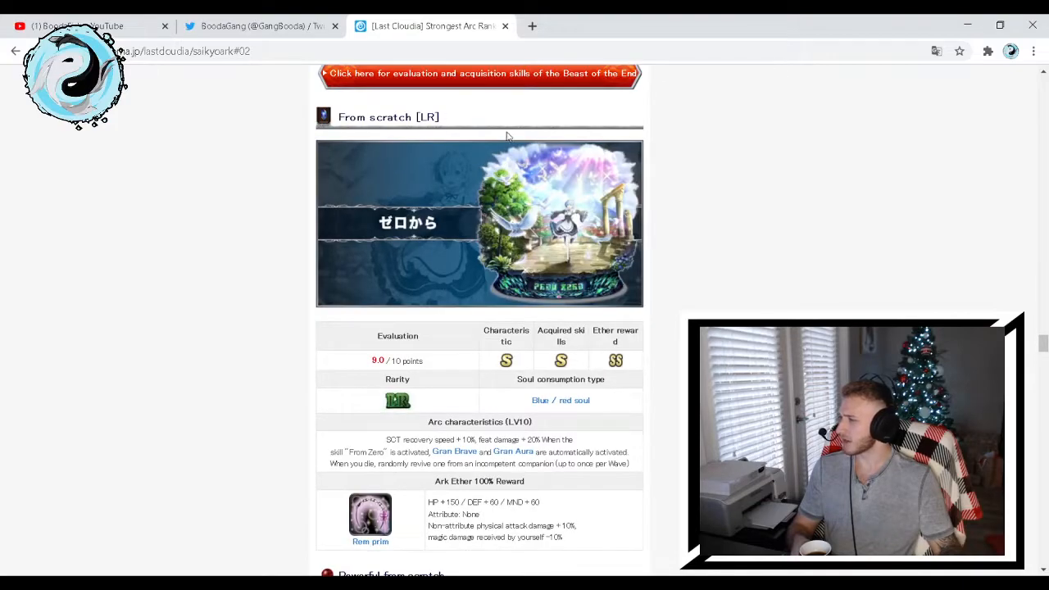
mouse_move(543, 158)
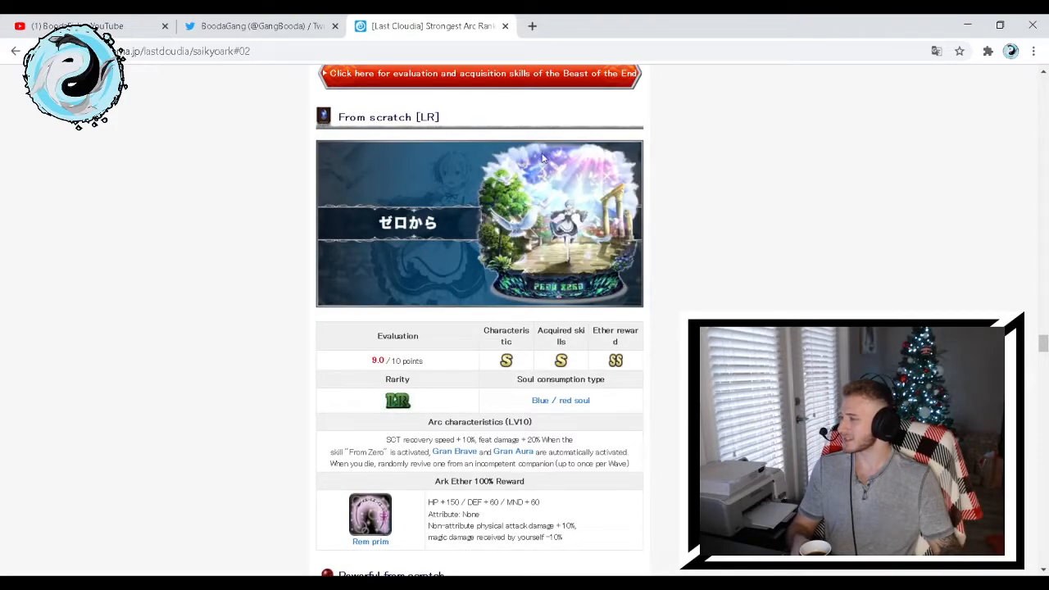
mouse_move(611, 281)
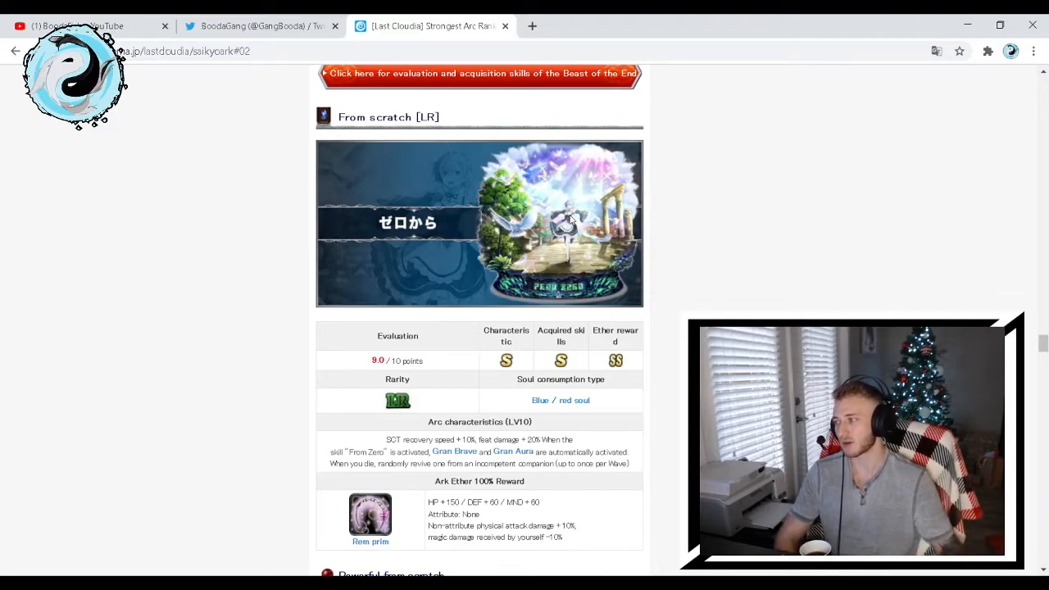
scroll(down, 3)
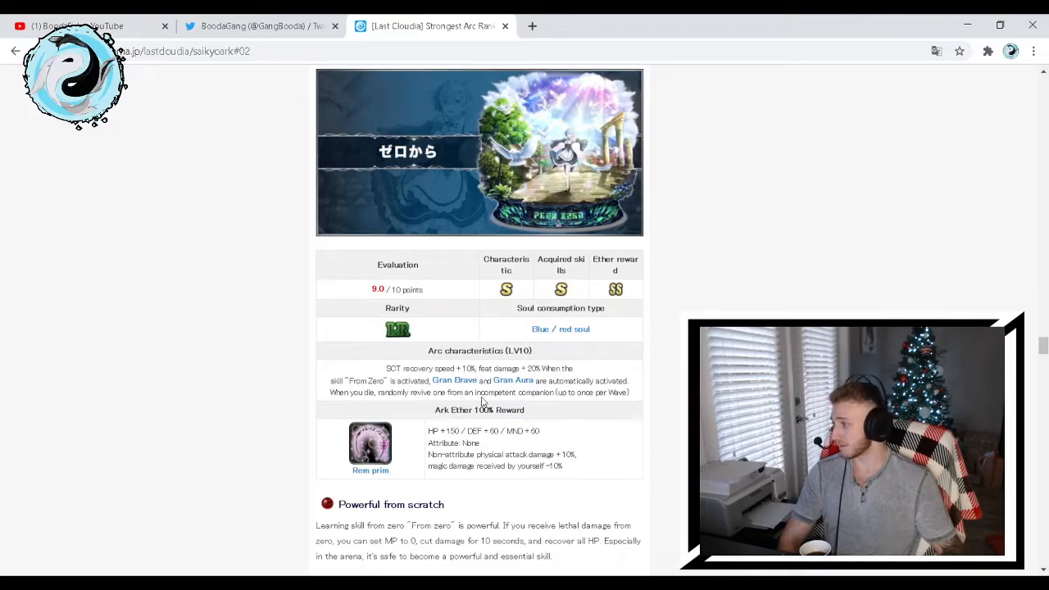
mouse_move(531, 402)
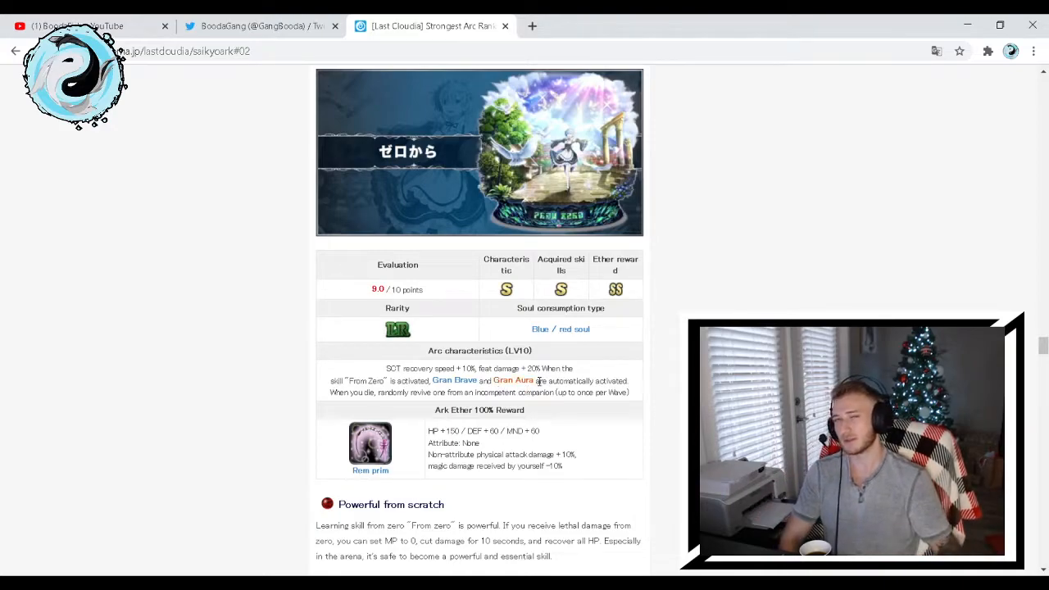
scroll(down, 3)
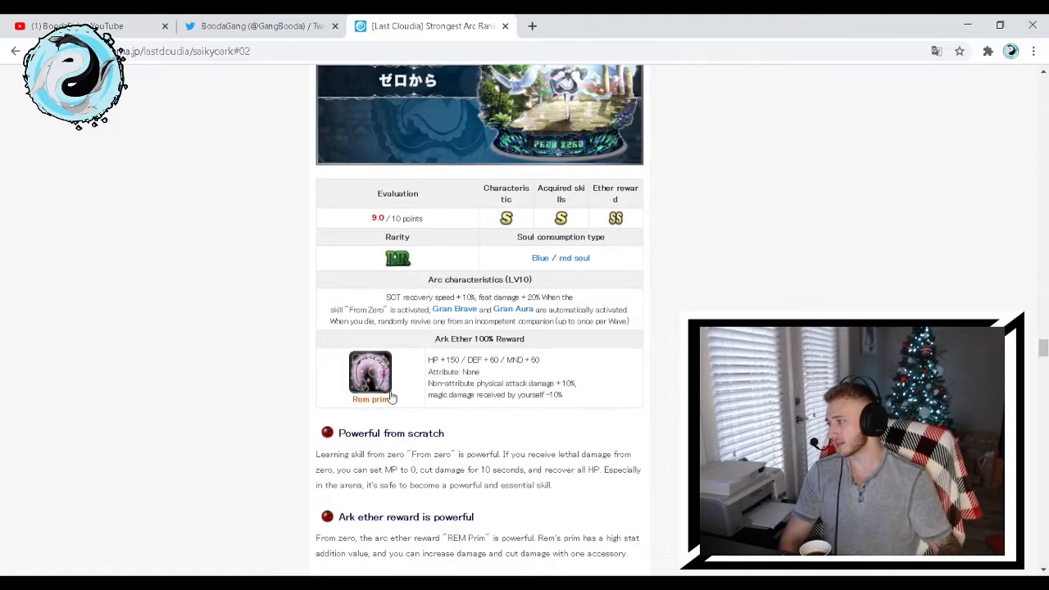
mouse_move(439, 369)
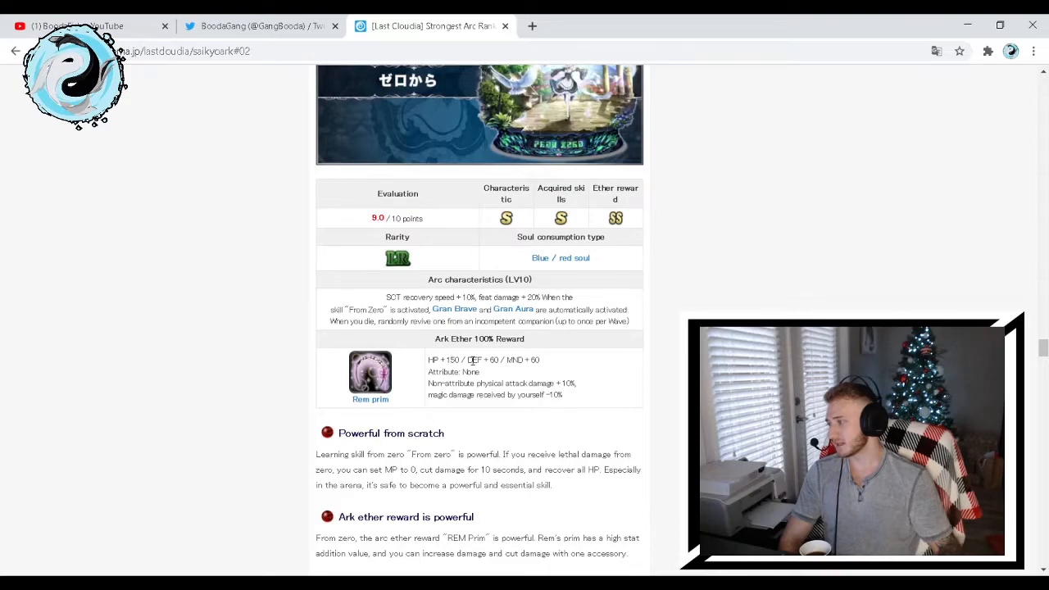
mouse_move(549, 374)
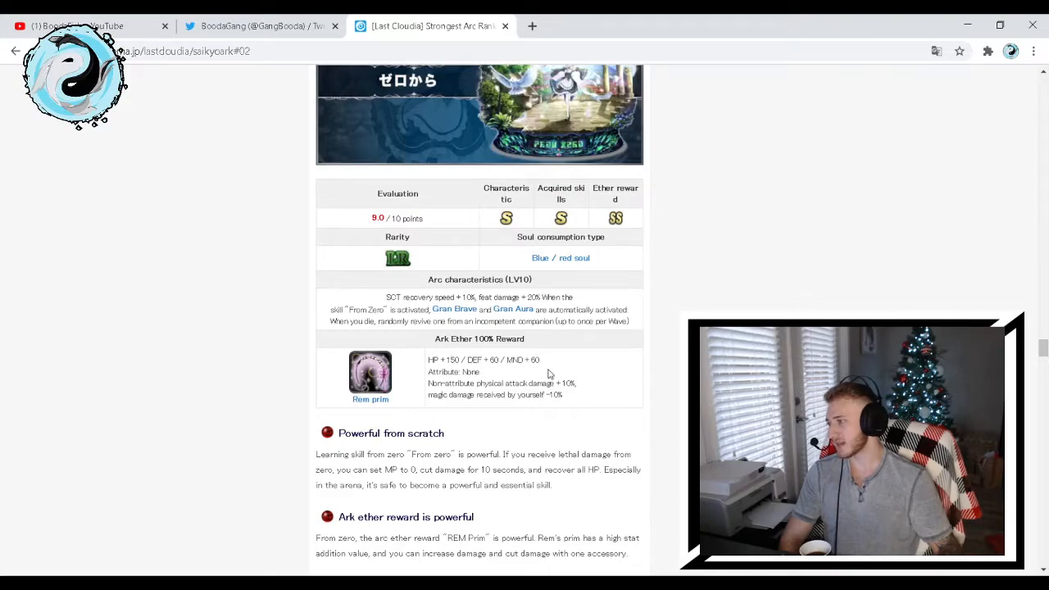
mouse_move(510, 394)
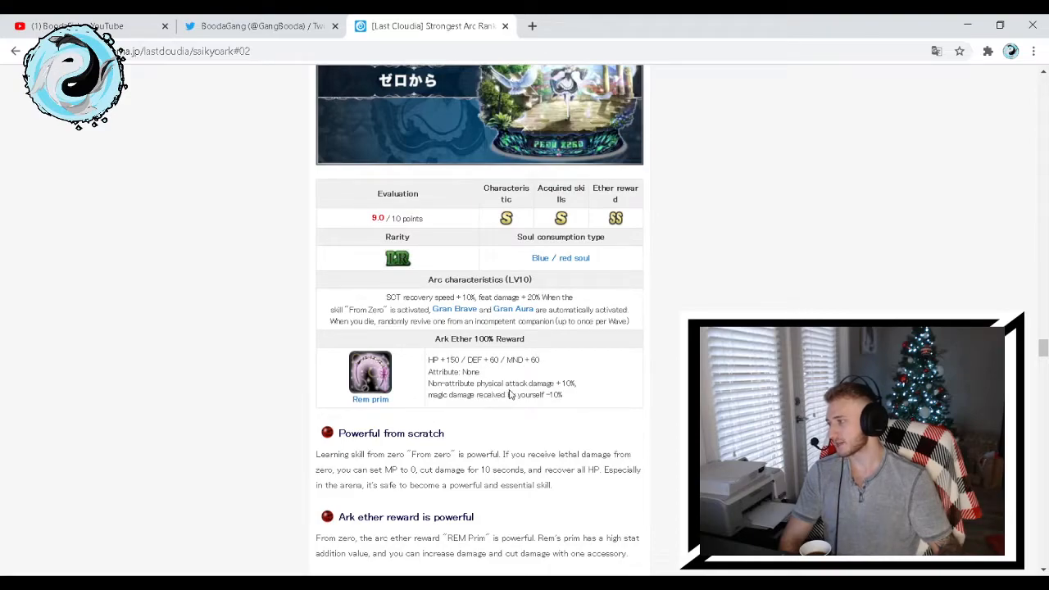
mouse_move(474, 402)
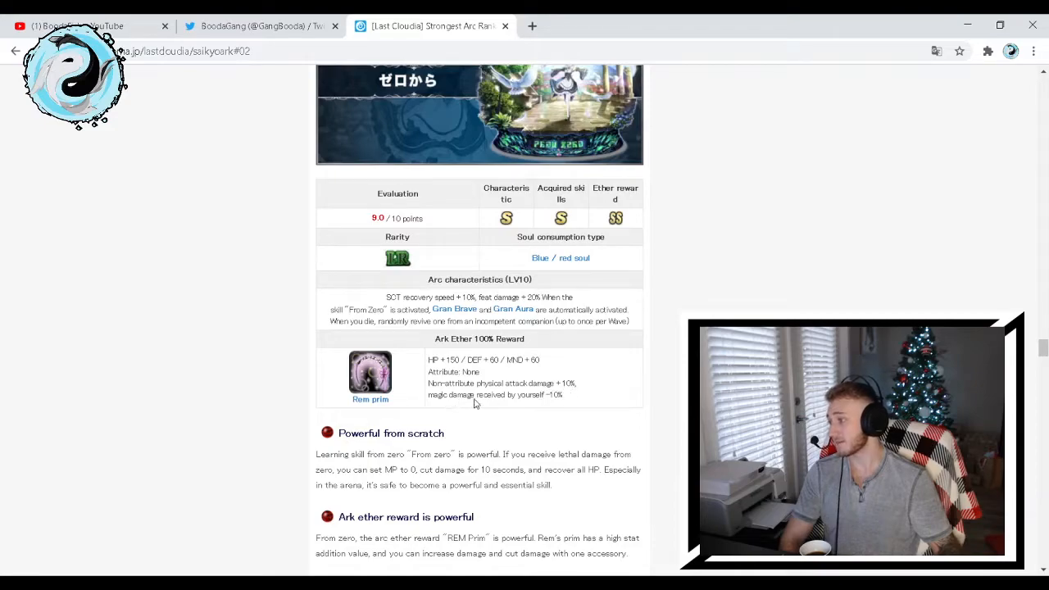
mouse_move(541, 411)
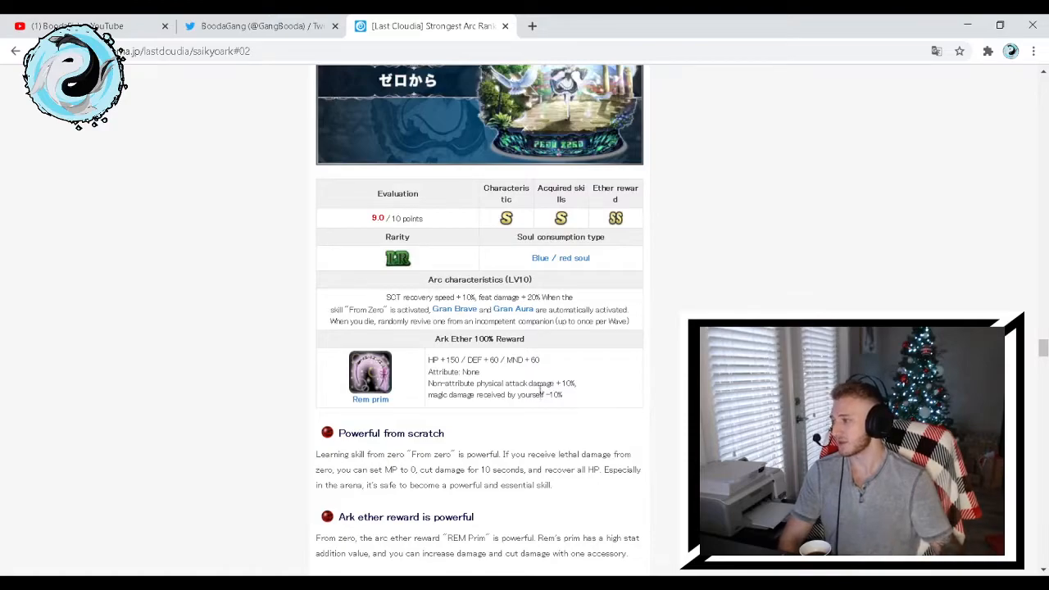
Read the 'Powerful from scratch' and Rem prim notes recommending Rem or Bayland
scroll(down, 3)
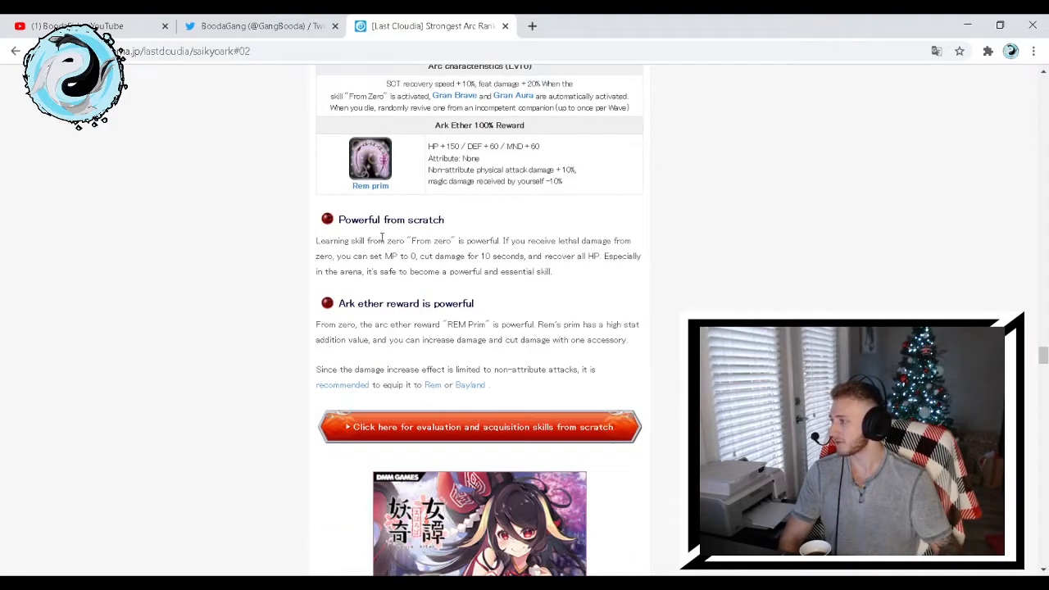
mouse_move(424, 250)
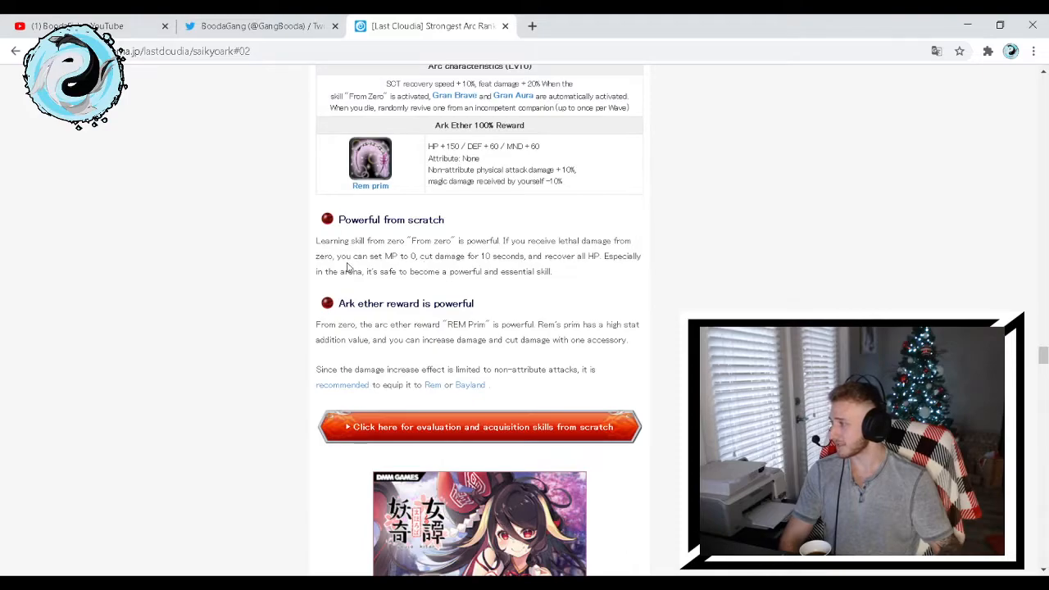
mouse_move(405, 263)
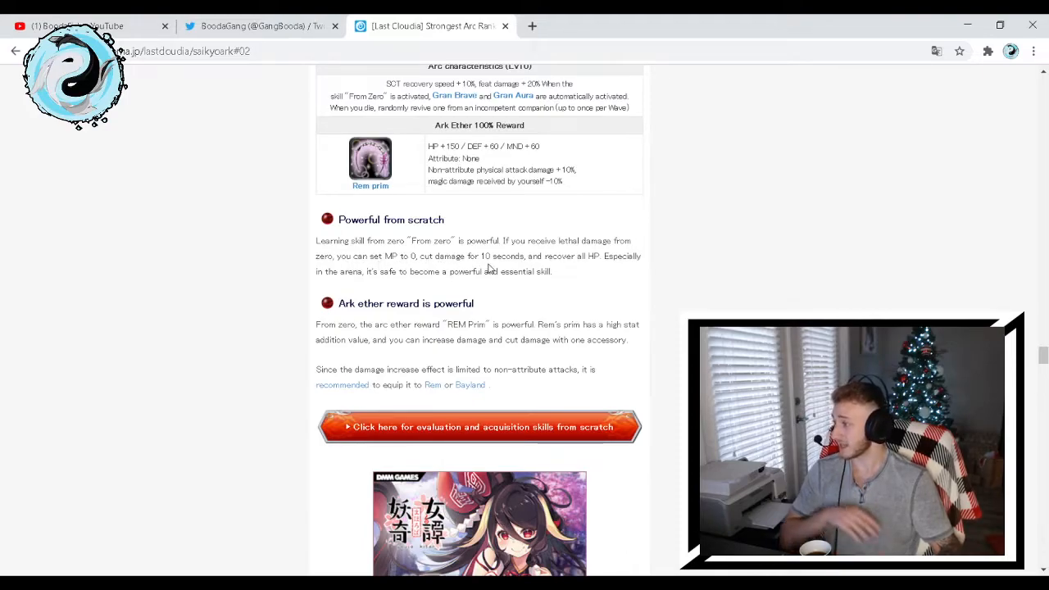
mouse_move(627, 272)
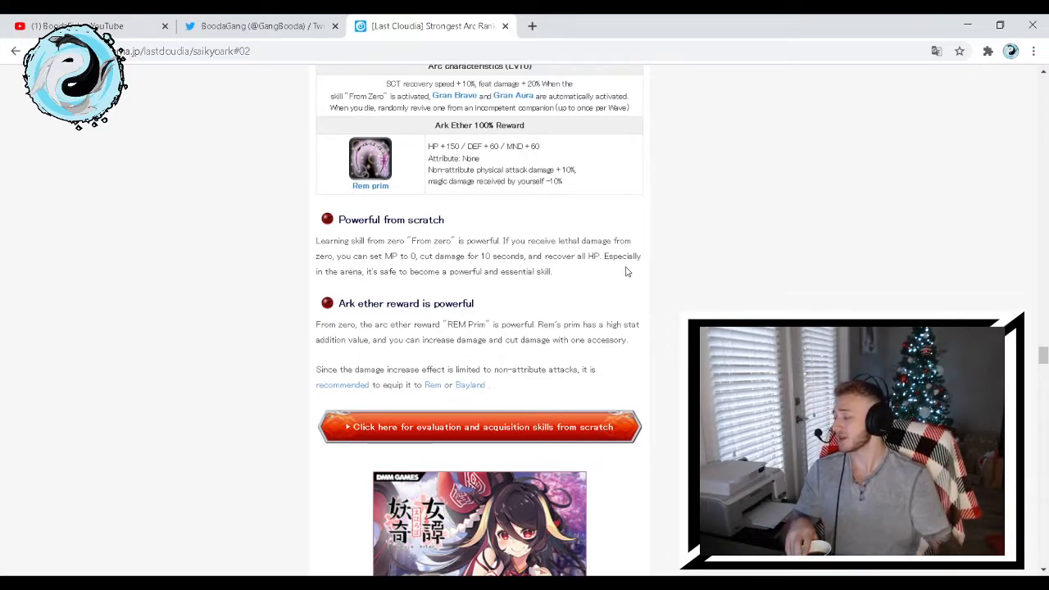
mouse_move(348, 291)
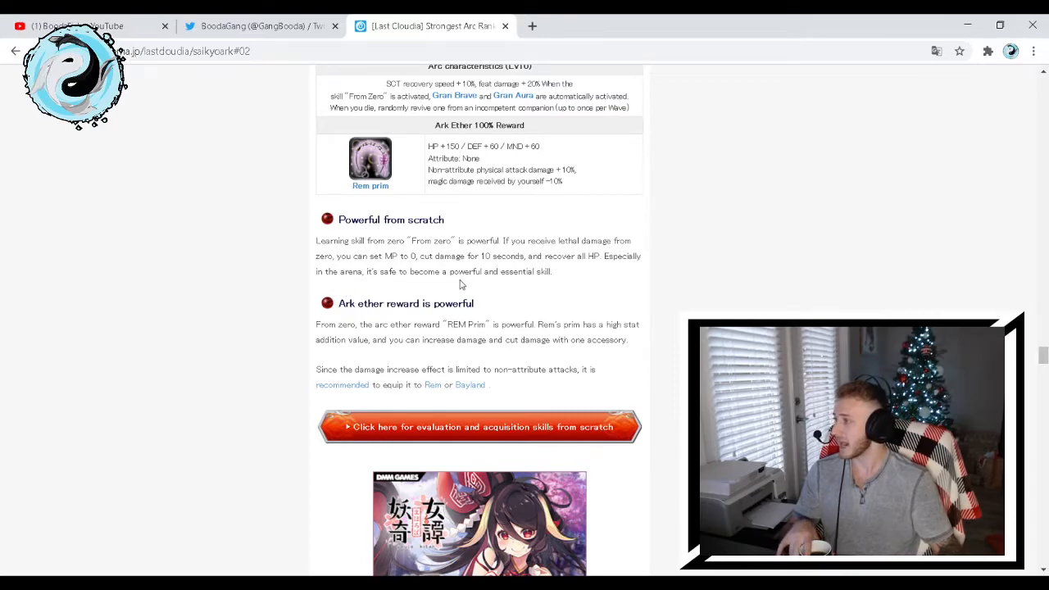
scroll(down, 3)
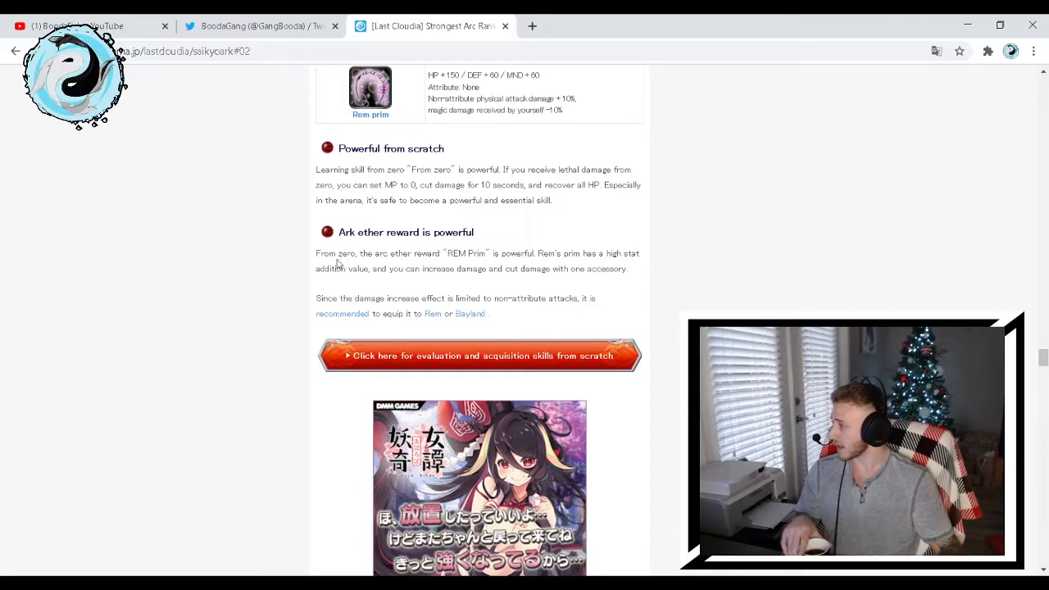
mouse_move(449, 266)
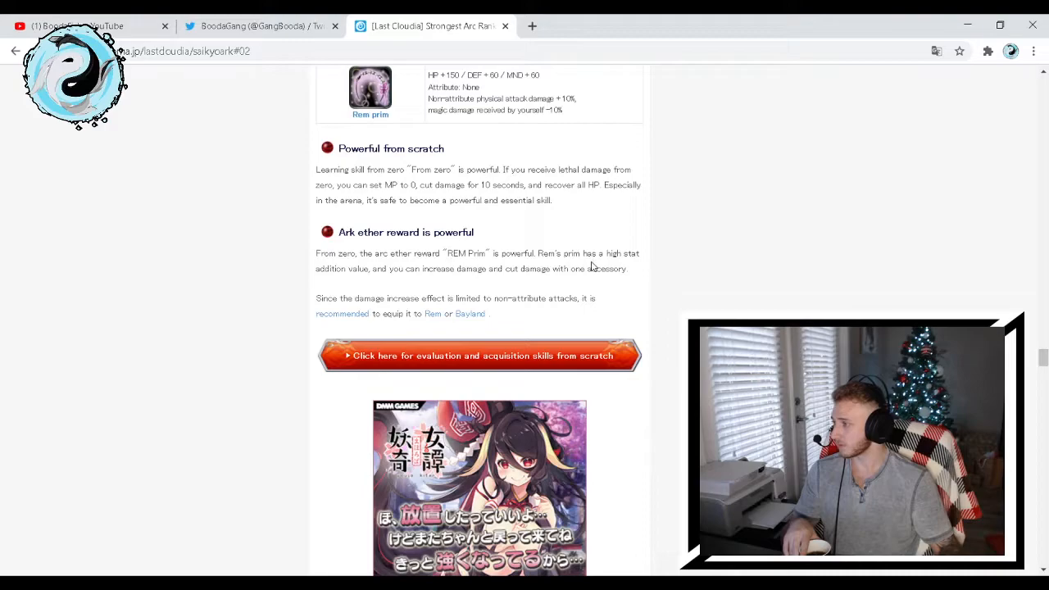
mouse_move(377, 280)
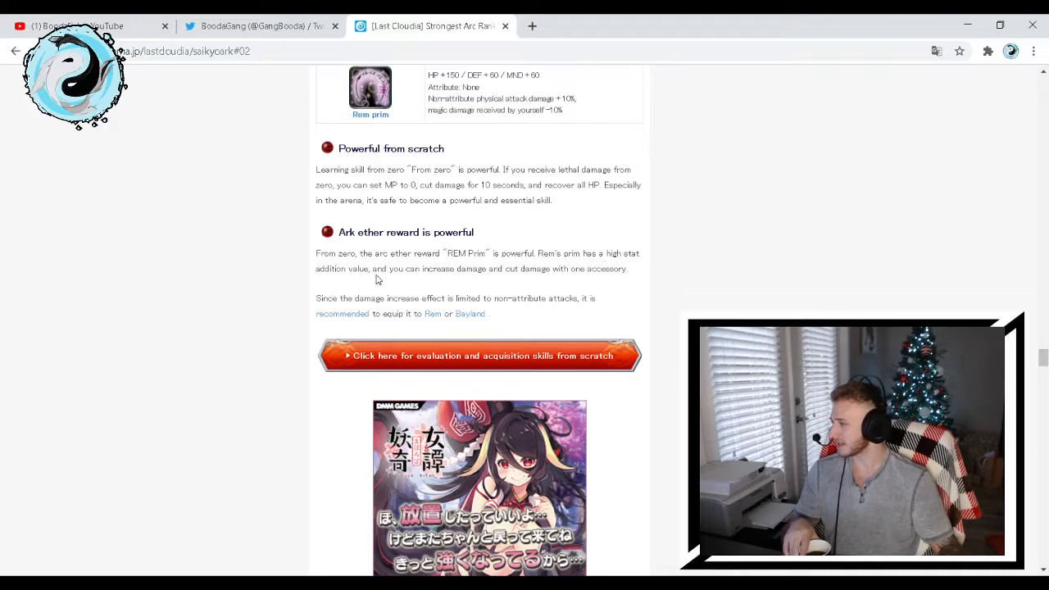
mouse_move(639, 282)
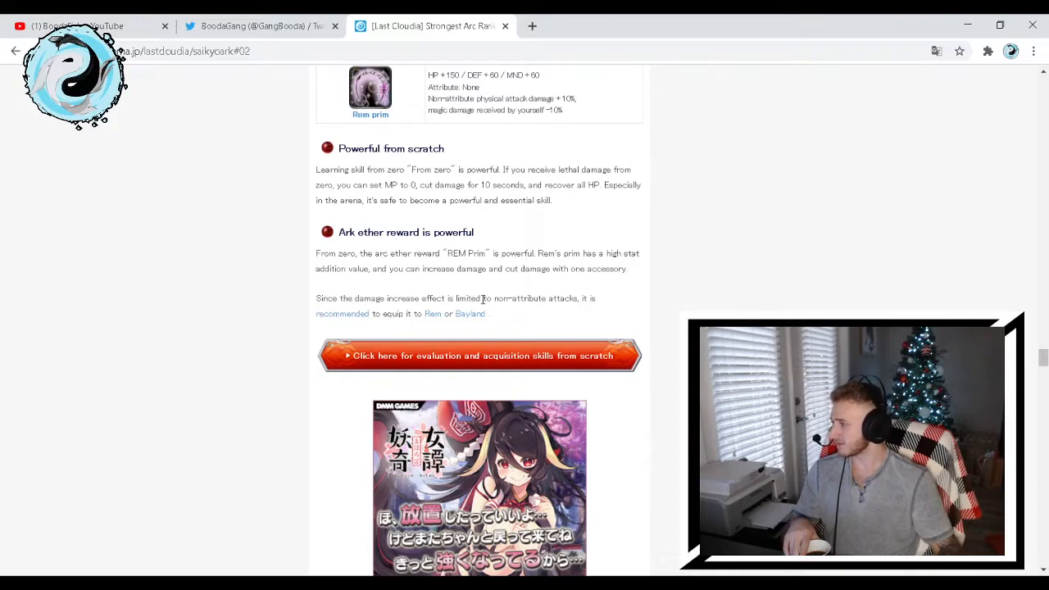
mouse_move(339, 318)
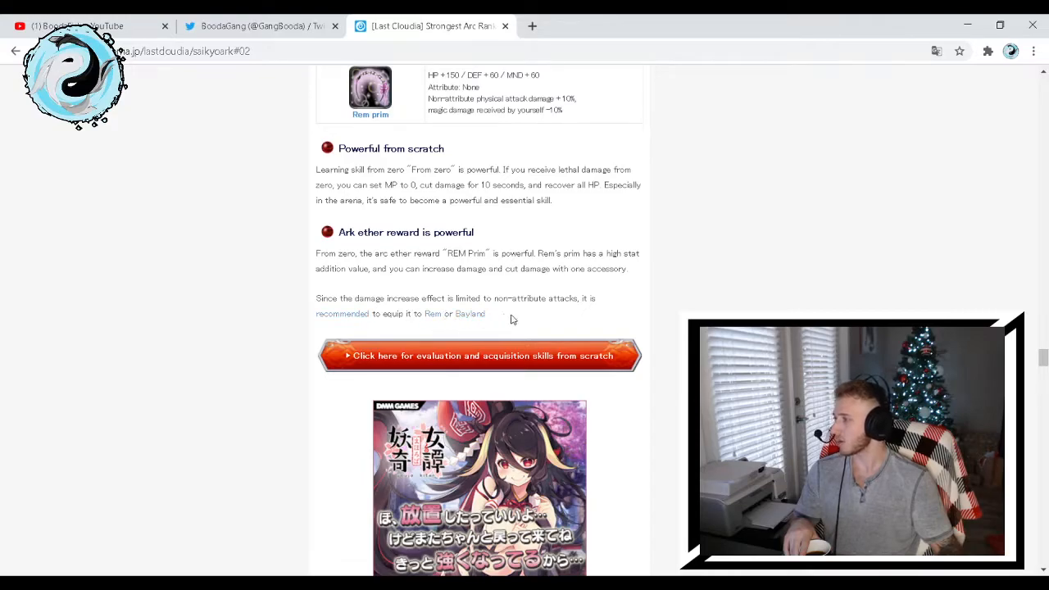
scroll(down, 3)
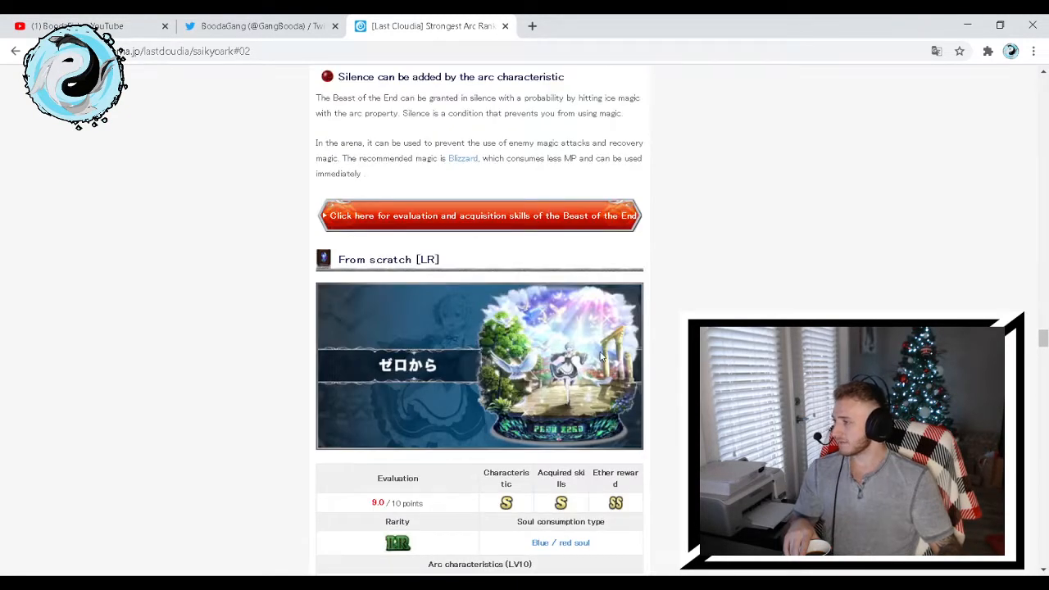
scroll(down, 3)
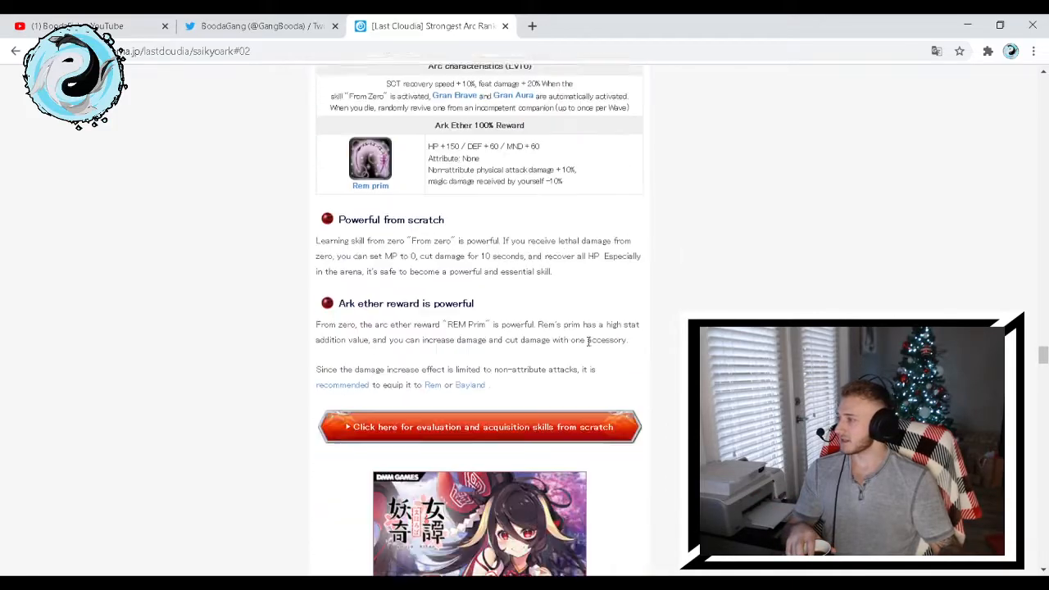
Review Airborne Ronvalion's 9.0 rating, Magic Gun Lapesis reward and Magical Aura note
scroll(down, 3)
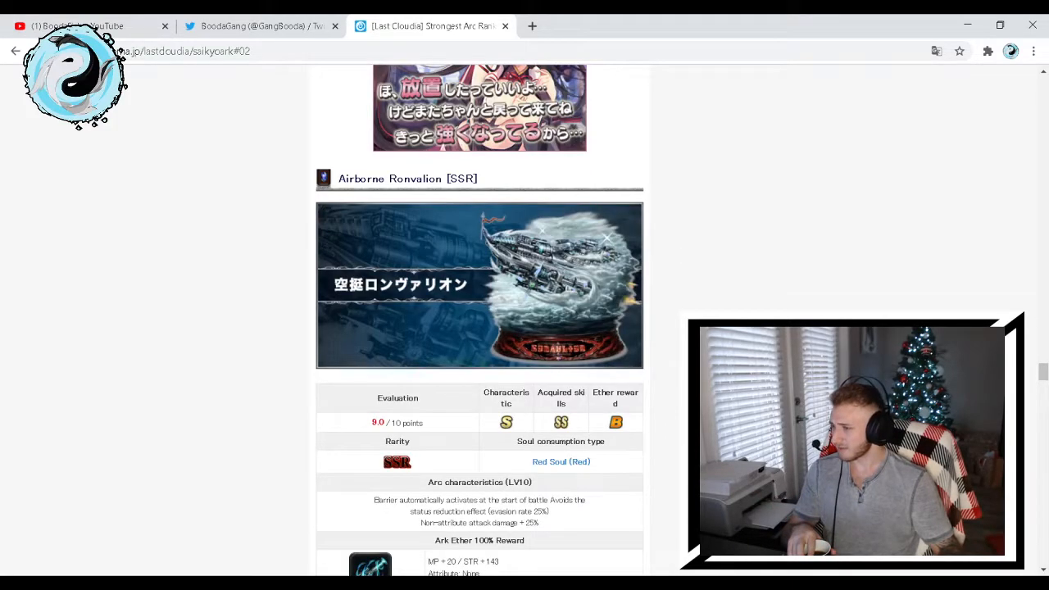
scroll(down, 3)
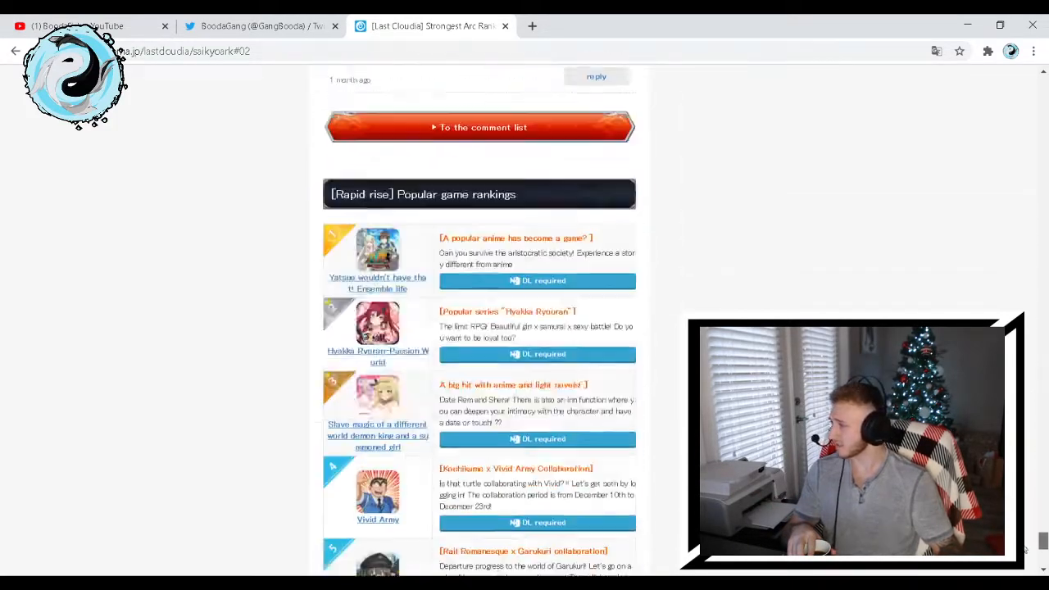
scroll(up, 3)
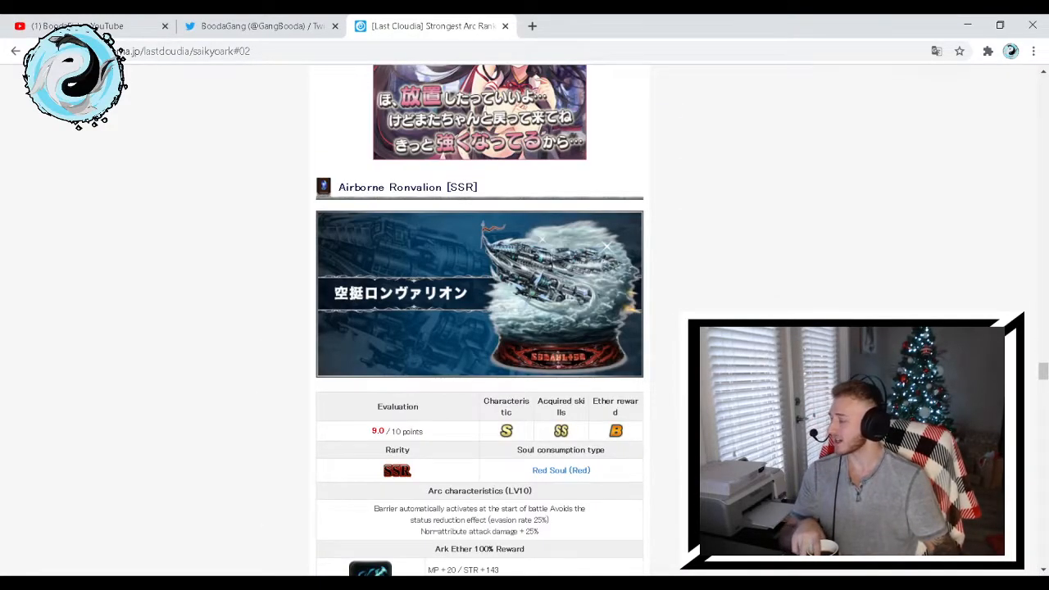
scroll(down, 3)
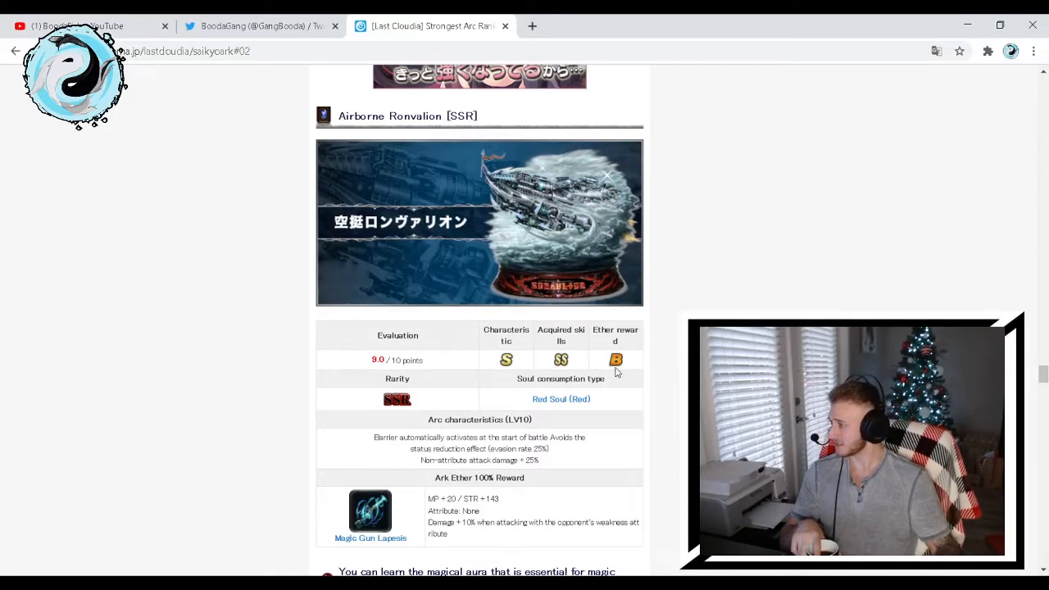
mouse_move(645, 352)
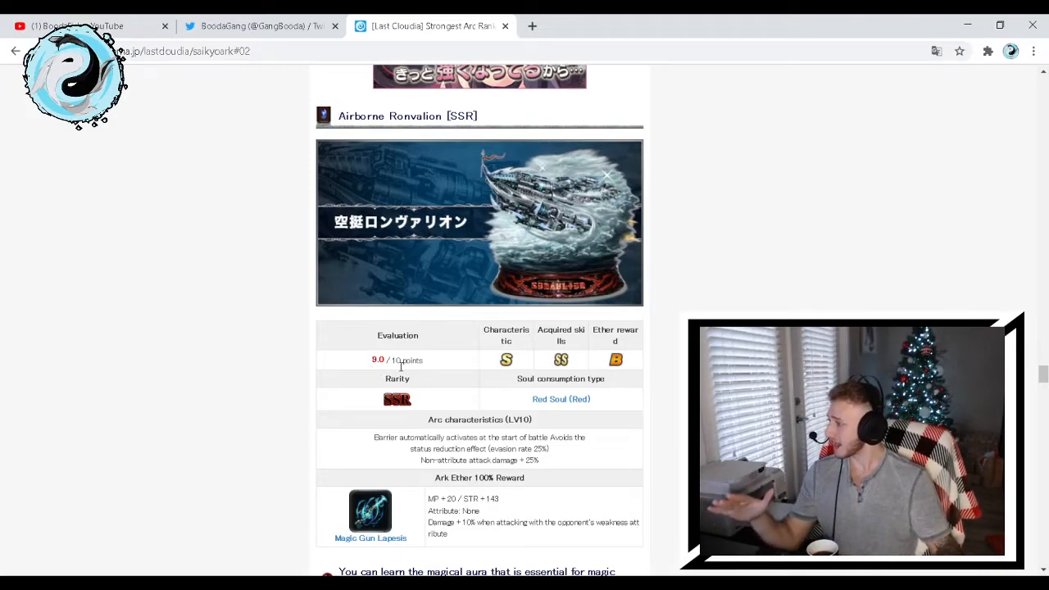
mouse_move(527, 367)
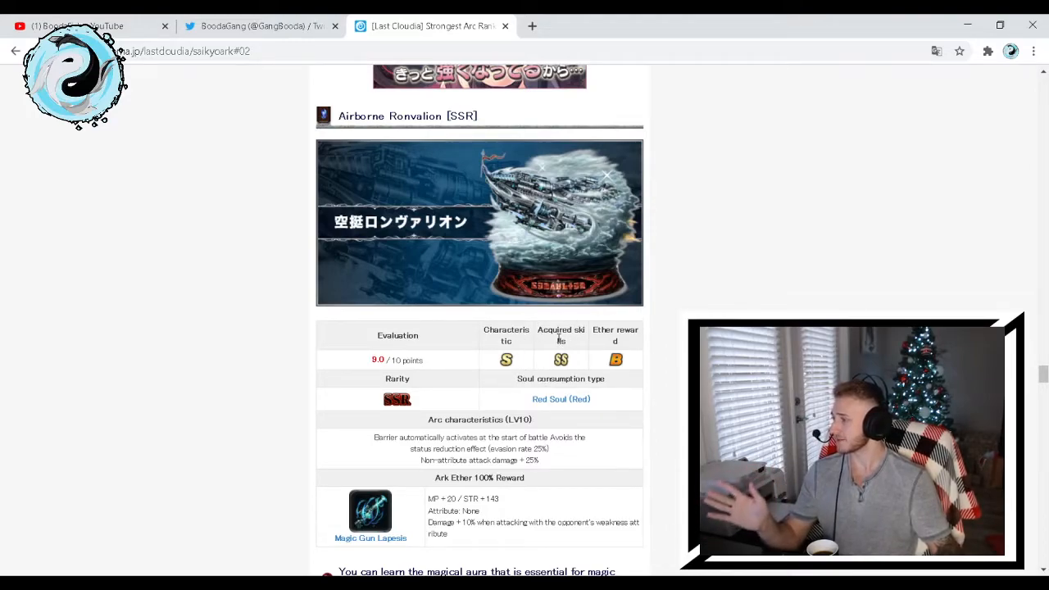
scroll(down, 3)
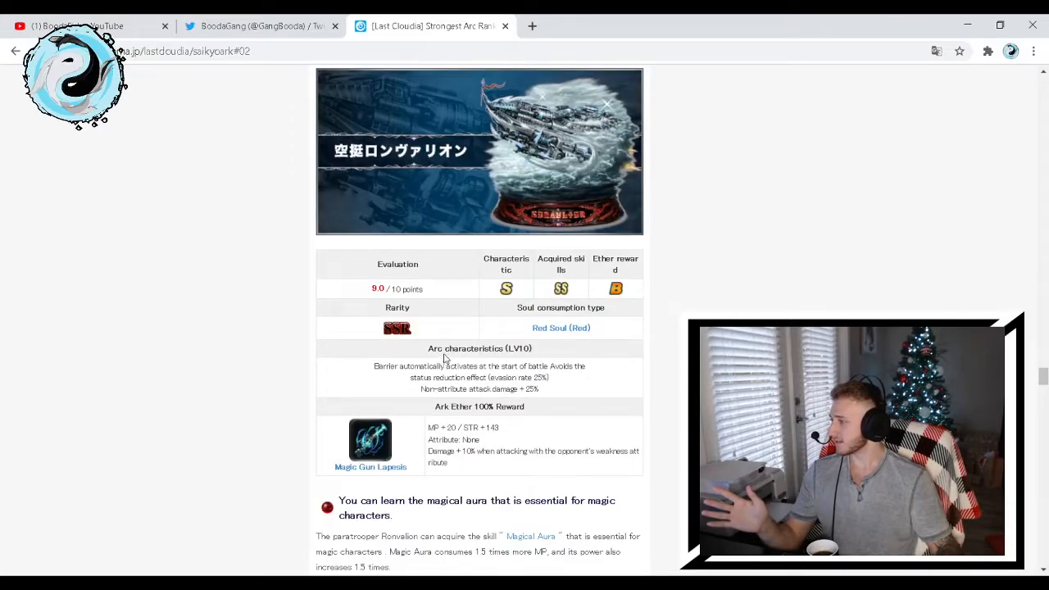
mouse_move(391, 375)
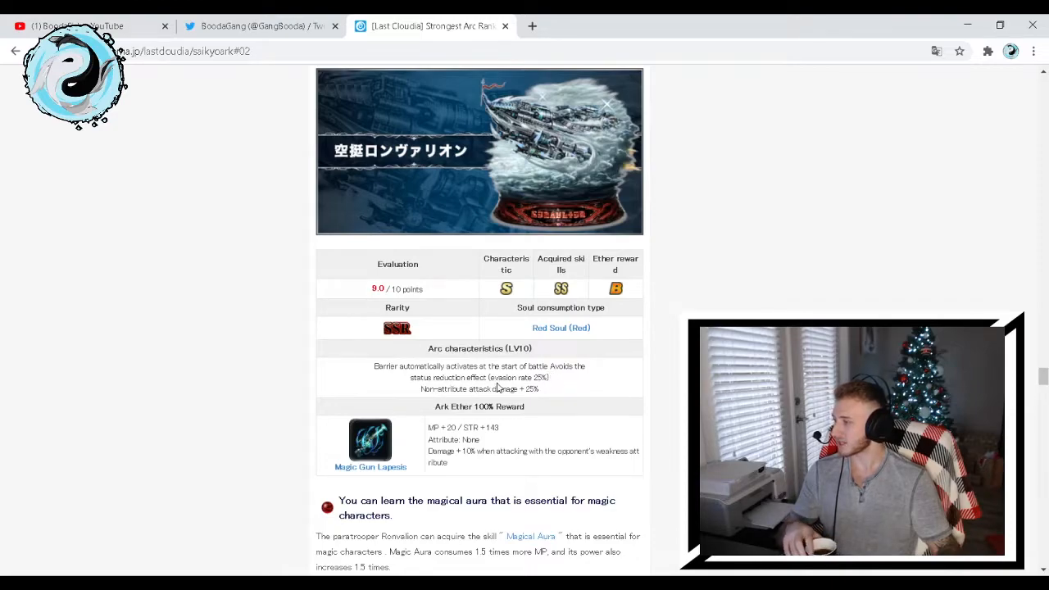
mouse_move(573, 397)
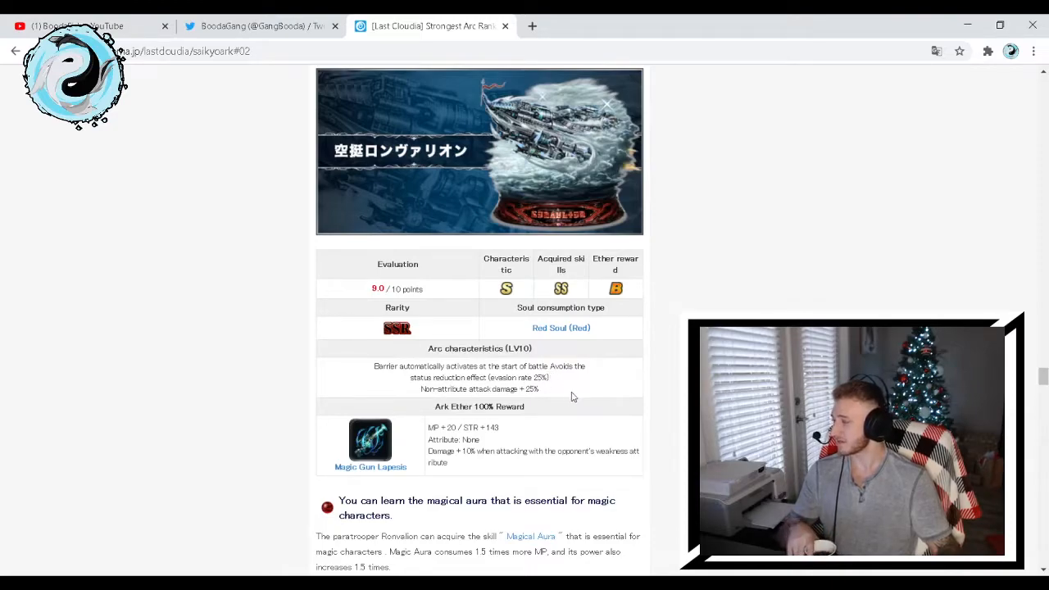
mouse_move(565, 399)
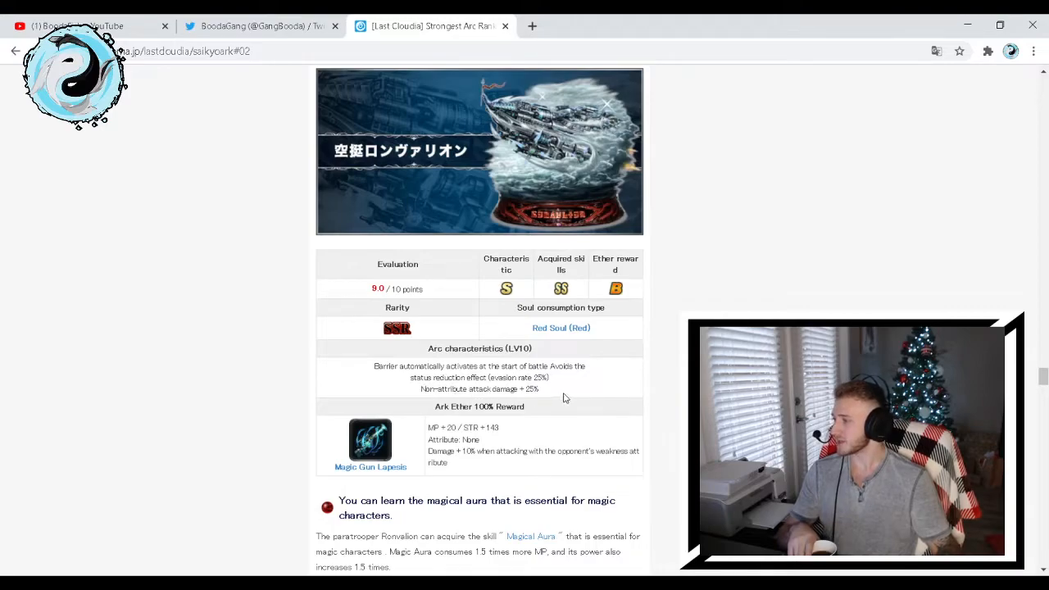
mouse_move(570, 392)
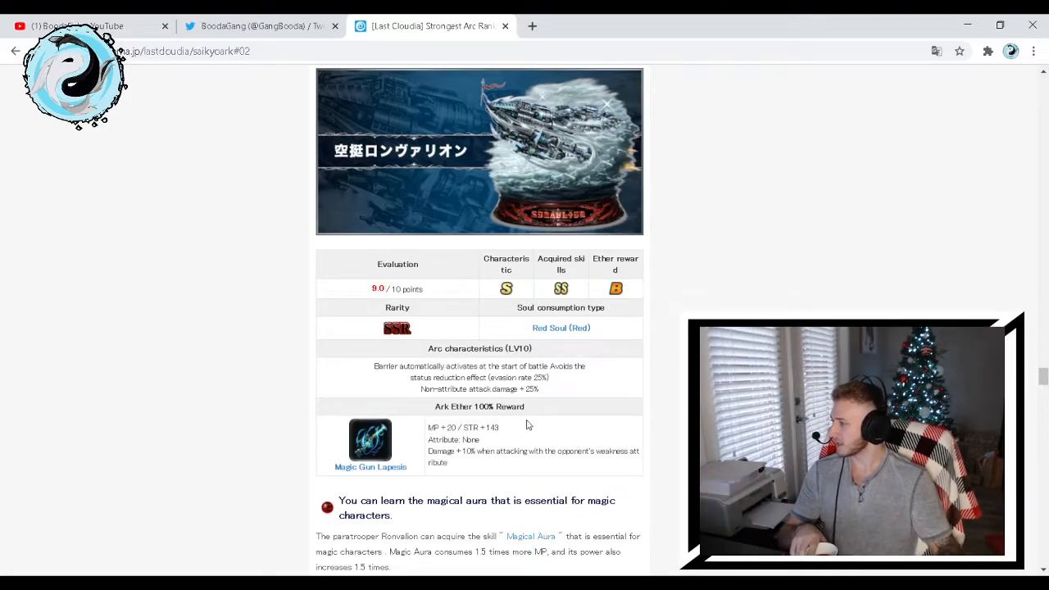
scroll(down, 3)
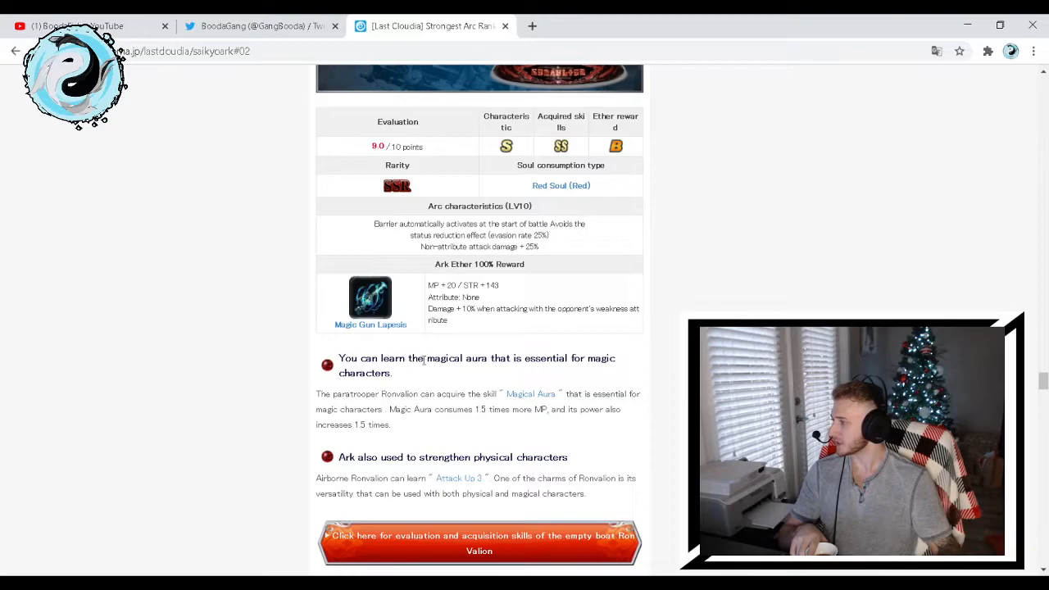
mouse_move(379, 389)
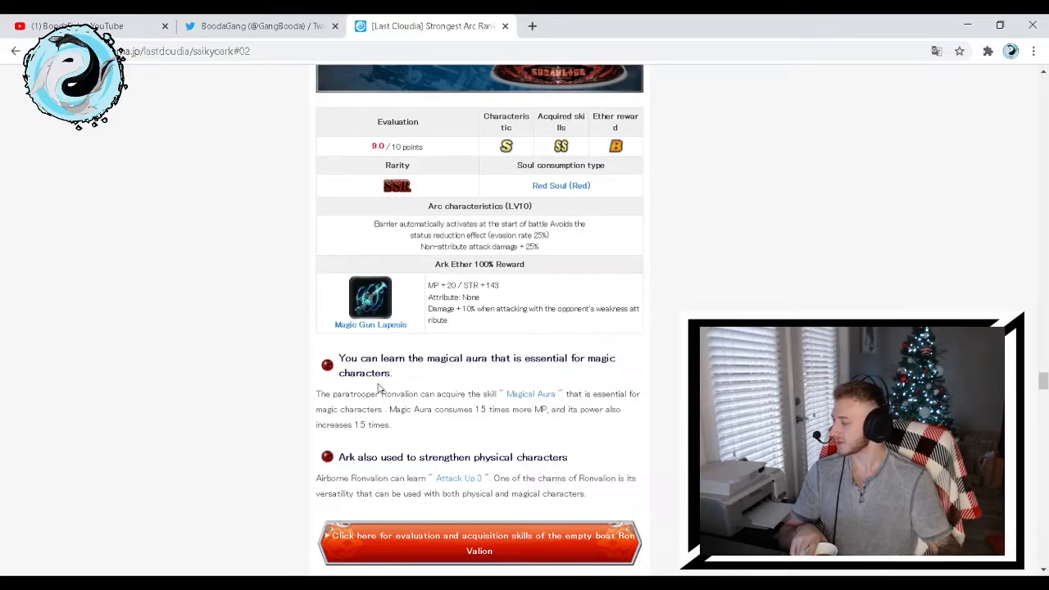
mouse_move(367, 408)
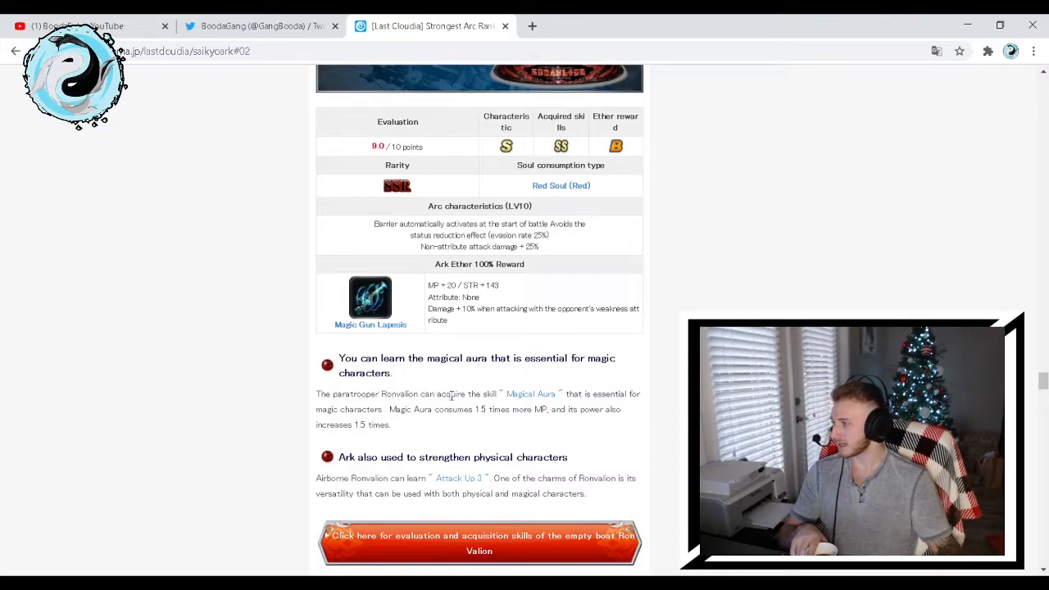
mouse_move(373, 419)
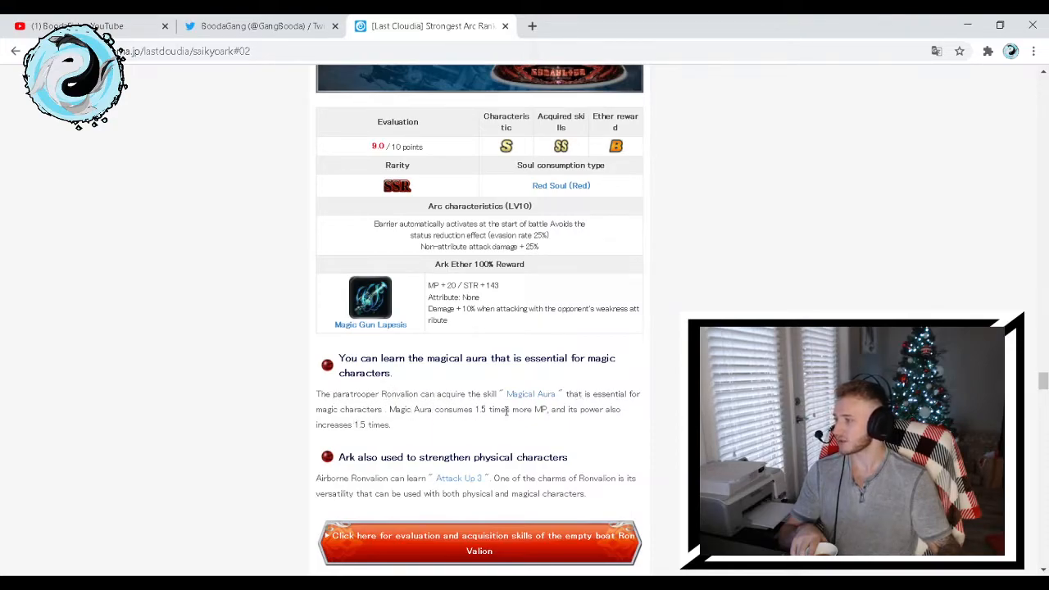
mouse_move(545, 427)
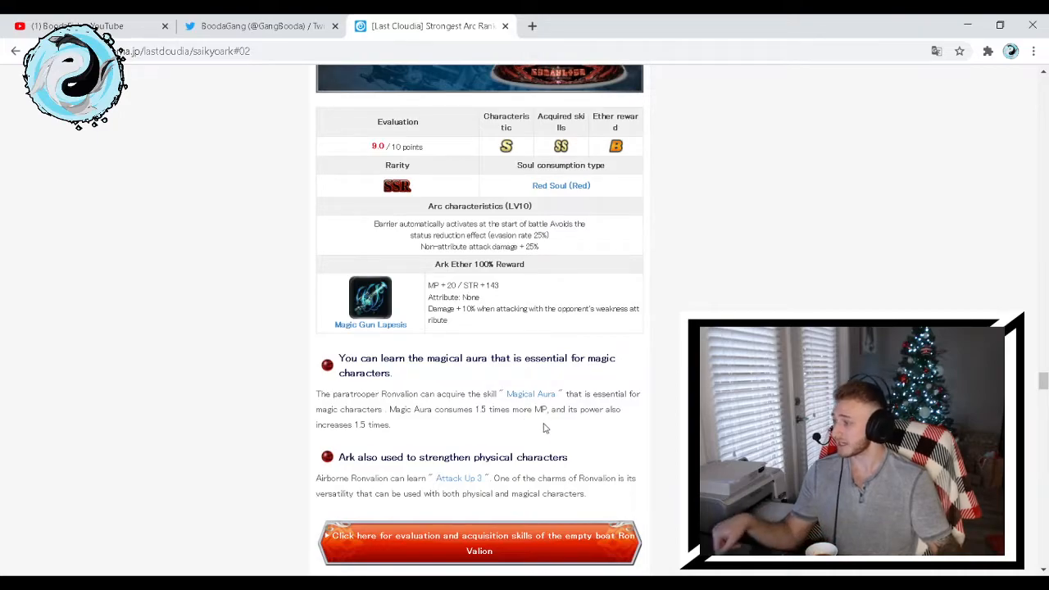
mouse_move(553, 433)
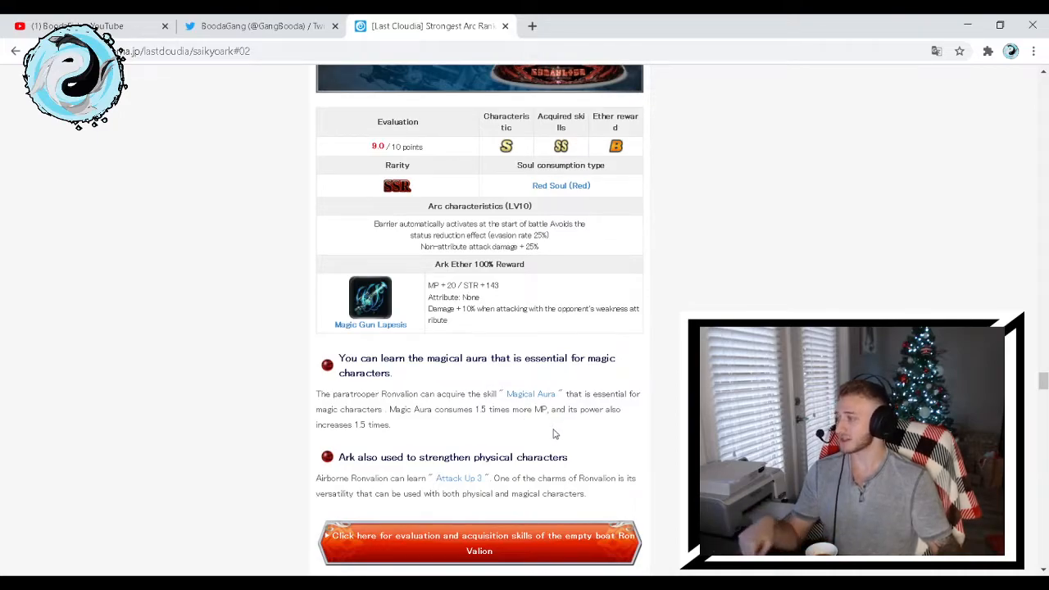
mouse_move(555, 422)
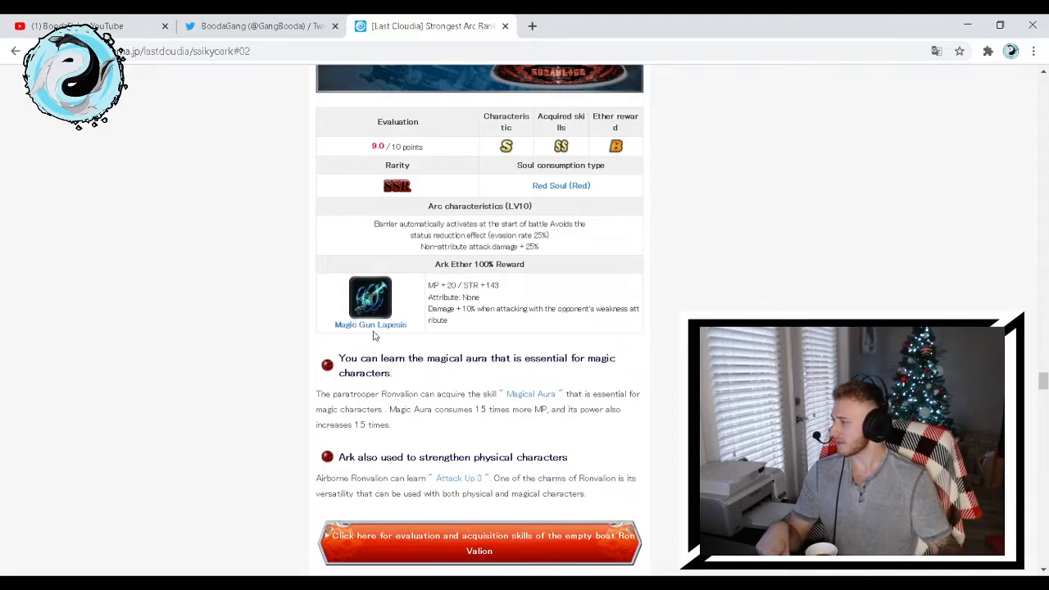
mouse_move(410, 335)
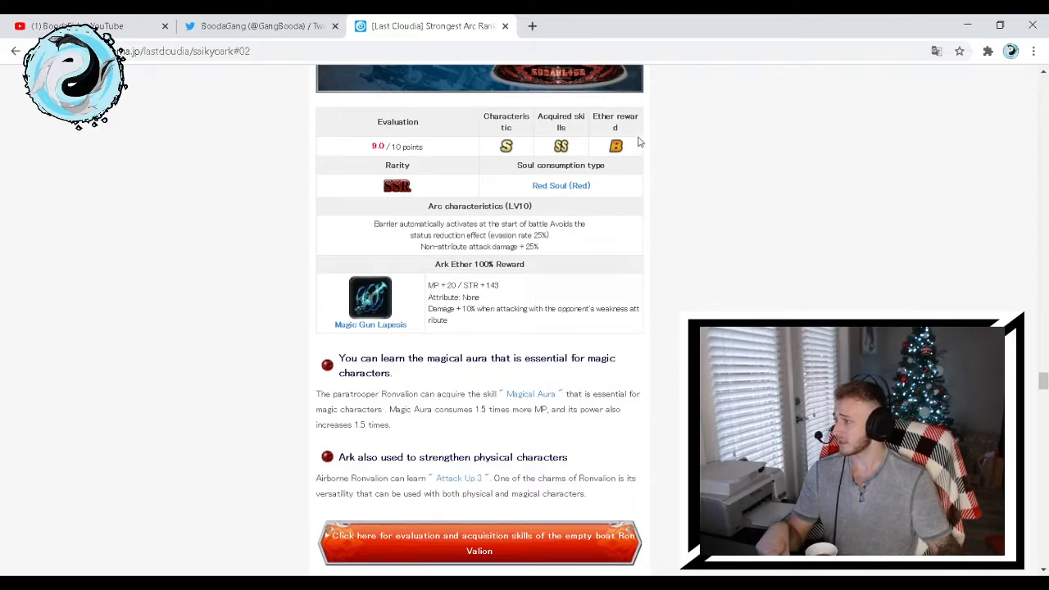
mouse_move(627, 153)
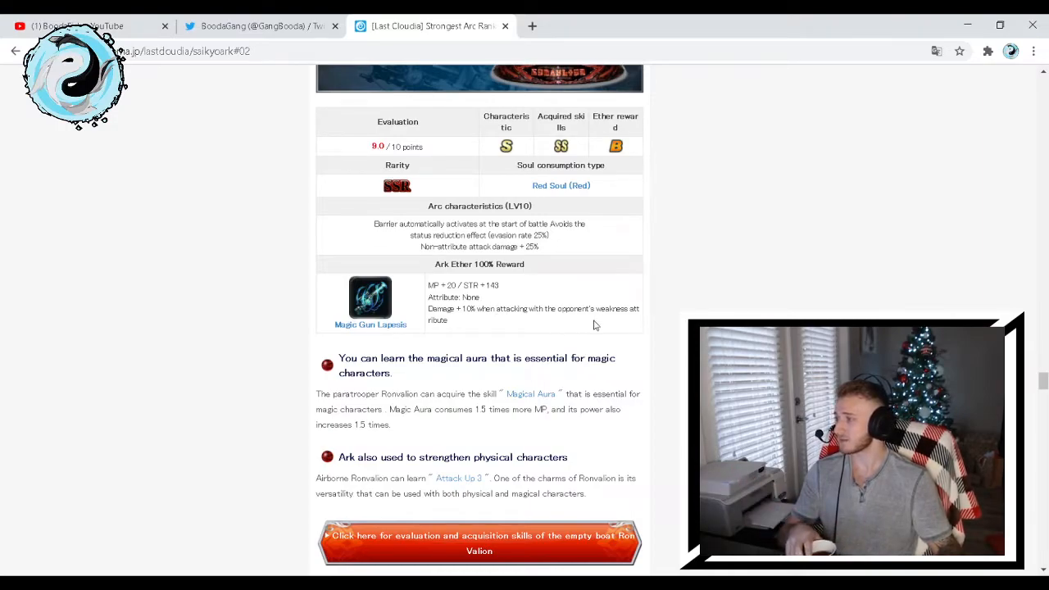
Read the Foreign Megrona [SSR] evaluation and notes until the Grana Sea Threat [SSR] heading appears
scroll(down, 3)
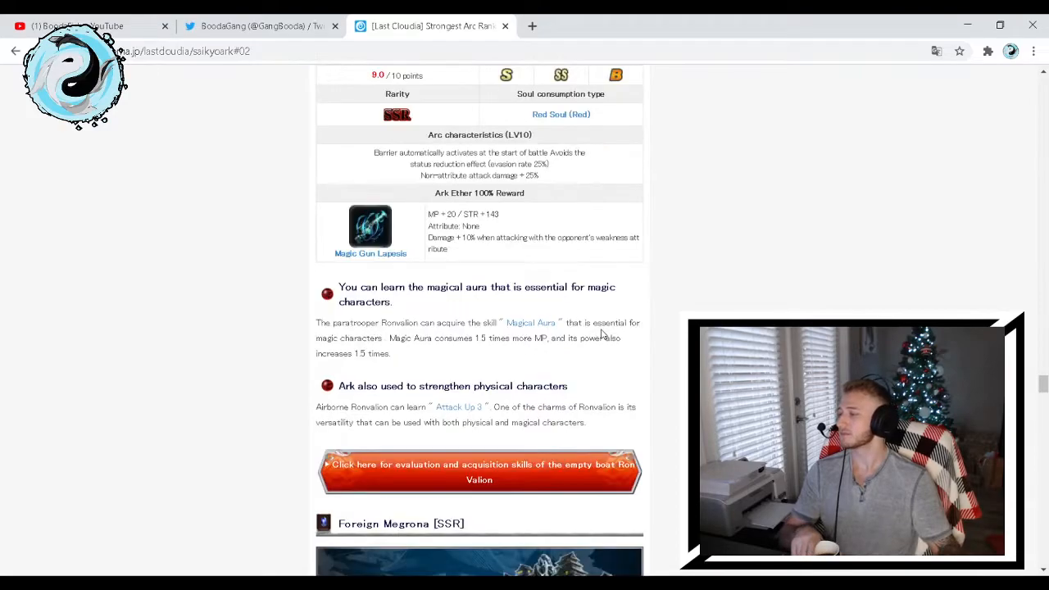
scroll(down, 3)
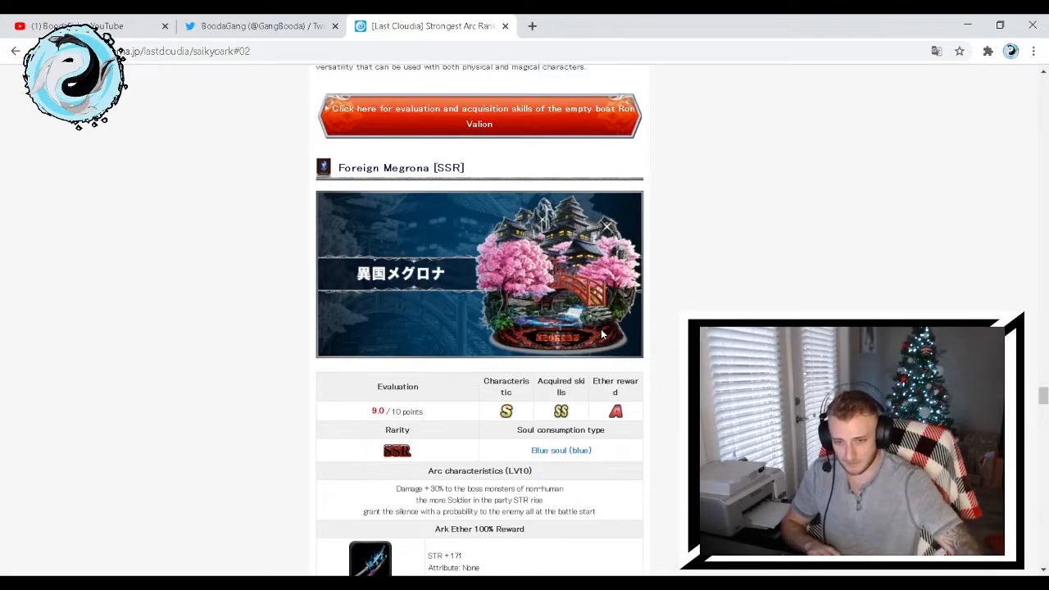
mouse_move(547, 318)
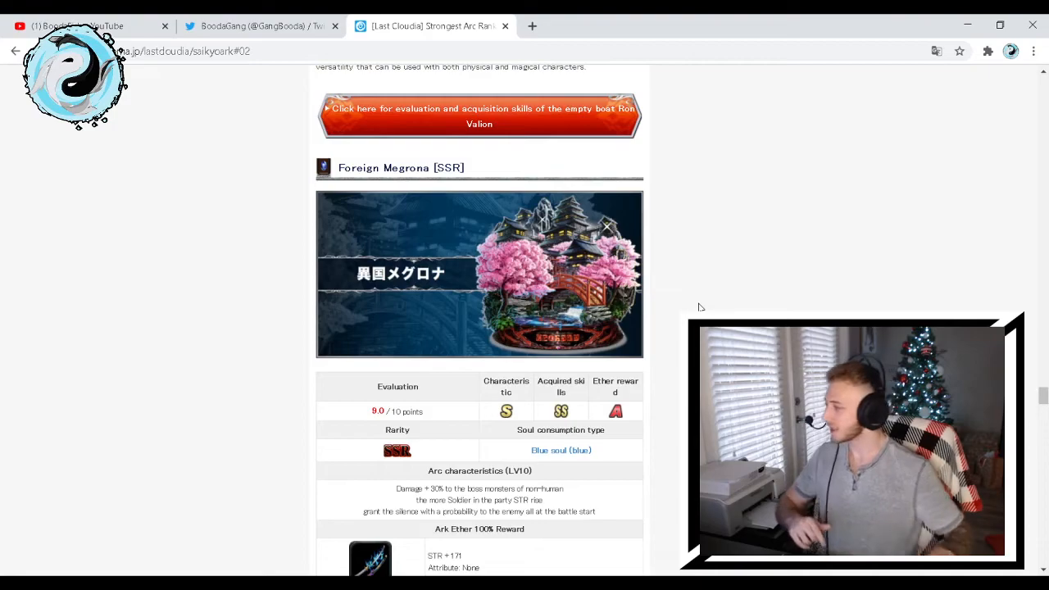
scroll(down, 3)
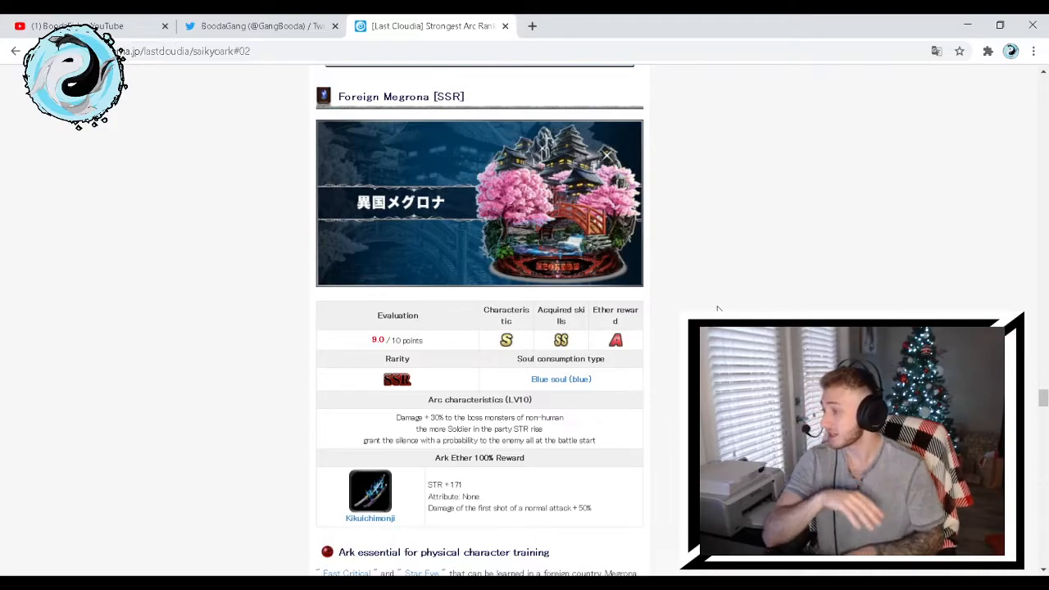
mouse_move(714, 278)
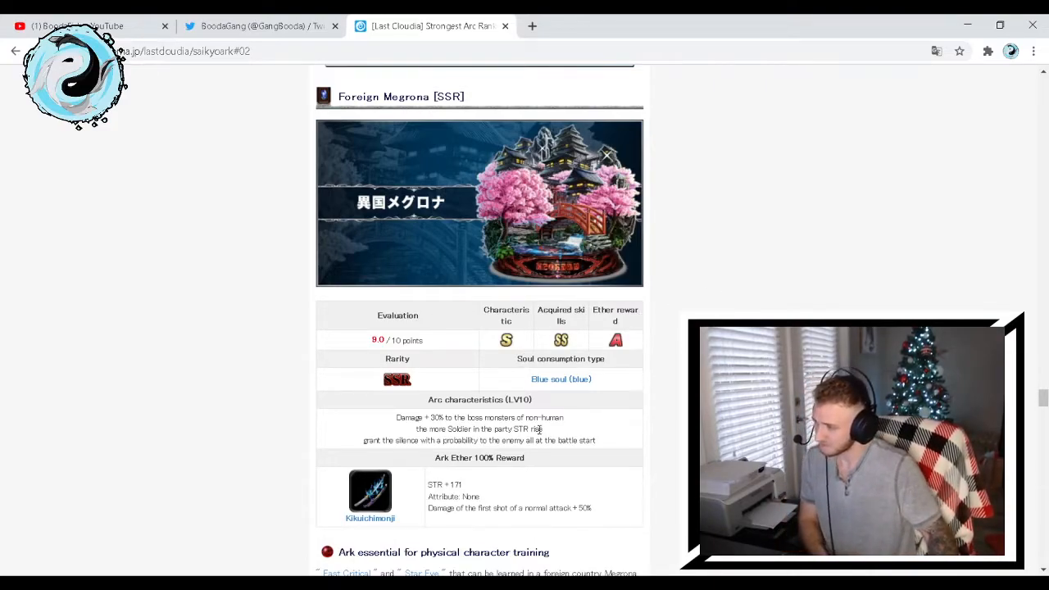
scroll(down, 3)
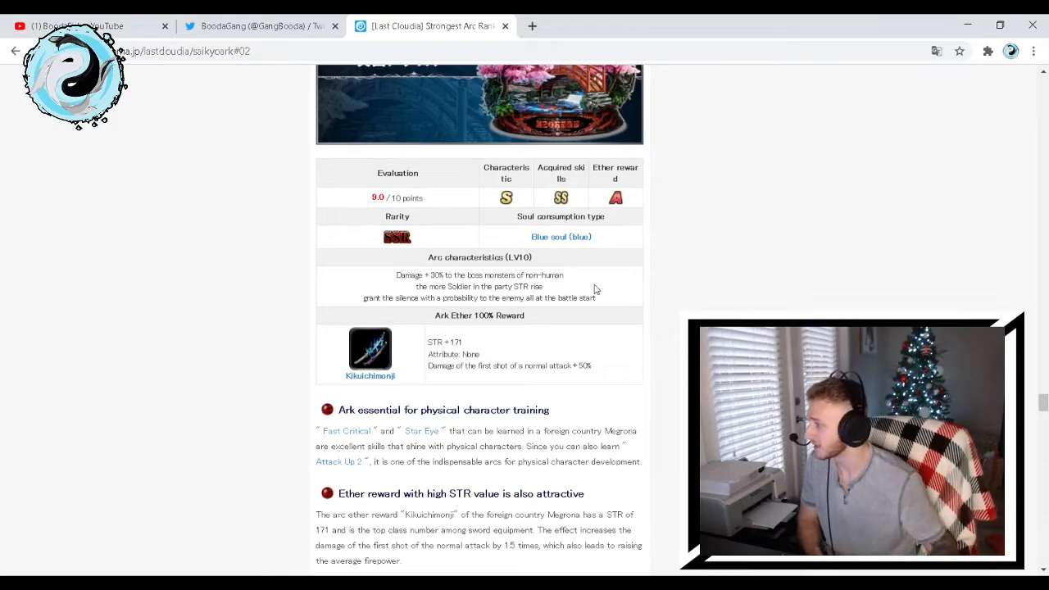
mouse_move(572, 291)
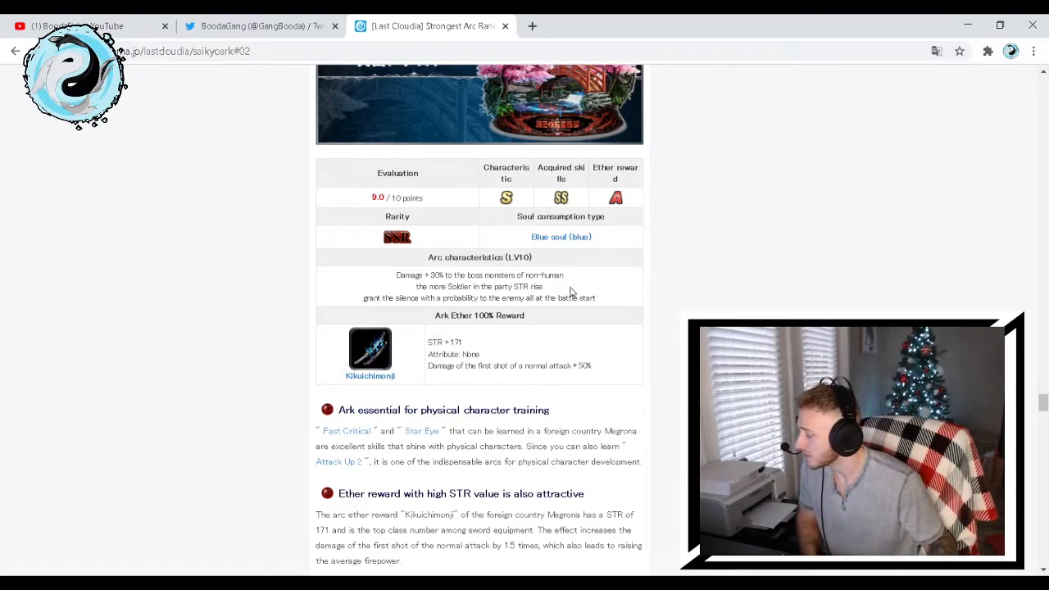
mouse_move(574, 297)
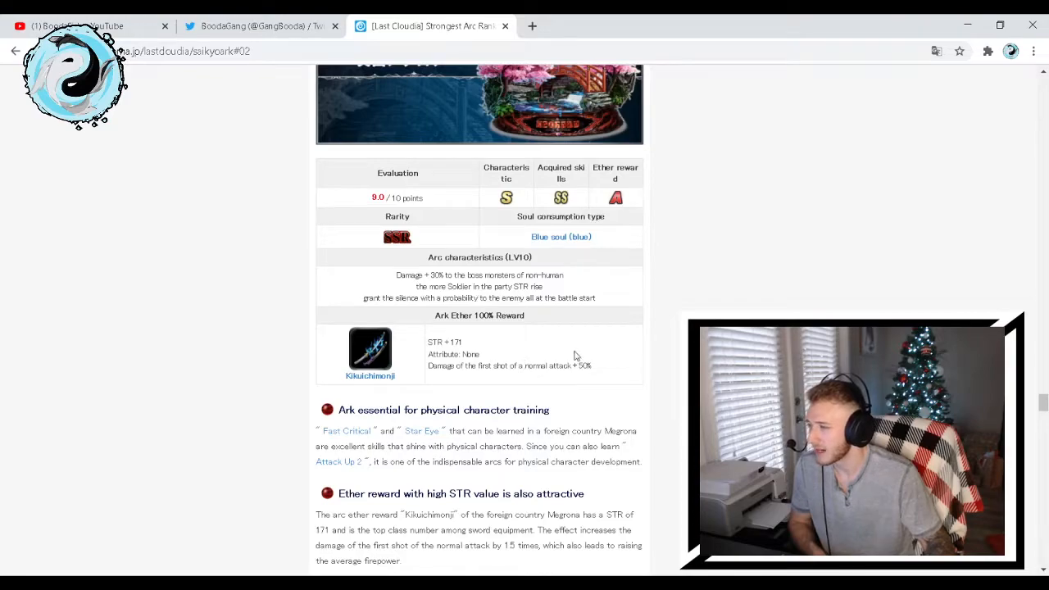
mouse_move(707, 308)
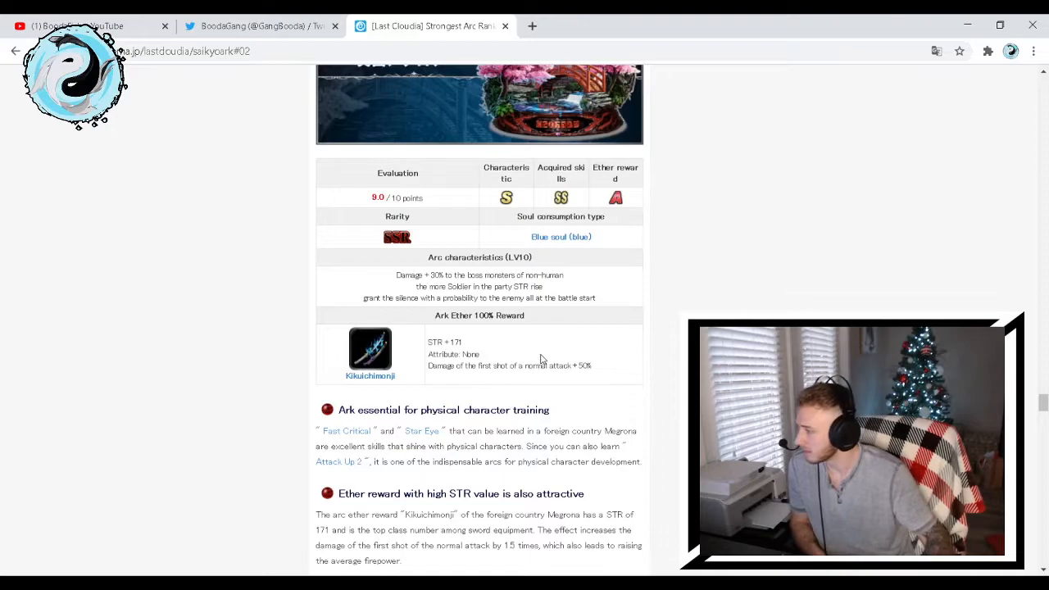
scroll(down, 3)
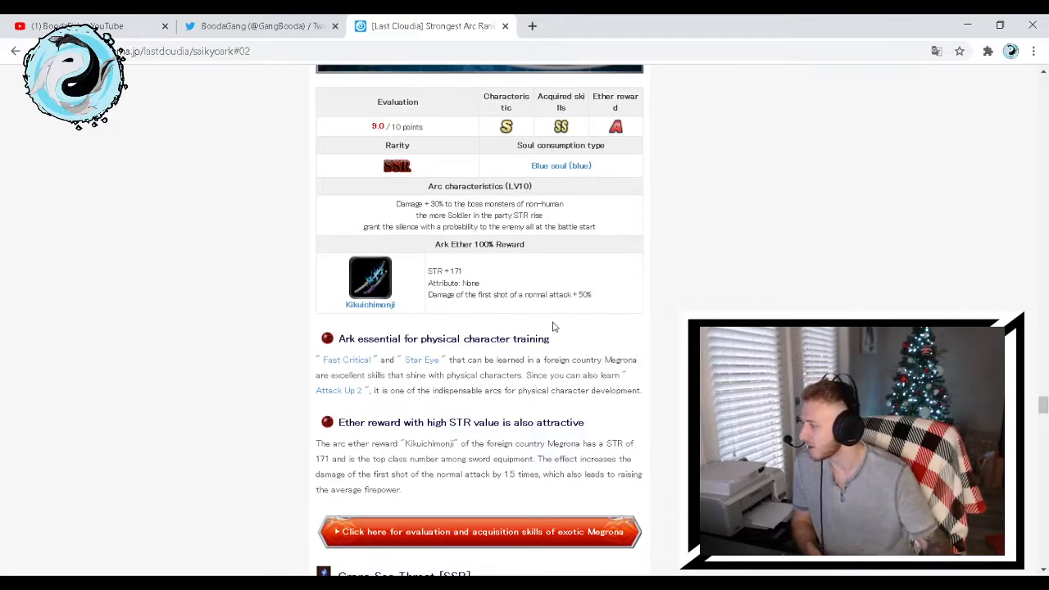
mouse_move(480, 386)
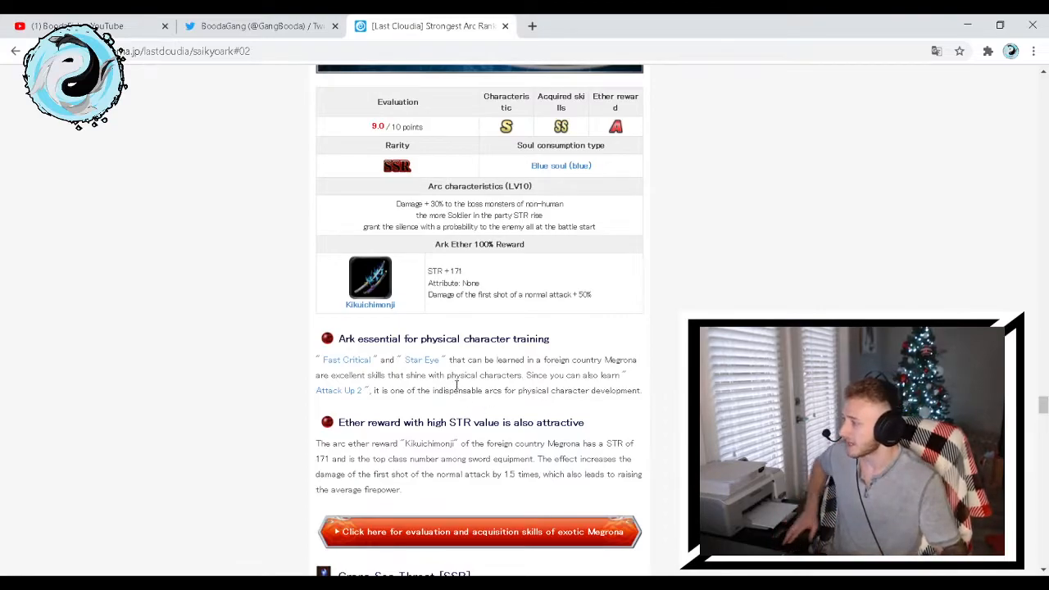
mouse_move(412, 401)
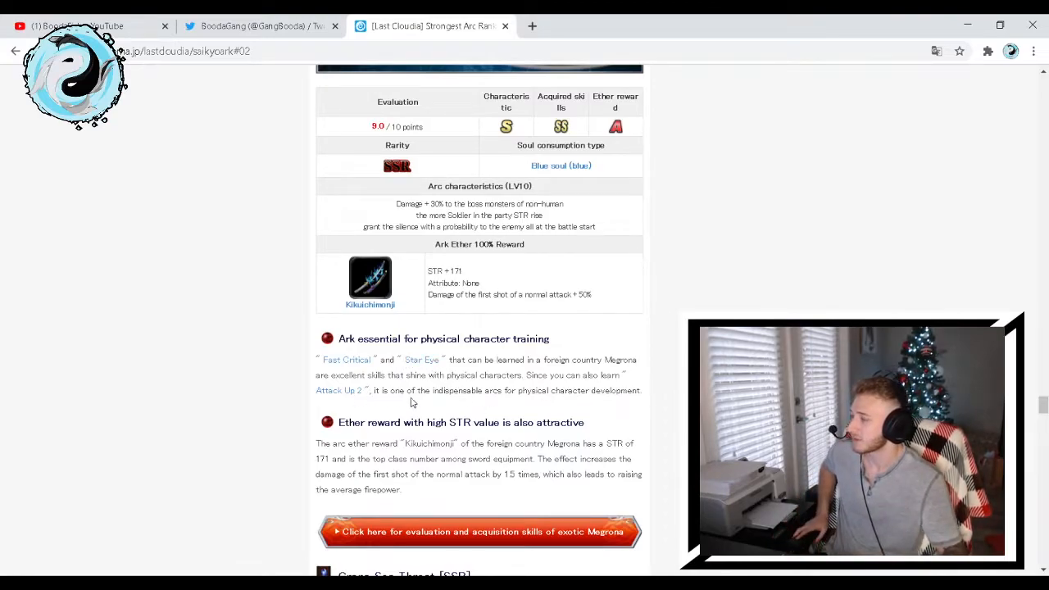
scroll(up, 3)
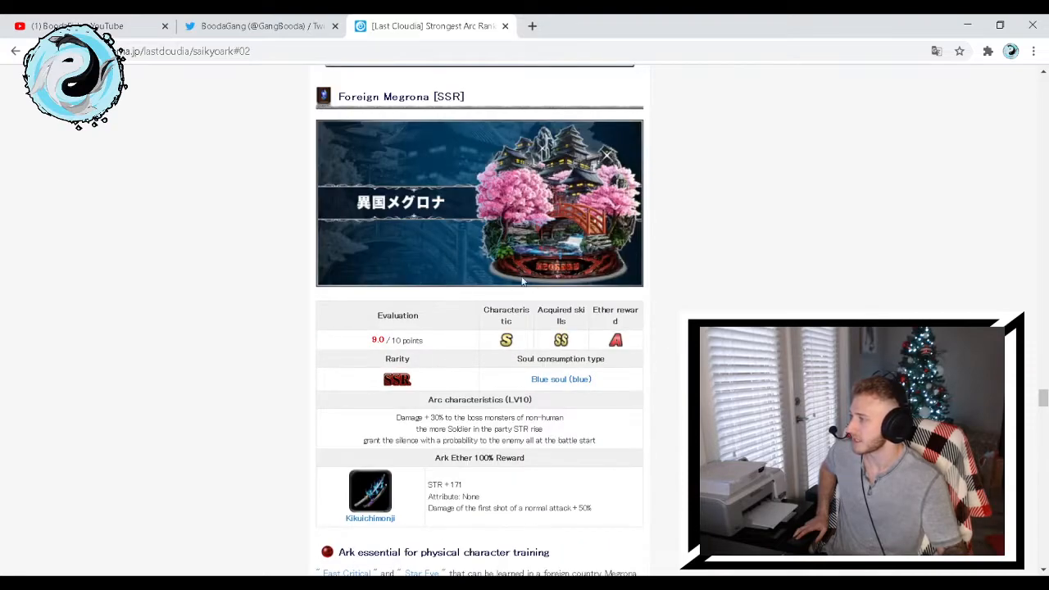
scroll(down, 3)
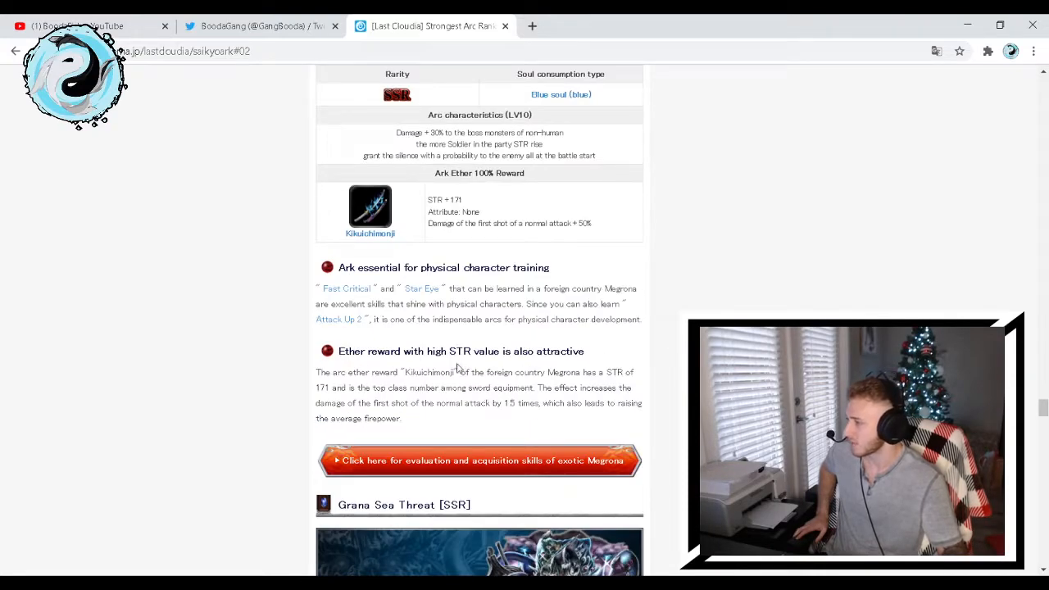
scroll(down, 3)
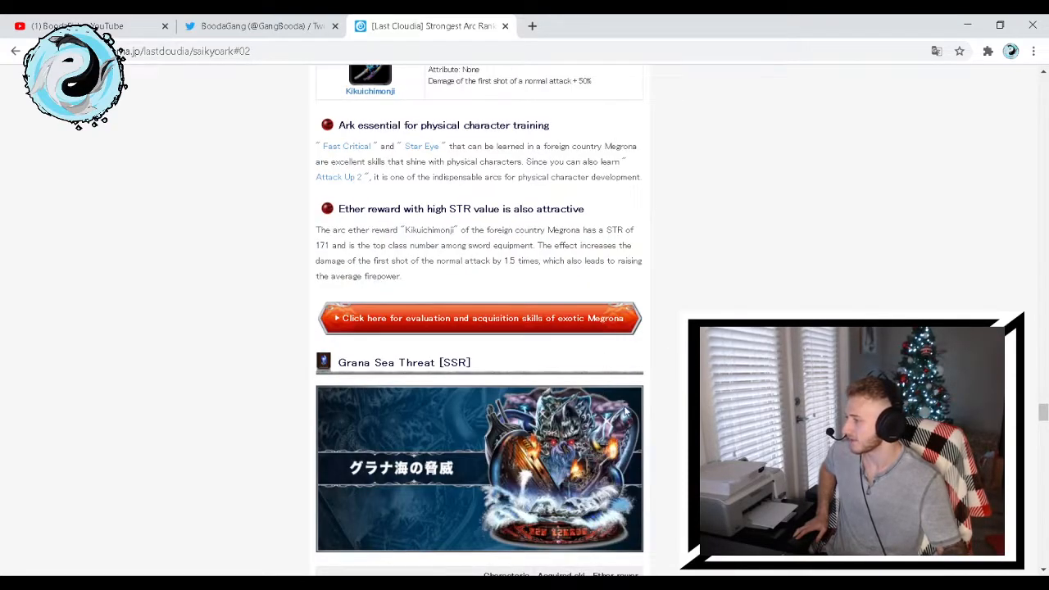
Scroll to Grana Sea Threat's 9.0 rating, Aoumi Ax Gilven reward and break-focused skill notes
scroll(down, 3)
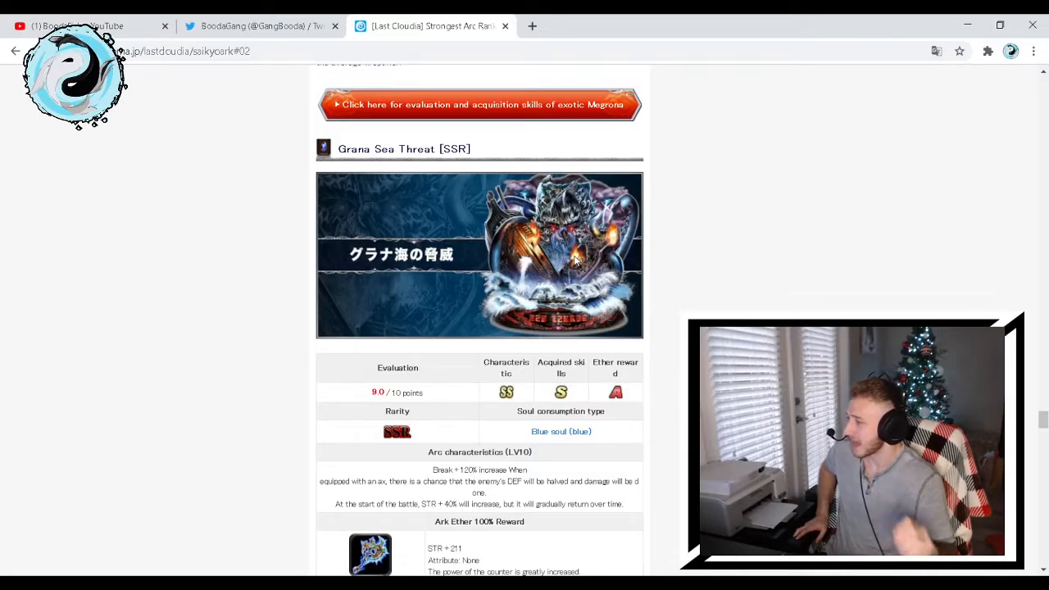
scroll(down, 3)
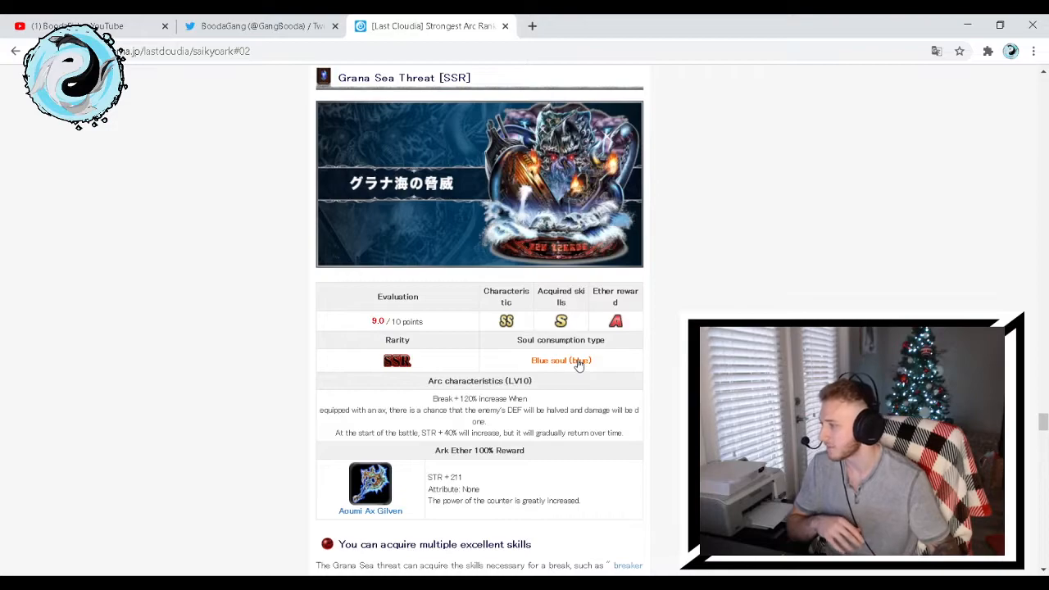
scroll(down, 3)
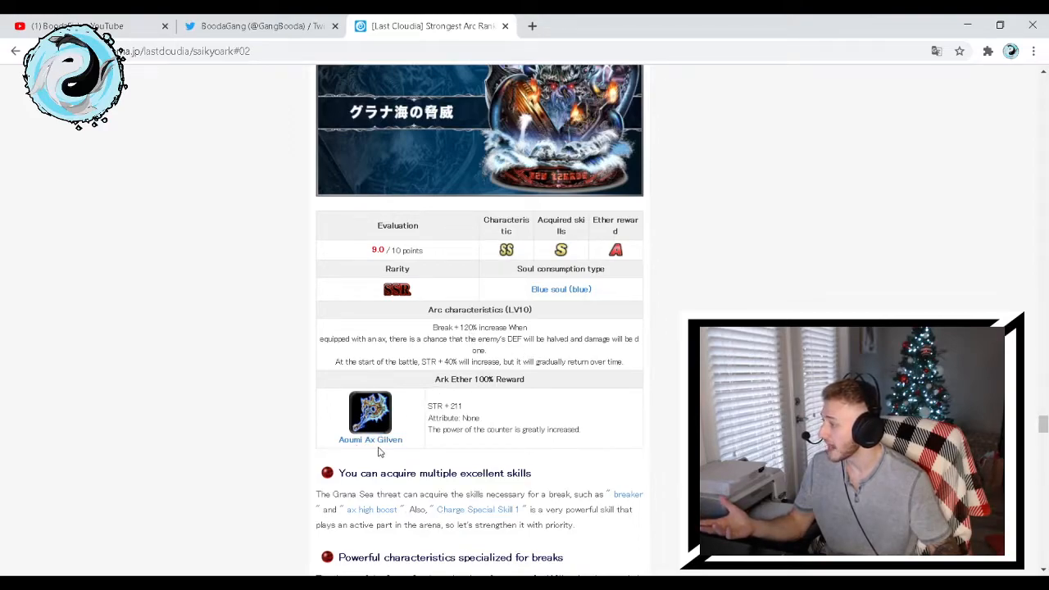
mouse_move(461, 406)
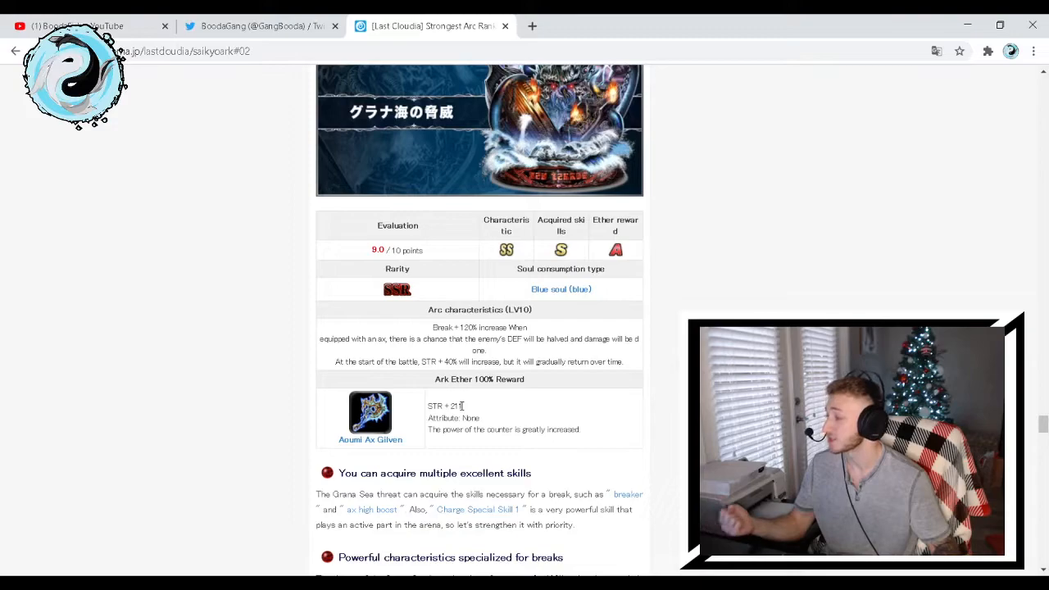
mouse_move(479, 401)
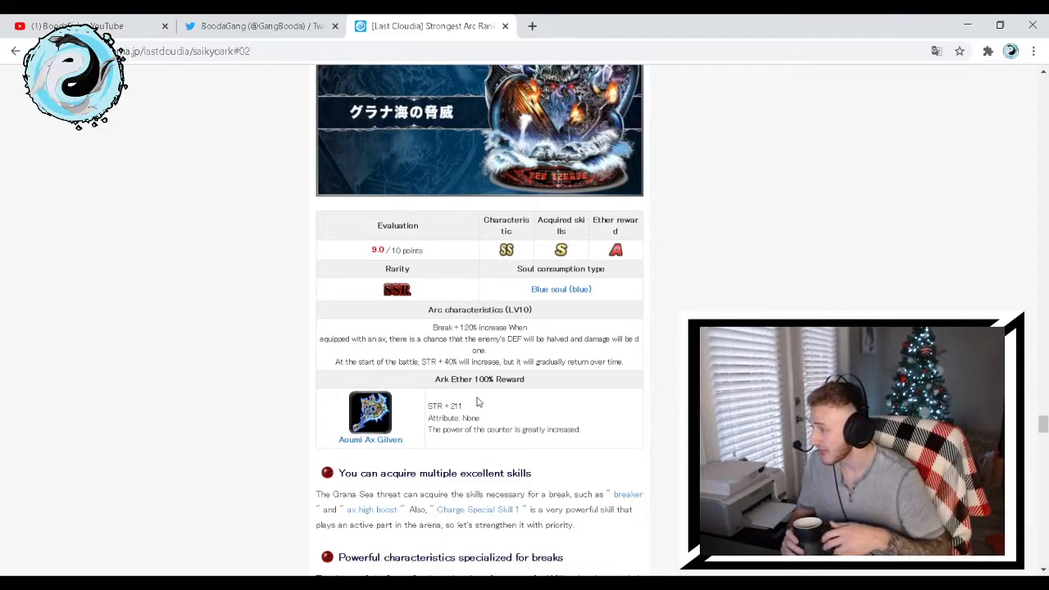
scroll(down, 3)
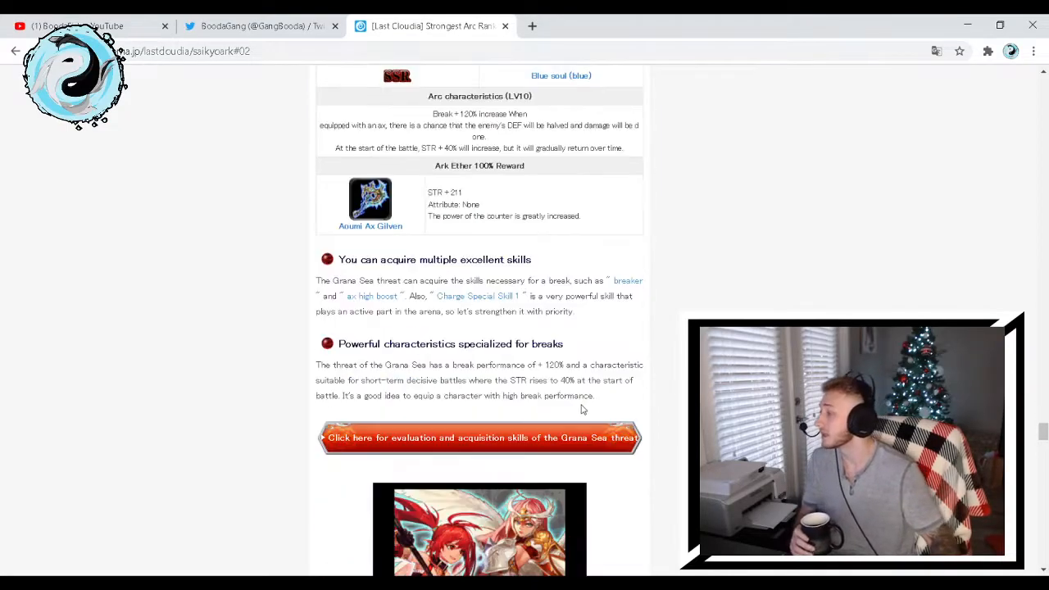
mouse_move(435, 275)
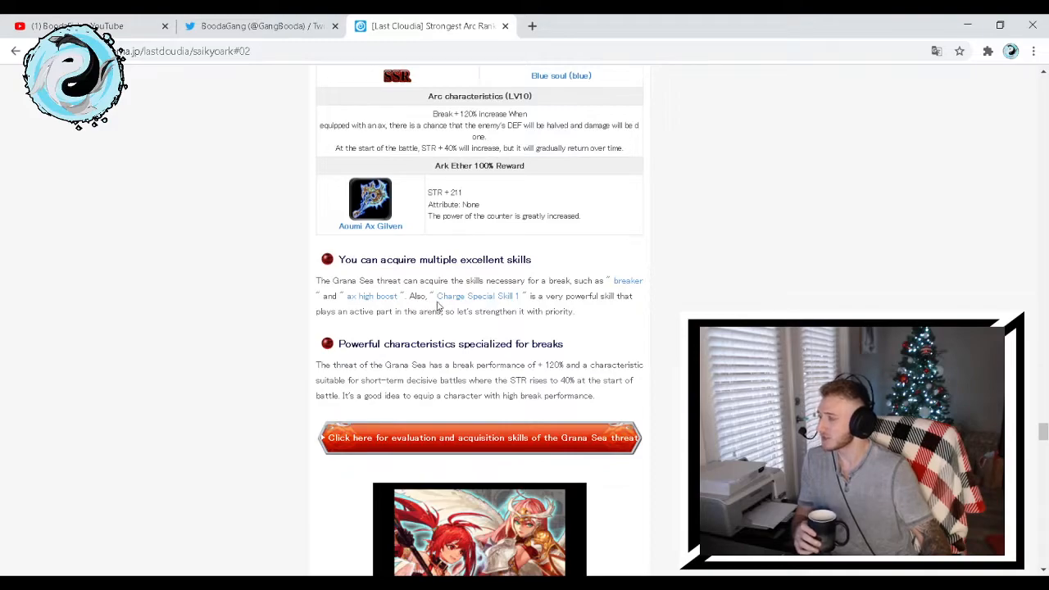
mouse_move(616, 281)
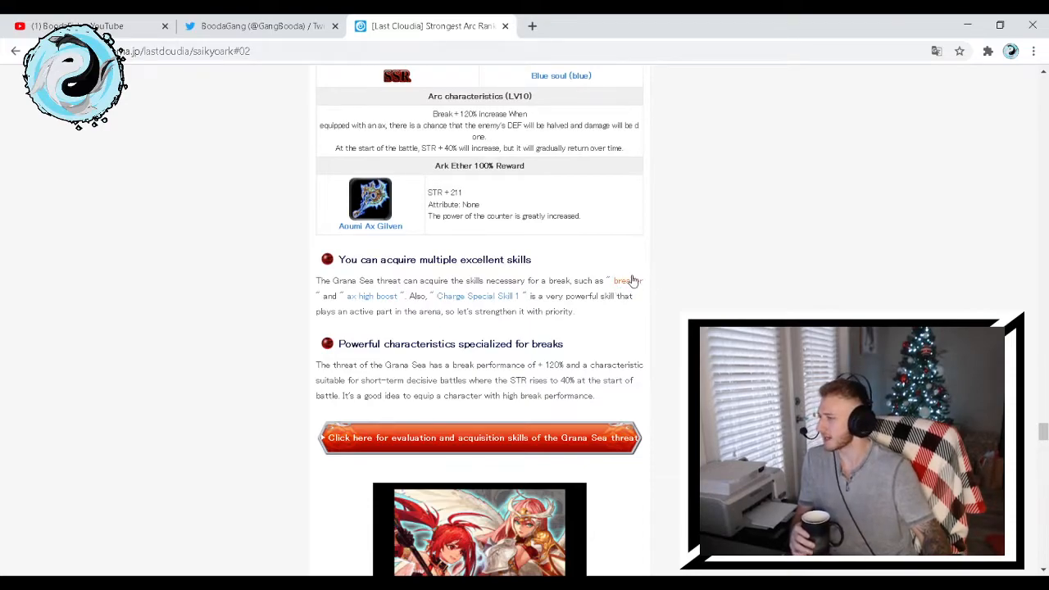
mouse_move(489, 308)
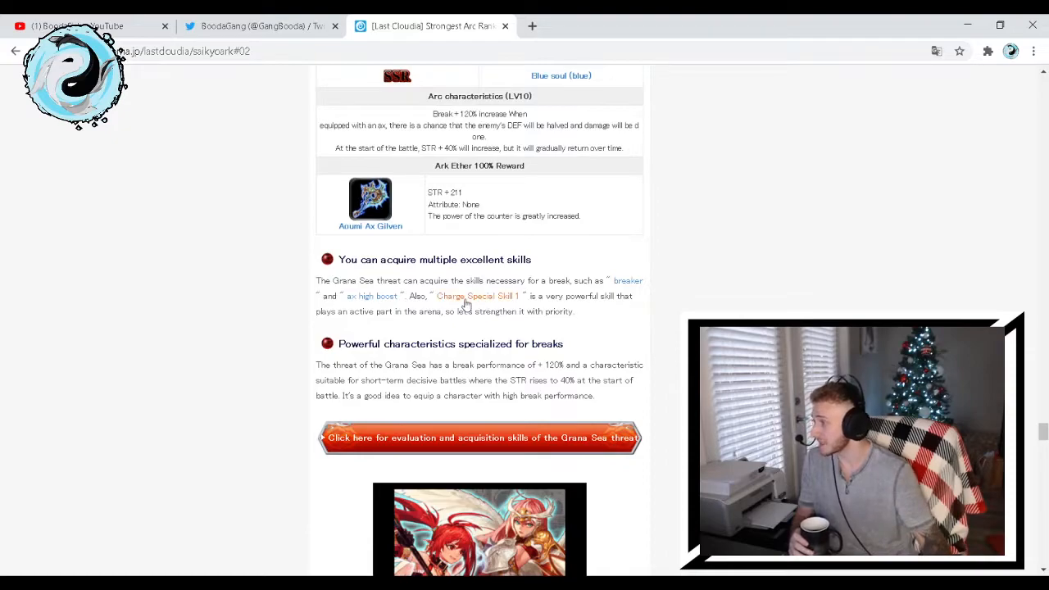
mouse_move(635, 313)
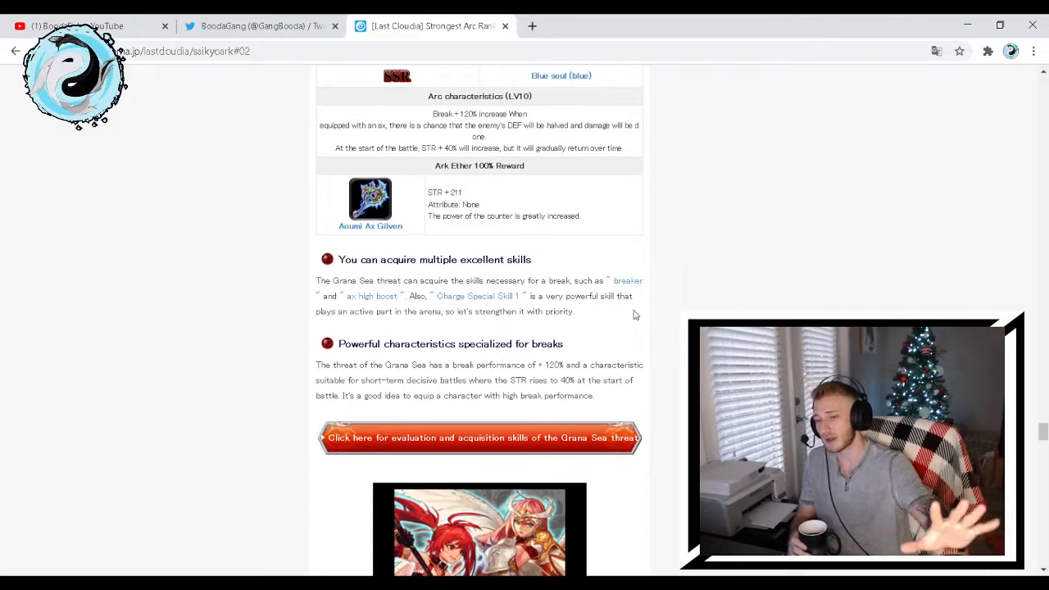
scroll(down, 3)
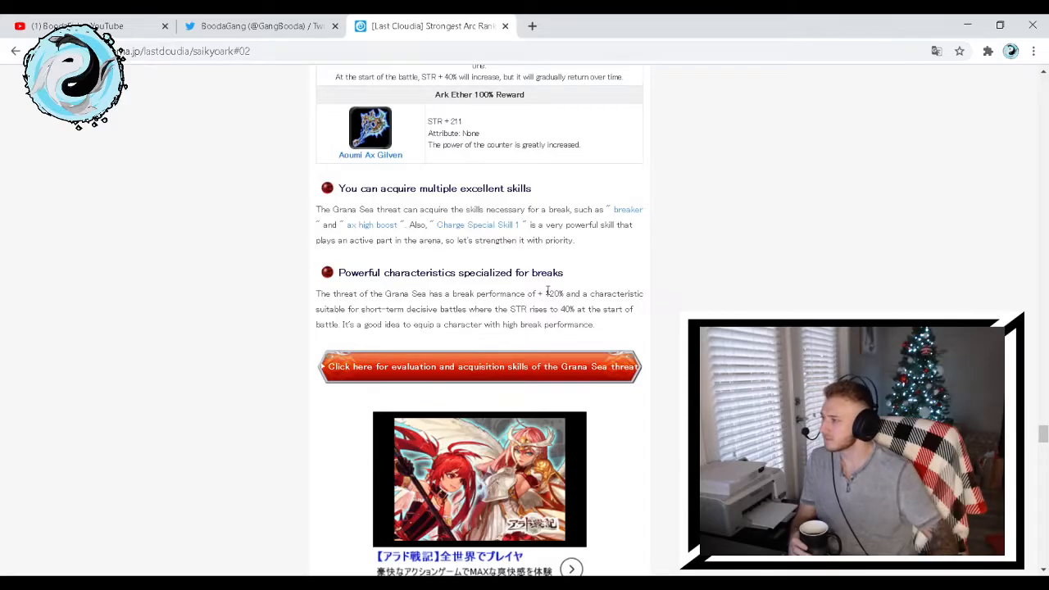
scroll(down, 3)
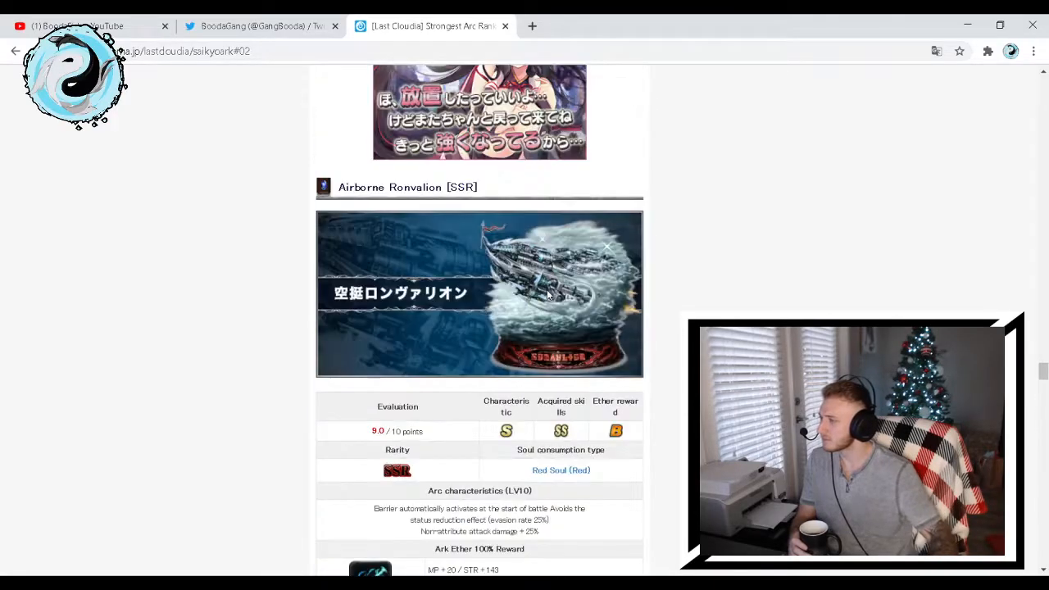
scroll(down, 3)
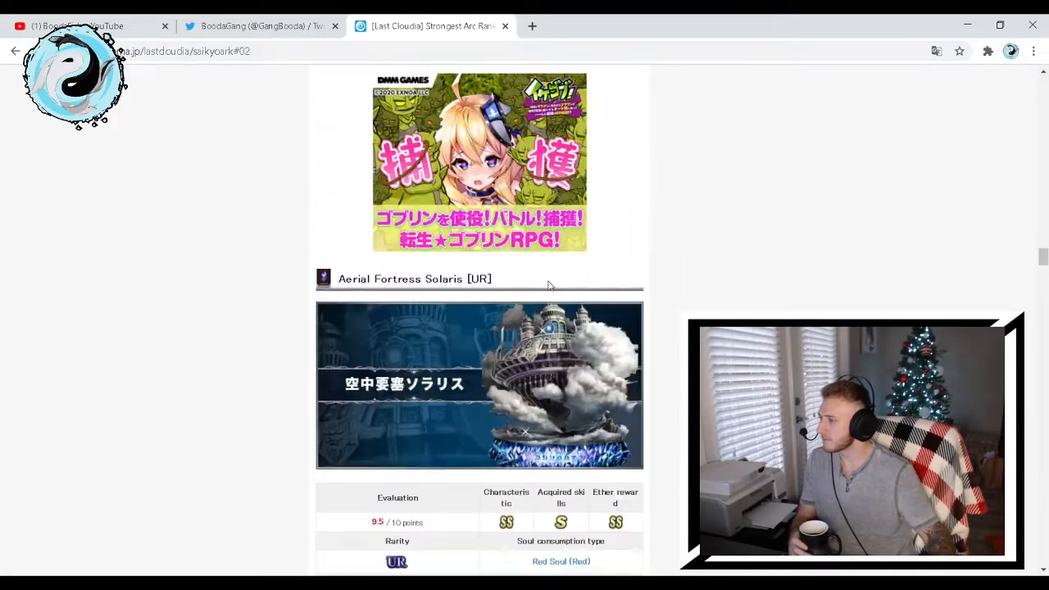
scroll(down, 3)
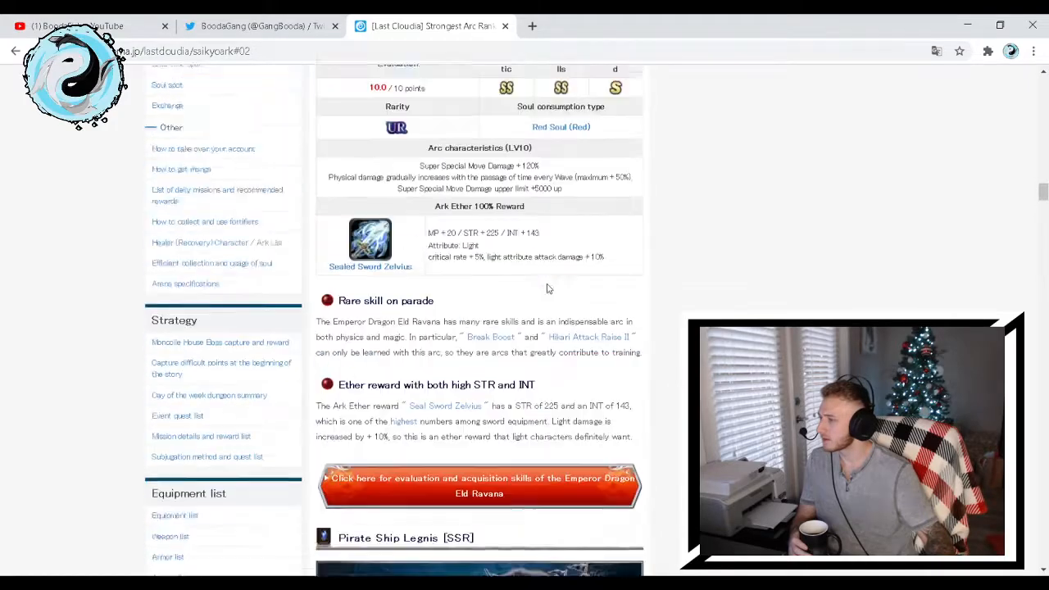
scroll(up, 3)
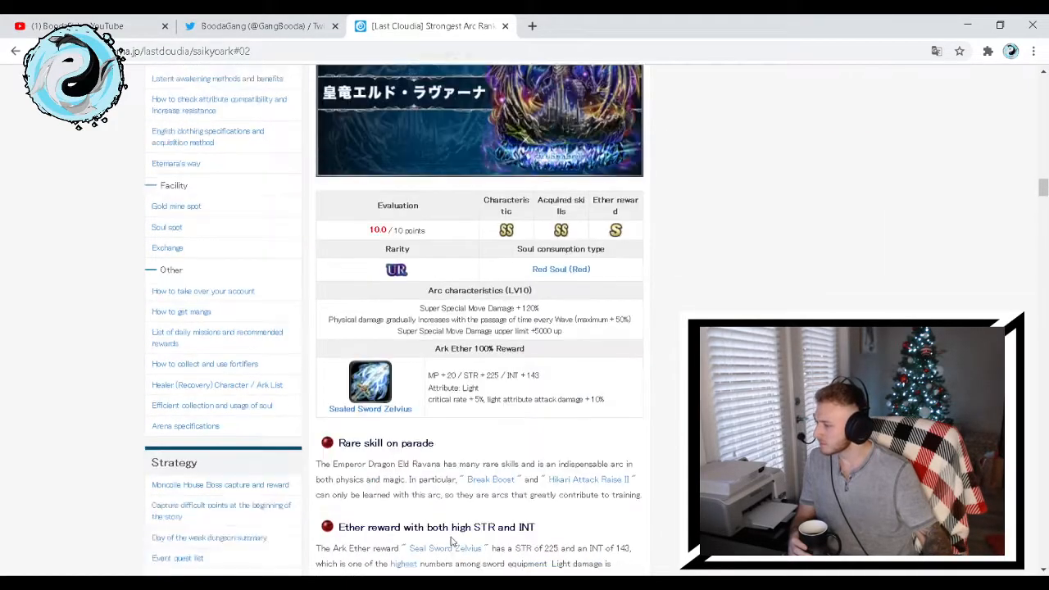
scroll(down, 3)
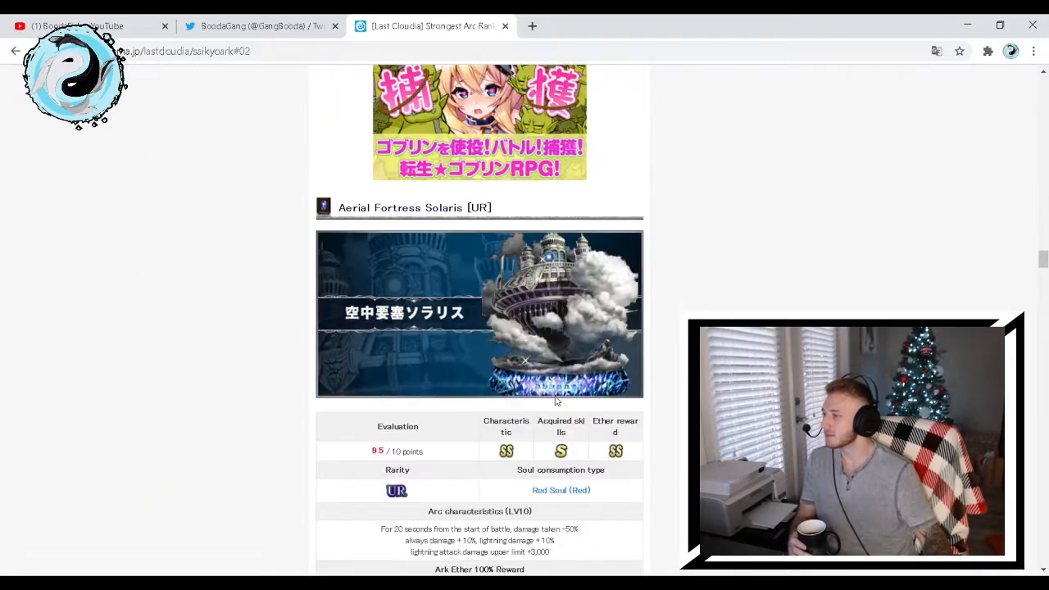
scroll(down, 3)
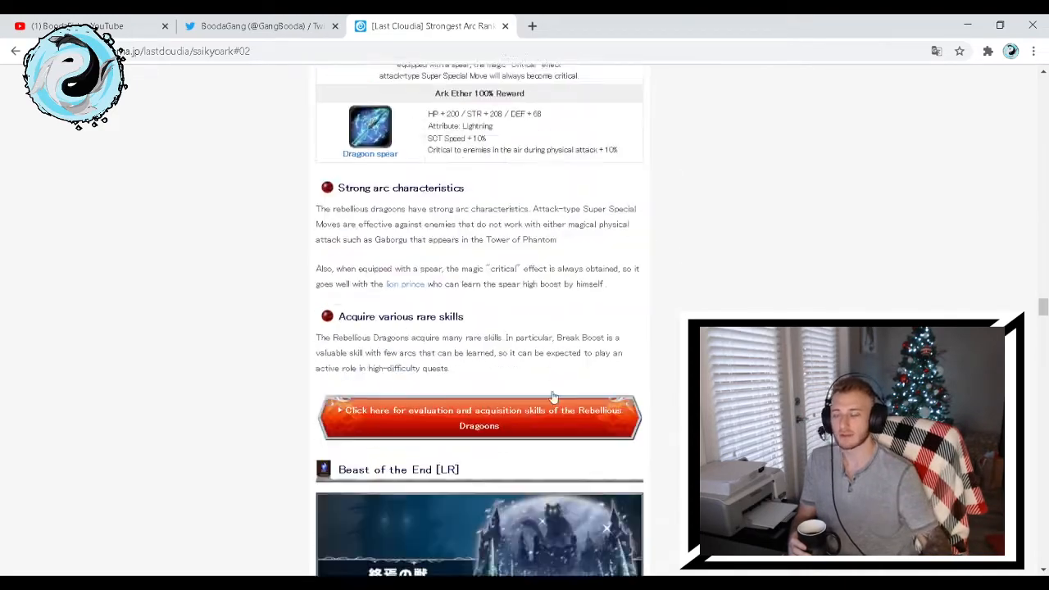
scroll(down, 3)
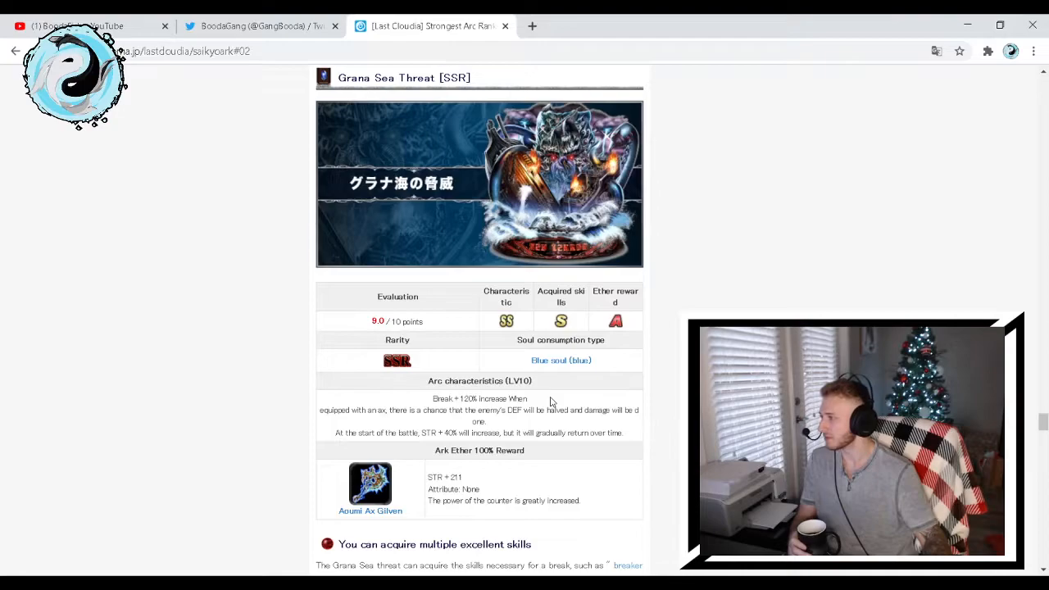
scroll(down, 3)
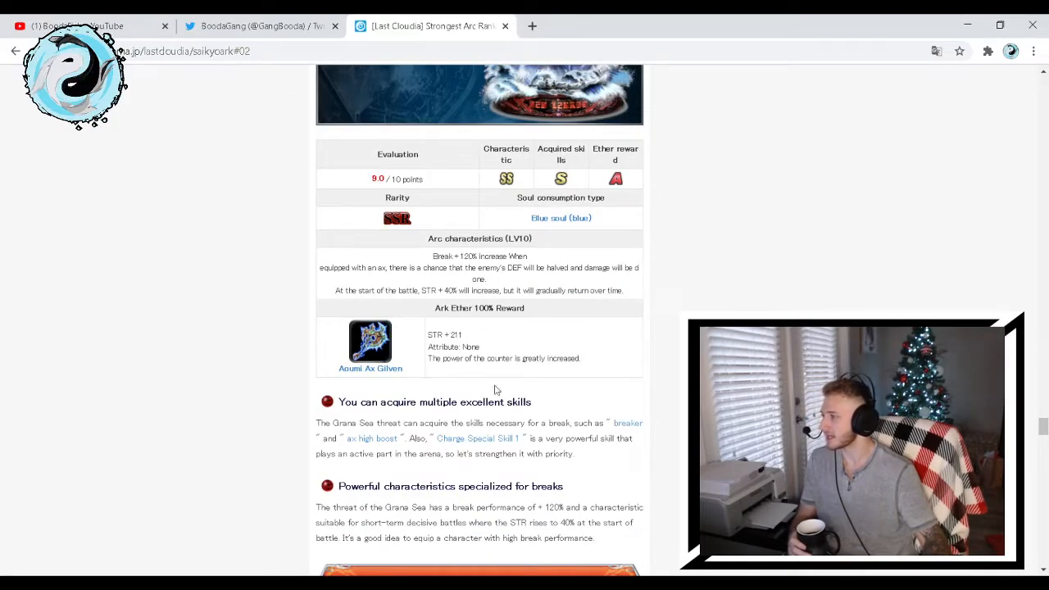
scroll(up, 3)
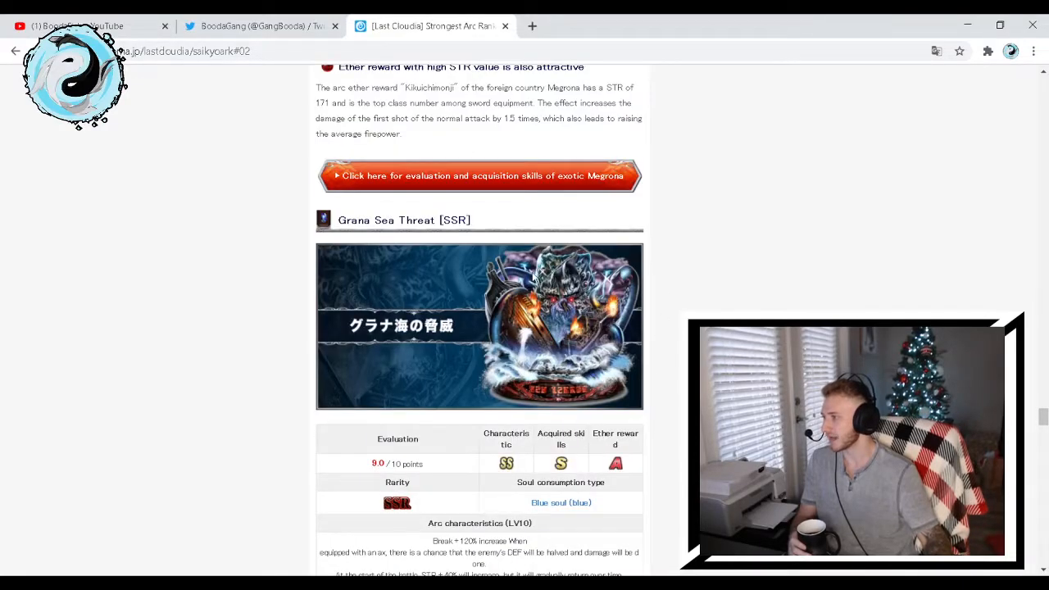
Read God Beast Log Mekia's ratings and strengths, reaching Silver Gray Sword Saint (9.5, Shingin relief)
scroll(down, 3)
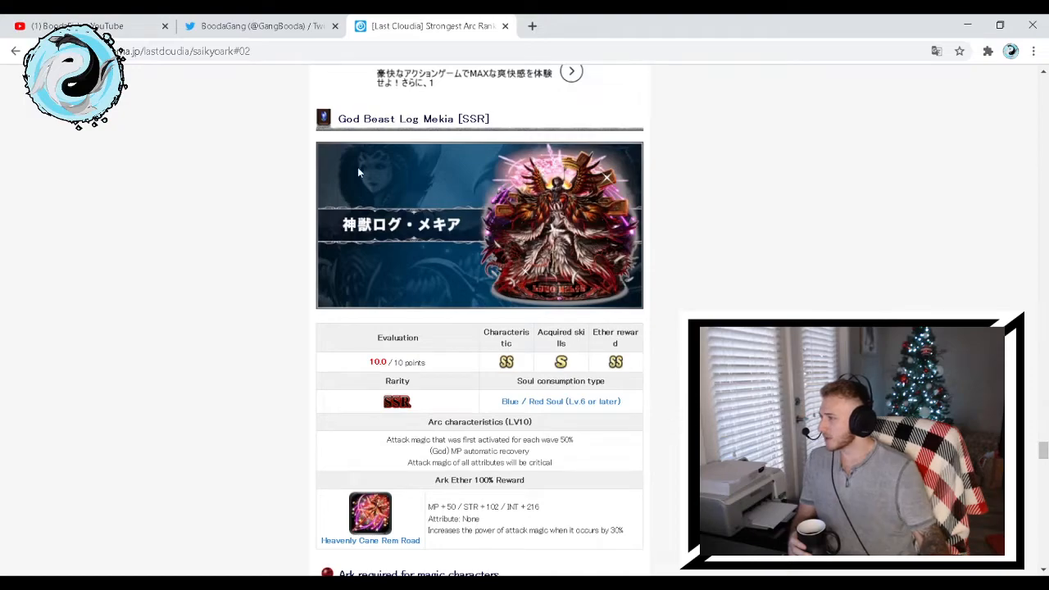
mouse_move(456, 136)
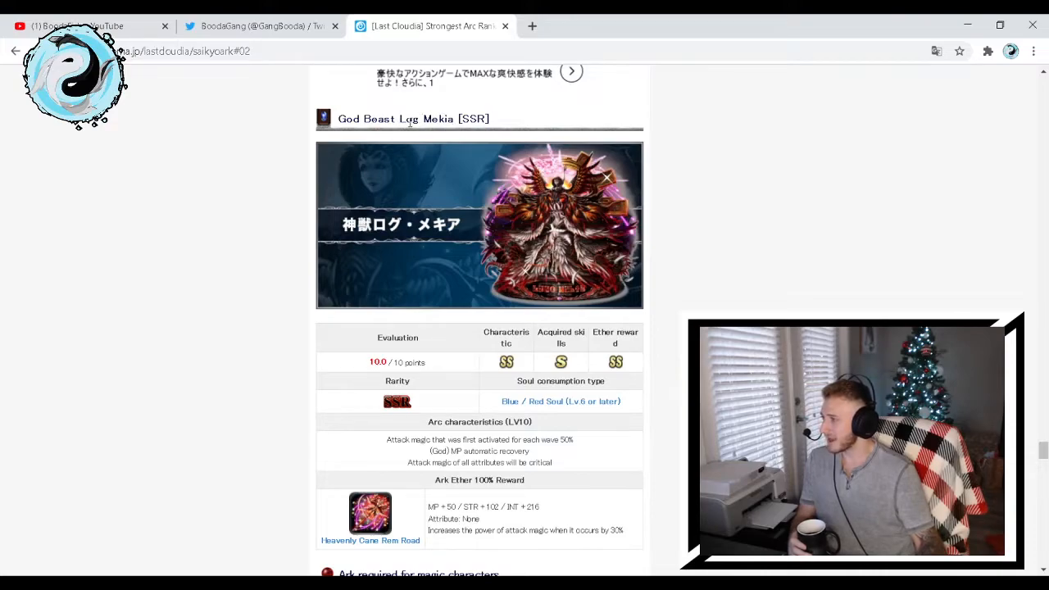
mouse_move(205, 276)
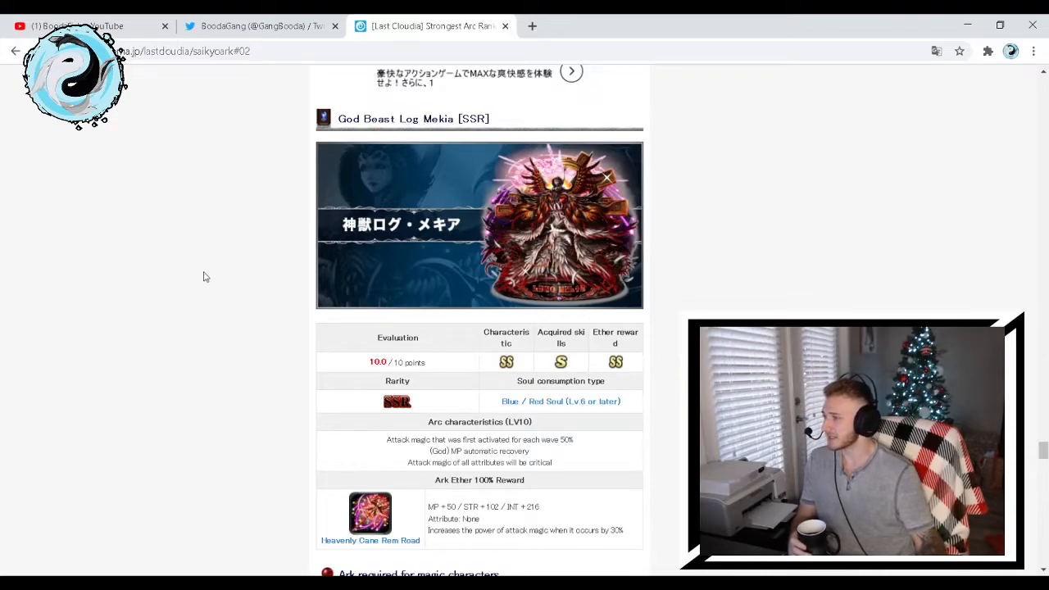
mouse_move(281, 360)
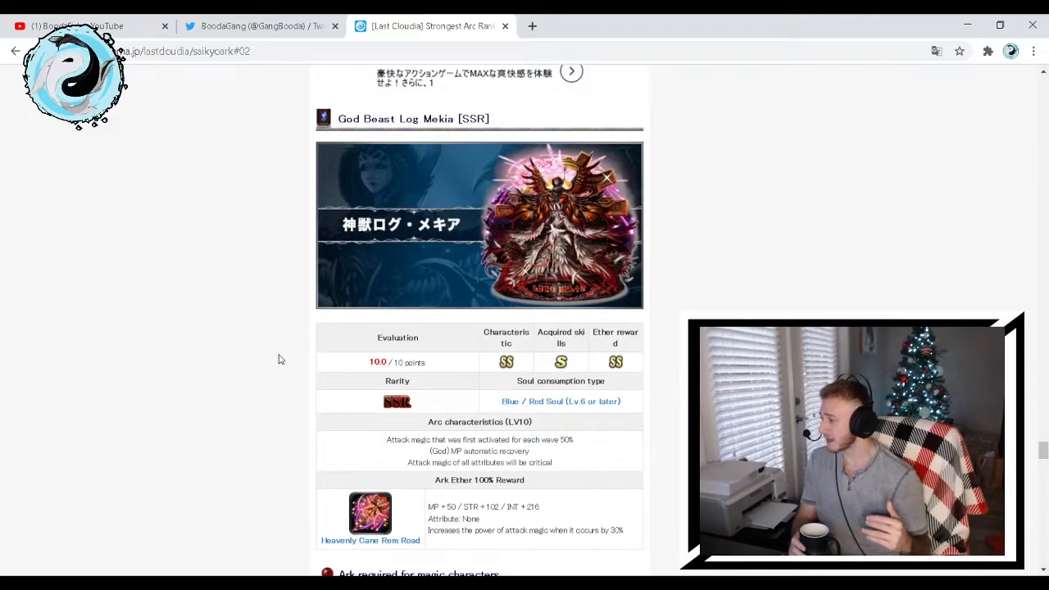
mouse_move(492, 318)
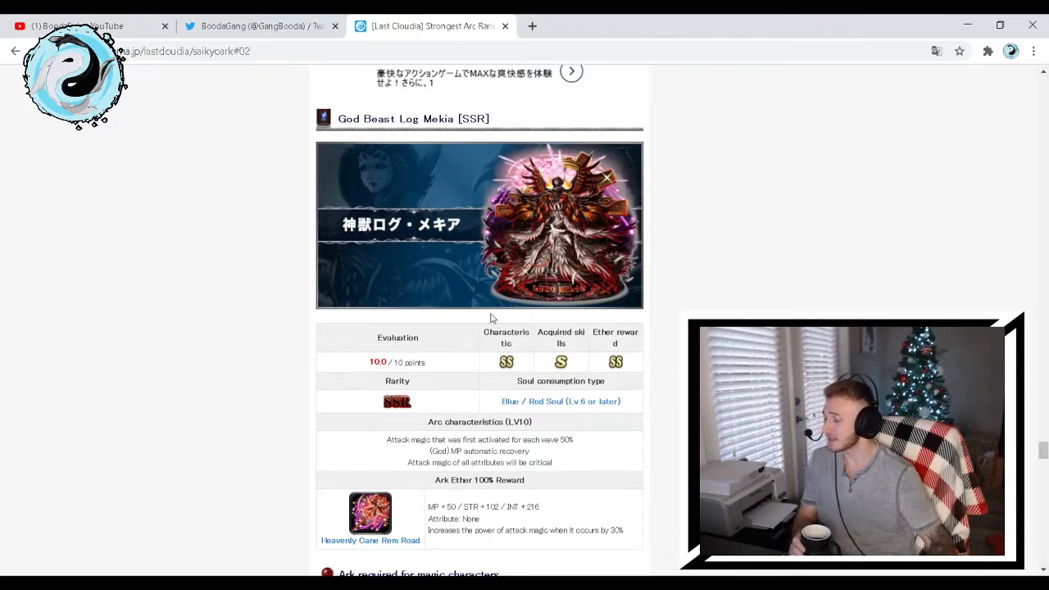
mouse_move(651, 383)
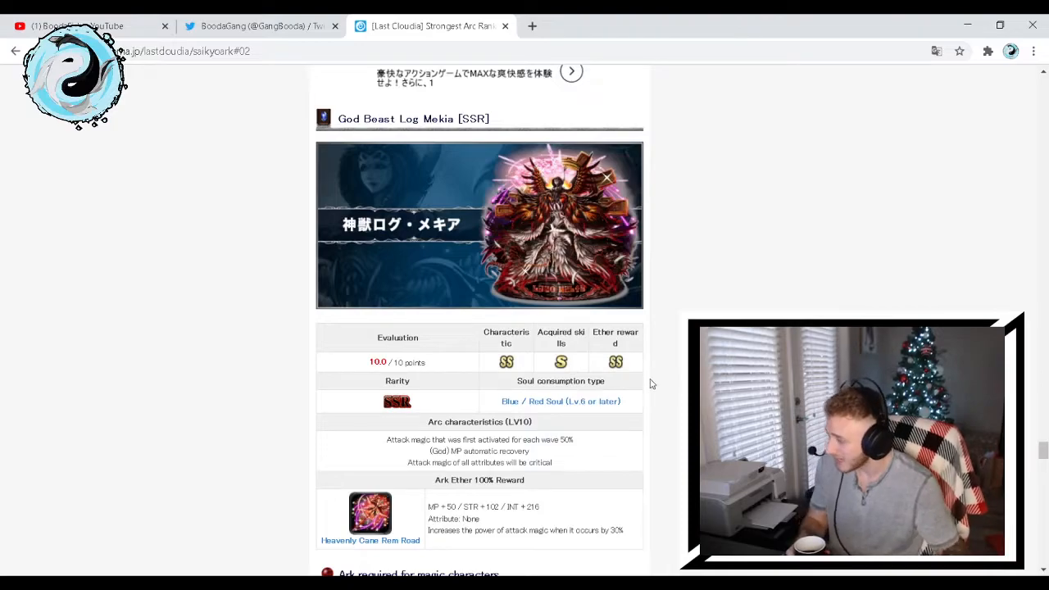
mouse_move(571, 421)
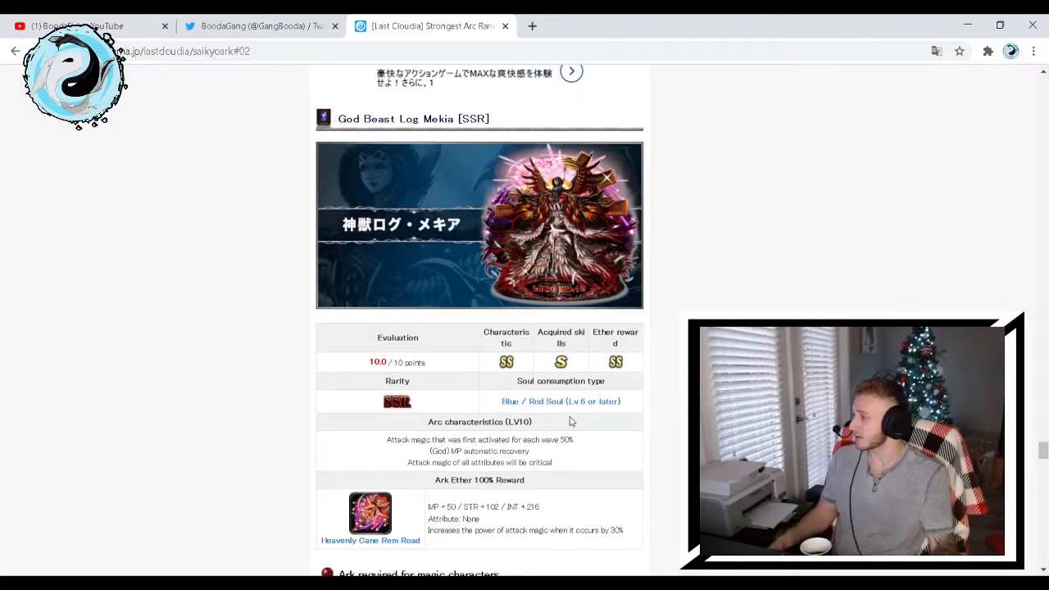
scroll(down, 3)
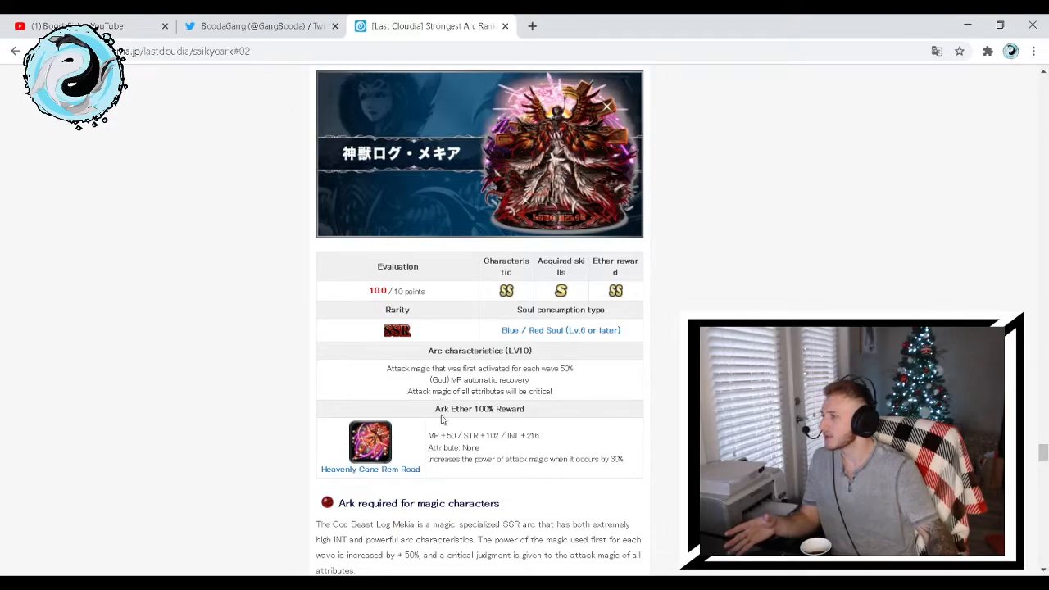
mouse_move(531, 402)
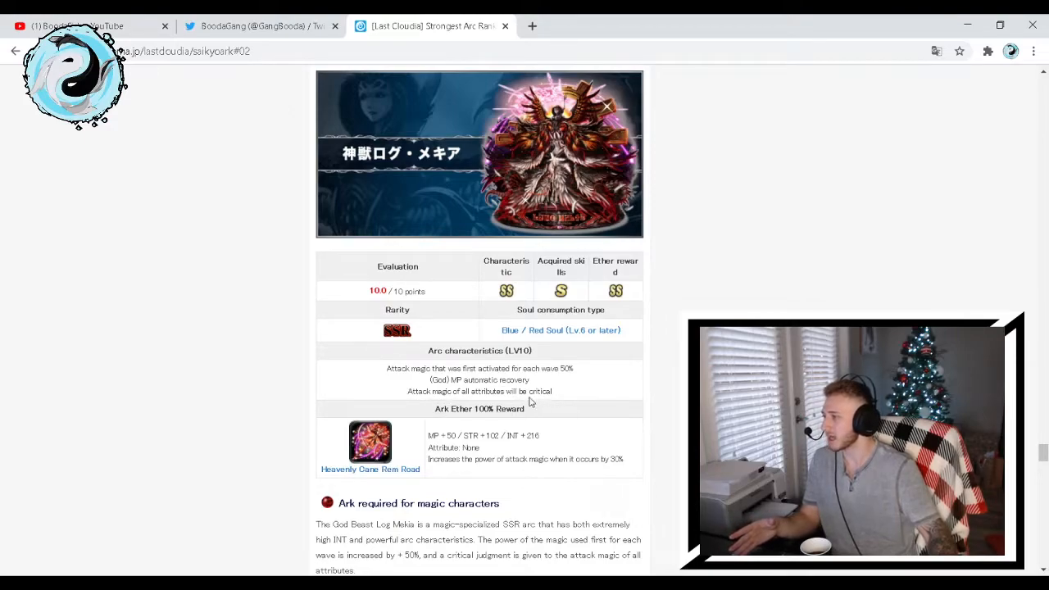
mouse_move(612, 375)
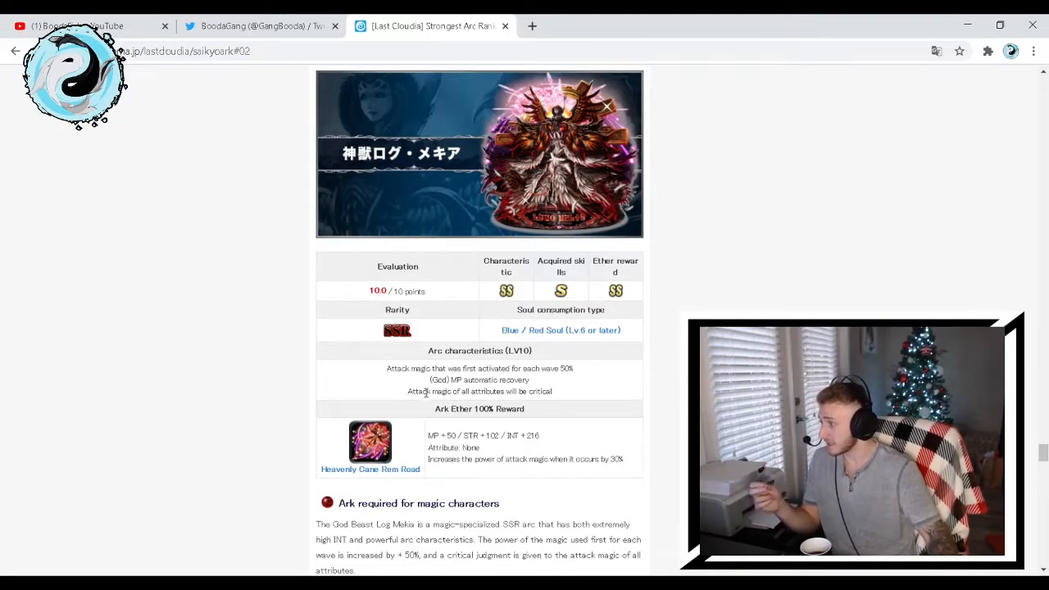
mouse_move(578, 397)
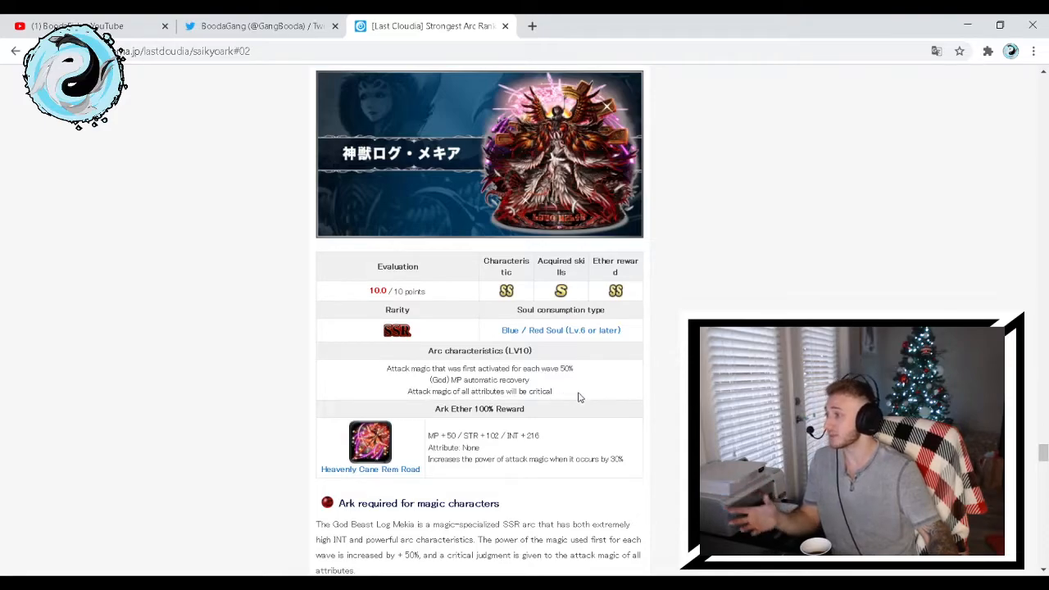
mouse_move(584, 385)
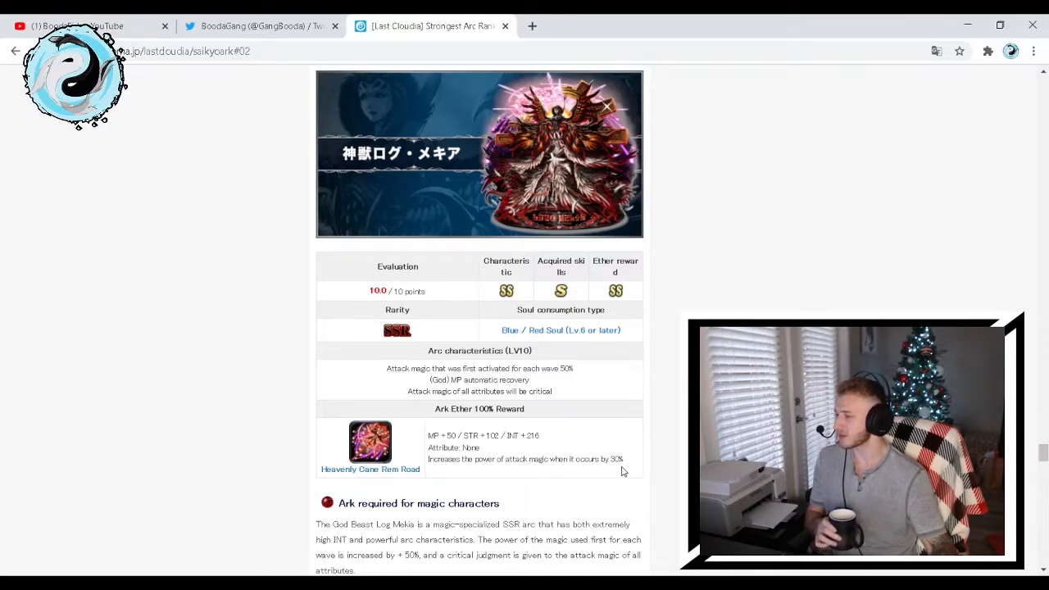
scroll(down, 3)
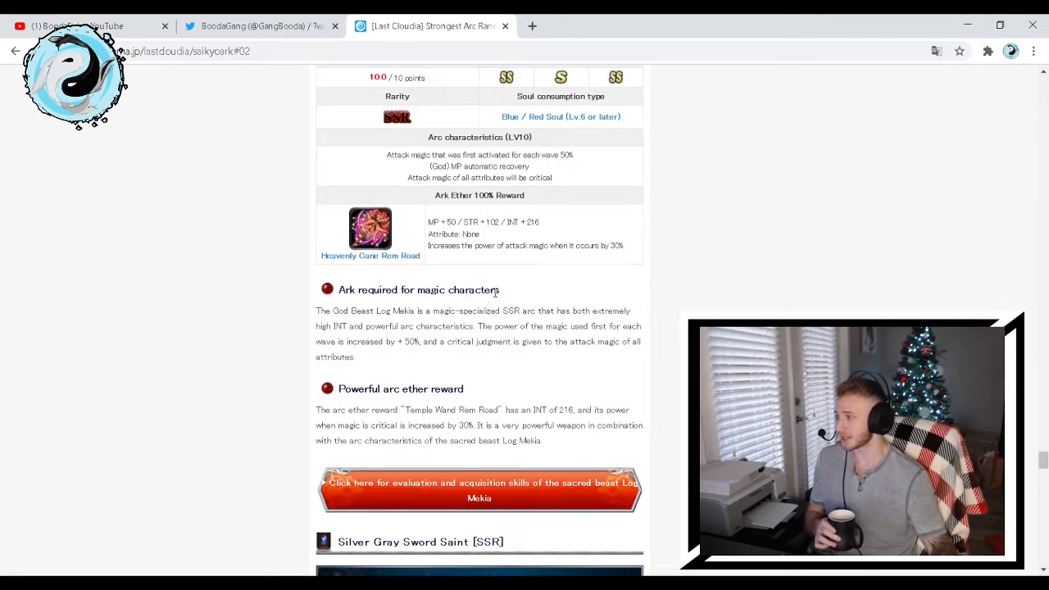
mouse_move(528, 311)
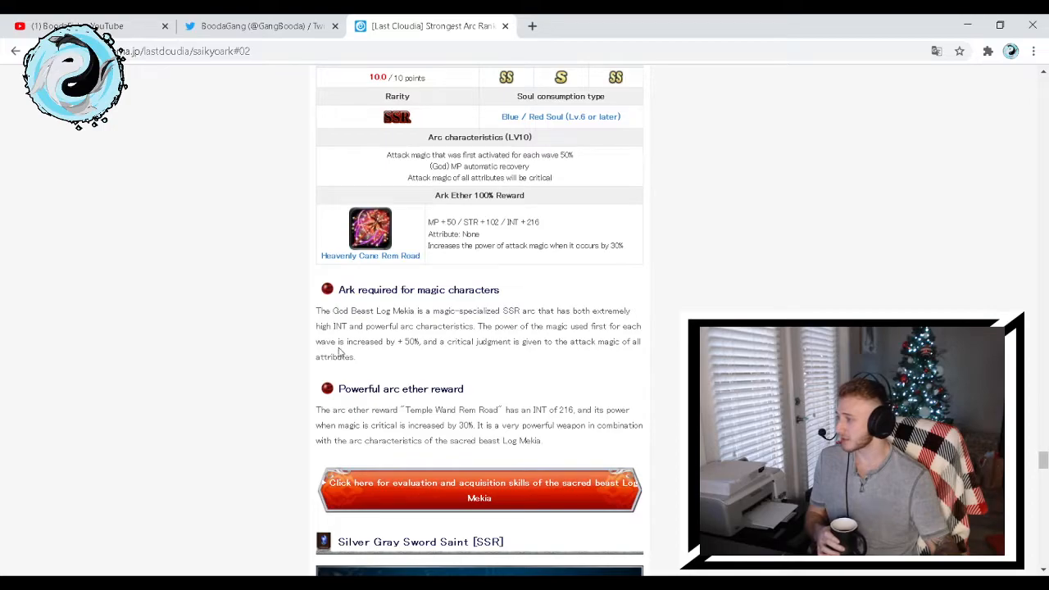
mouse_move(469, 352)
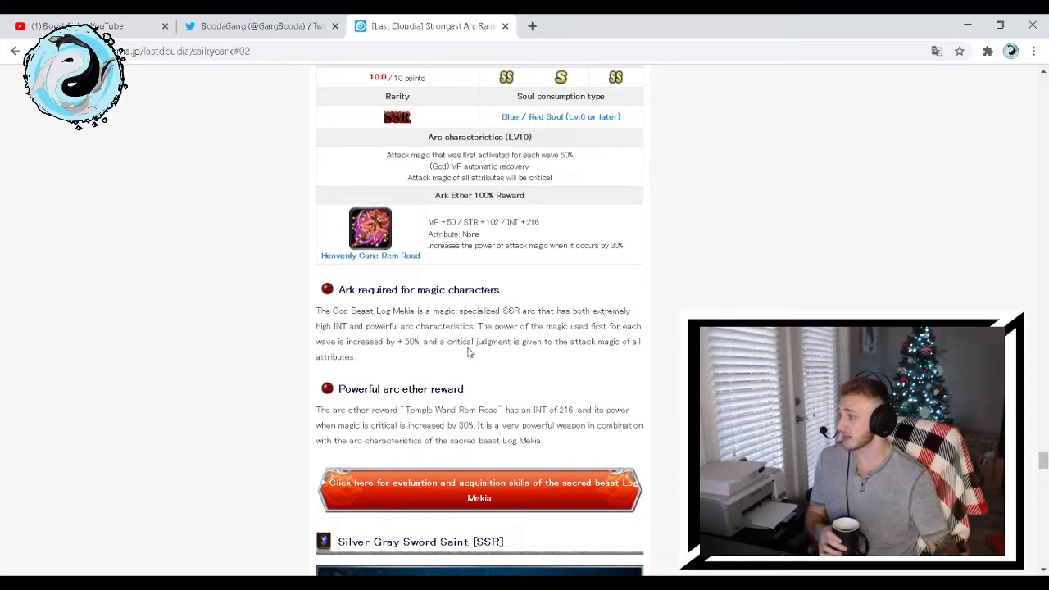
mouse_move(387, 369)
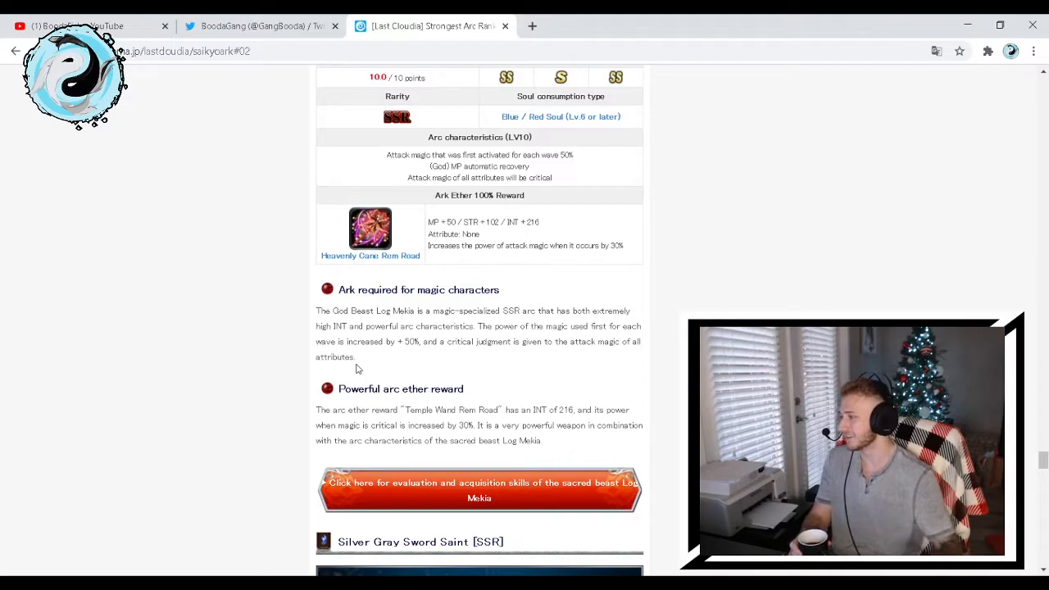
mouse_move(415, 399)
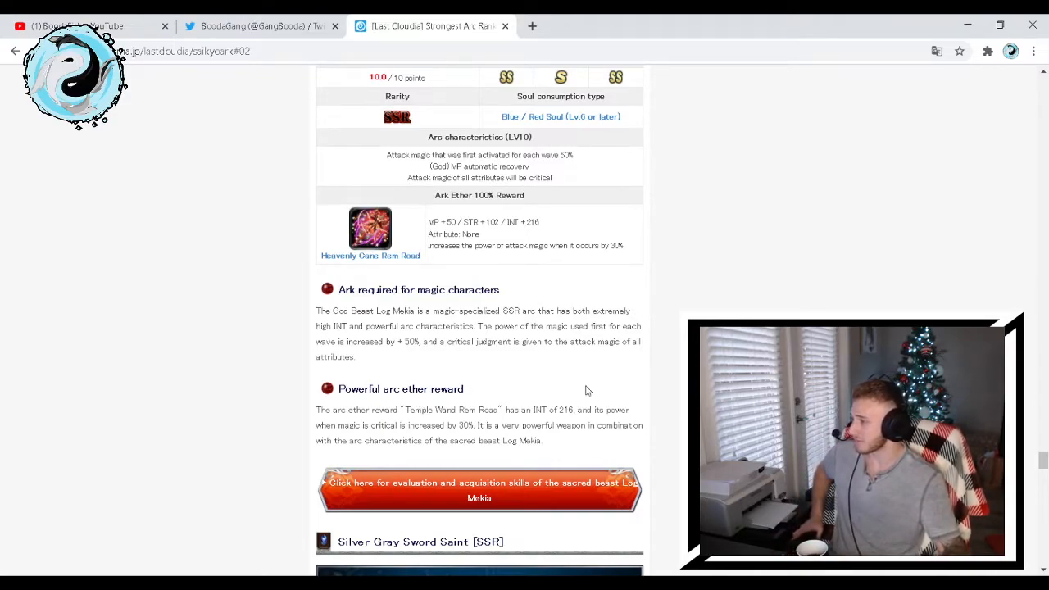
mouse_move(402, 440)
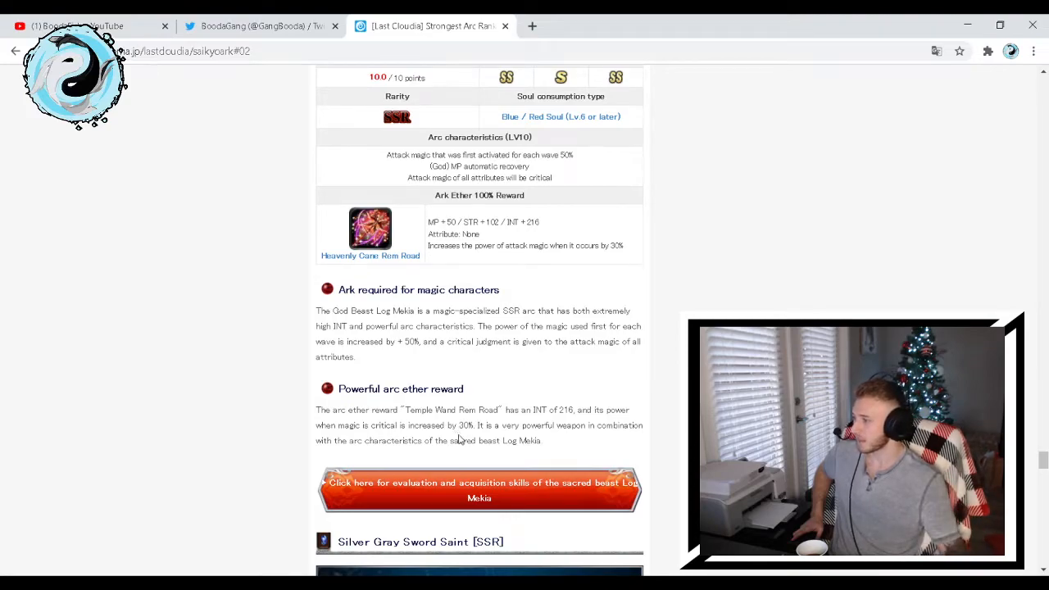
scroll(up, 3)
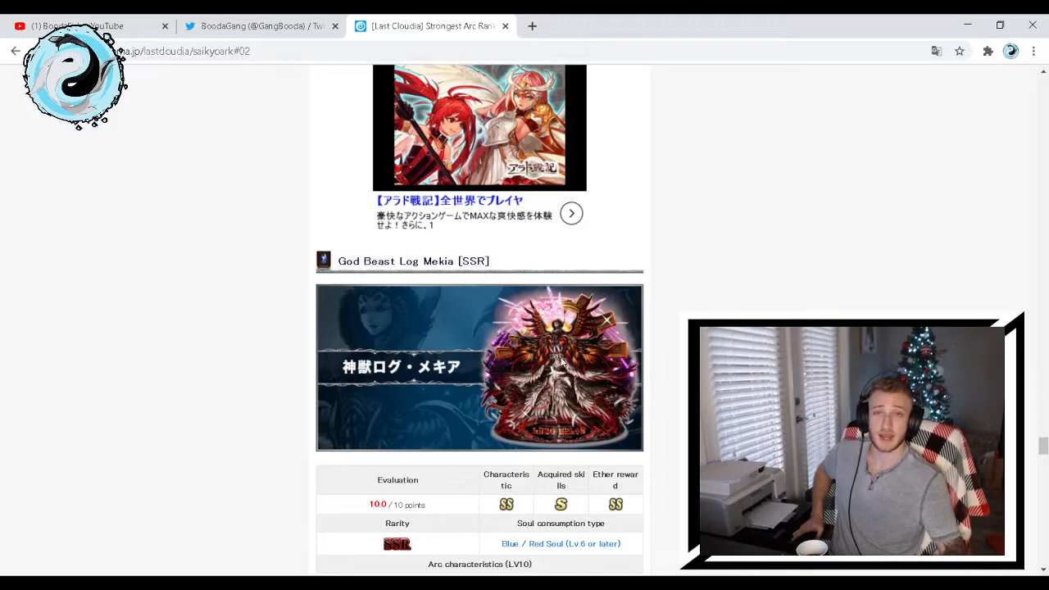
scroll(down, 3)
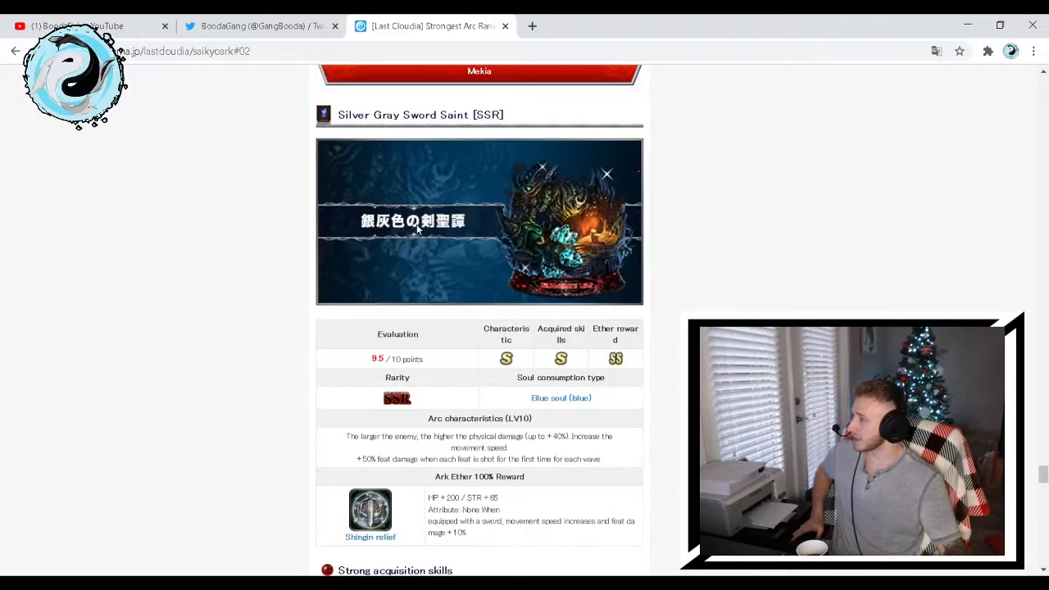
Scroll through Silver Gray Sword Saint's stats to its acquisition skills and physical-character recommendation
scroll(up, 3)
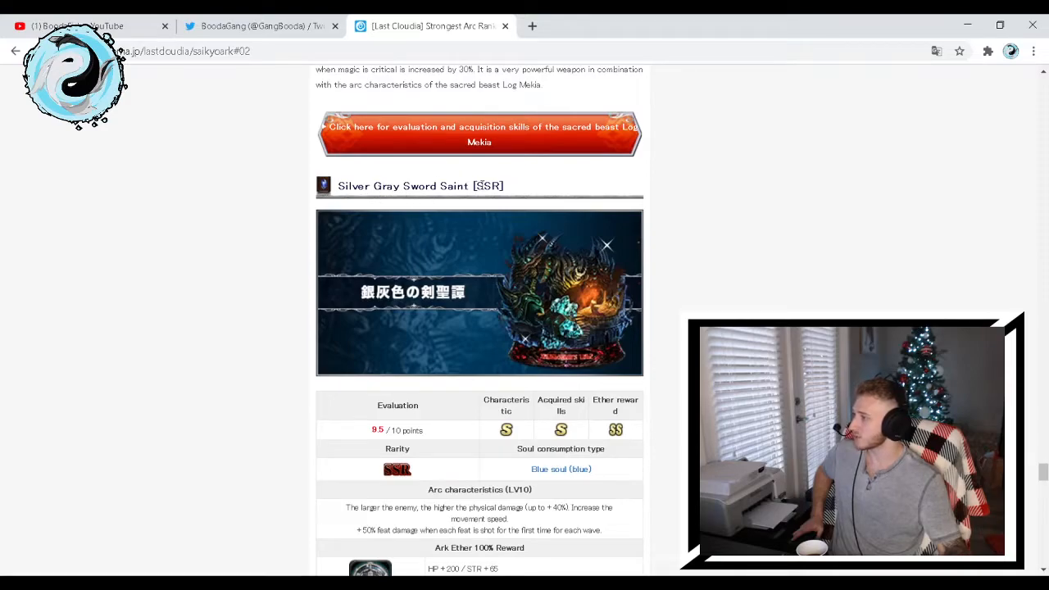
scroll(down, 3)
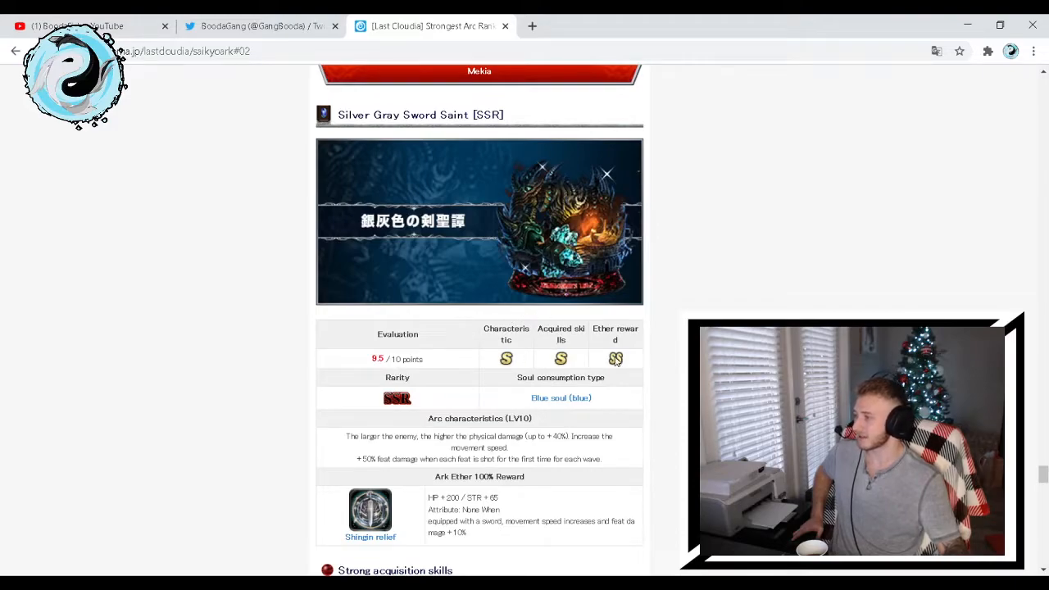
scroll(down, 3)
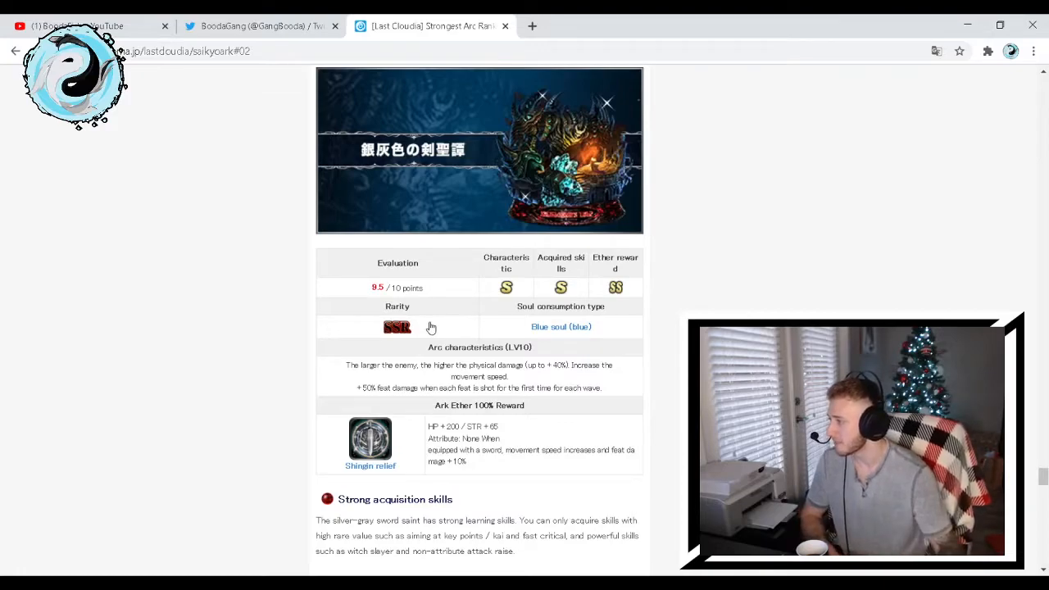
mouse_move(390, 387)
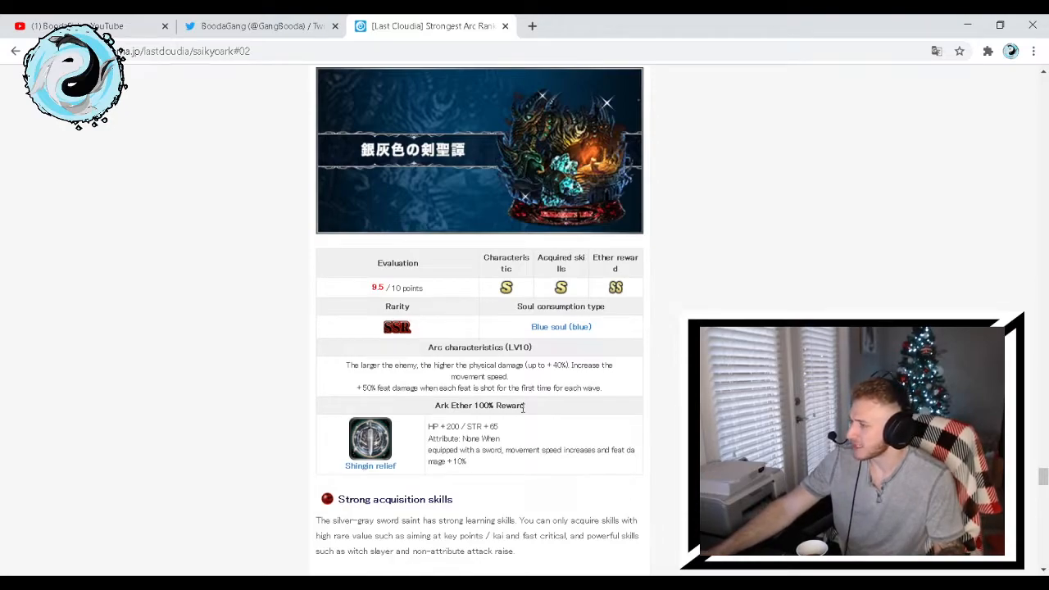
scroll(up, 3)
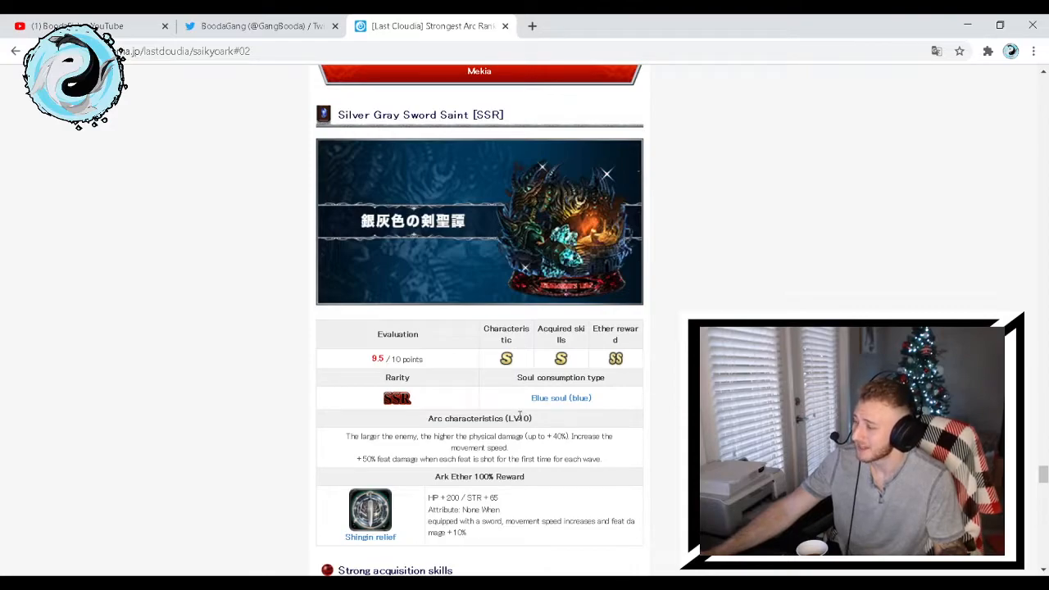
scroll(down, 3)
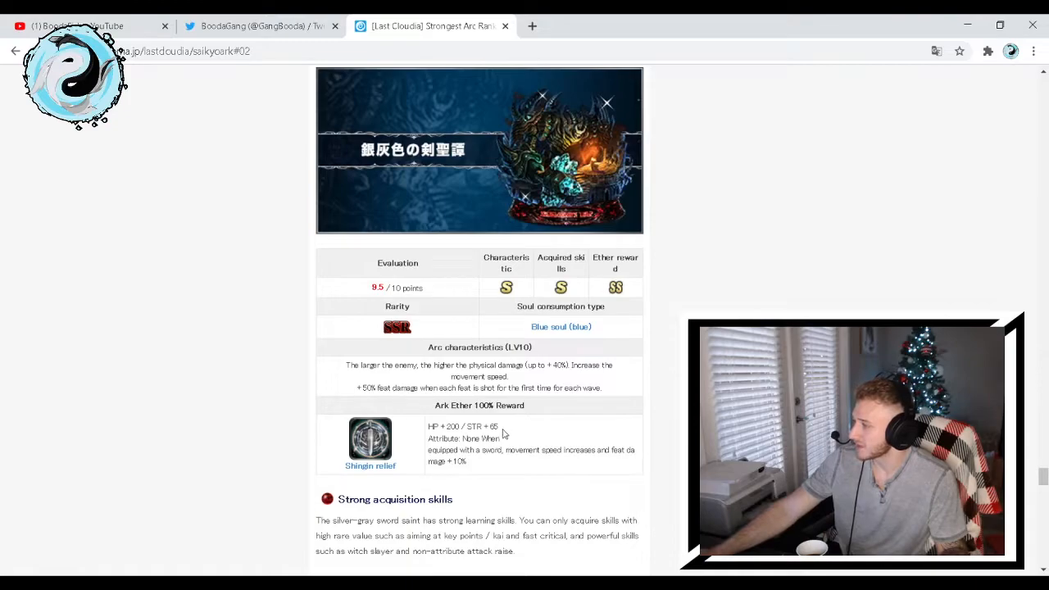
mouse_move(514, 437)
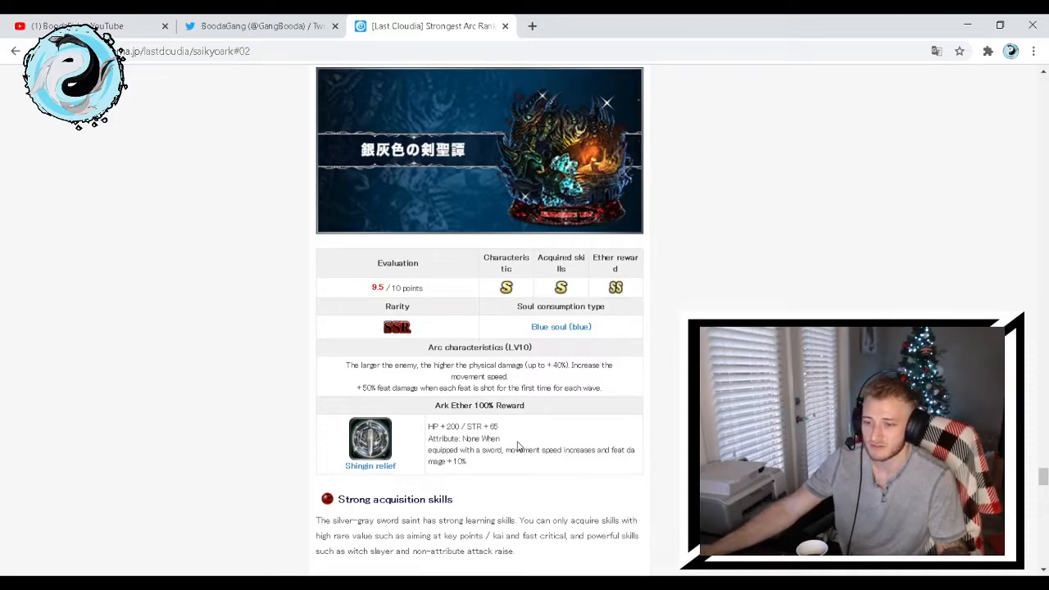
scroll(down, 3)
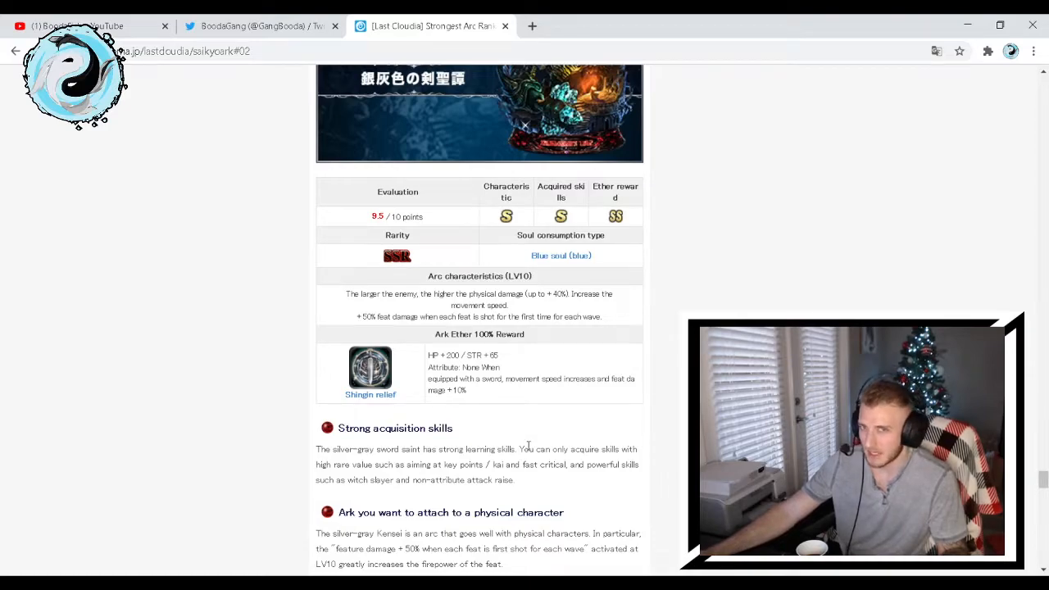
Scroll to the end of Silver Gray Sword Saint, then back to its banner and 9.5 table
scroll(down, 3)
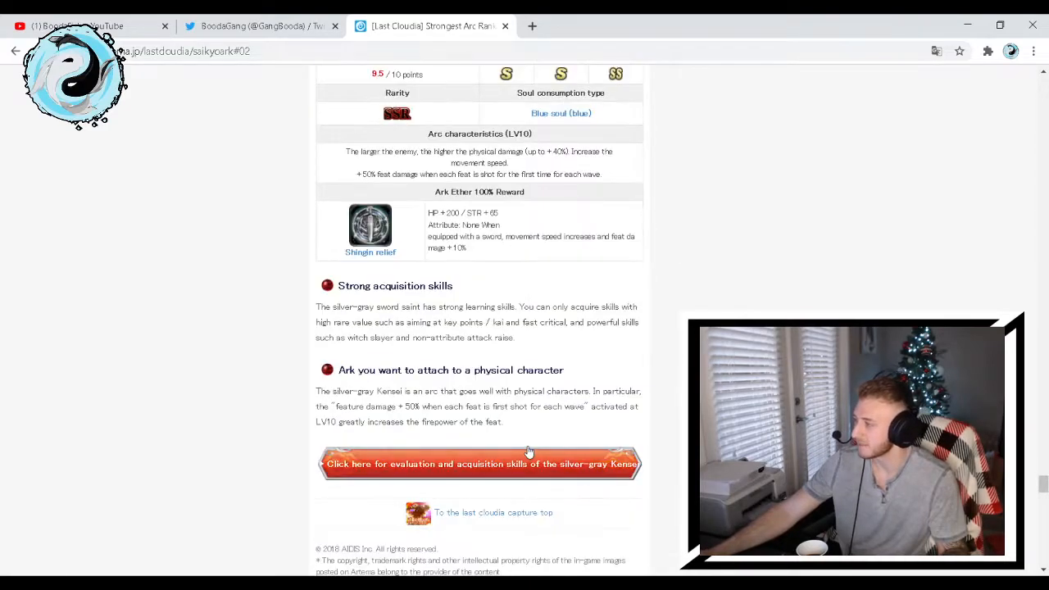
mouse_move(419, 320)
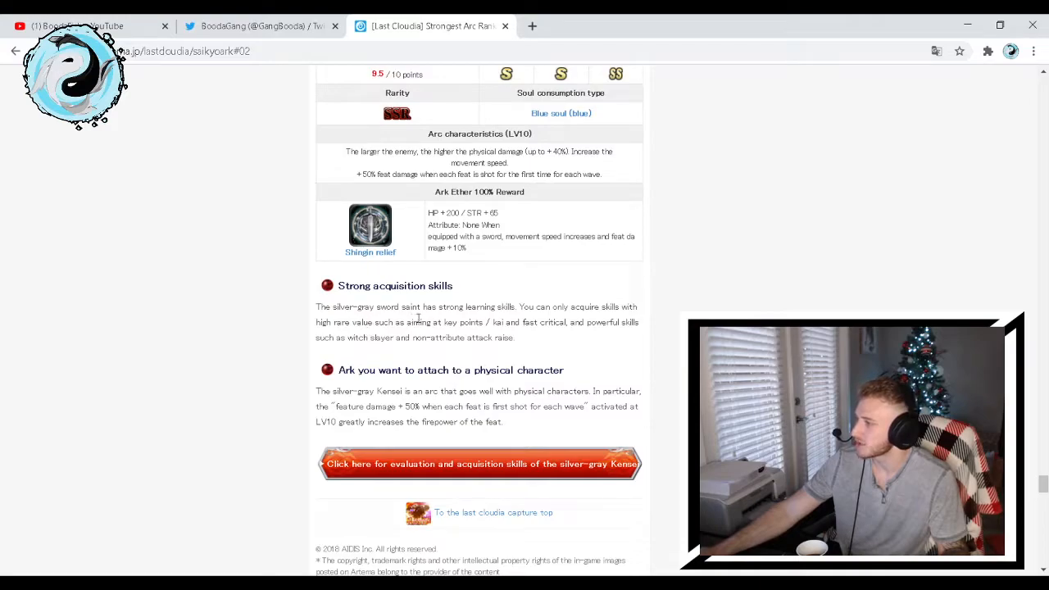
mouse_move(579, 316)
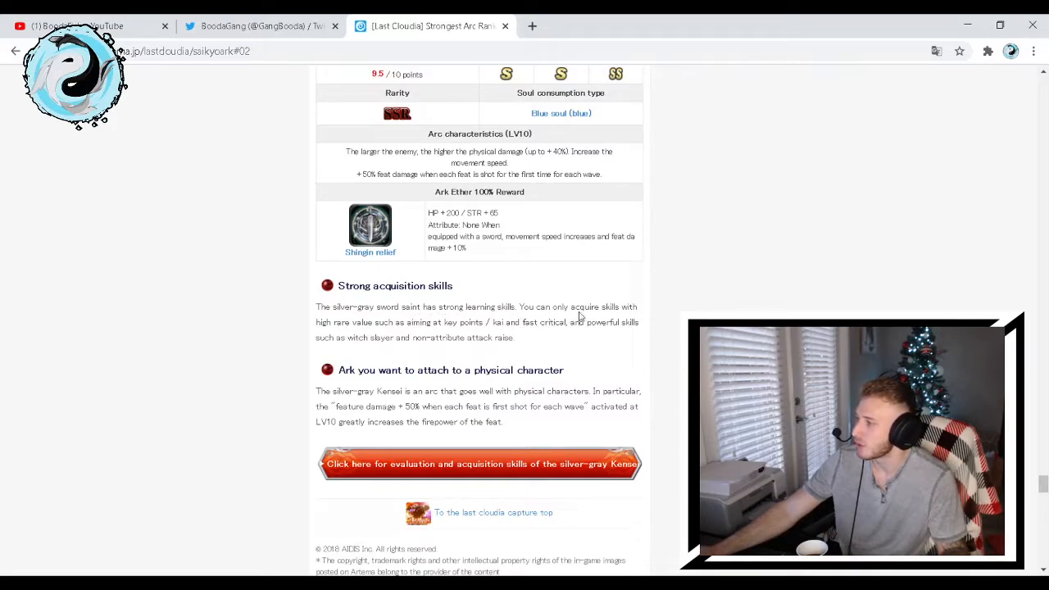
mouse_move(372, 333)
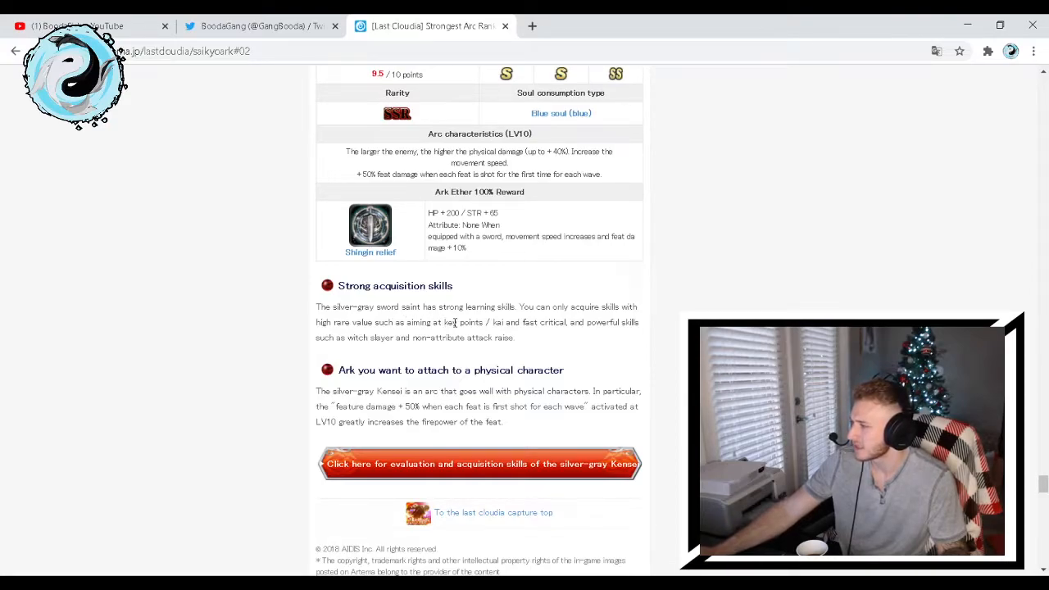
mouse_move(570, 359)
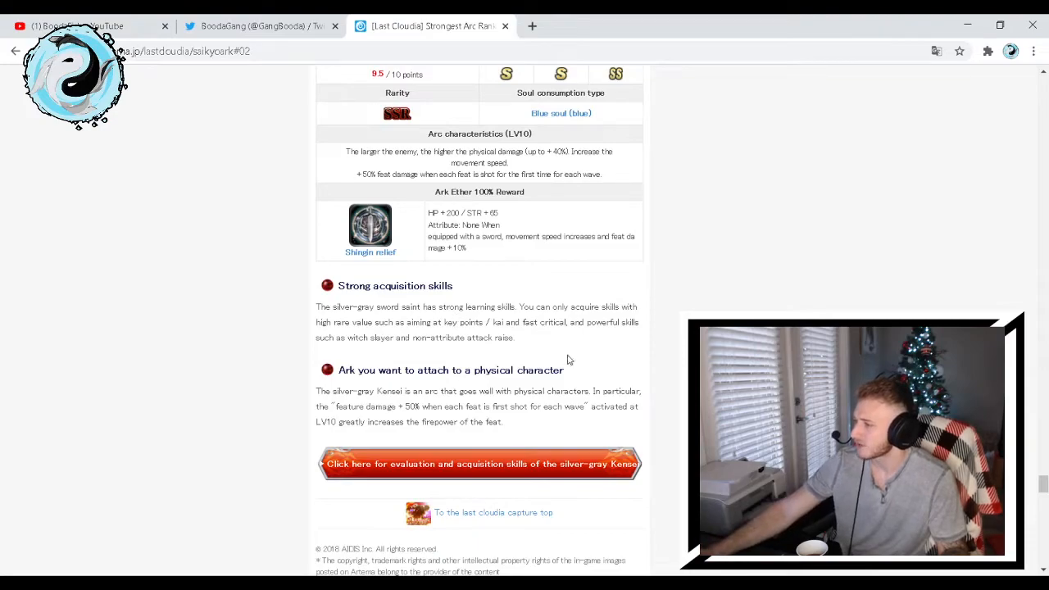
mouse_move(392, 340)
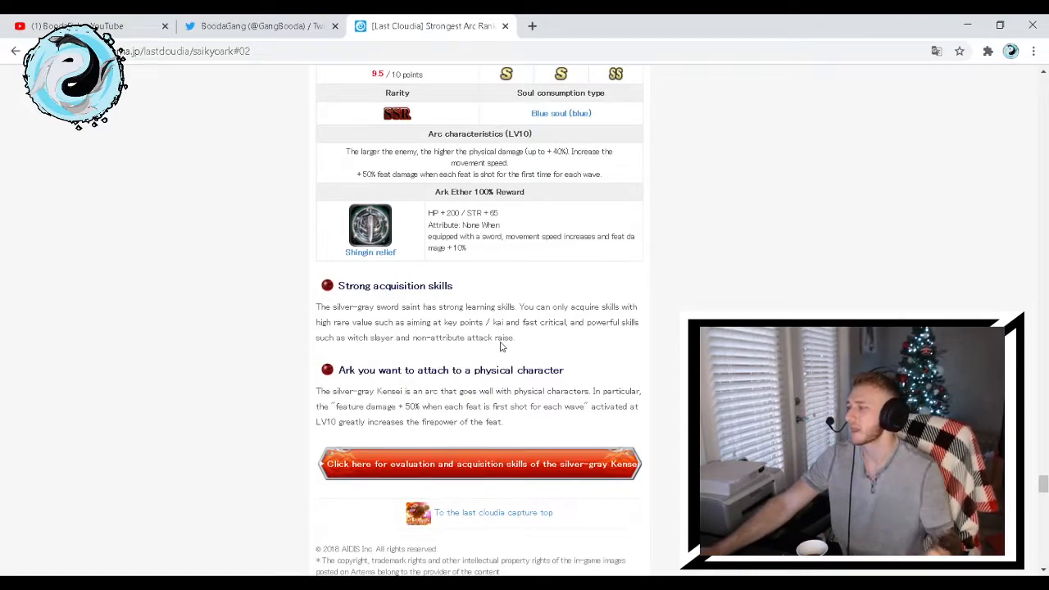
mouse_move(523, 336)
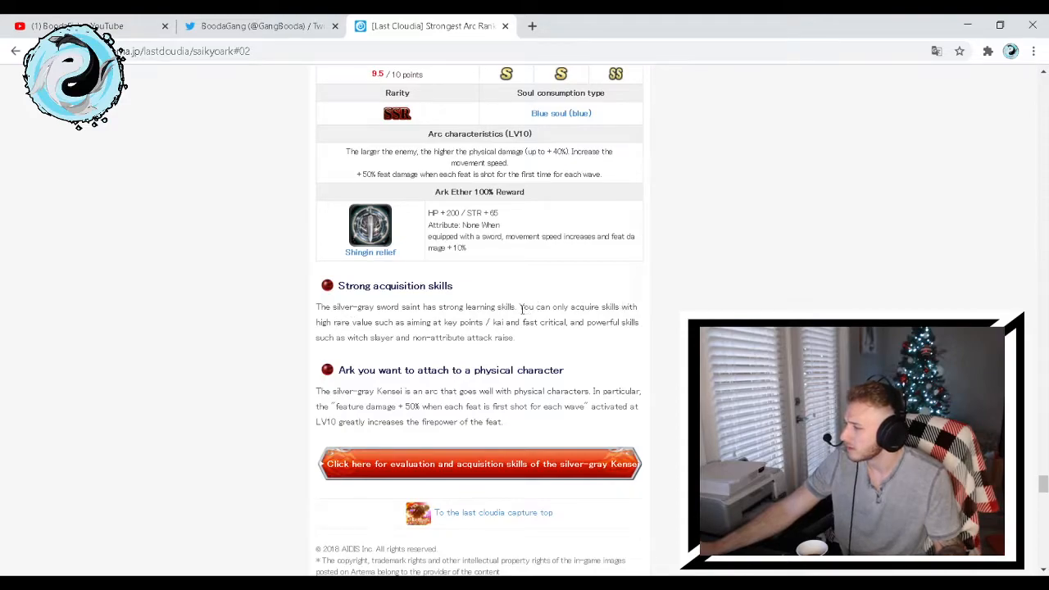
mouse_move(383, 332)
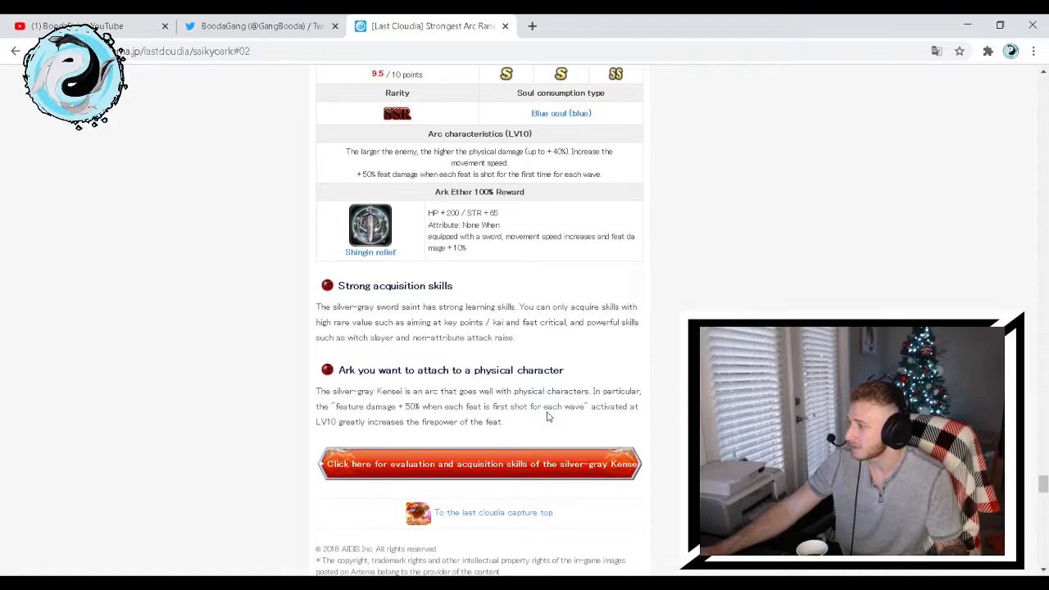
mouse_move(404, 432)
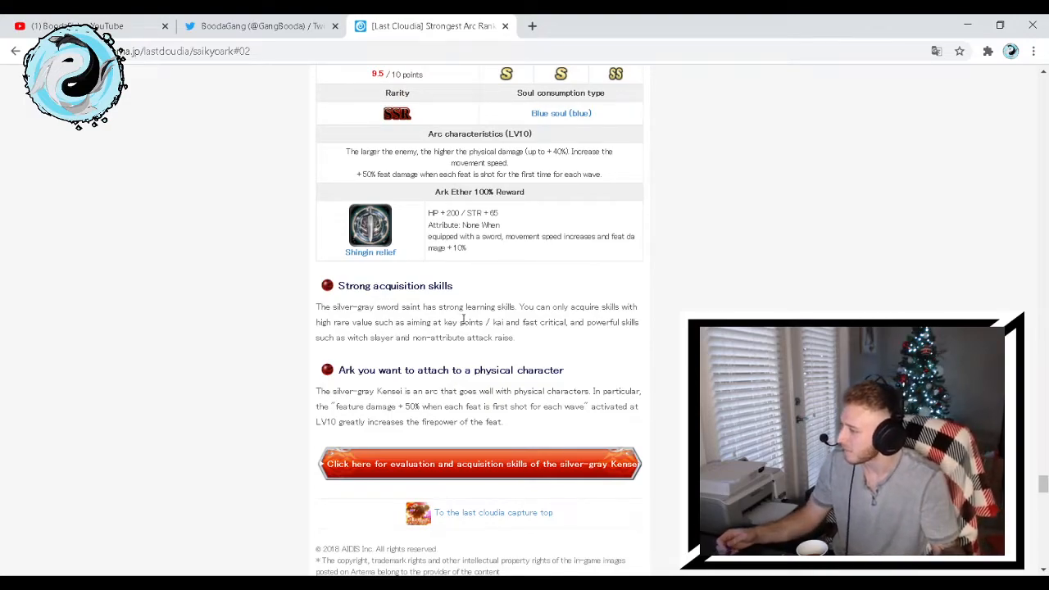
scroll(up, 3)
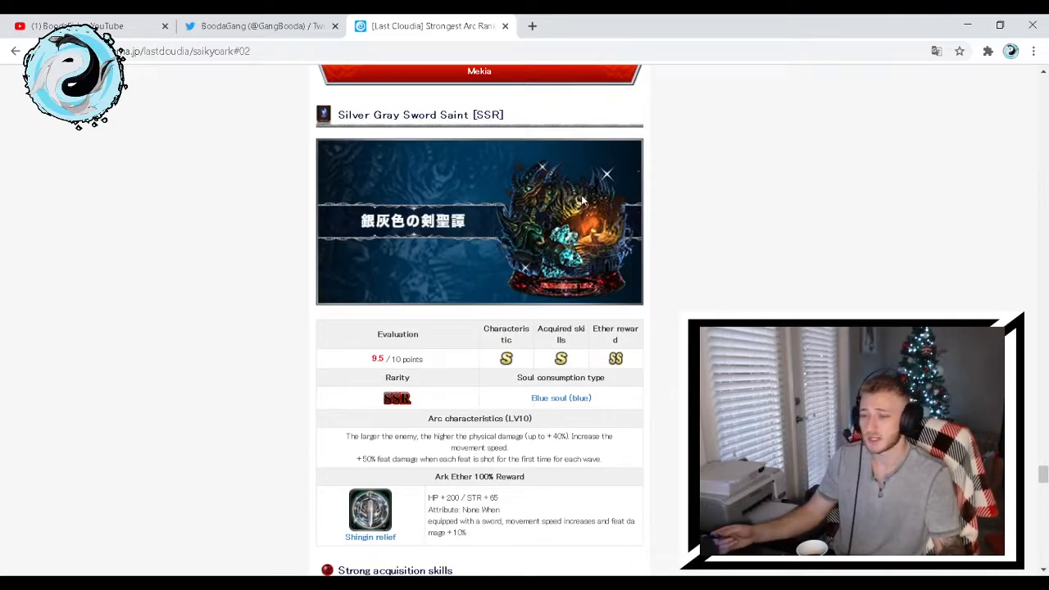
mouse_move(588, 194)
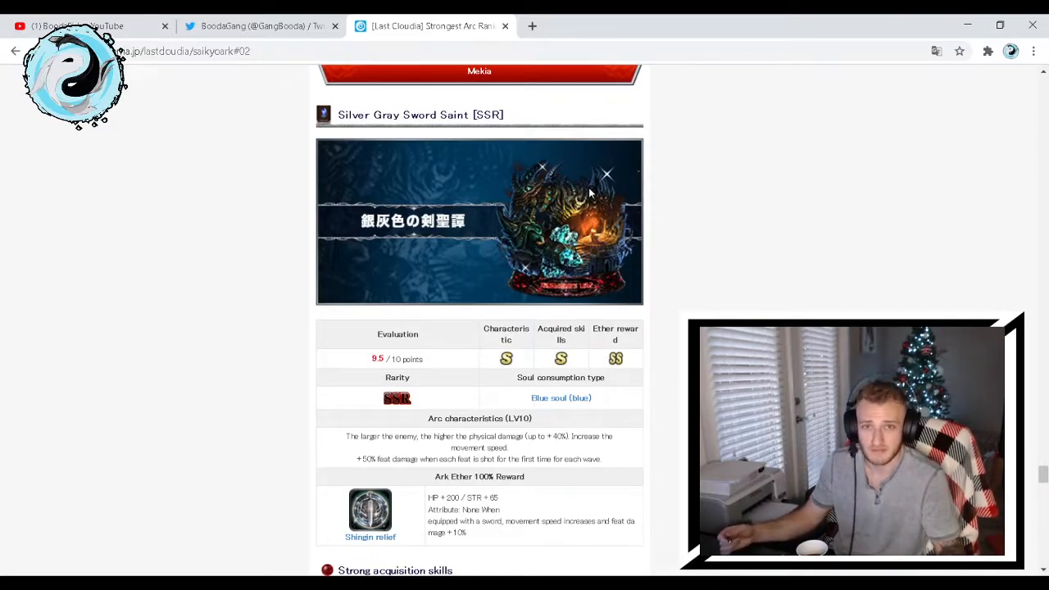
Scroll up past the tier 1 arcs to the Latest arc information showing Killing Doll (8.5, Tier 2)
scroll(down, 3)
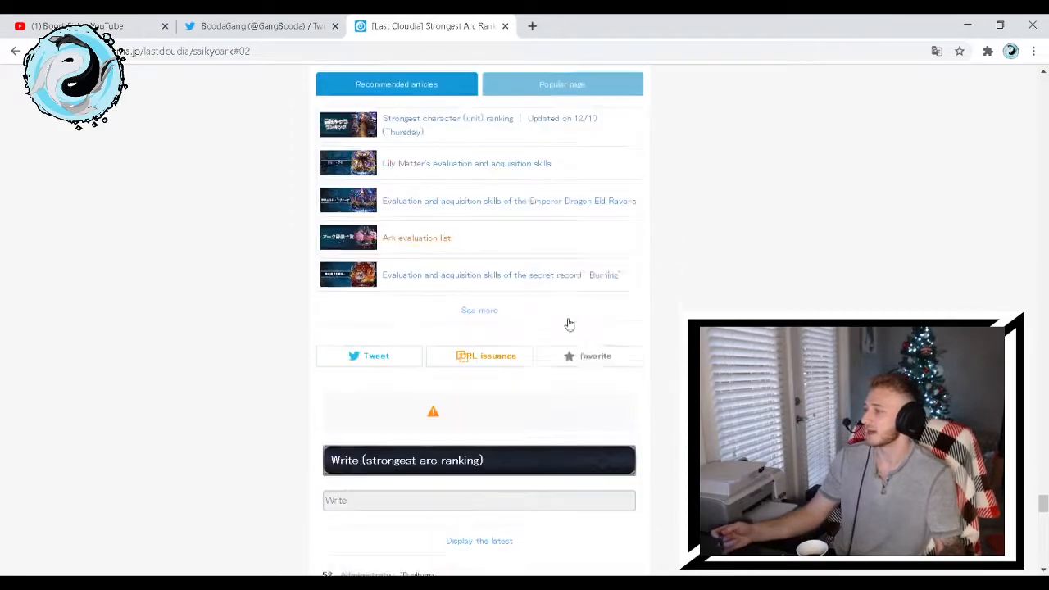
scroll(down, 3)
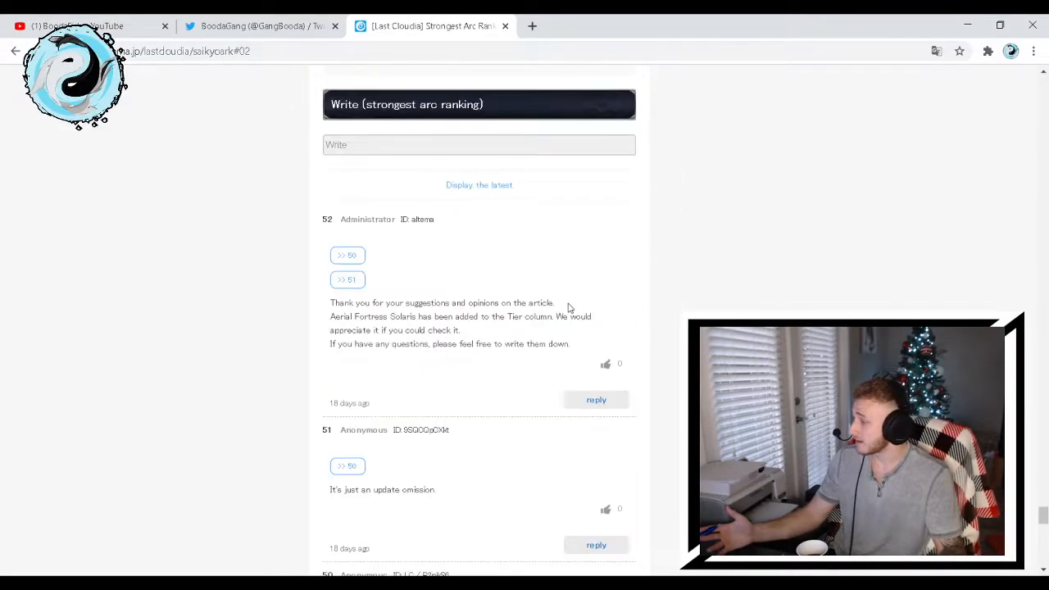
scroll(up, 3)
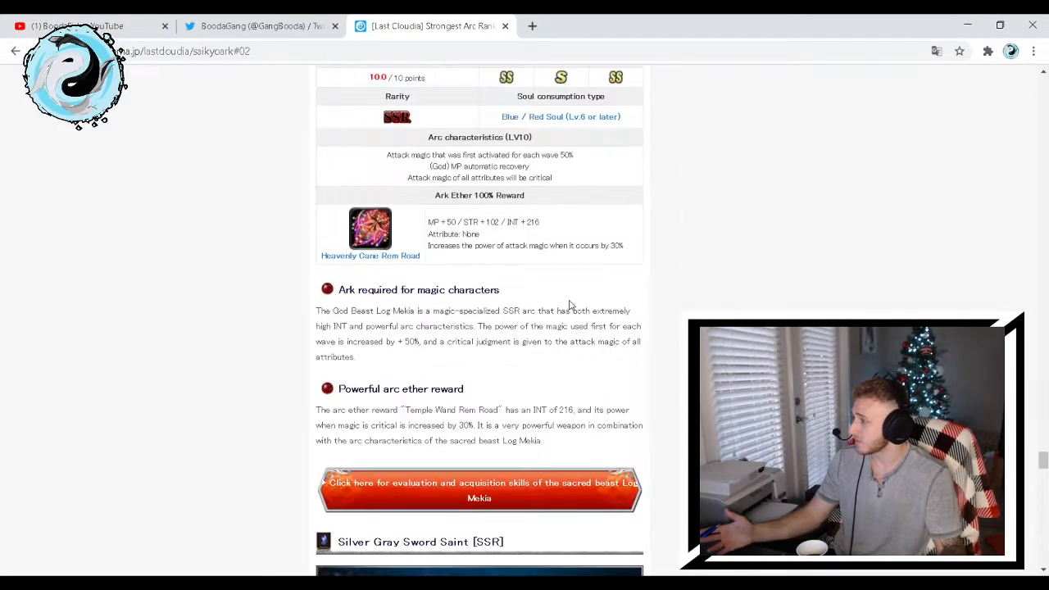
scroll(down, 3)
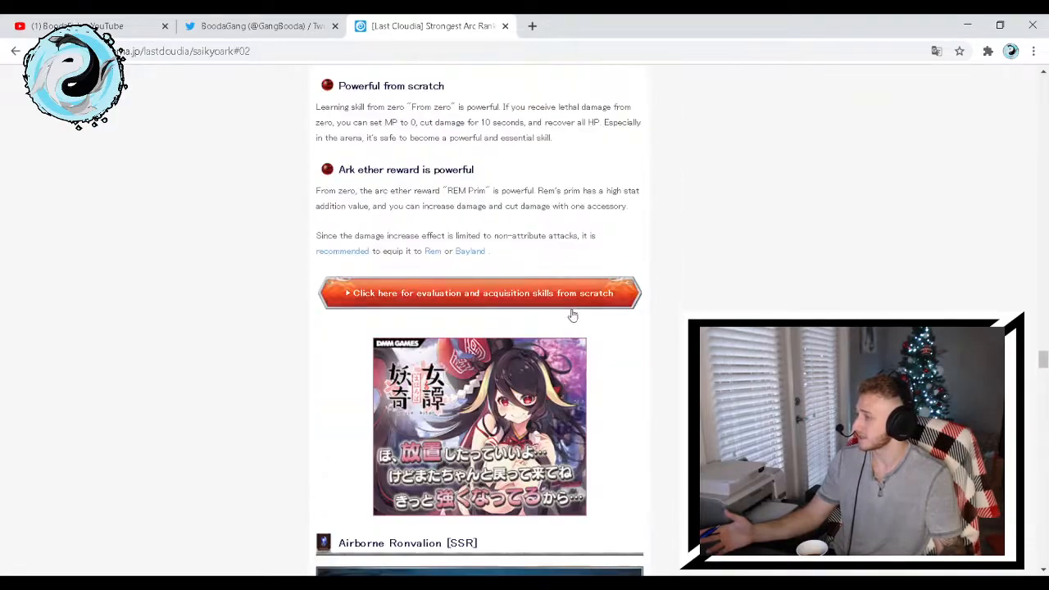
scroll(down, 3)
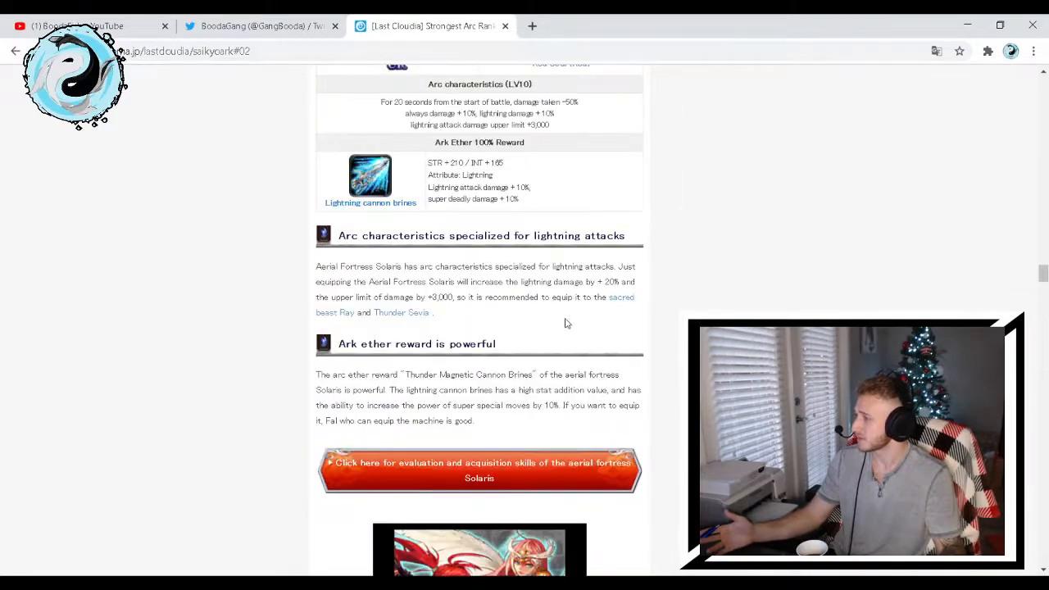
scroll(down, 3)
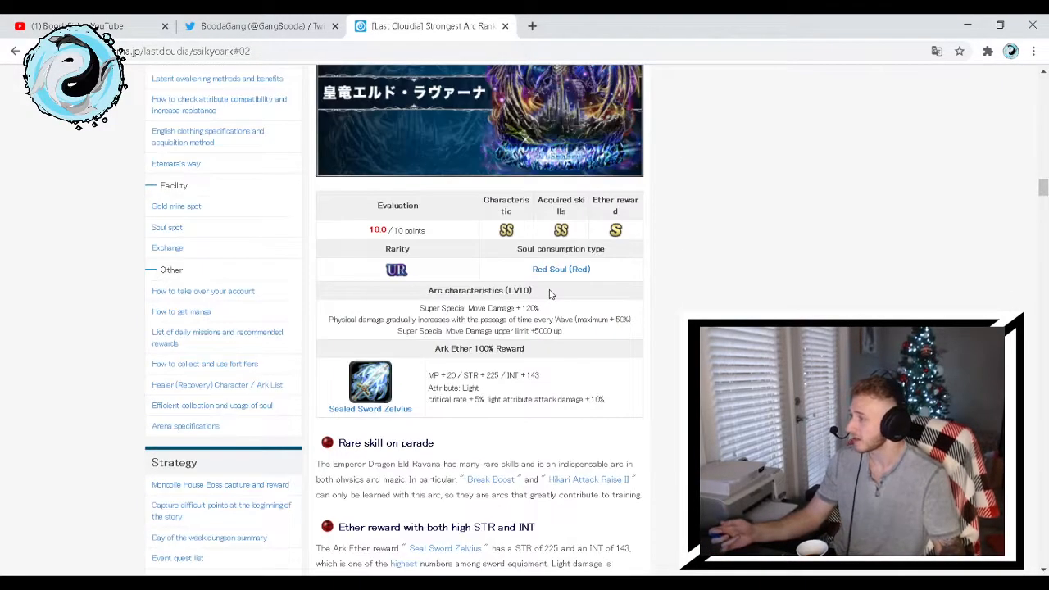
scroll(up, 3)
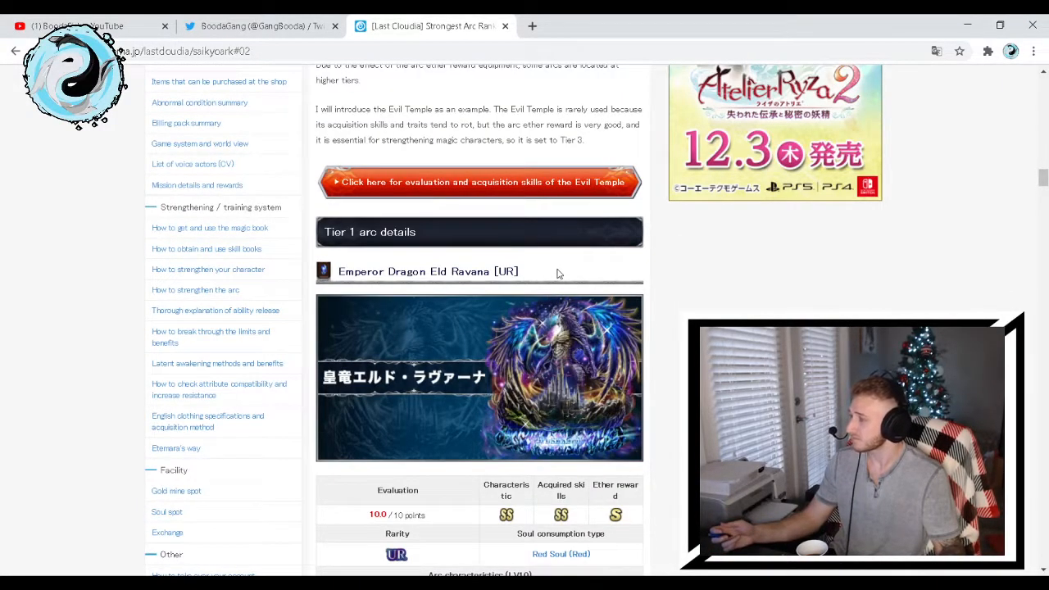
scroll(up, 3)
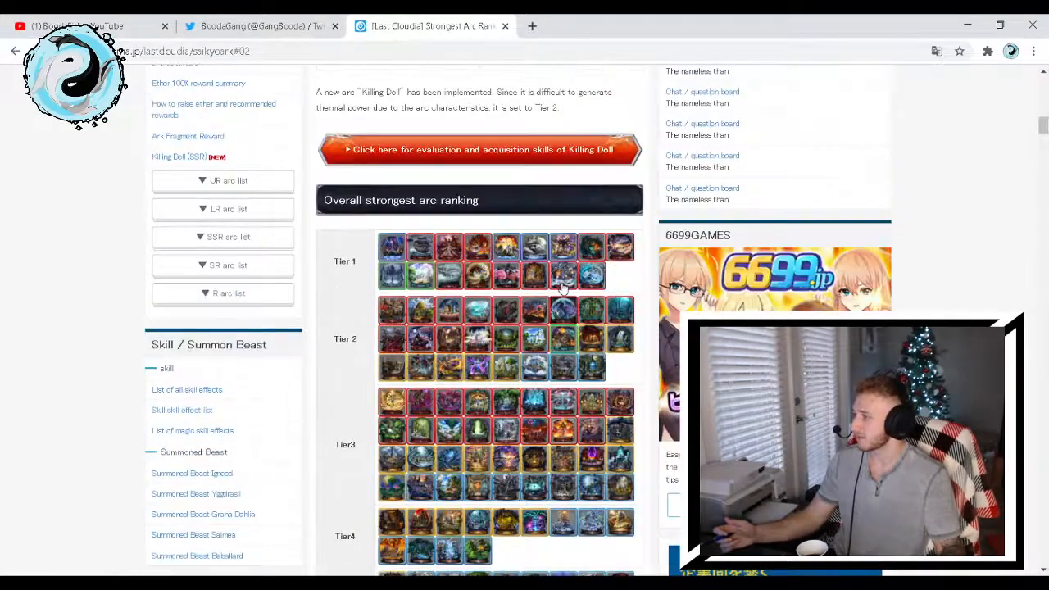
scroll(up, 3)
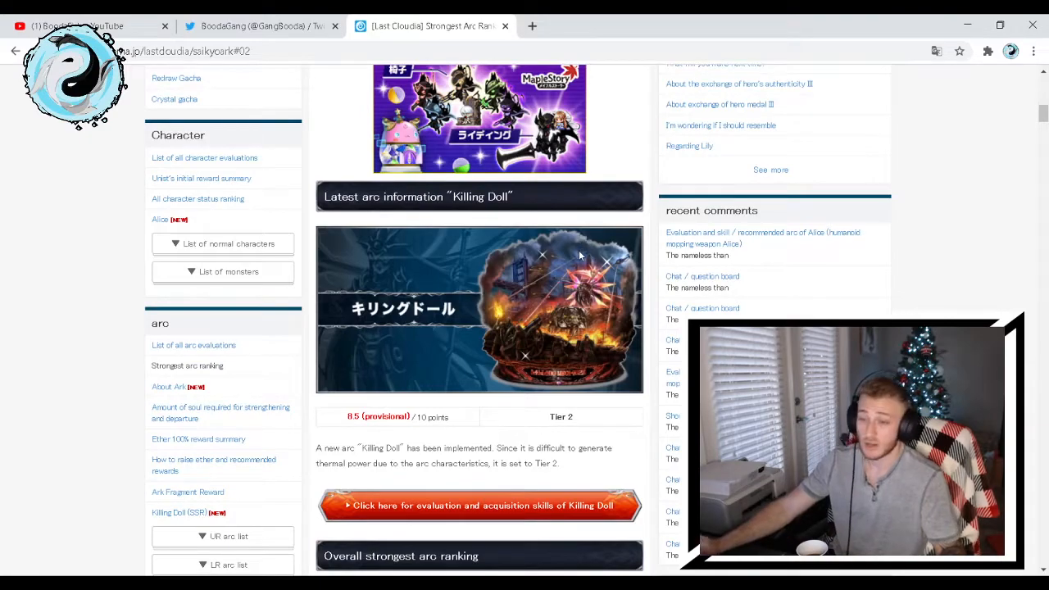